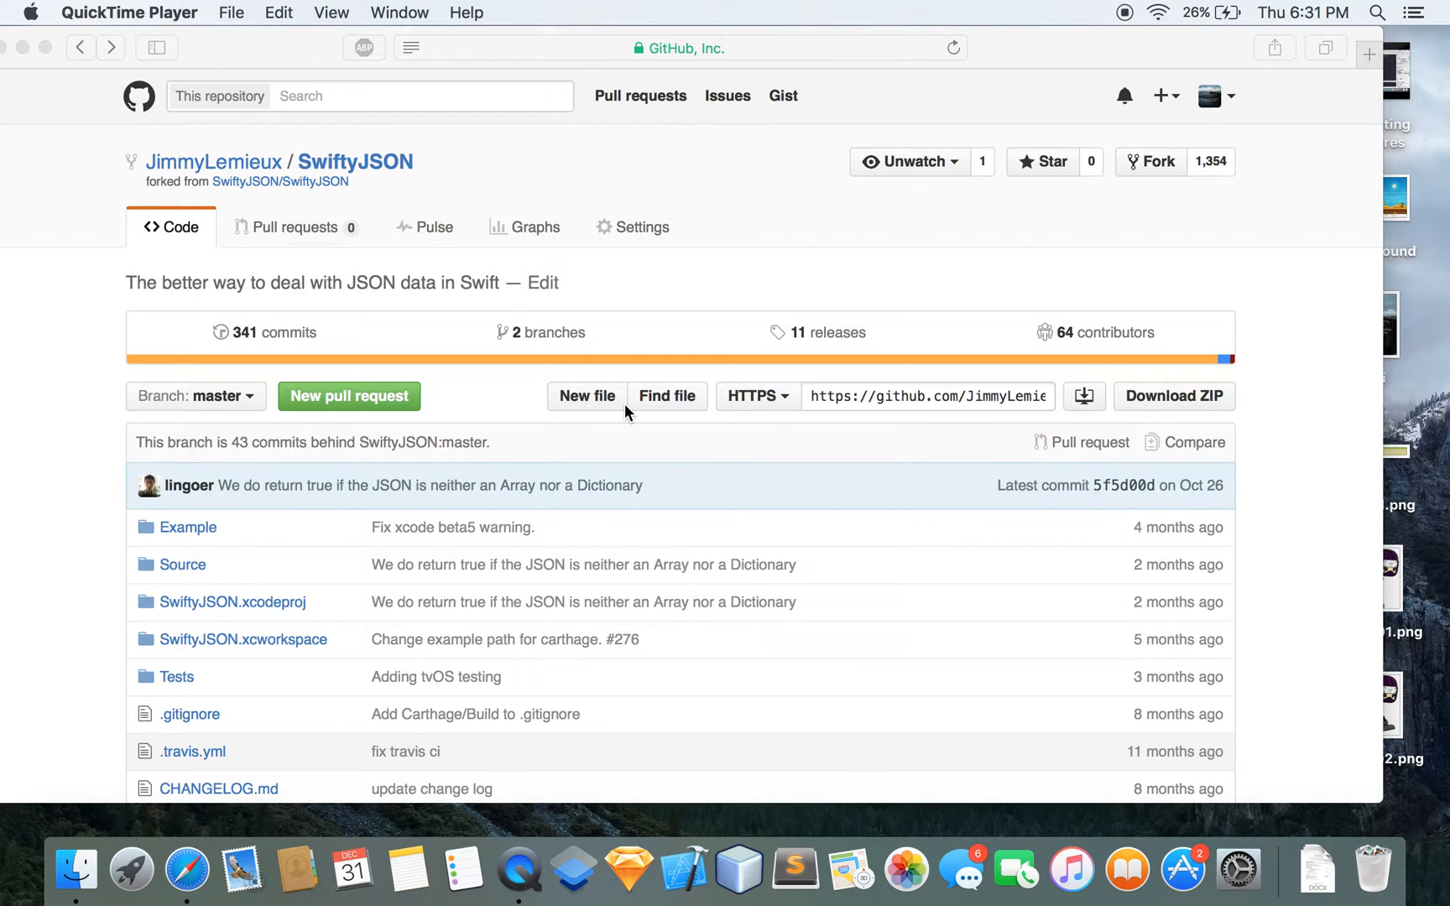
{"action": "mouse_move", "coordinate": [519, 7]}
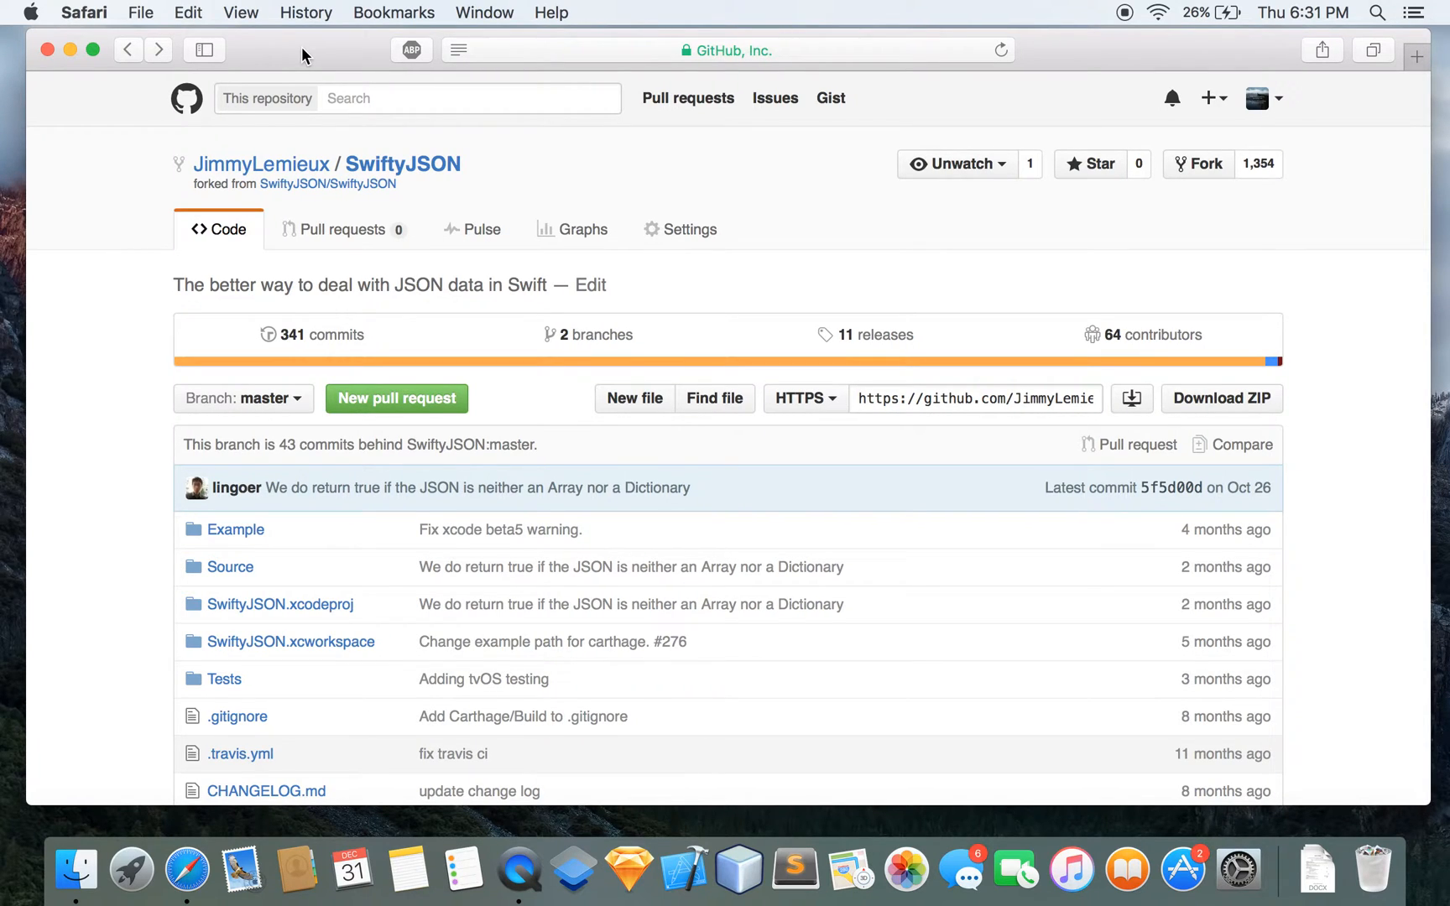
{"action": "mouse_move", "coordinate": [915, 127]}
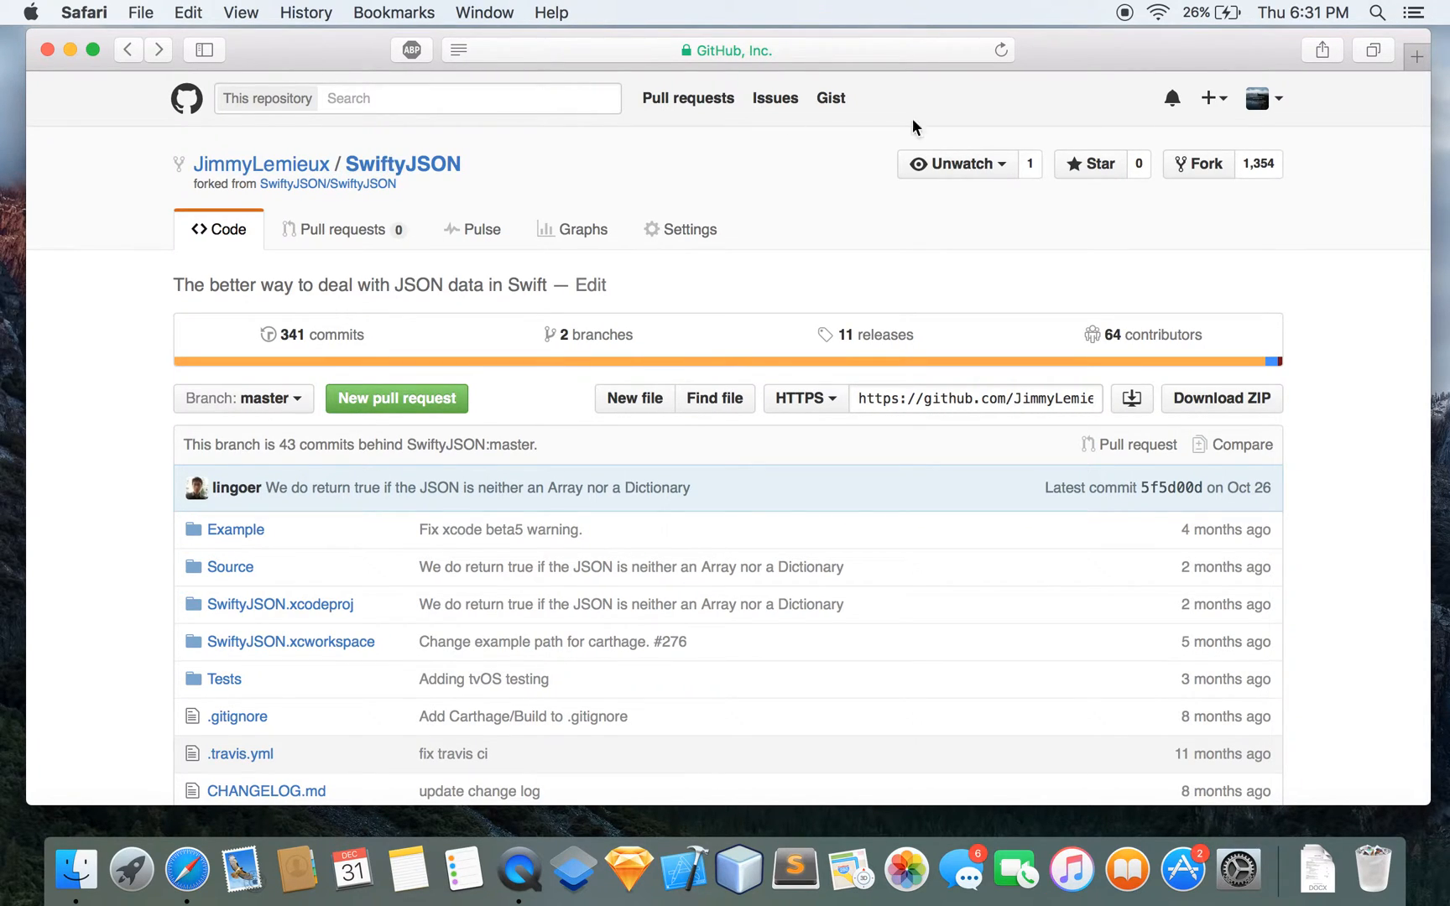
{"action": "mouse_move", "coordinate": [652, 120]}
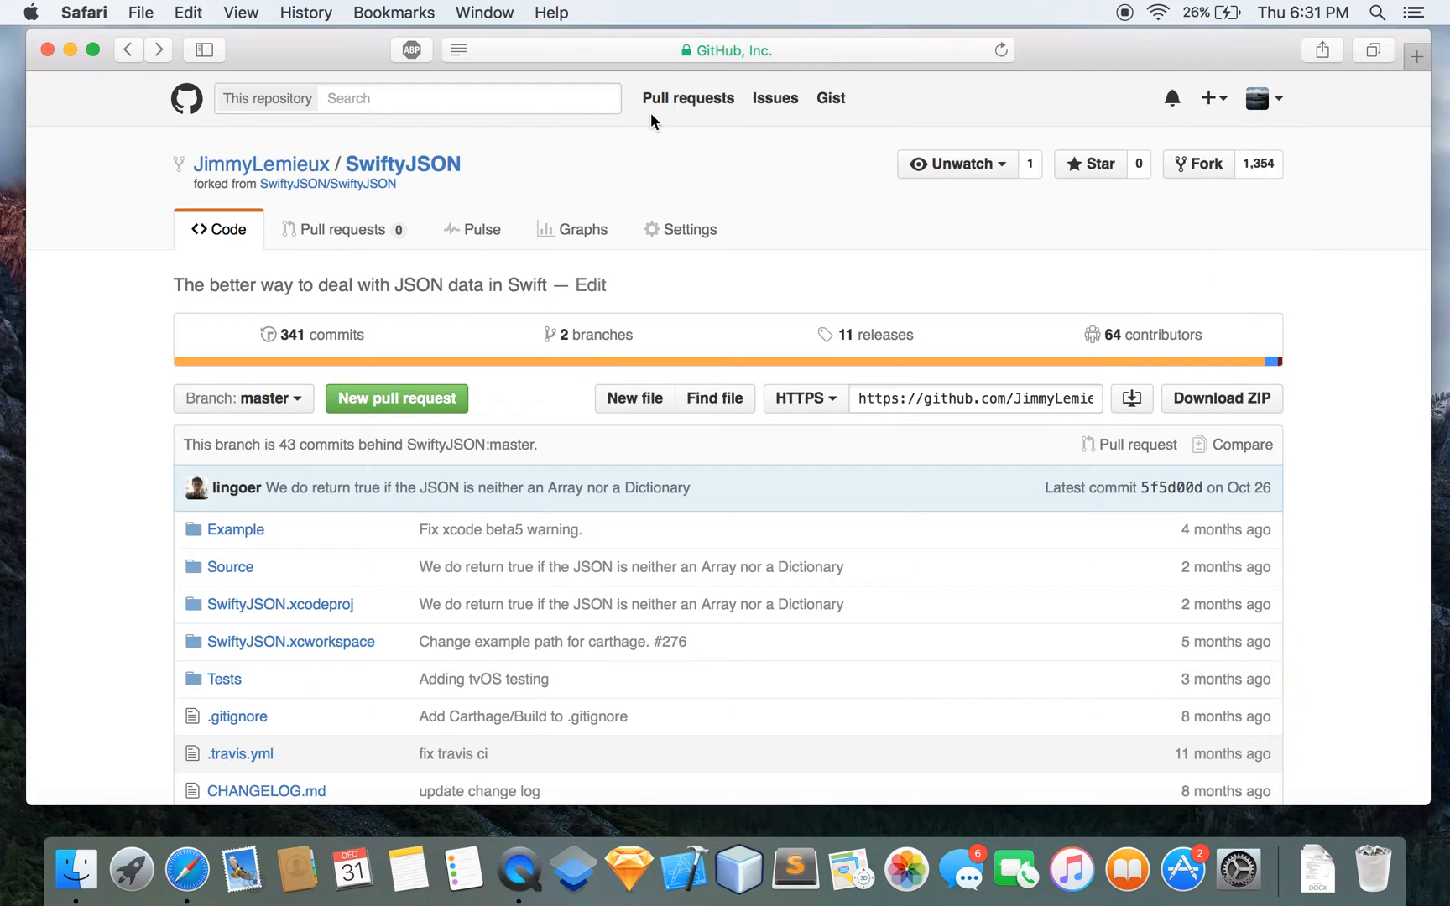
{"action": "mouse_move", "coordinate": [402, 163]}
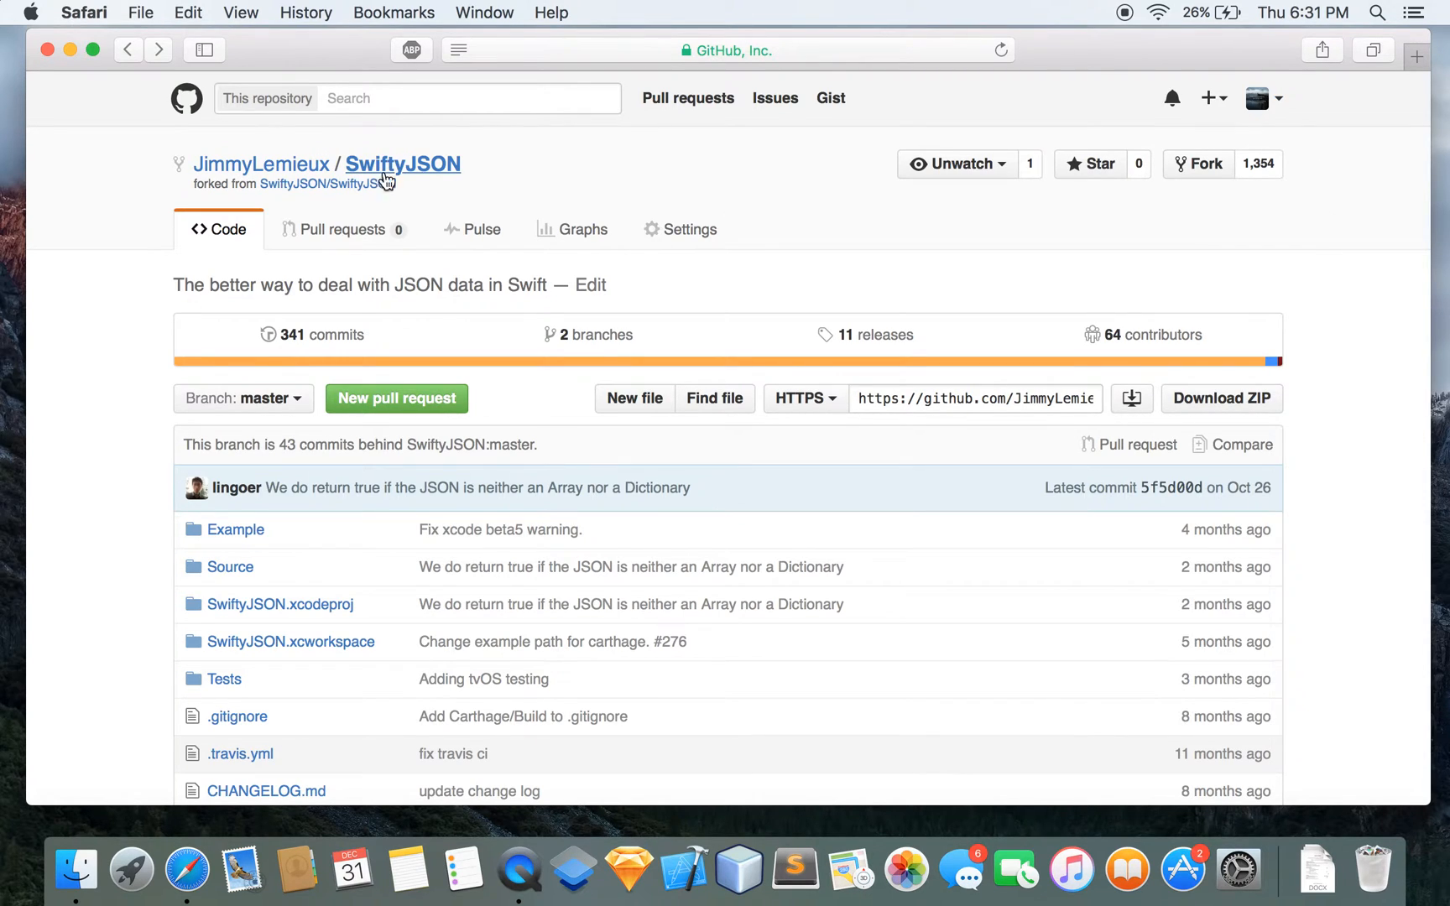
{"action": "mouse_move", "coordinate": [238, 217]}
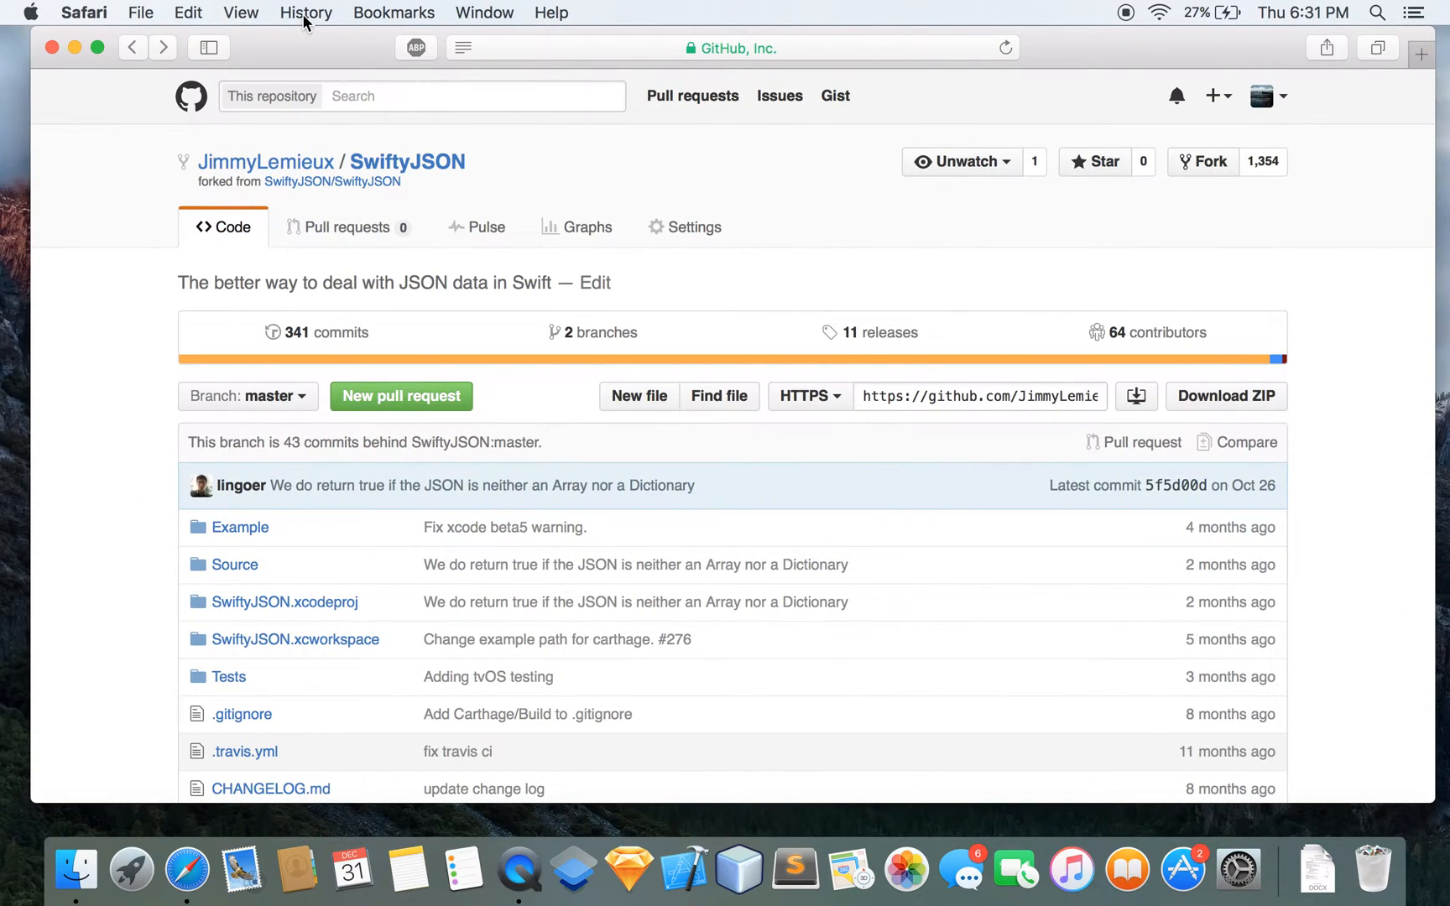
{"action": "mouse_move", "coordinate": [1225, 396]}
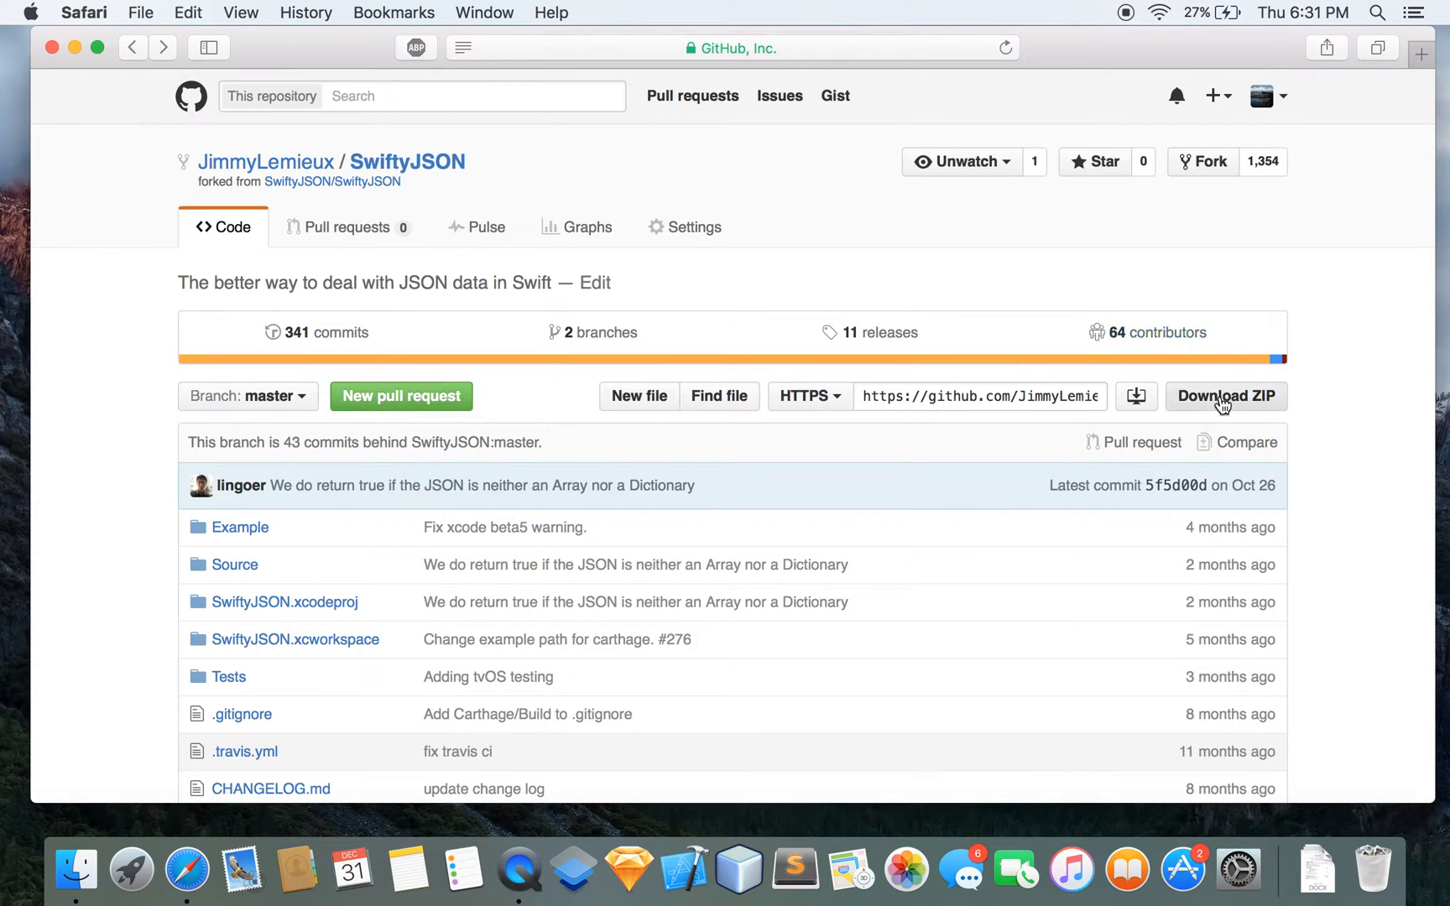
{"action": "mouse_move", "coordinate": [831, 283]}
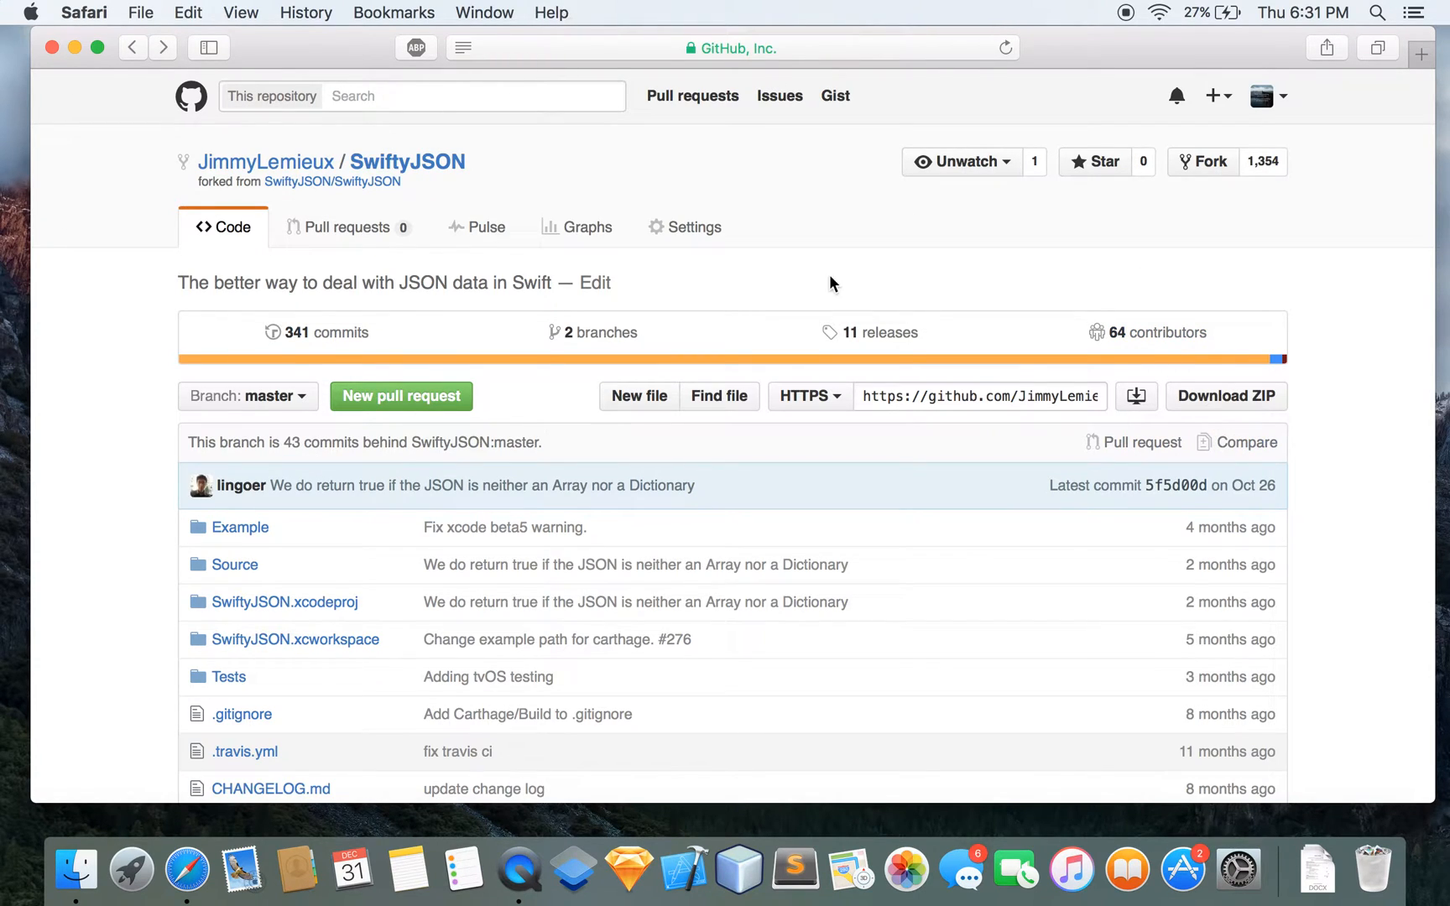
{"action": "mouse_move", "coordinate": [1242, 379]}
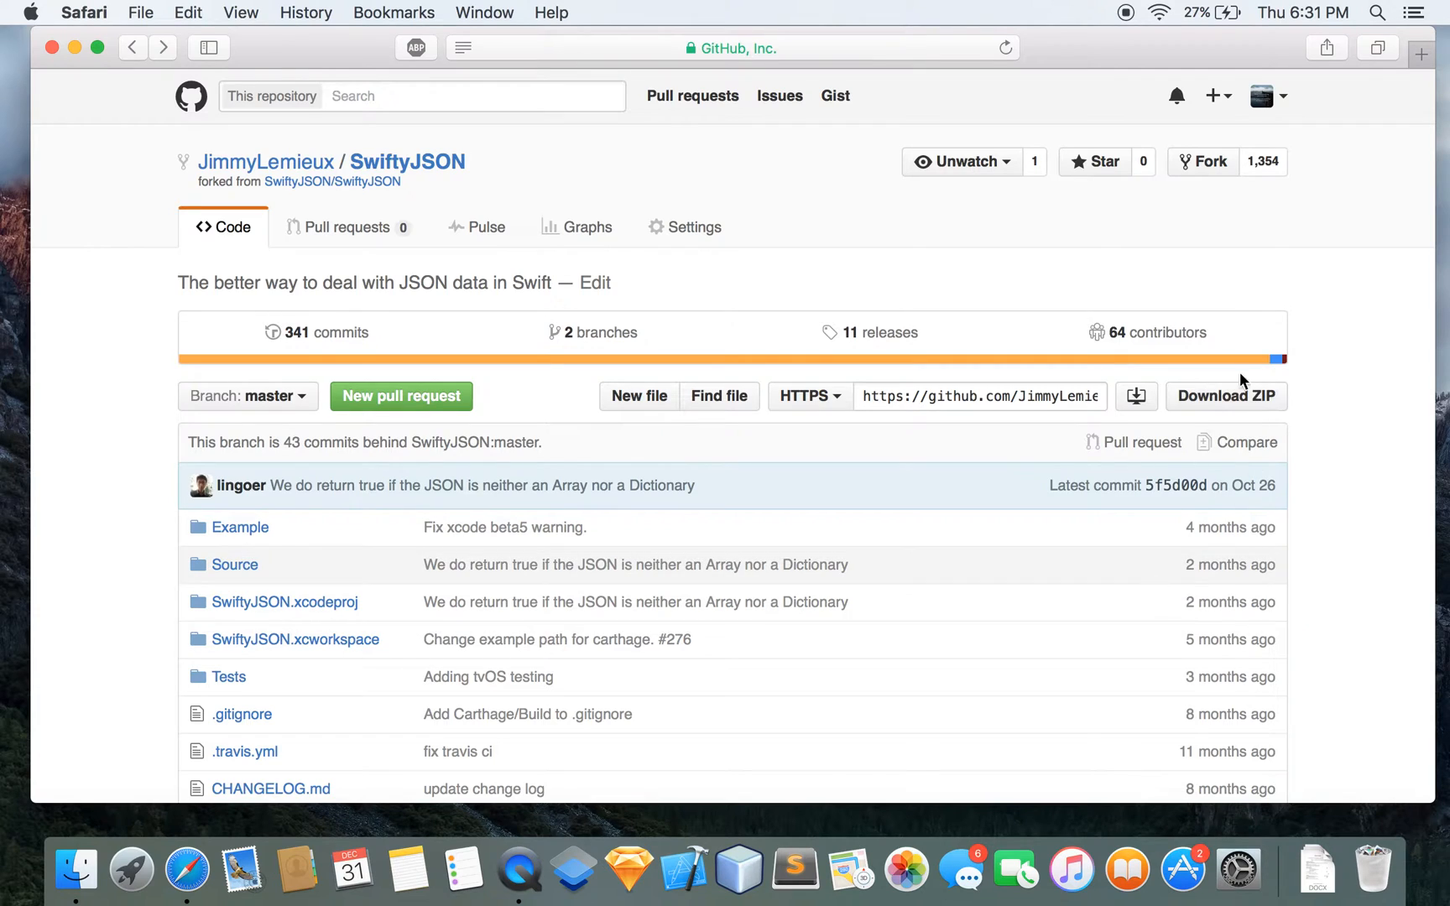
{"action": "mouse_move", "coordinate": [730, 243]}
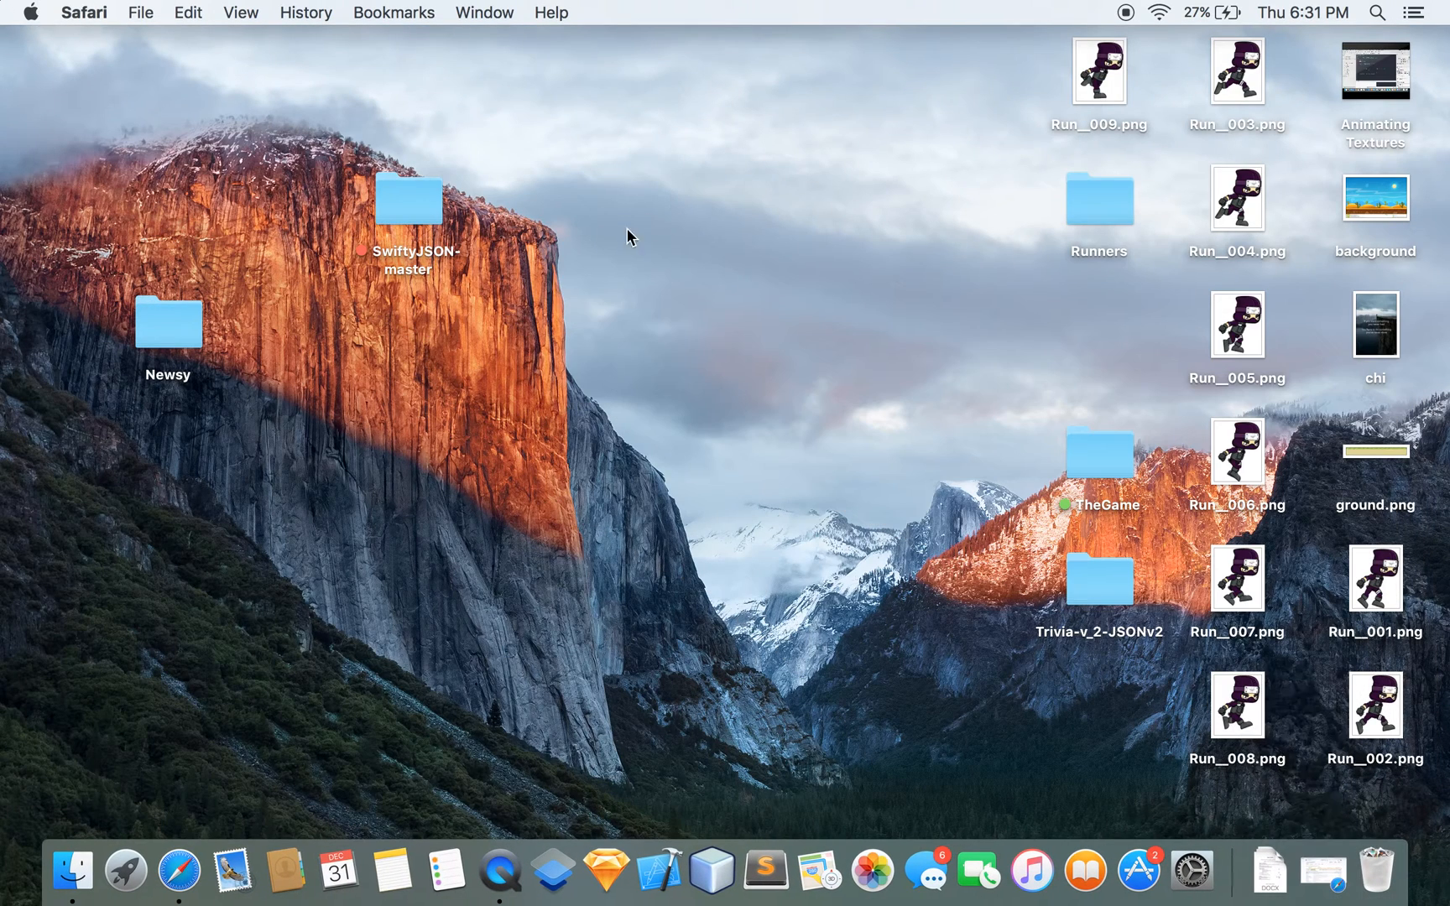
Open the SwiftyJSON-master folder and expand its Source folder to reveal SwiftyJSON.swift
{"action": "double_click", "coordinate": [407, 200]}
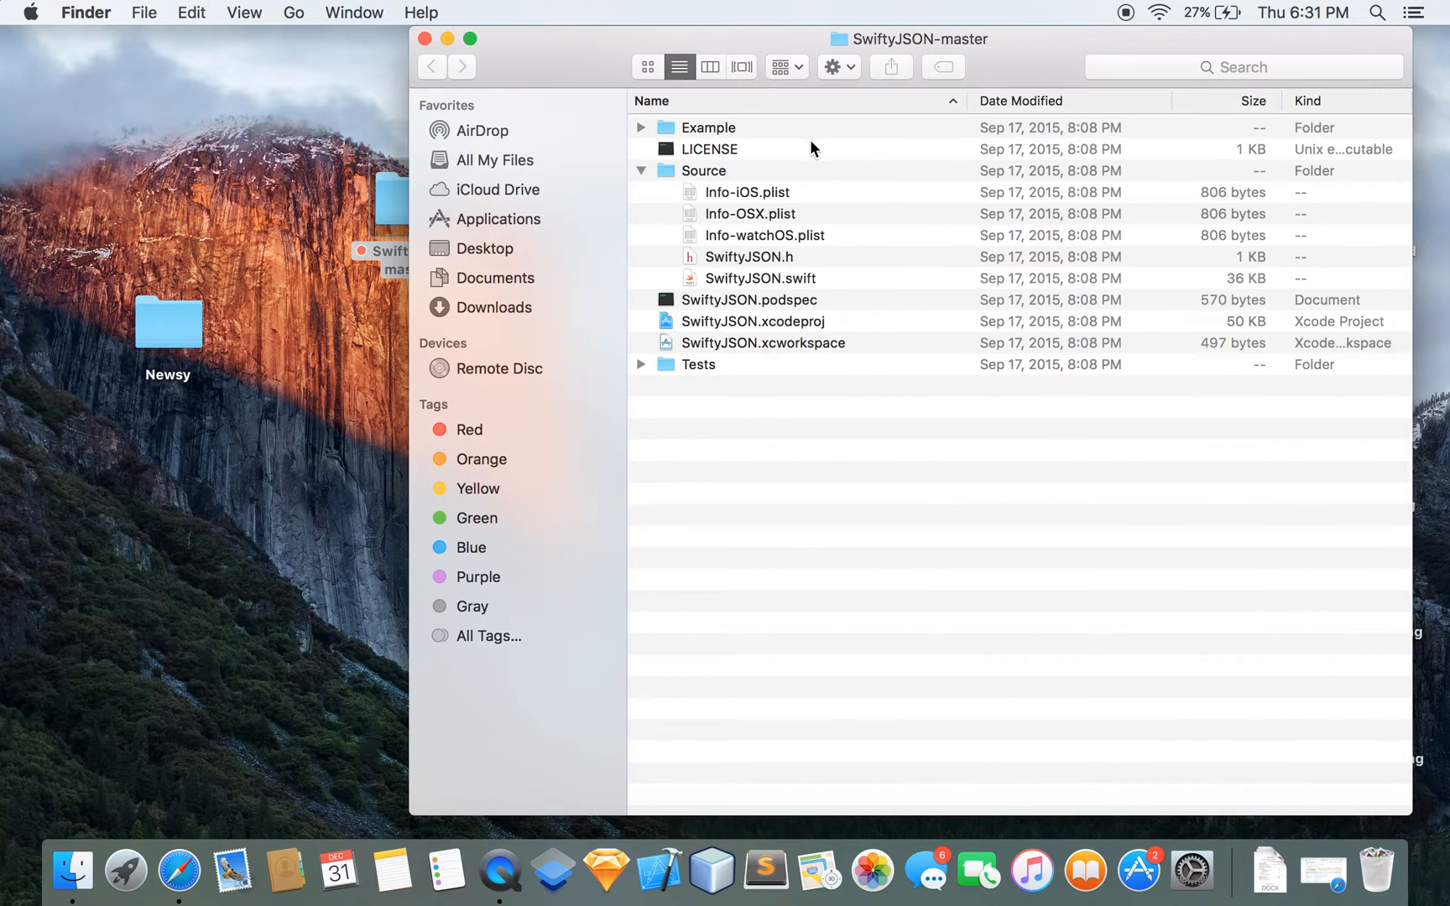
{"action": "left_click", "coordinate": [642, 170]}
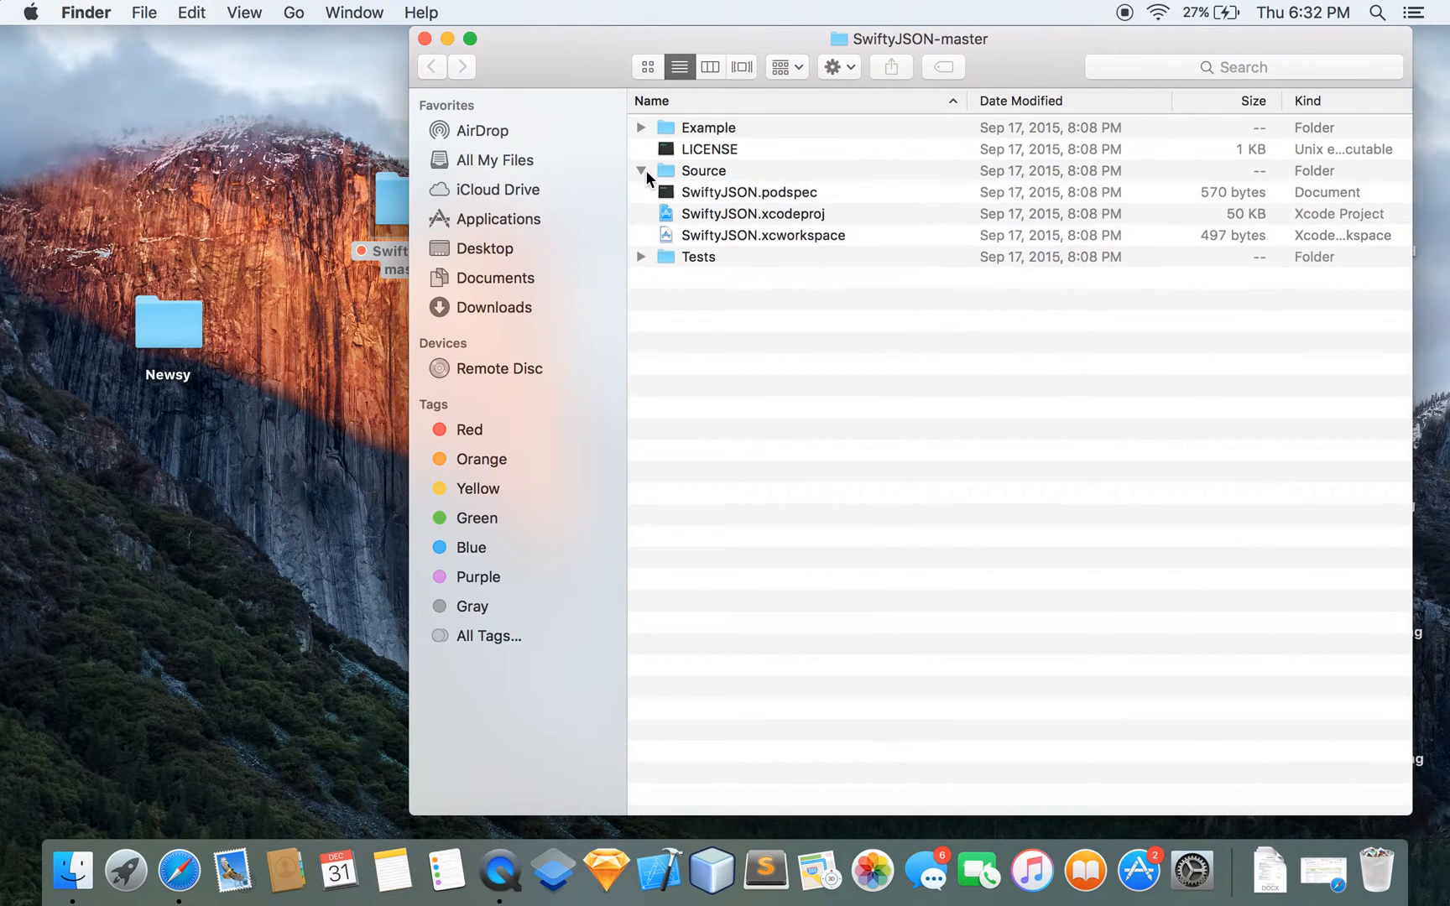
{"action": "left_click", "coordinate": [641, 170]}
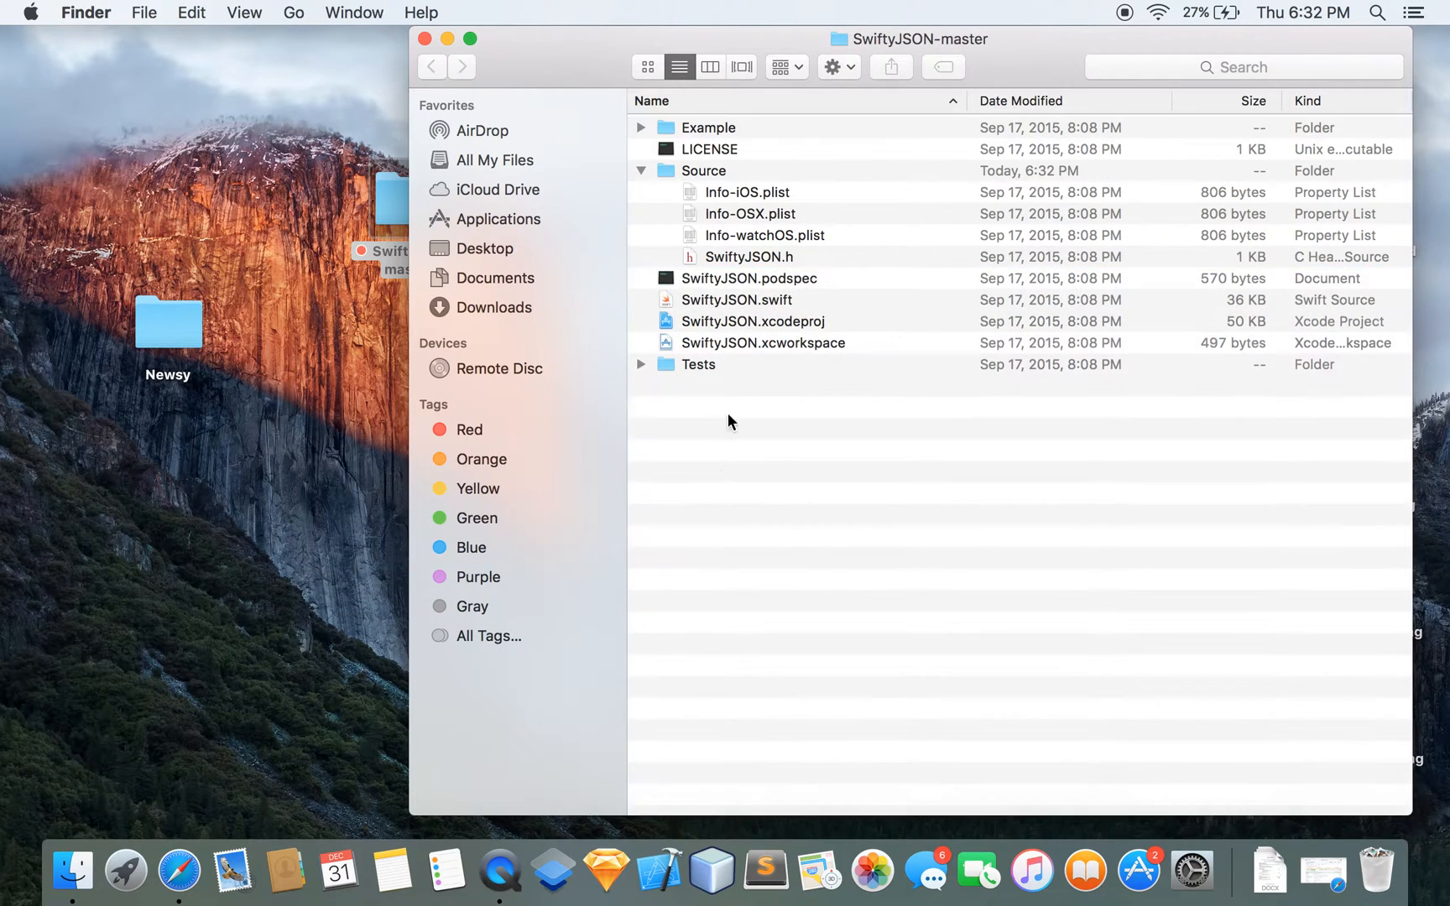
{"action": "mouse_move", "coordinate": [752, 279]}
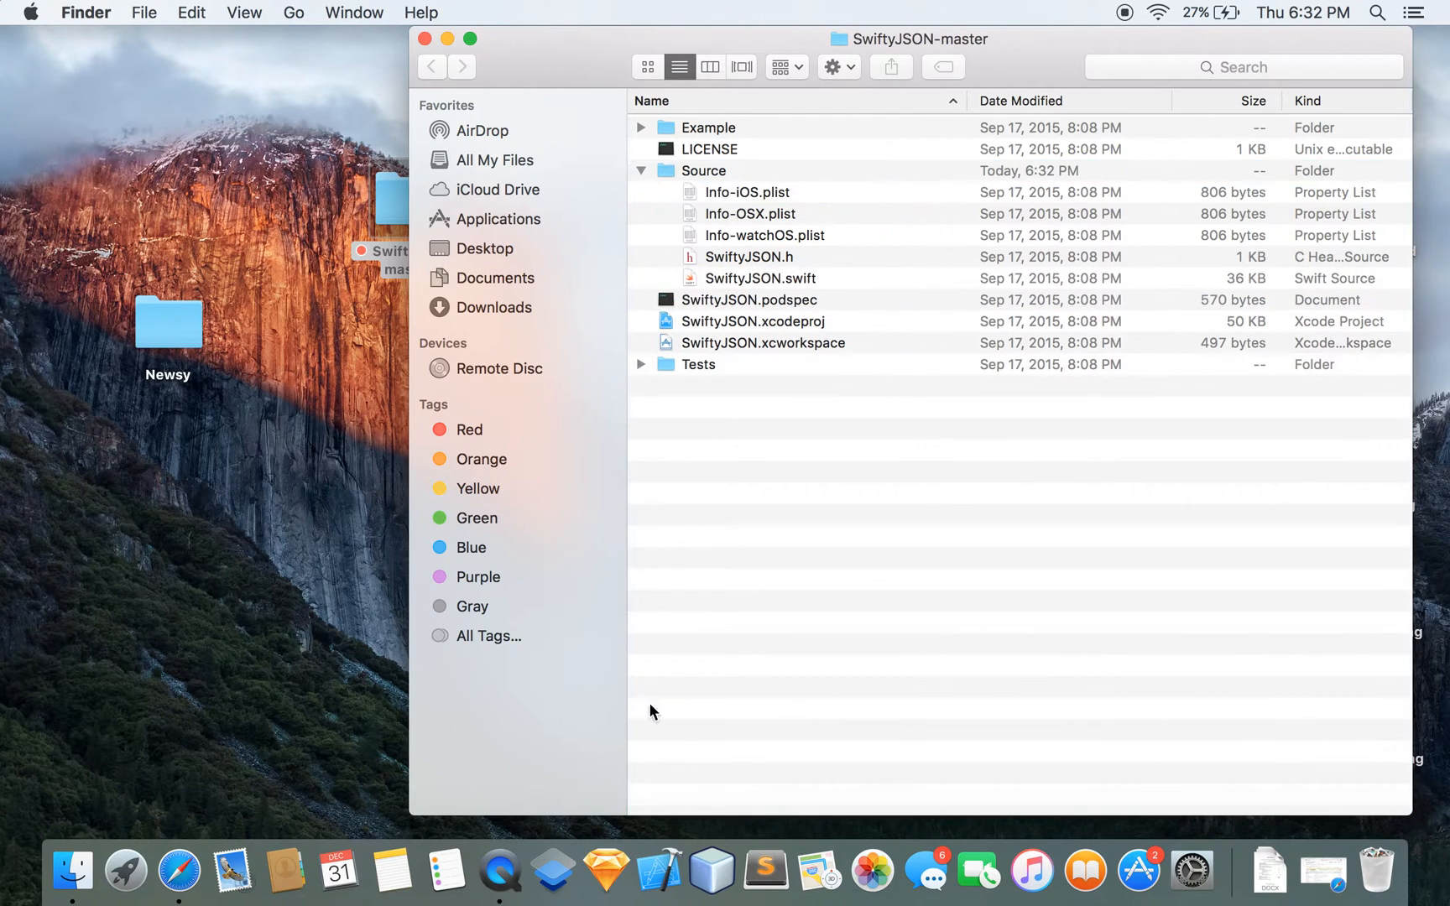
Launch Xcode and create a new project named USINGJSON saved on the Desktop
{"action": "left_click", "coordinate": [658, 870]}
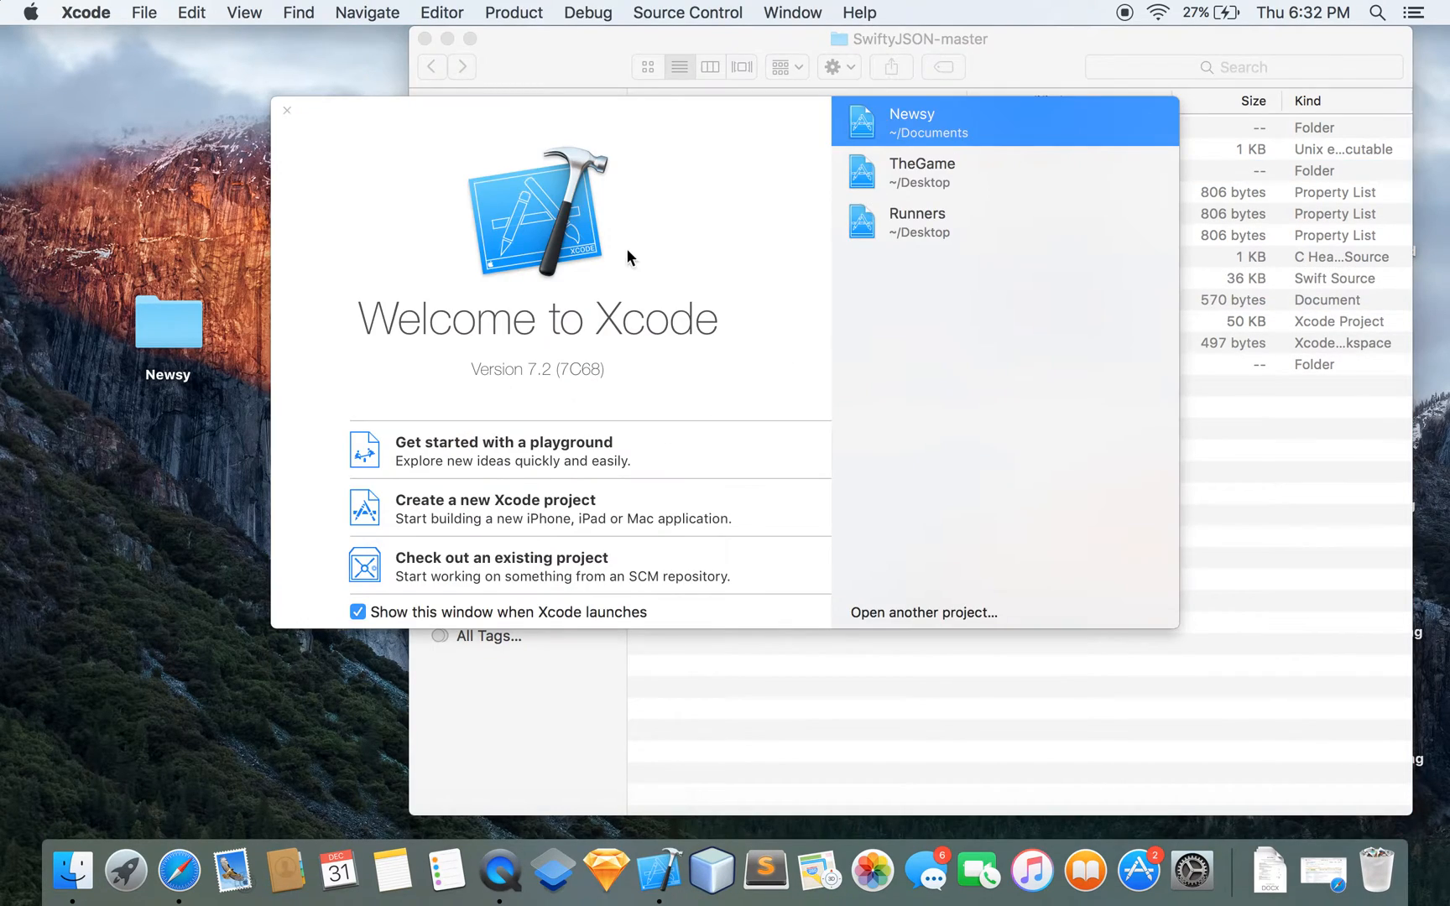
{"action": "mouse_move", "coordinate": [888, 115]}
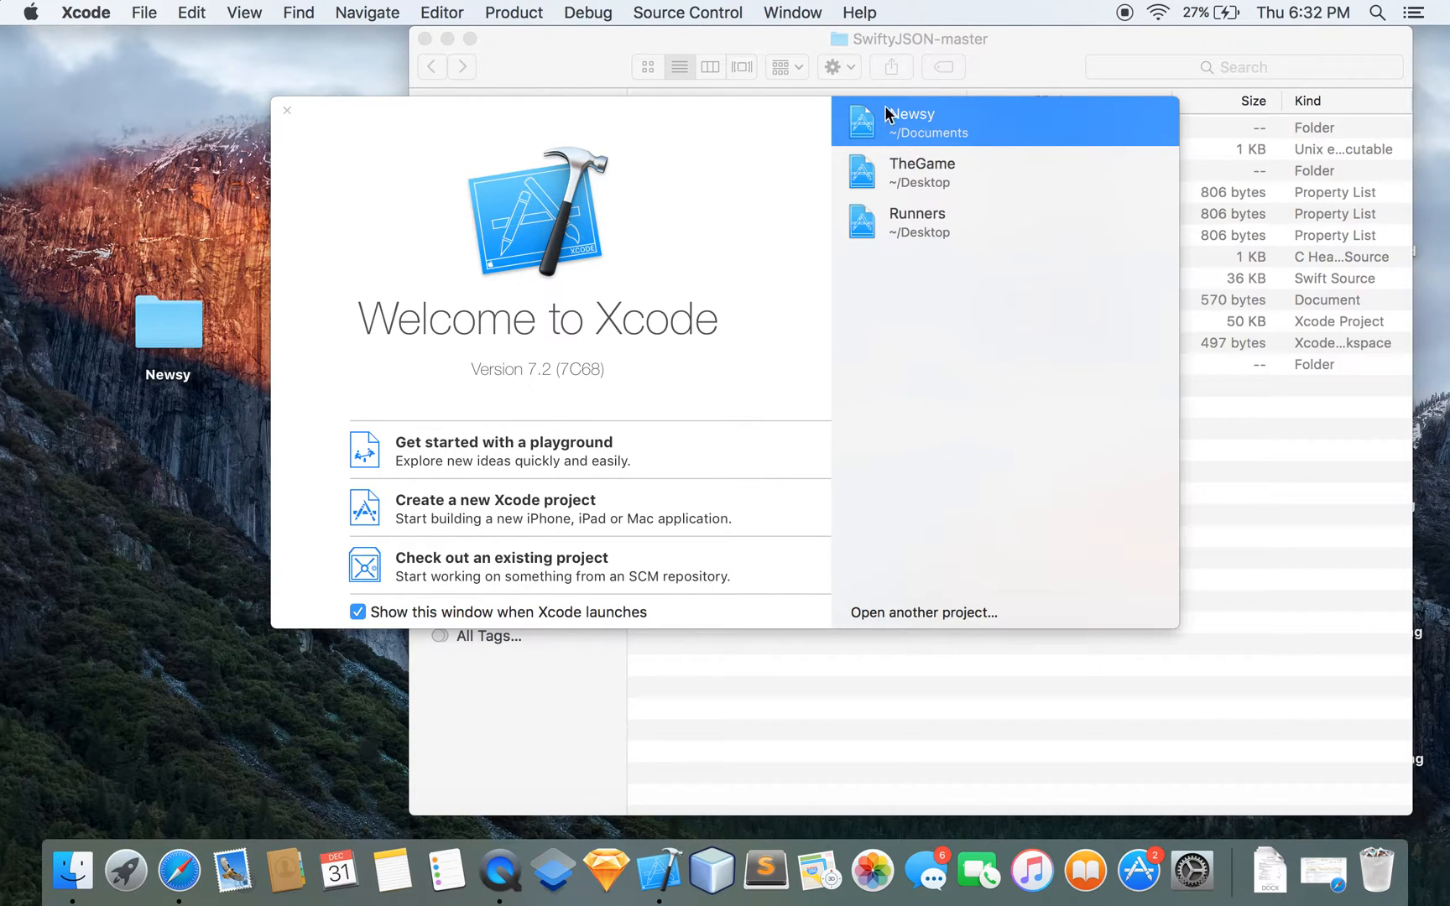
{"action": "mouse_move", "coordinate": [511, 485]}
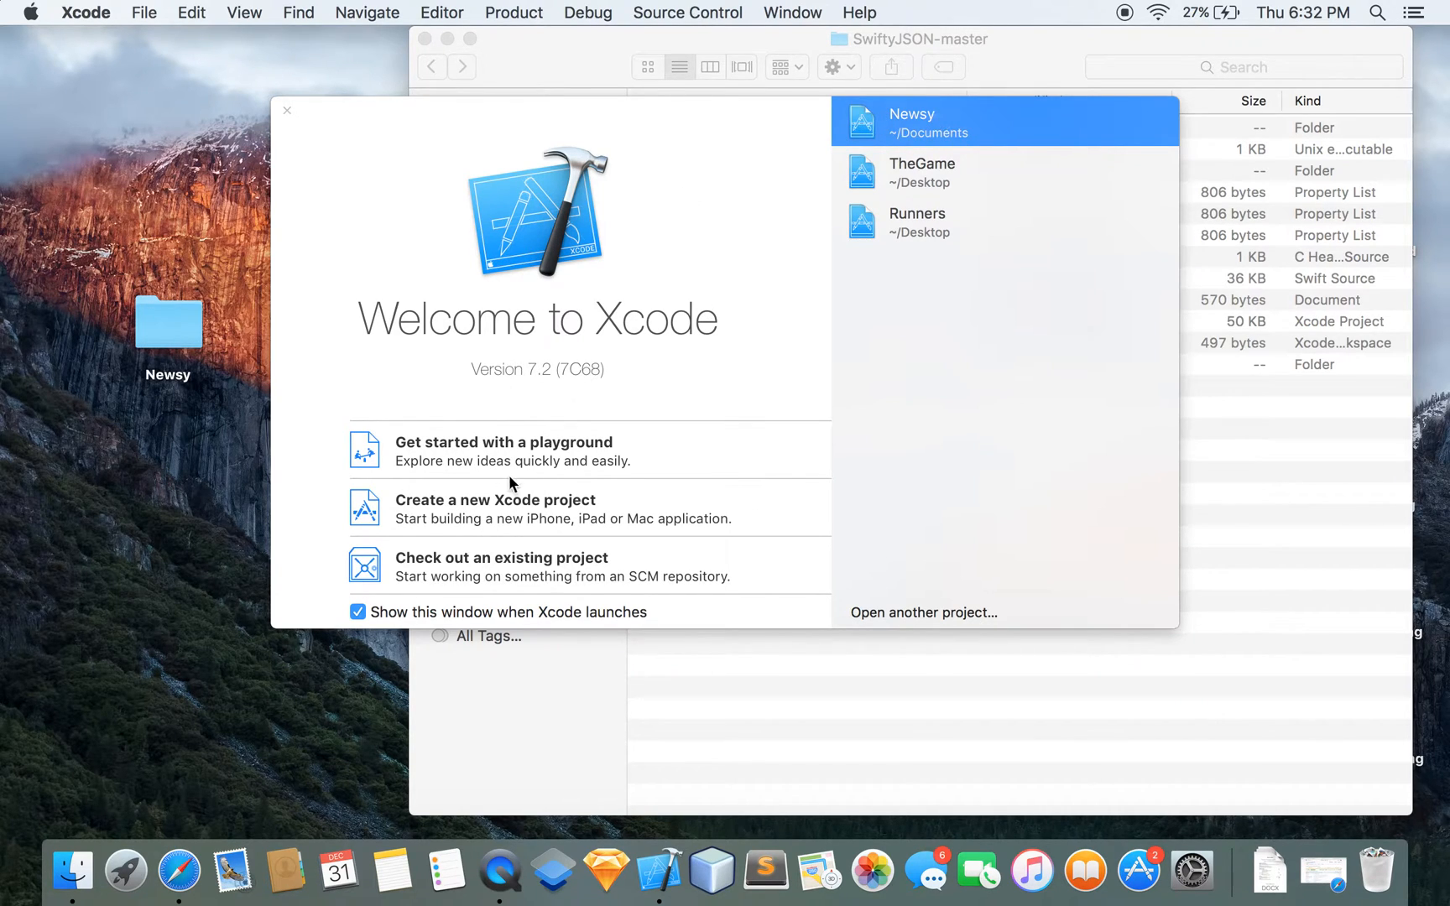
{"action": "left_click", "coordinate": [495, 500]}
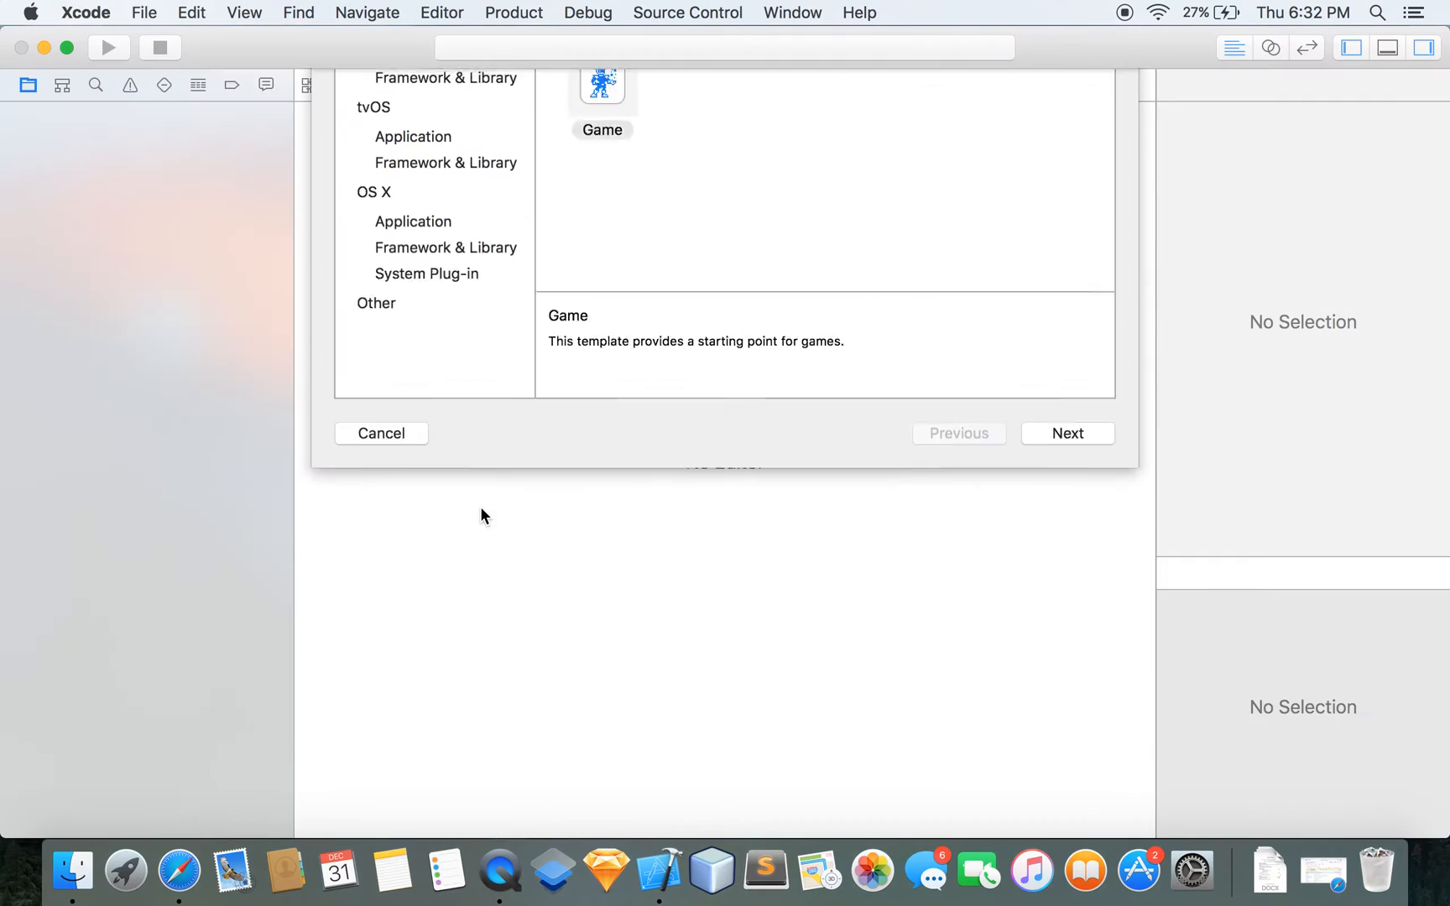
{"action": "left_click", "coordinate": [1067, 433]}
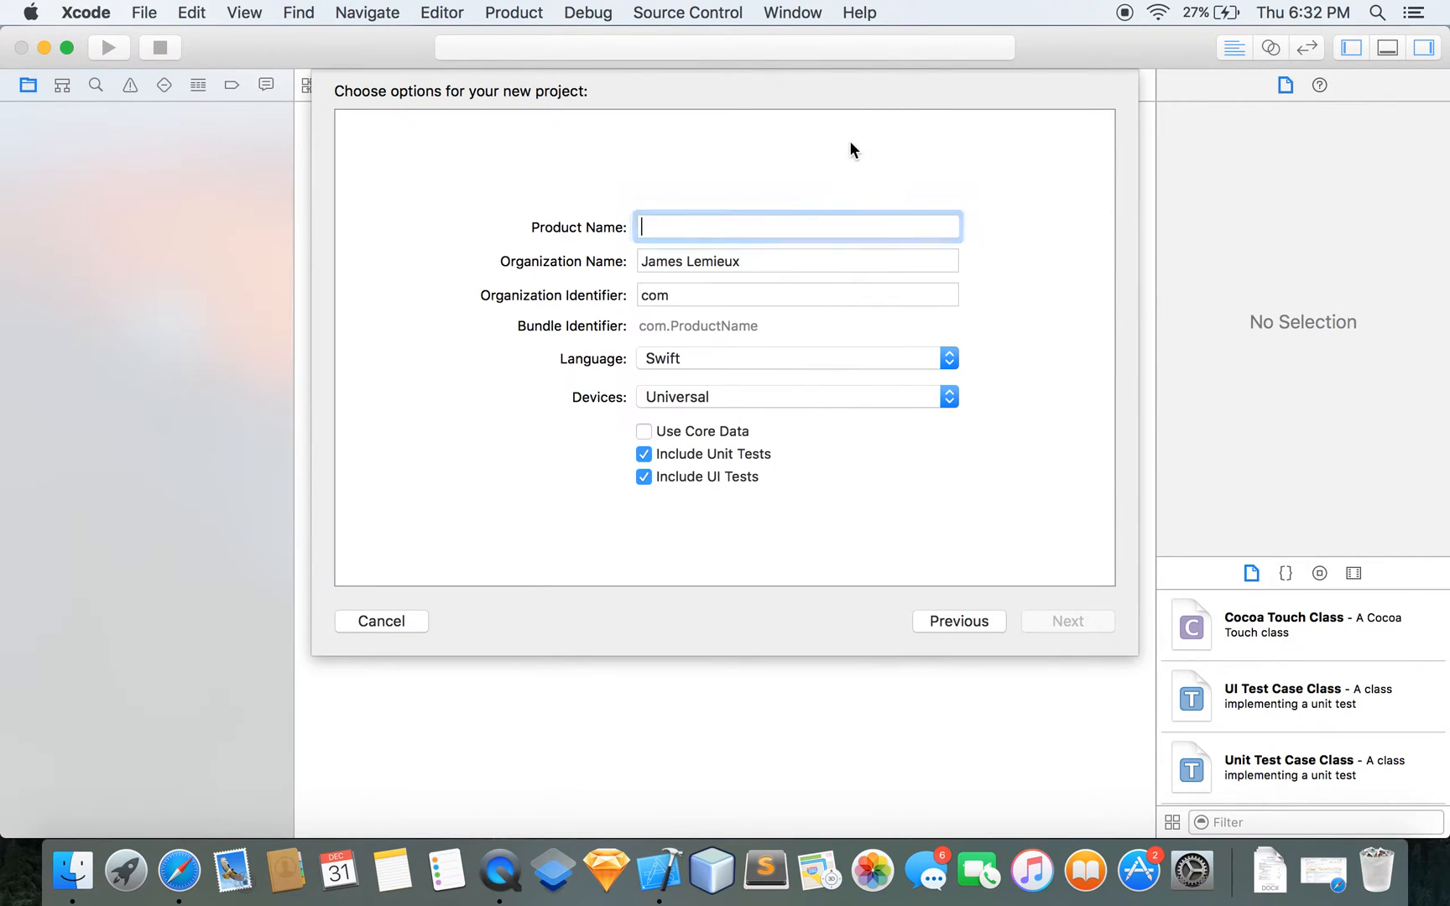
{"action": "mouse_move", "coordinate": [671, 227]}
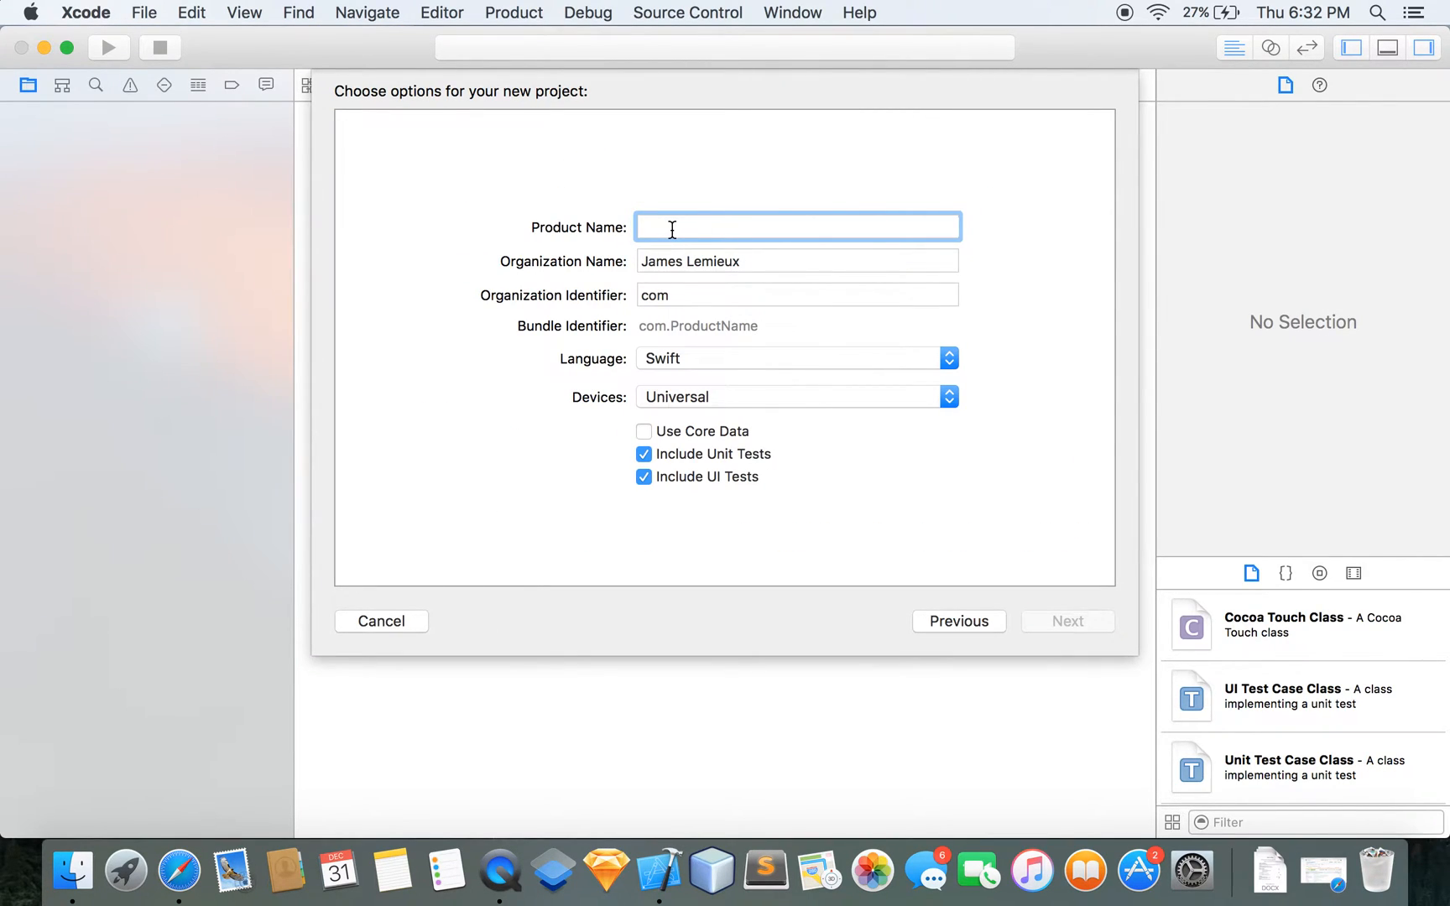
{"action": "type", "text": "USING"}
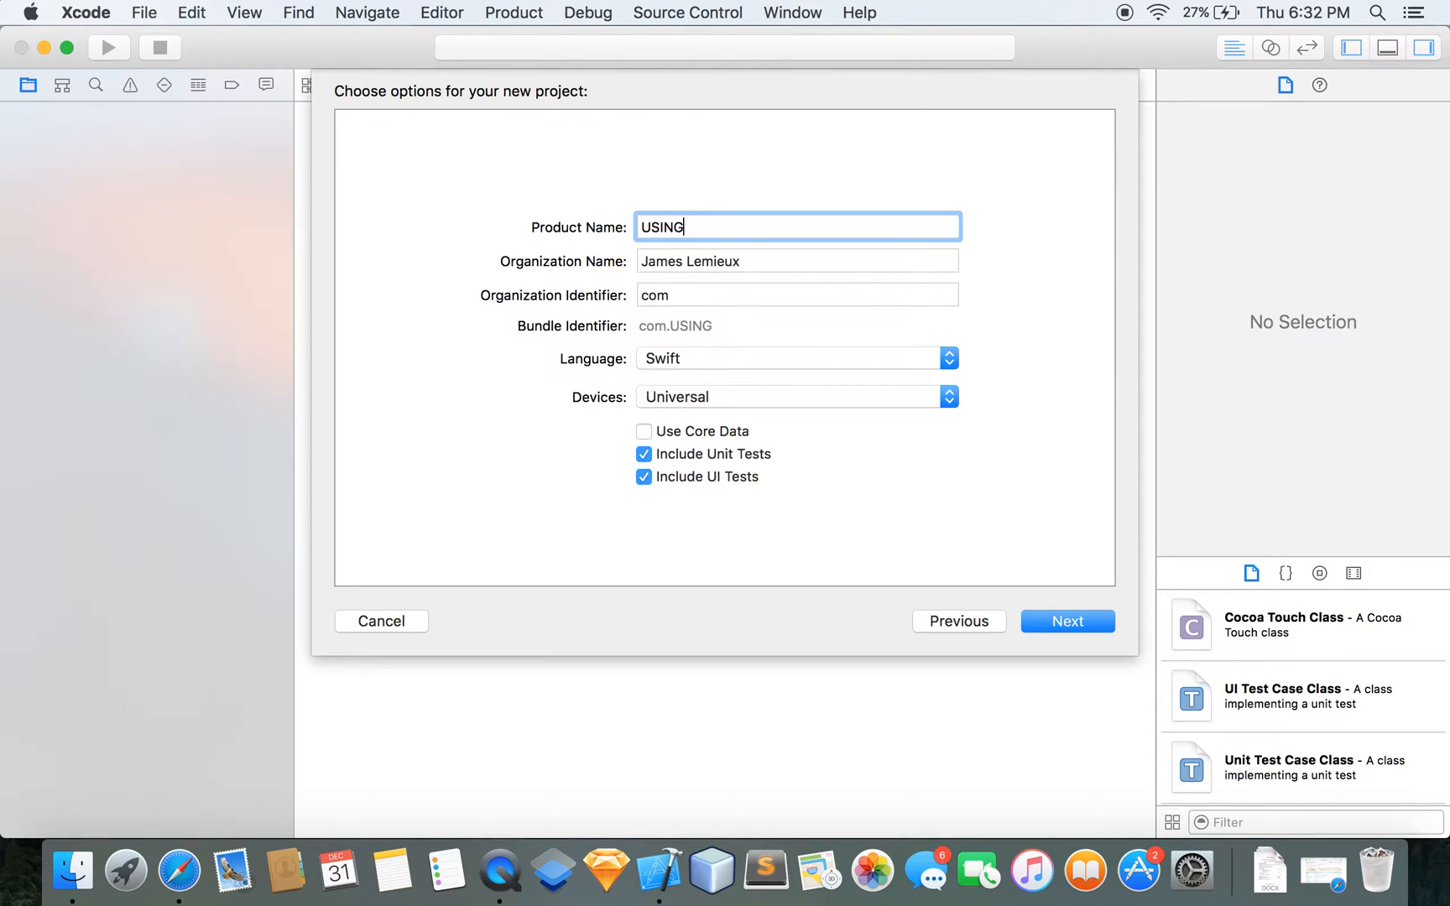
{"action": "type", "text": "JSON"}
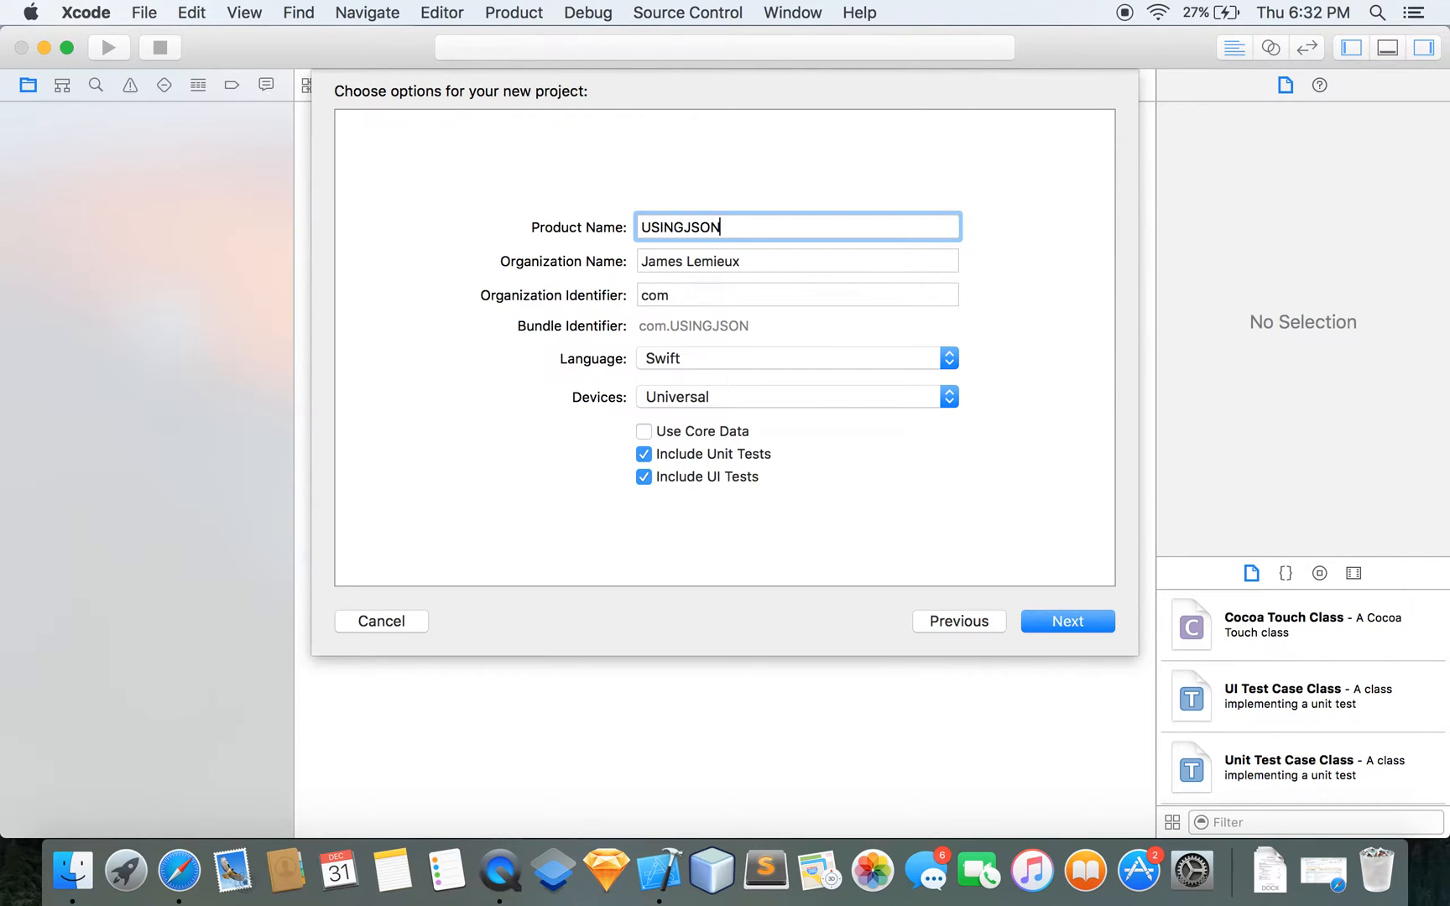
{"action": "left_click", "coordinate": [1067, 620]}
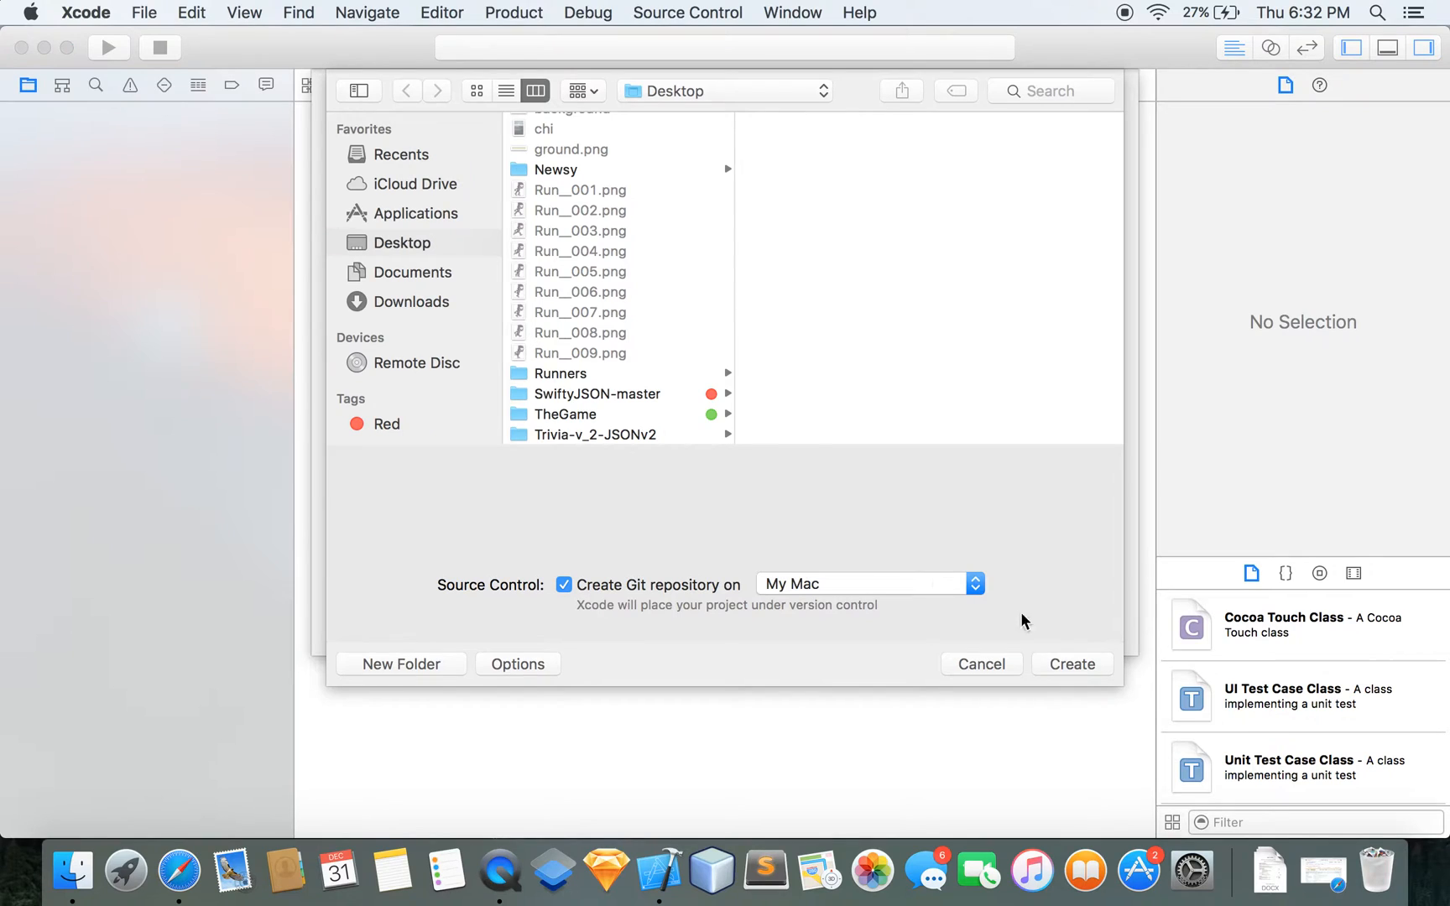
{"action": "left_click", "coordinate": [1071, 663]}
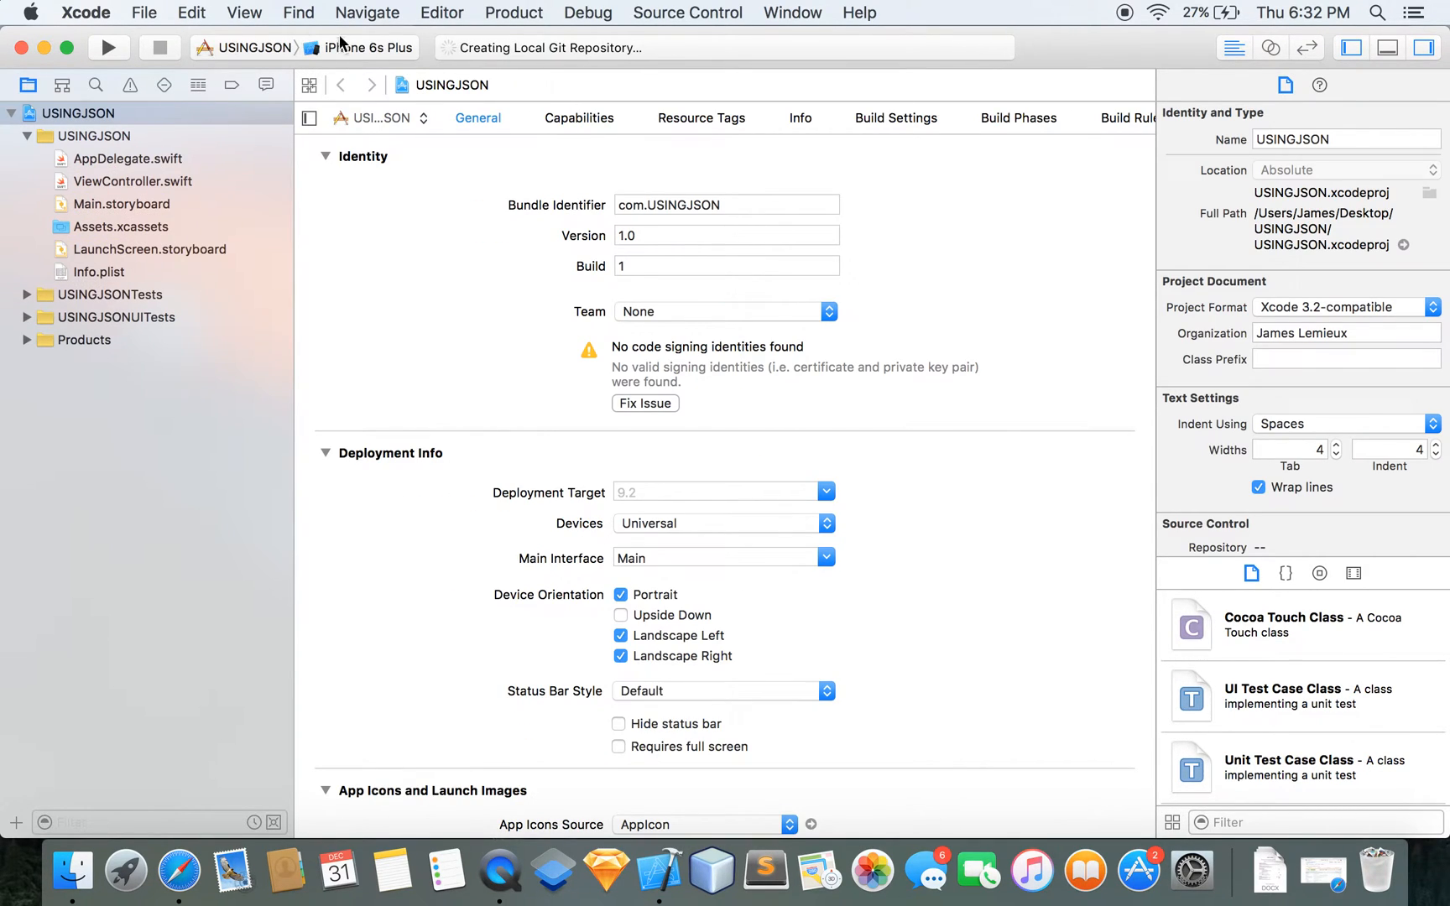
Add SwiftyJSON.swift to the USINGJSON group in the Project Navigator
{"action": "left_click", "coordinate": [132, 182]}
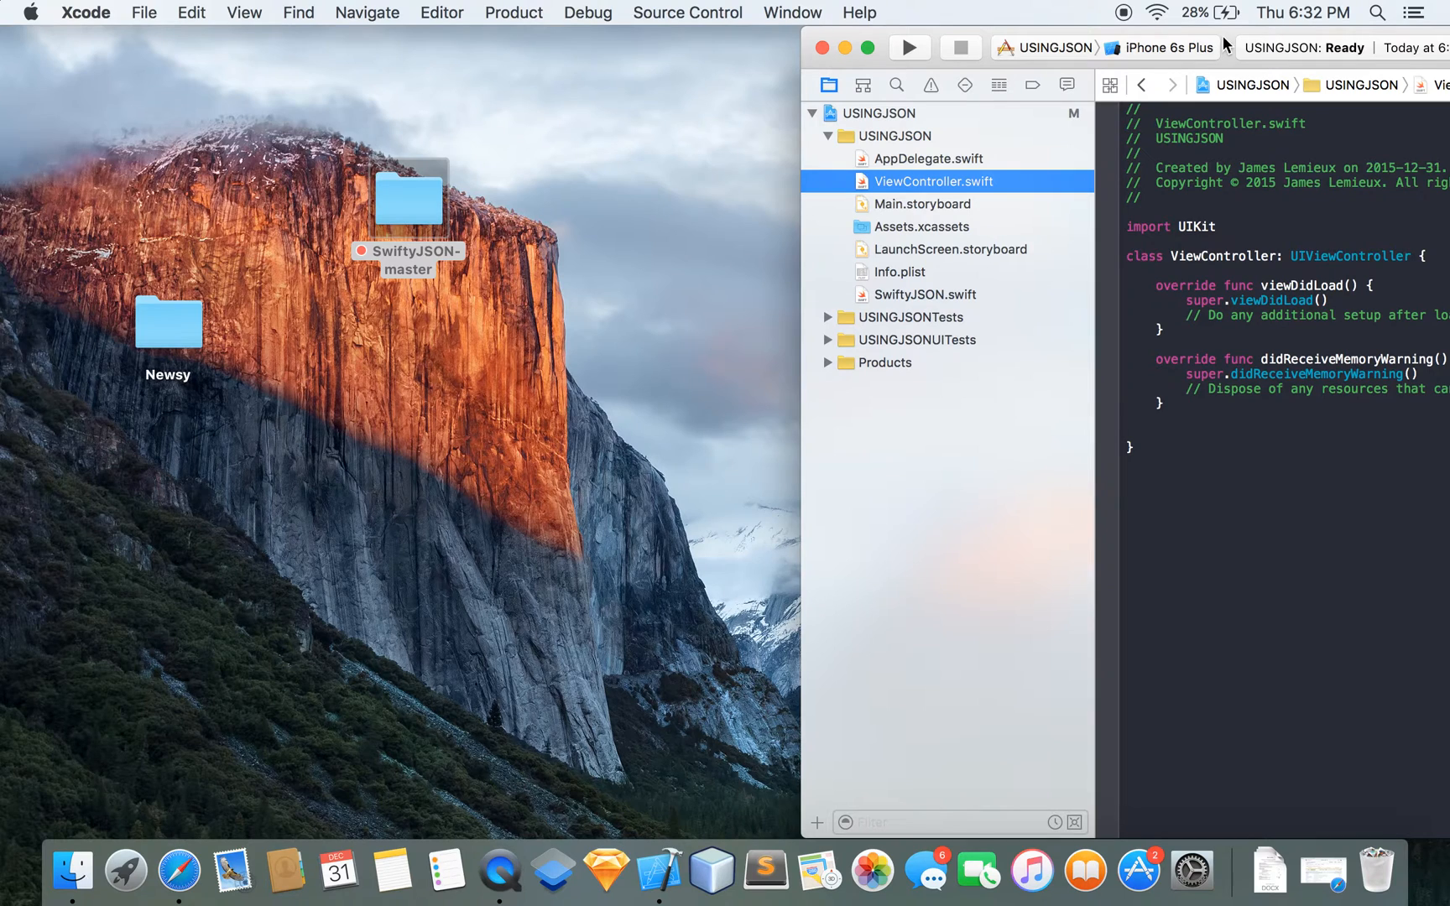
Maximize the Xcode window and delete didReceiveMemoryWarning from ViewController.swift
{"action": "left_click", "coordinate": [866, 47]}
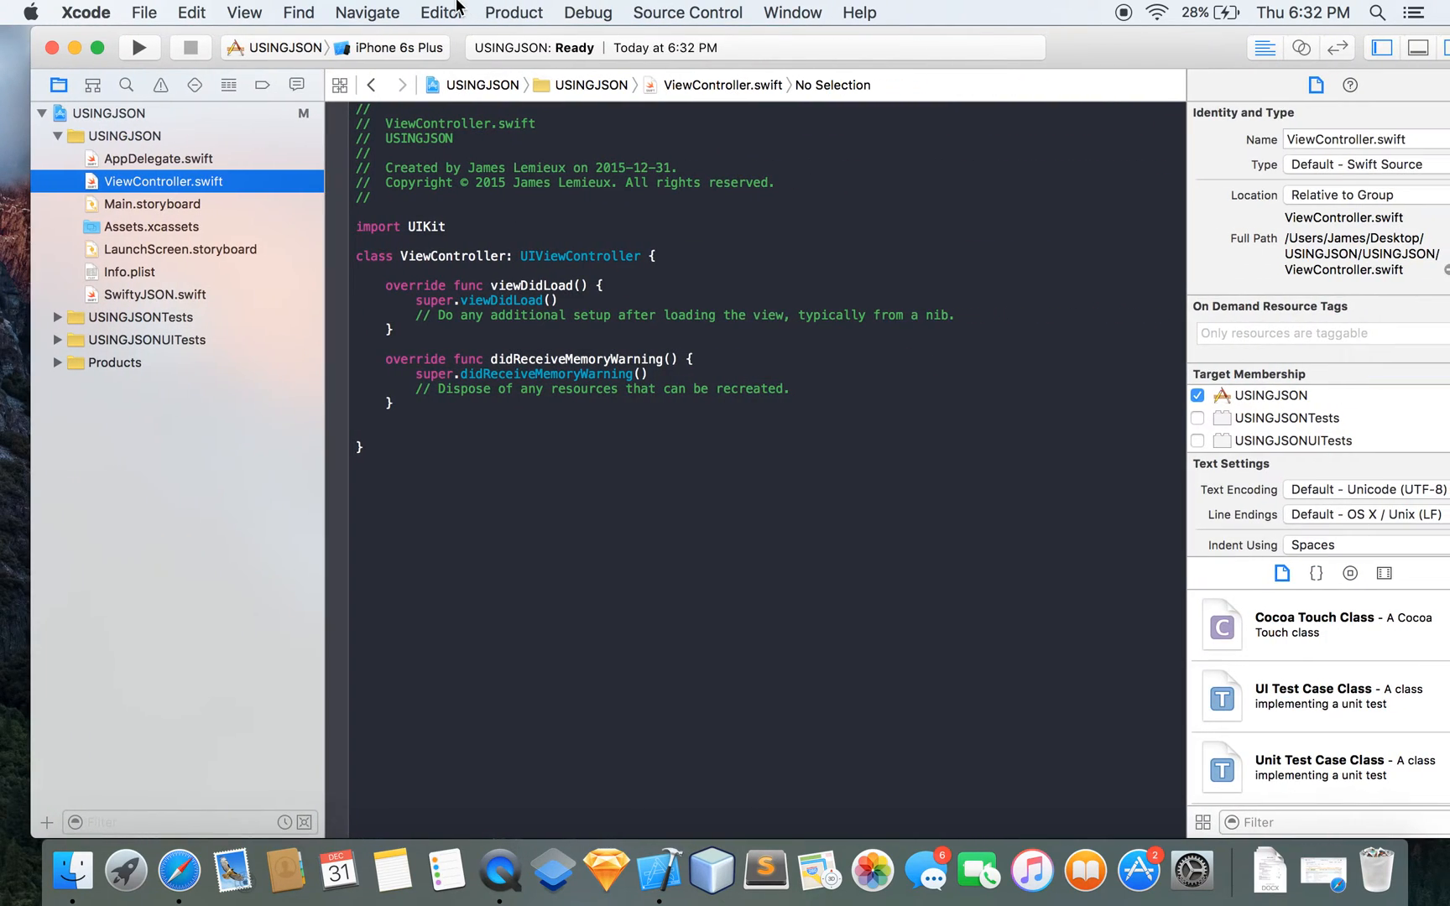
{"action": "left_click", "coordinate": [464, 226]}
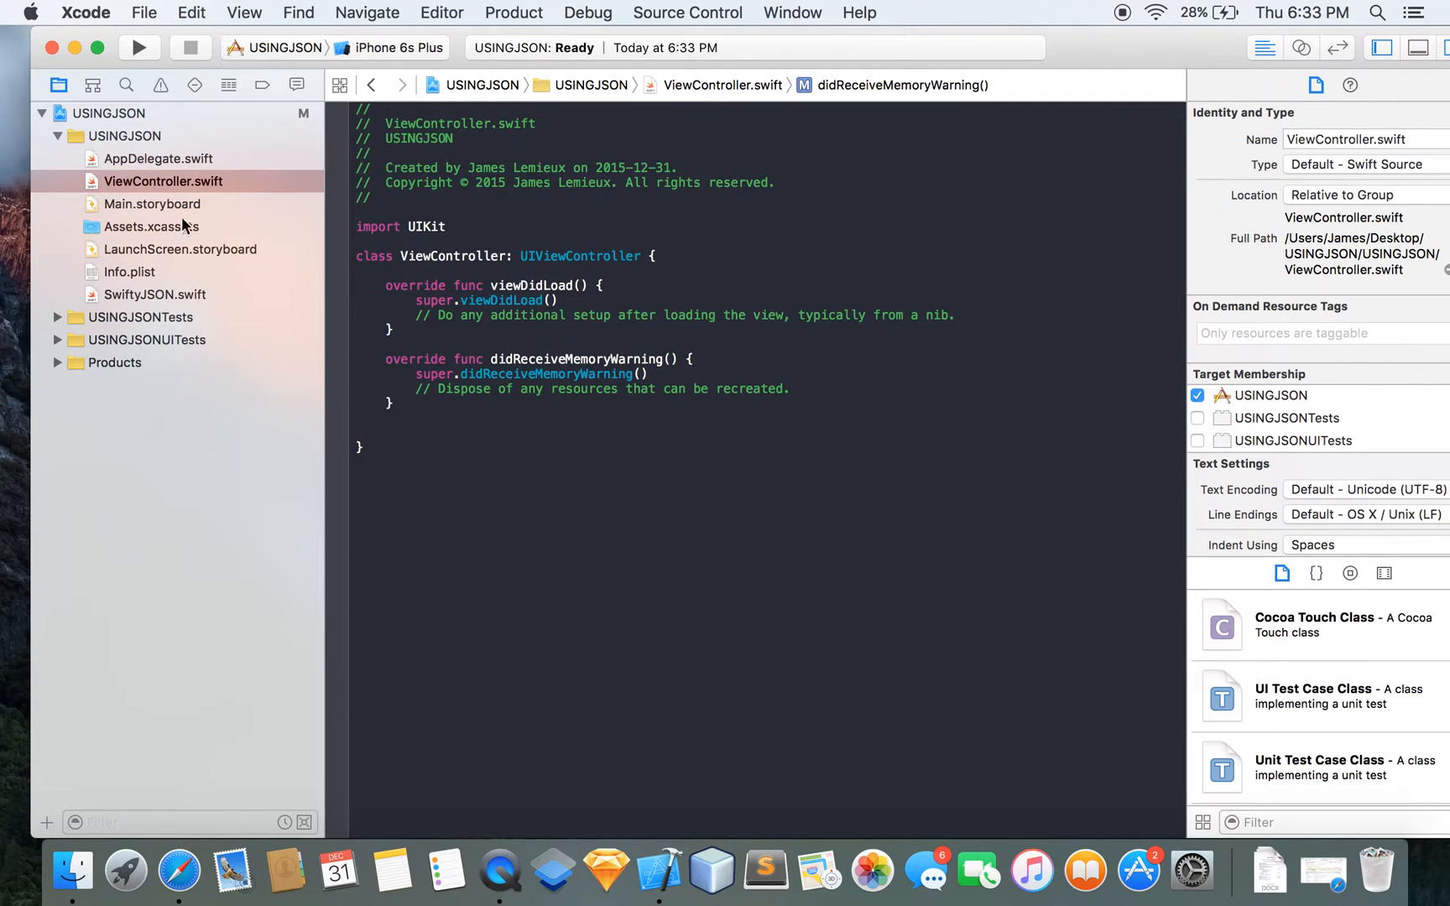
{"action": "mouse_move", "coordinate": [683, 255]}
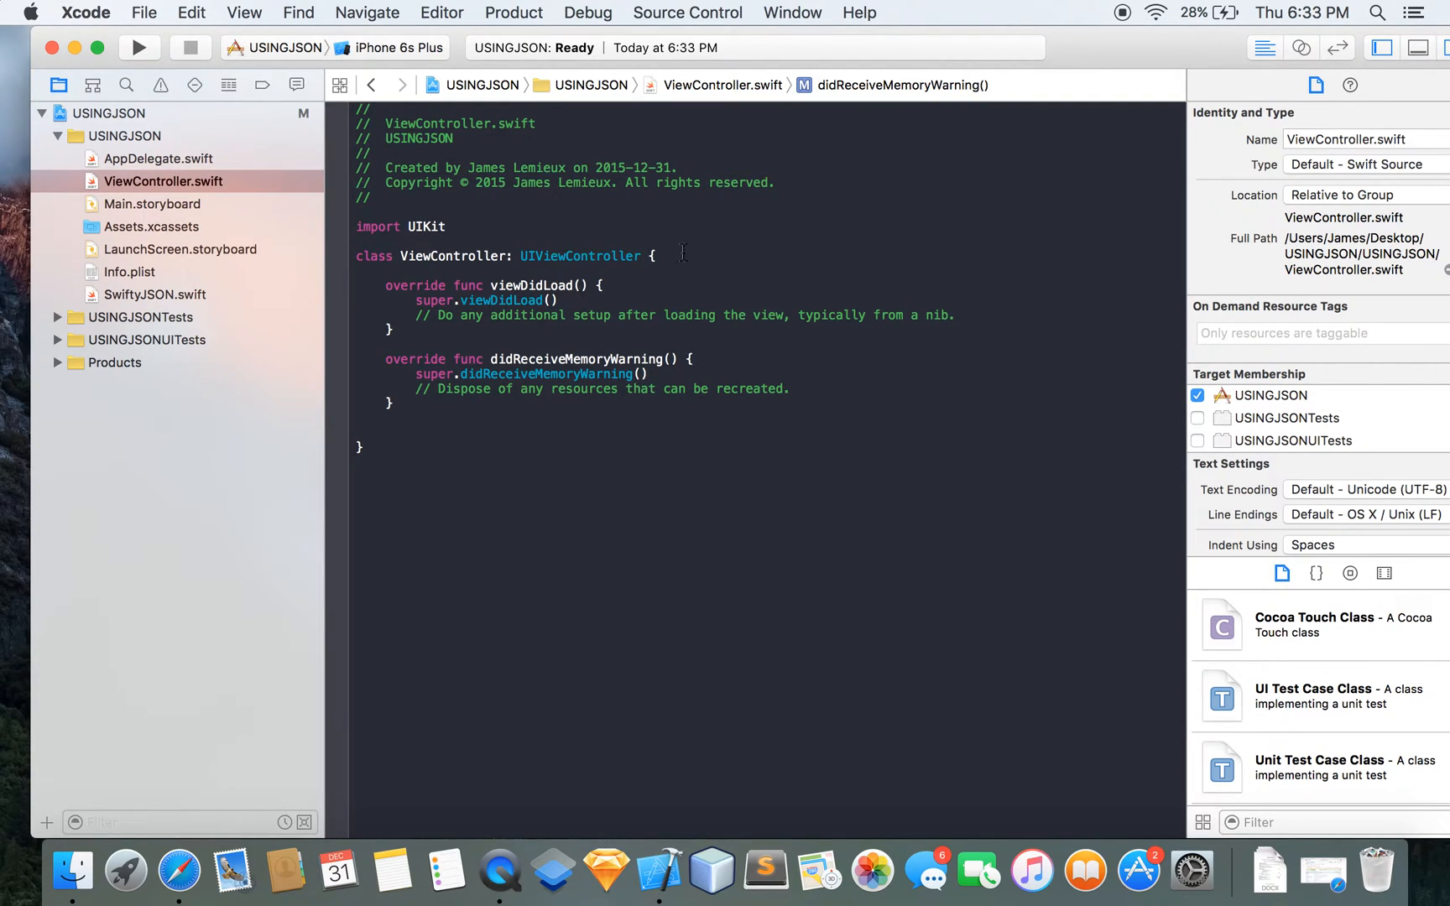
{"action": "left_click", "coordinate": [629, 678]}
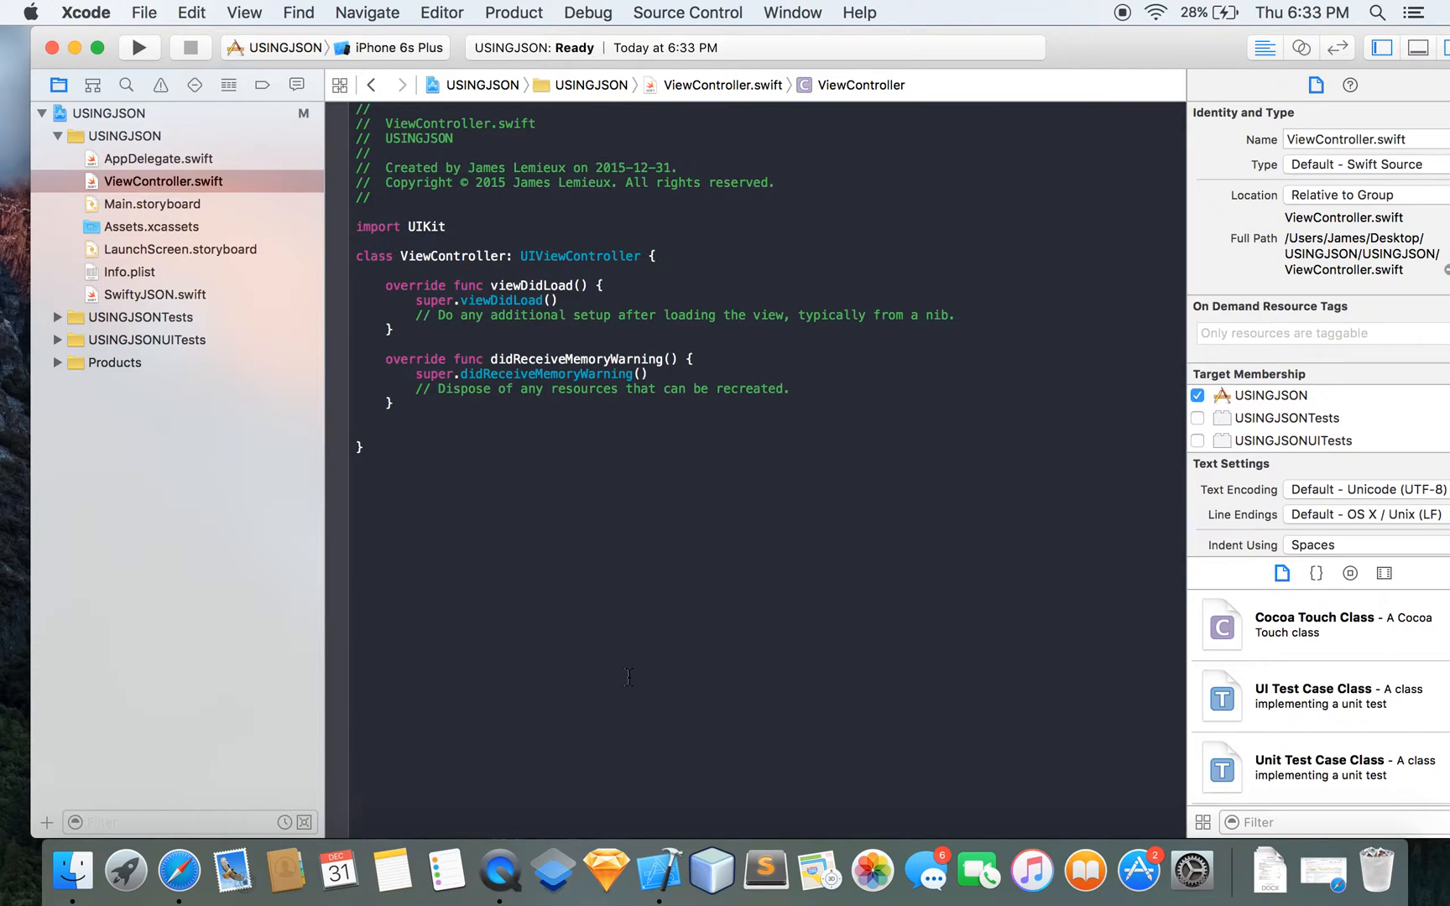
{"action": "mouse_move", "coordinate": [400, 417]}
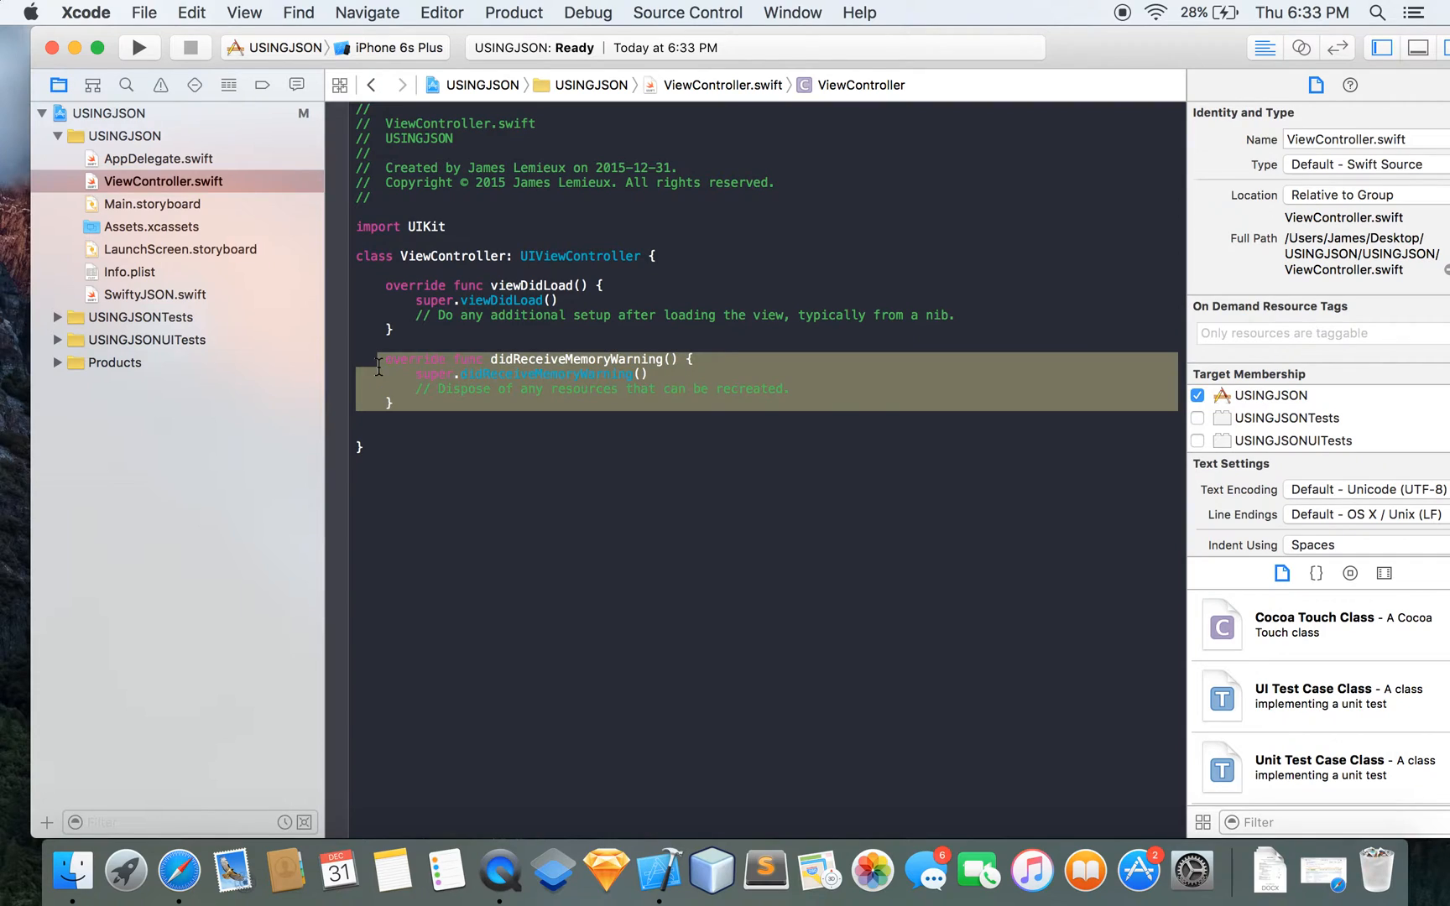
{"action": "key", "text": "Delete"}
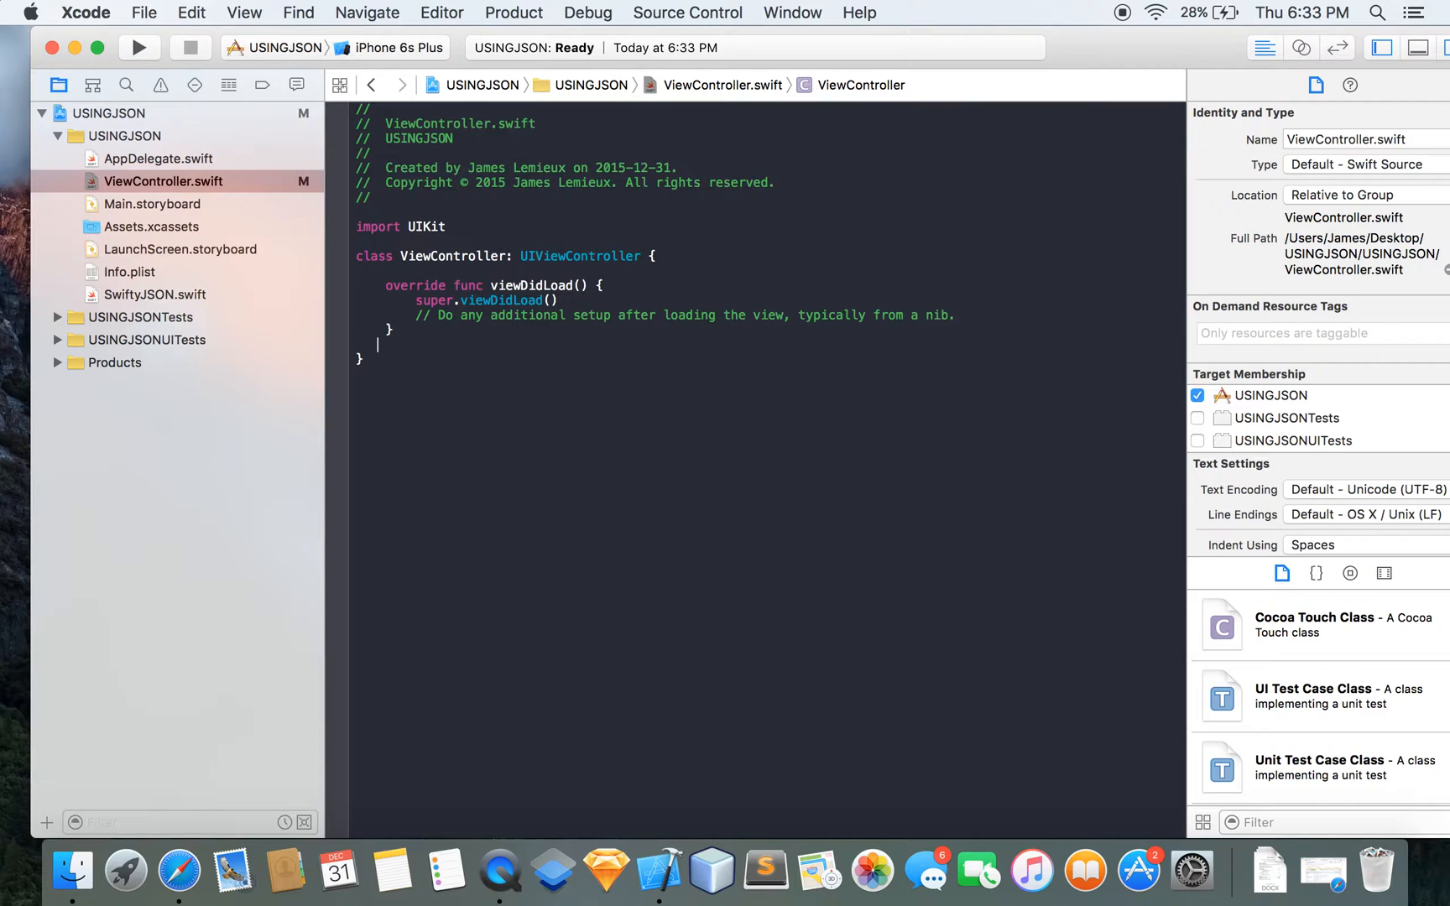
{"action": "mouse_move", "coordinate": [233, 870]}
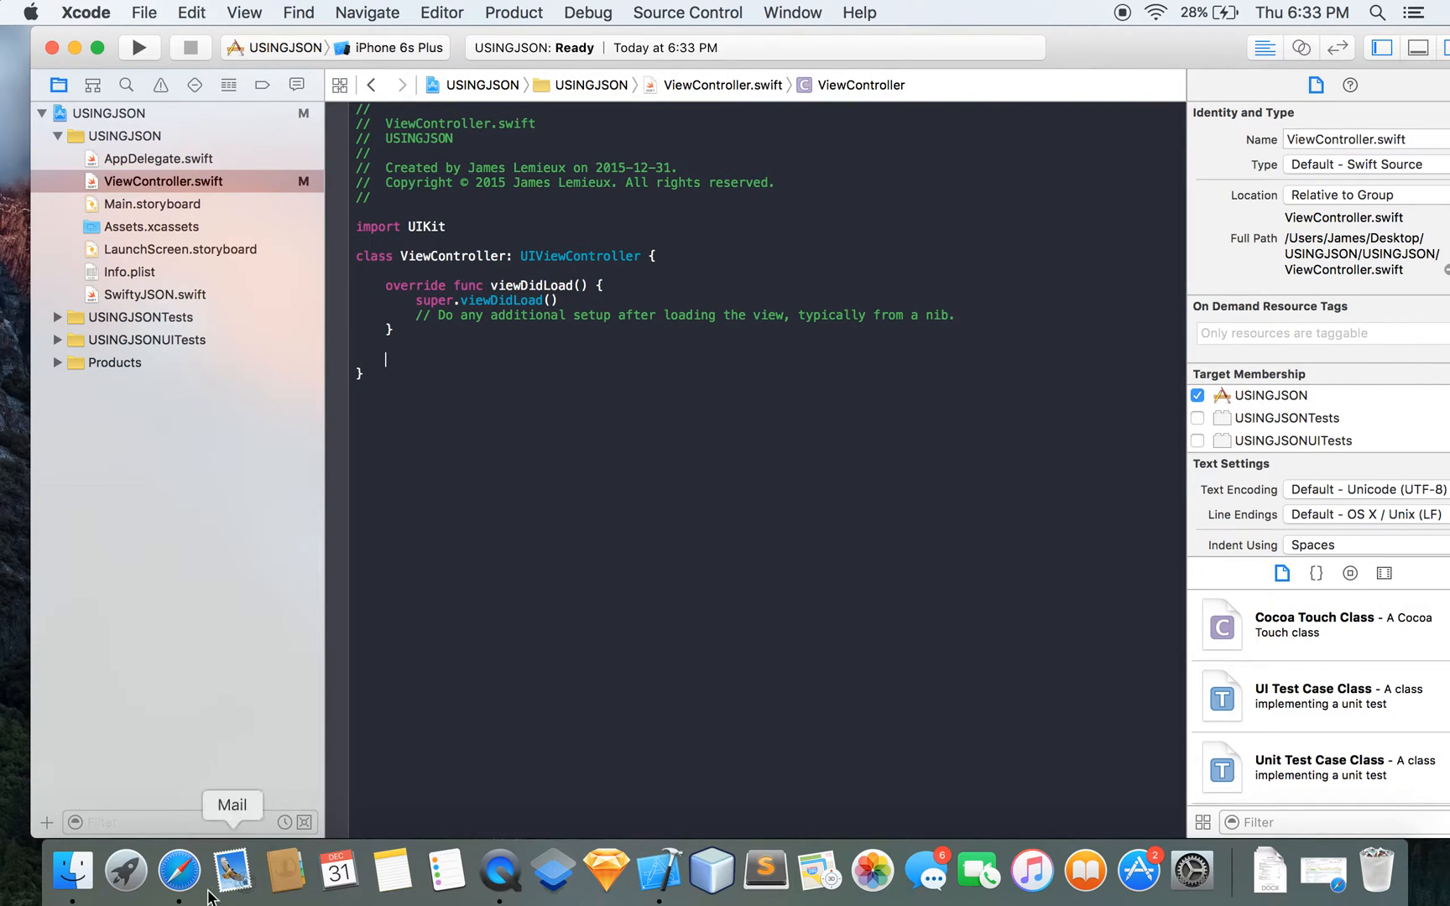
Try opening the Newsy folder in Xcode and dismiss the unsupported-folder alert
{"action": "left_click", "coordinate": [184, 870]}
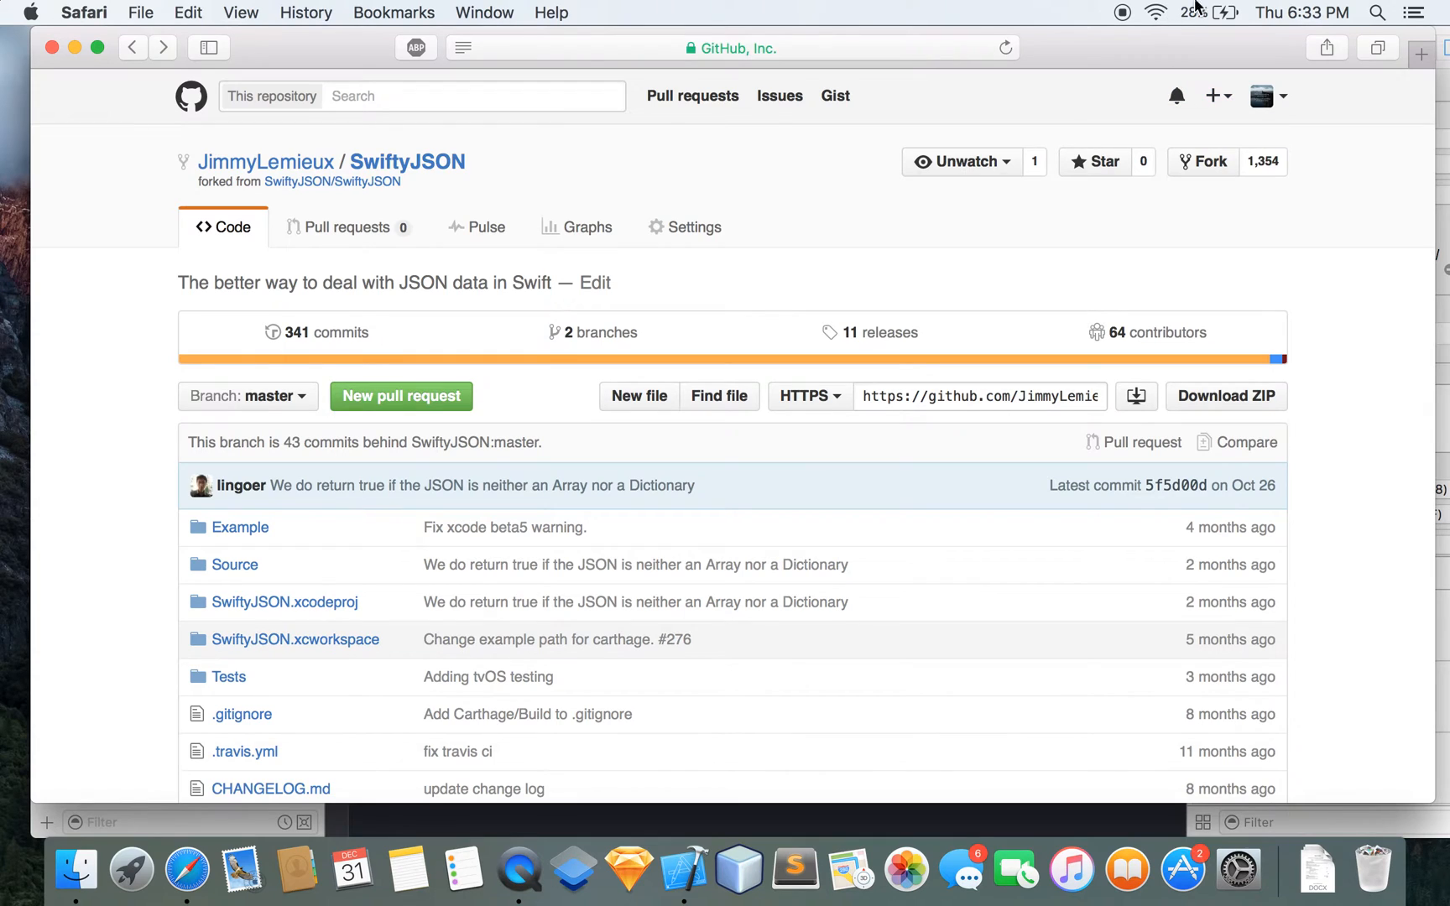
{"action": "left_click", "coordinate": [664, 870]}
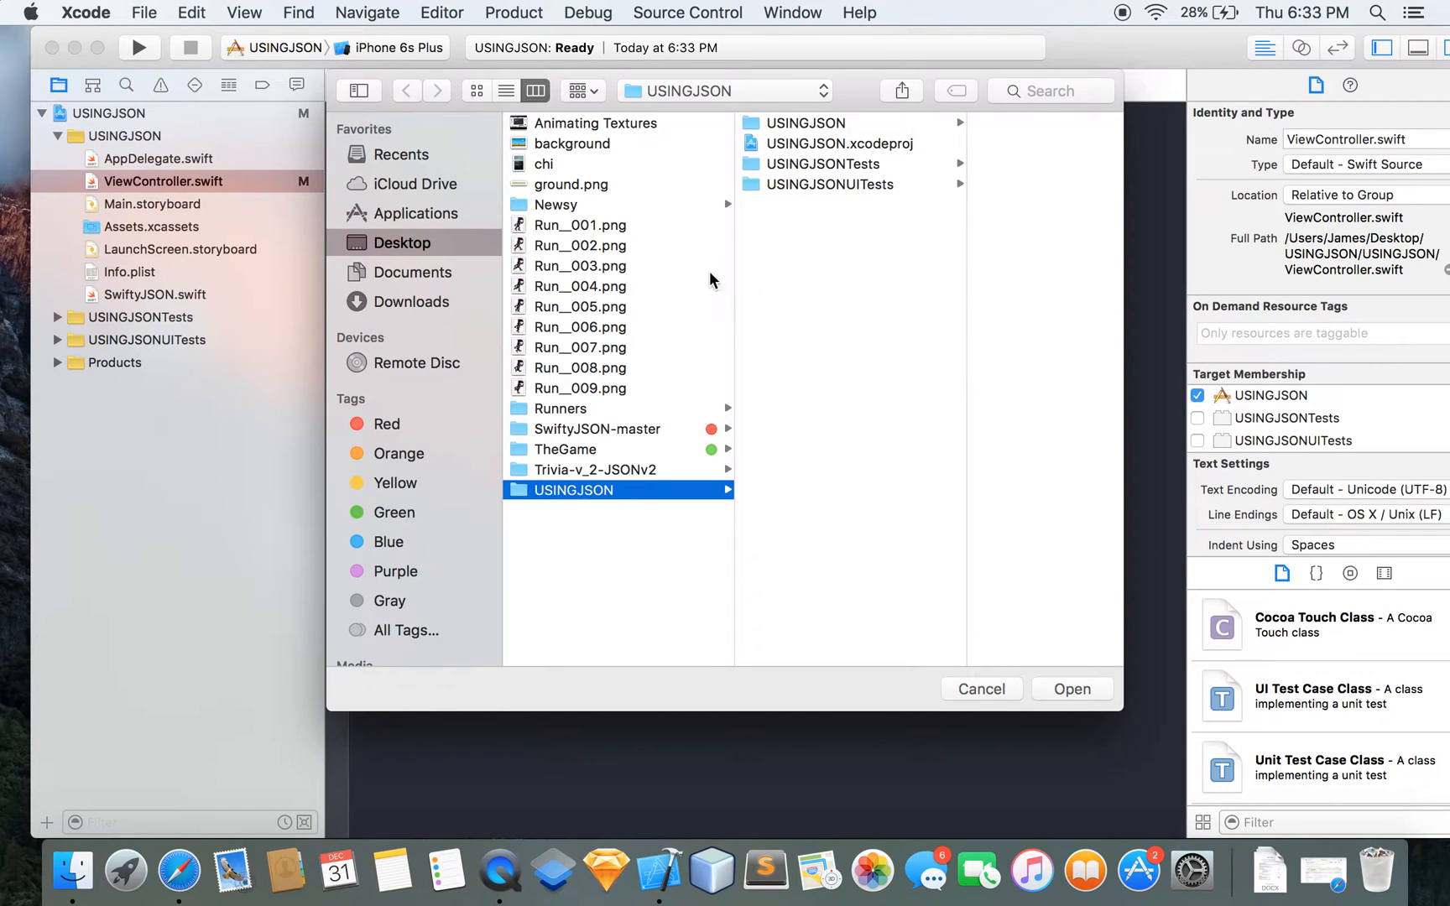
{"action": "left_click", "coordinate": [555, 205]}
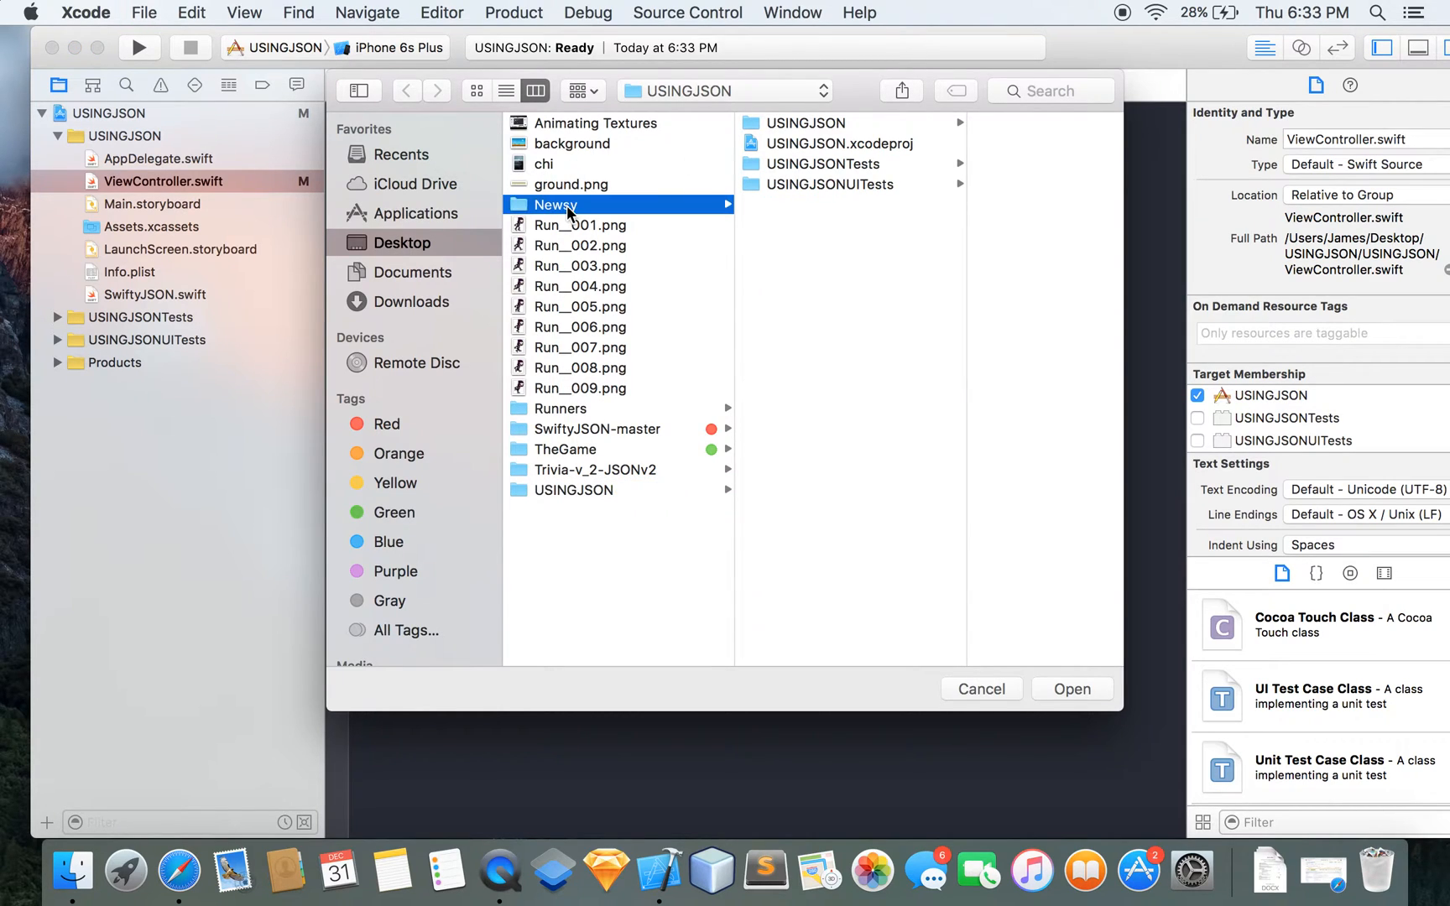
{"action": "left_click", "coordinate": [555, 204]}
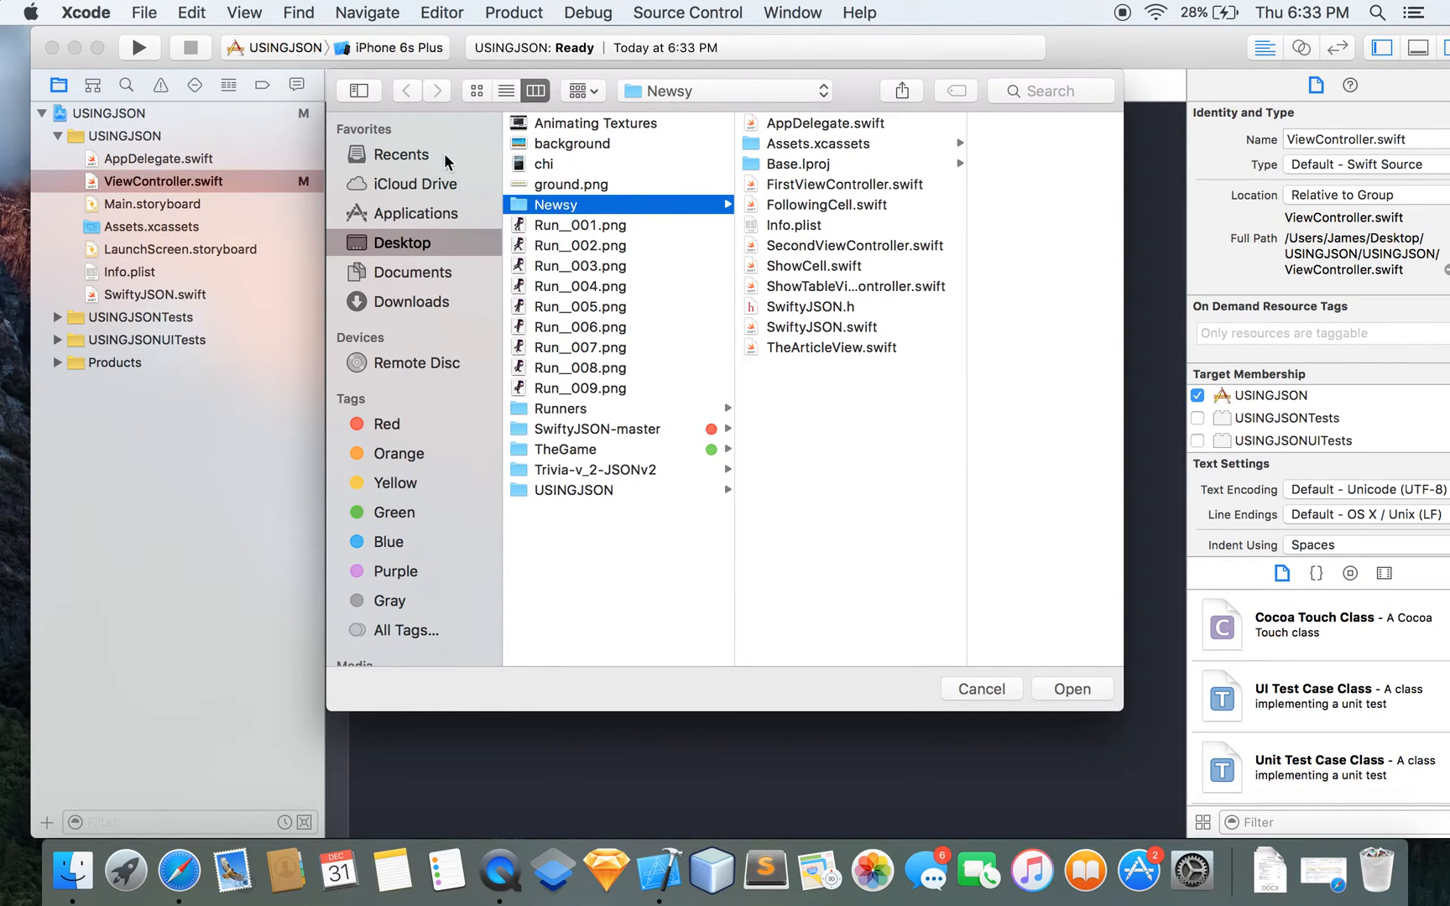
{"action": "left_click", "coordinate": [1070, 689]}
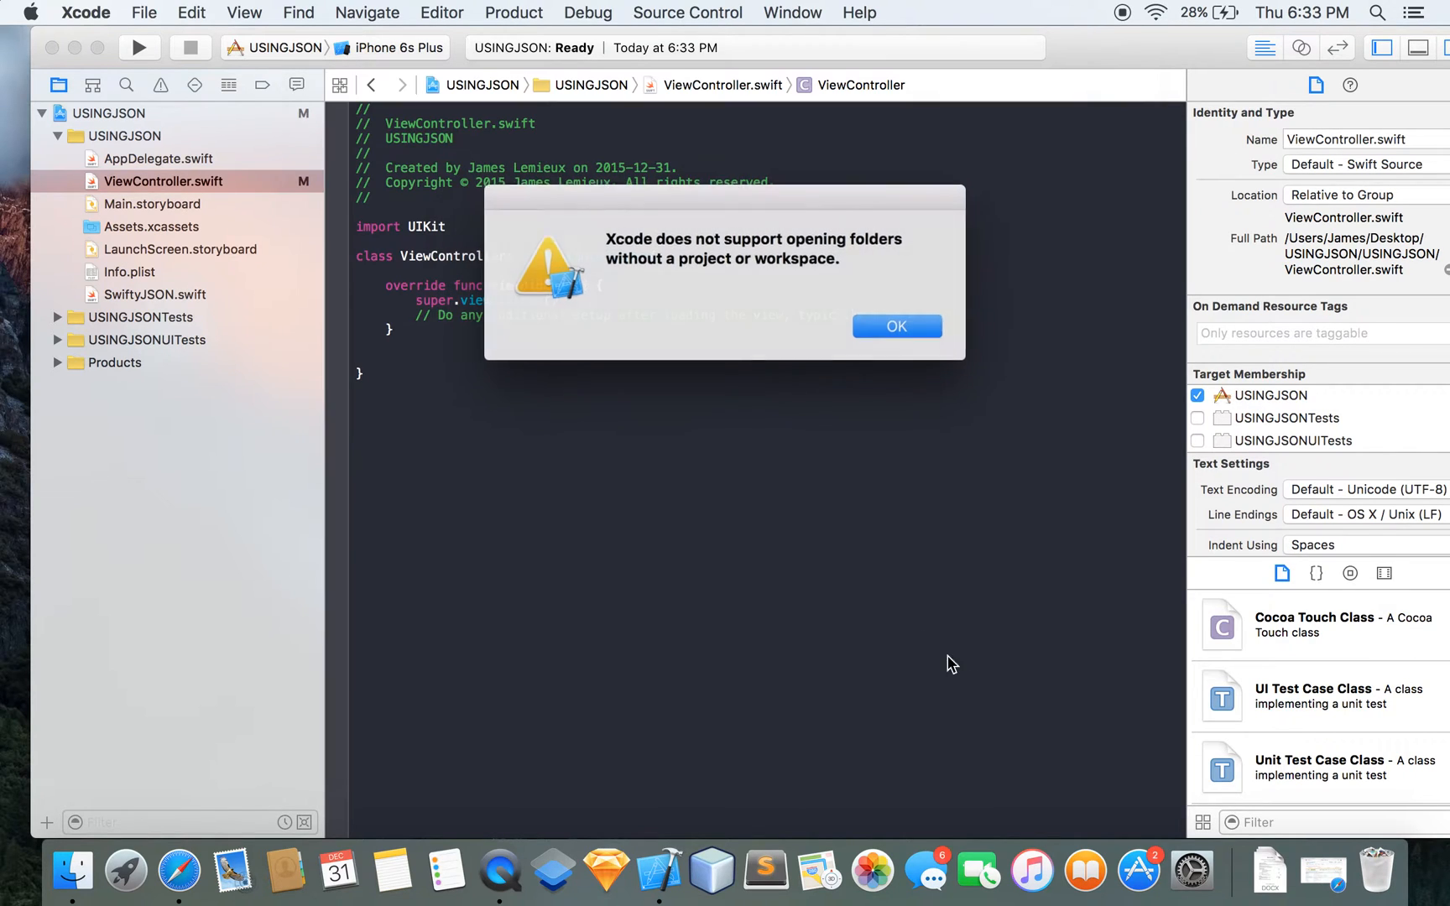
{"action": "left_click", "coordinate": [895, 325]}
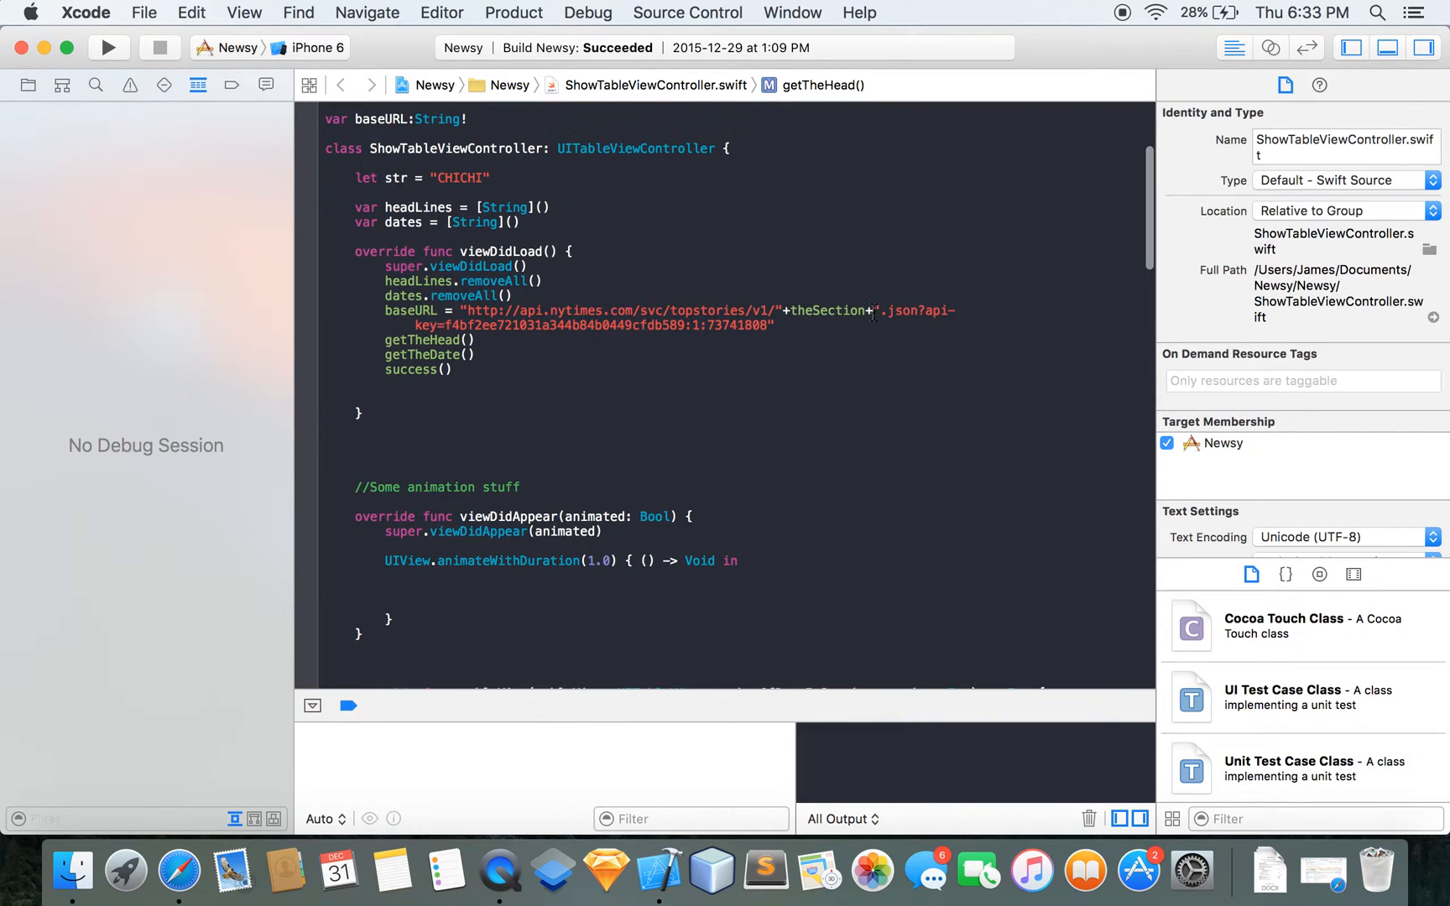
{"action": "left_click", "coordinate": [776, 325]}
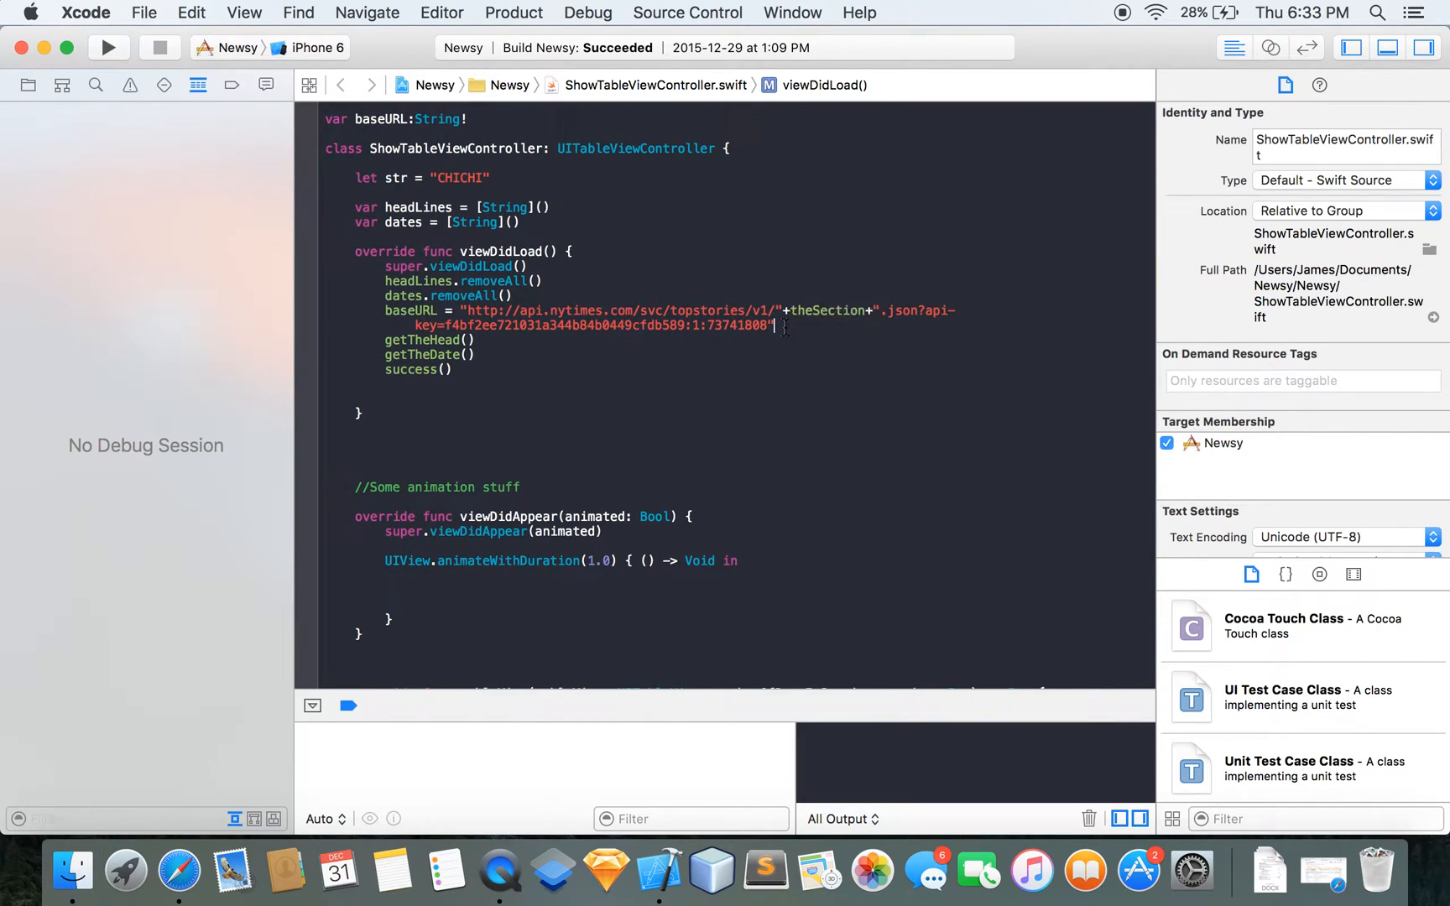
{"action": "double_click", "coordinate": [610, 310]}
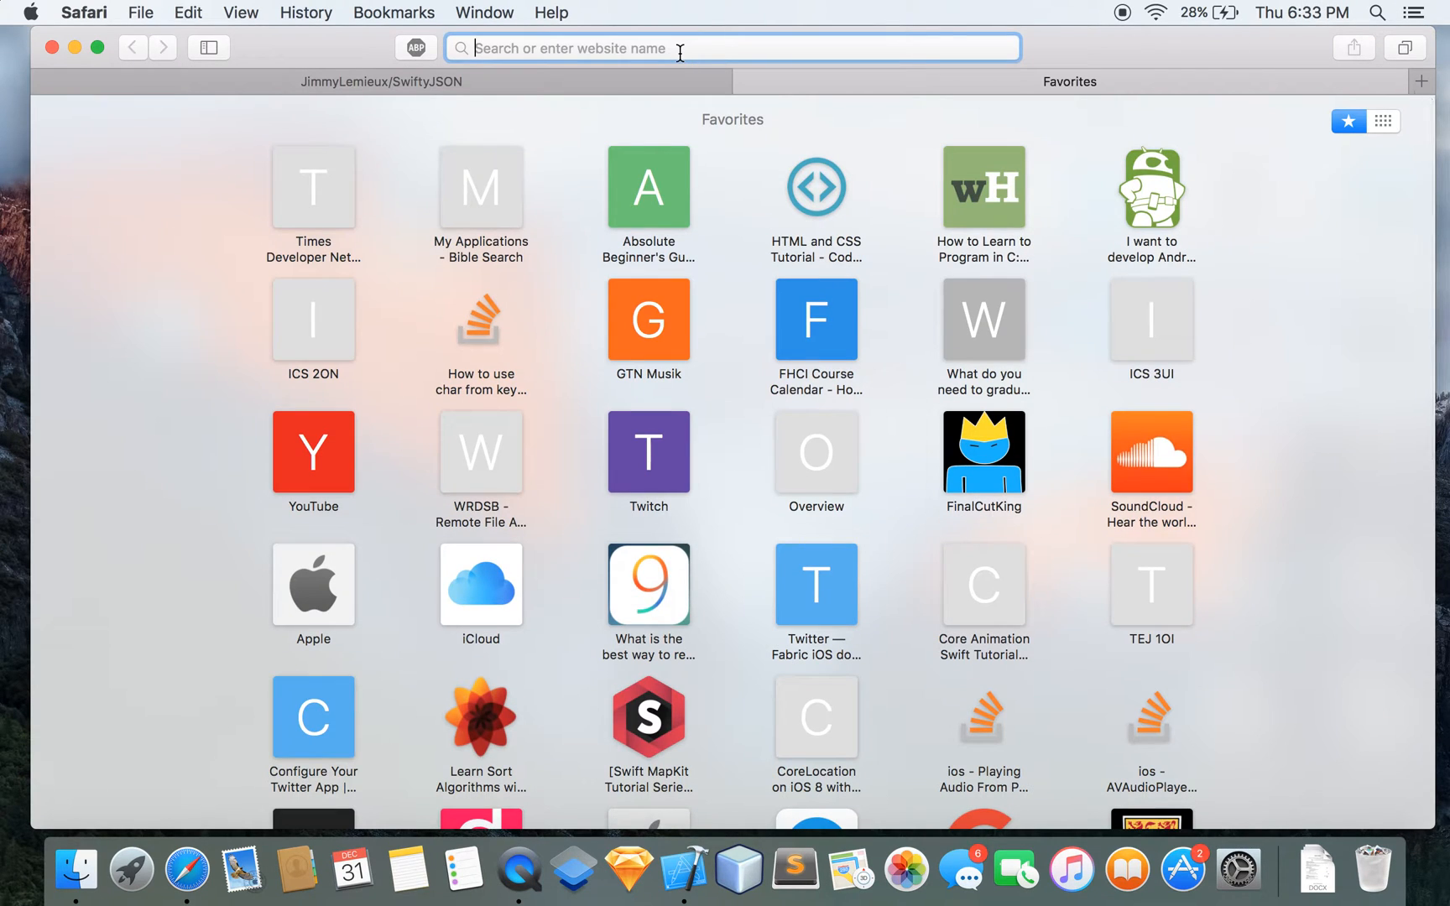
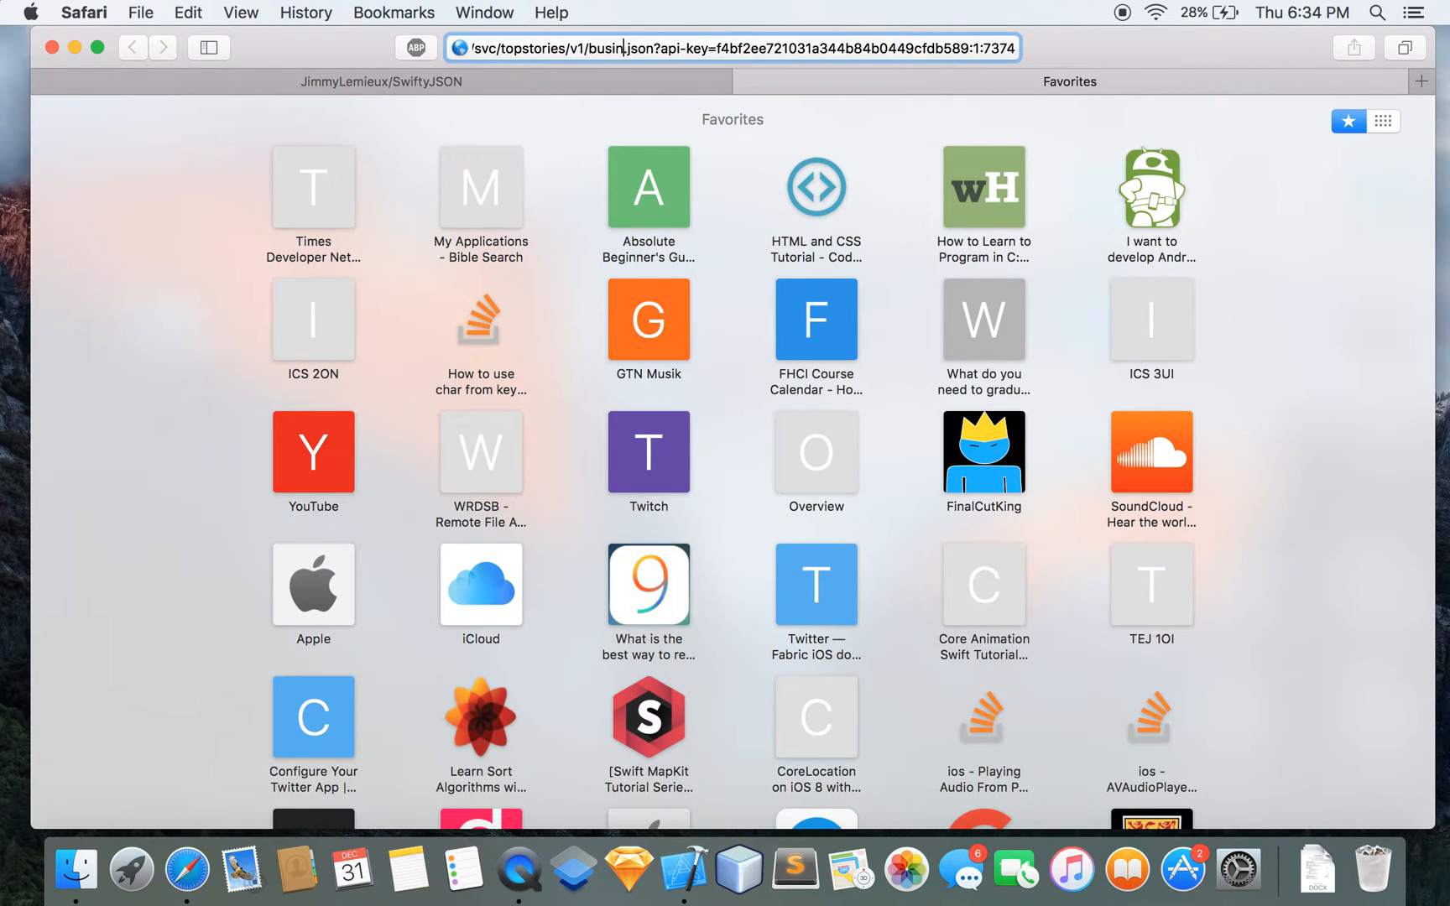
Load the NYT top-stories business JSON URL with its api key in Safari
{"action": "key", "text": "Return"}
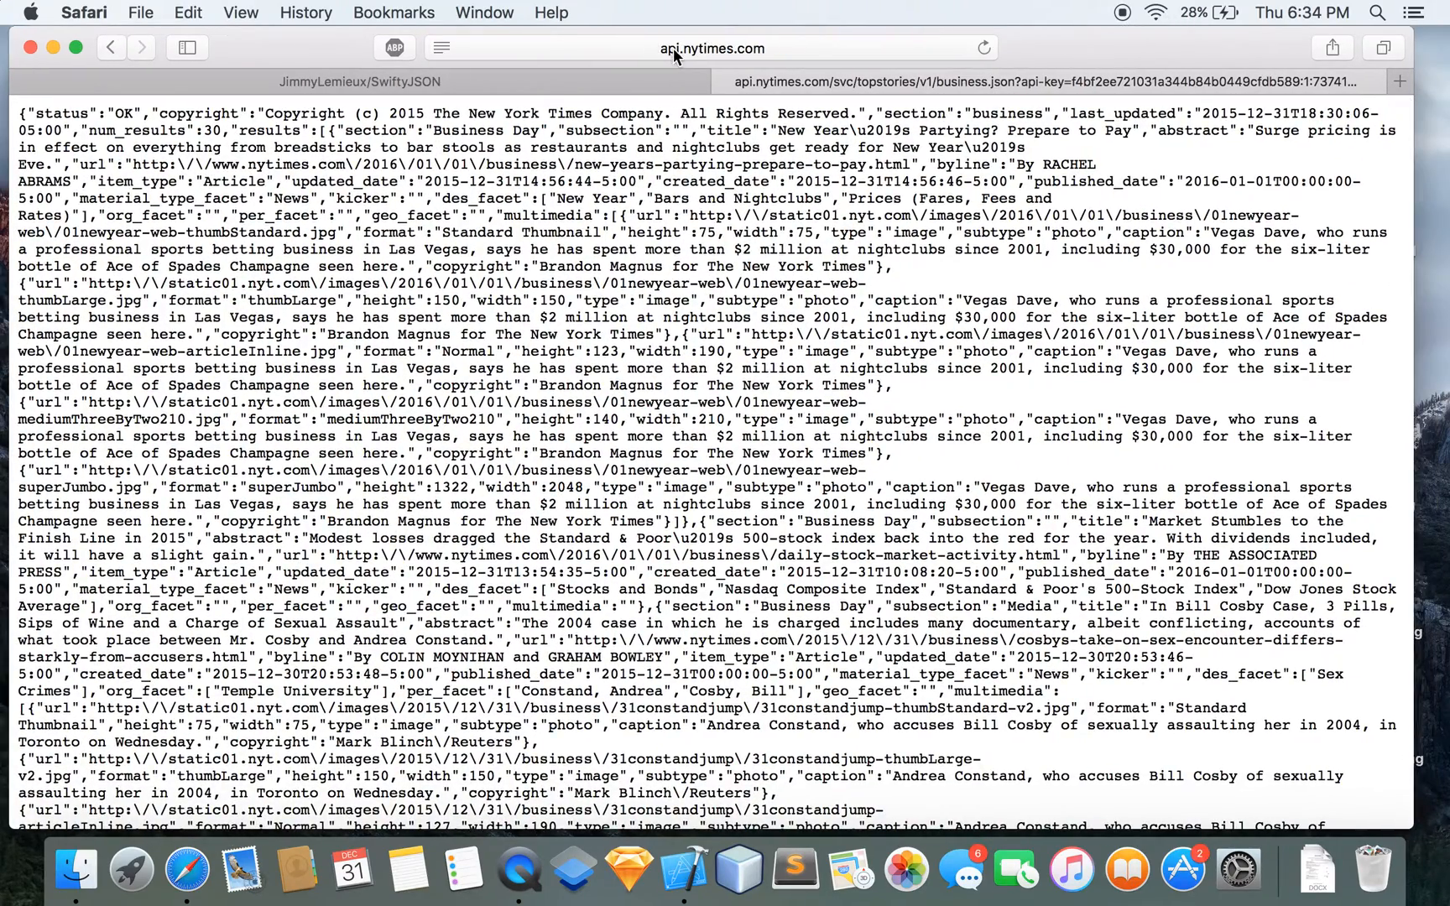
{"action": "left_click", "coordinate": [712, 47]}
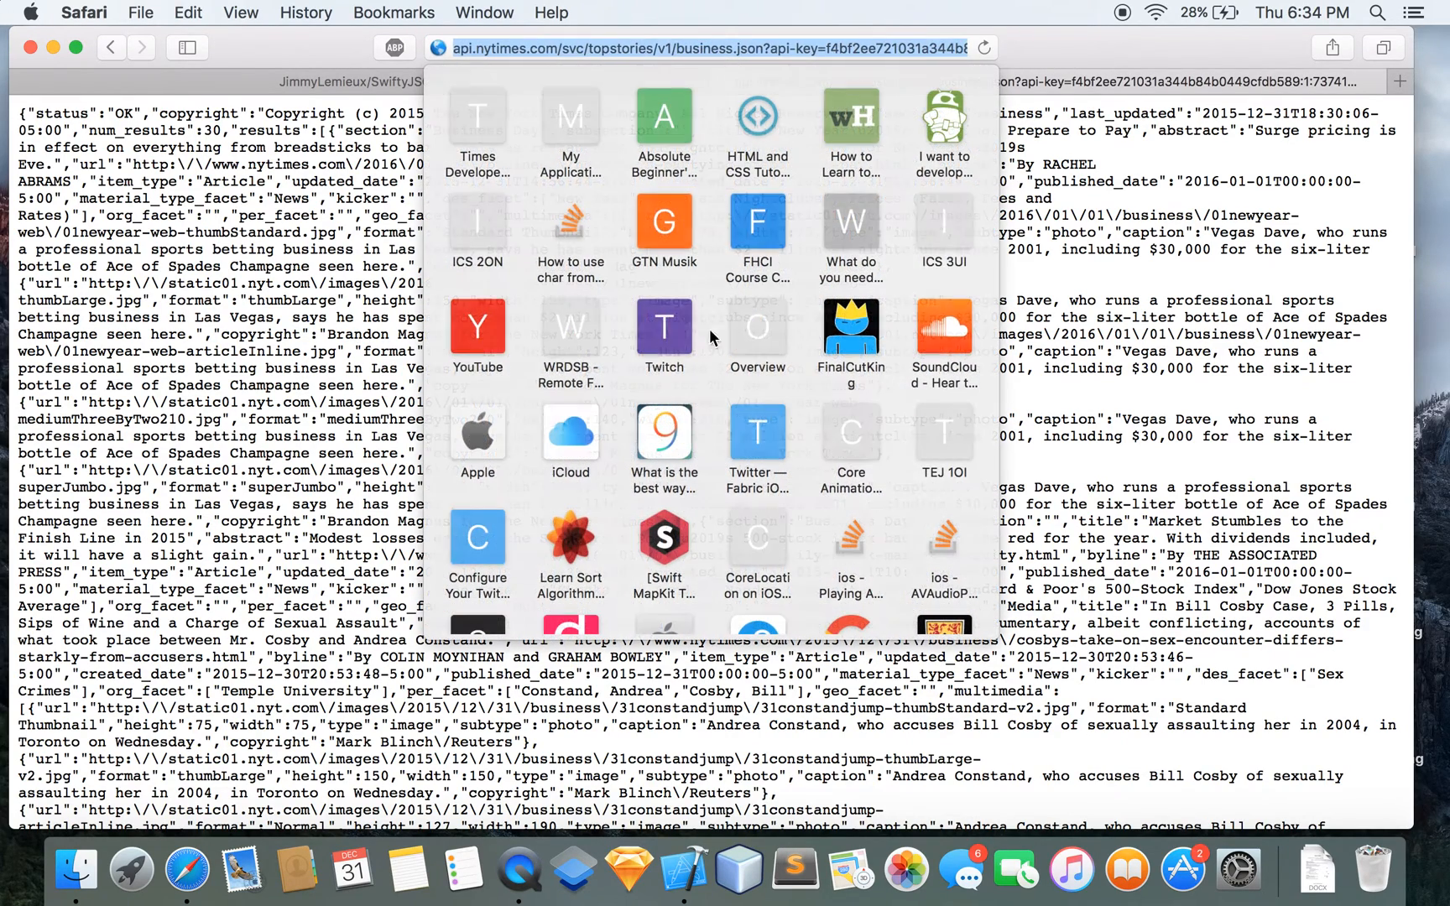
{"action": "left_click", "coordinate": [685, 869]}
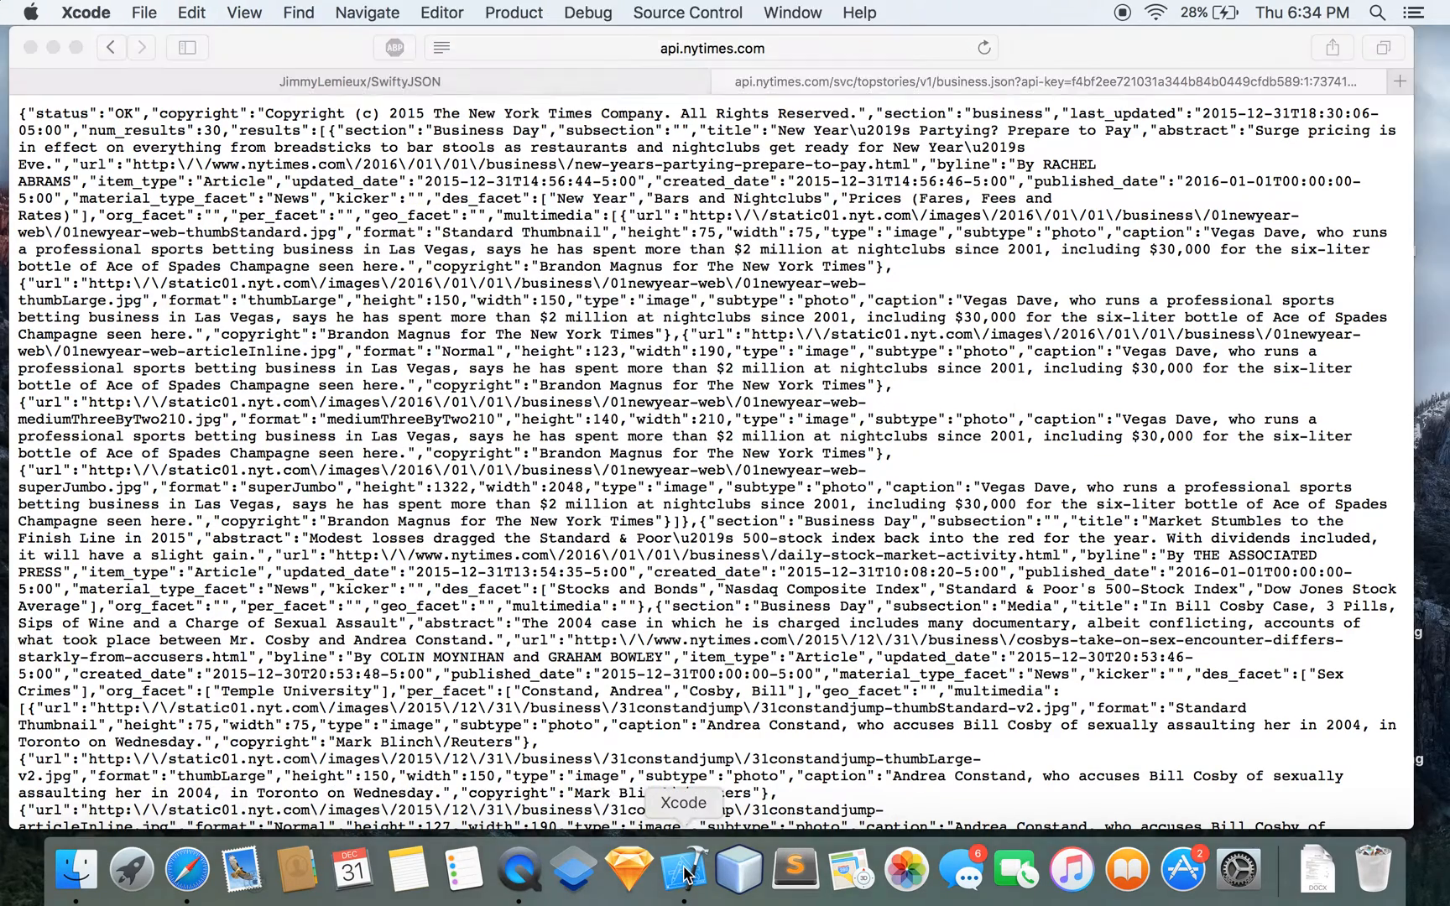
Declare let baseURL with the pasted NYT URL, replacing +theSection+ with business
{"action": "left_click", "coordinate": [681, 868]}
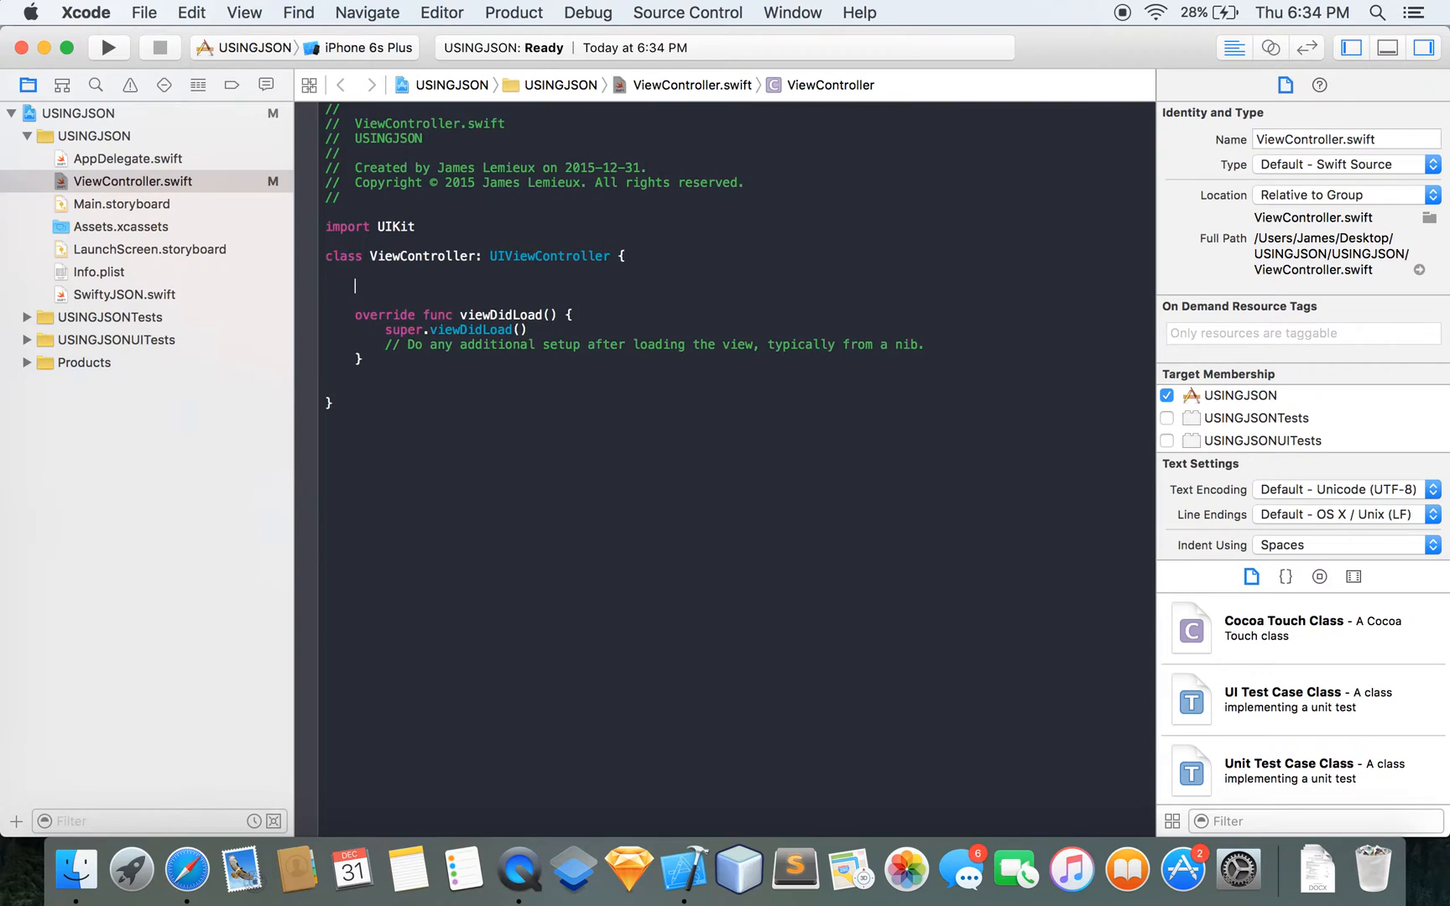
{"action": "key", "text": "Backspace"}
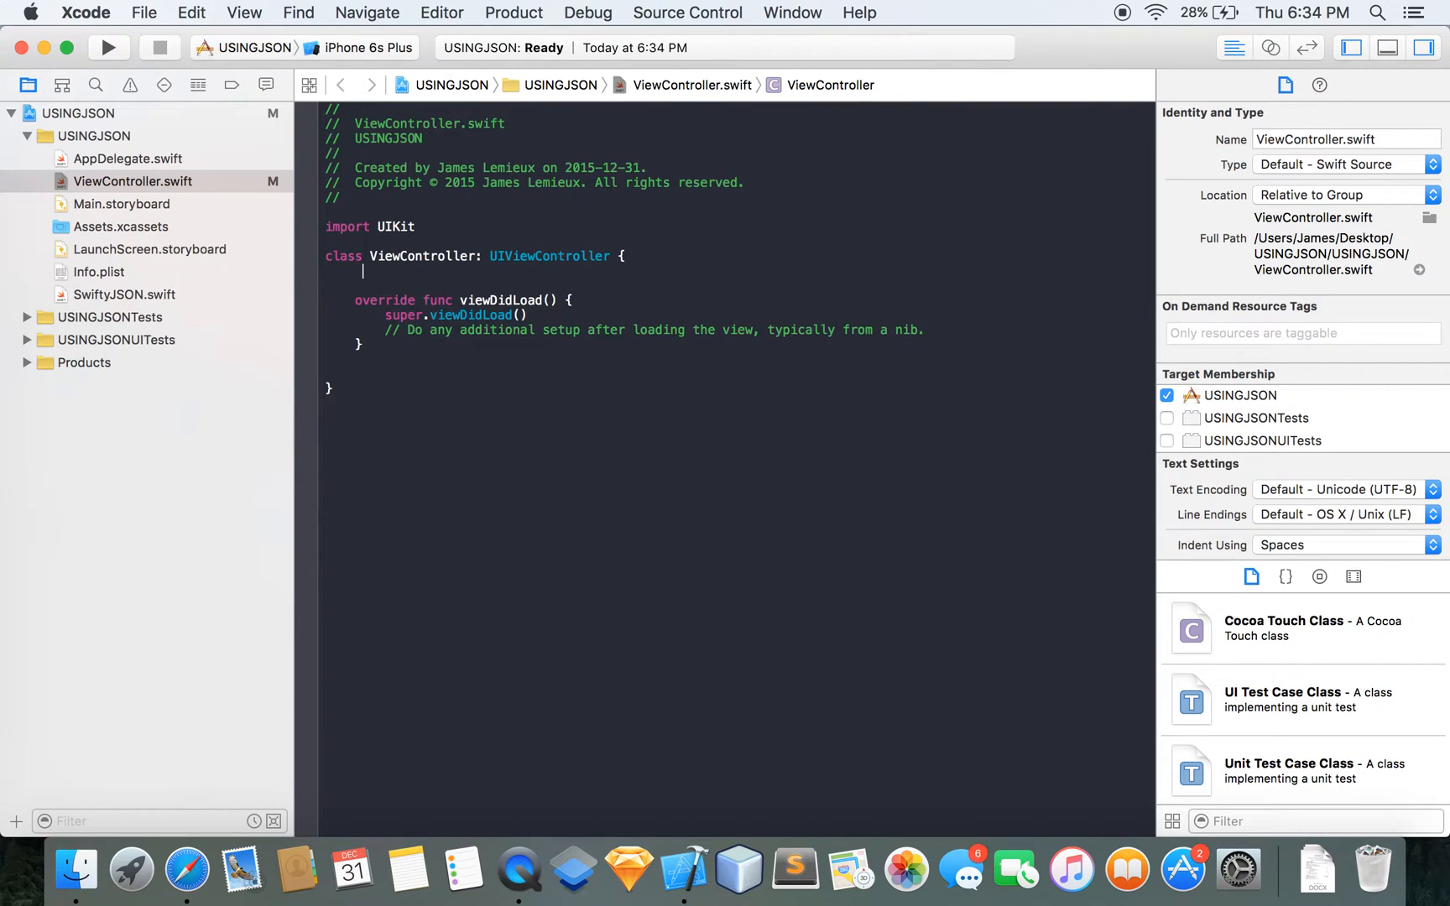
{"action": "type", "text": "ket"}
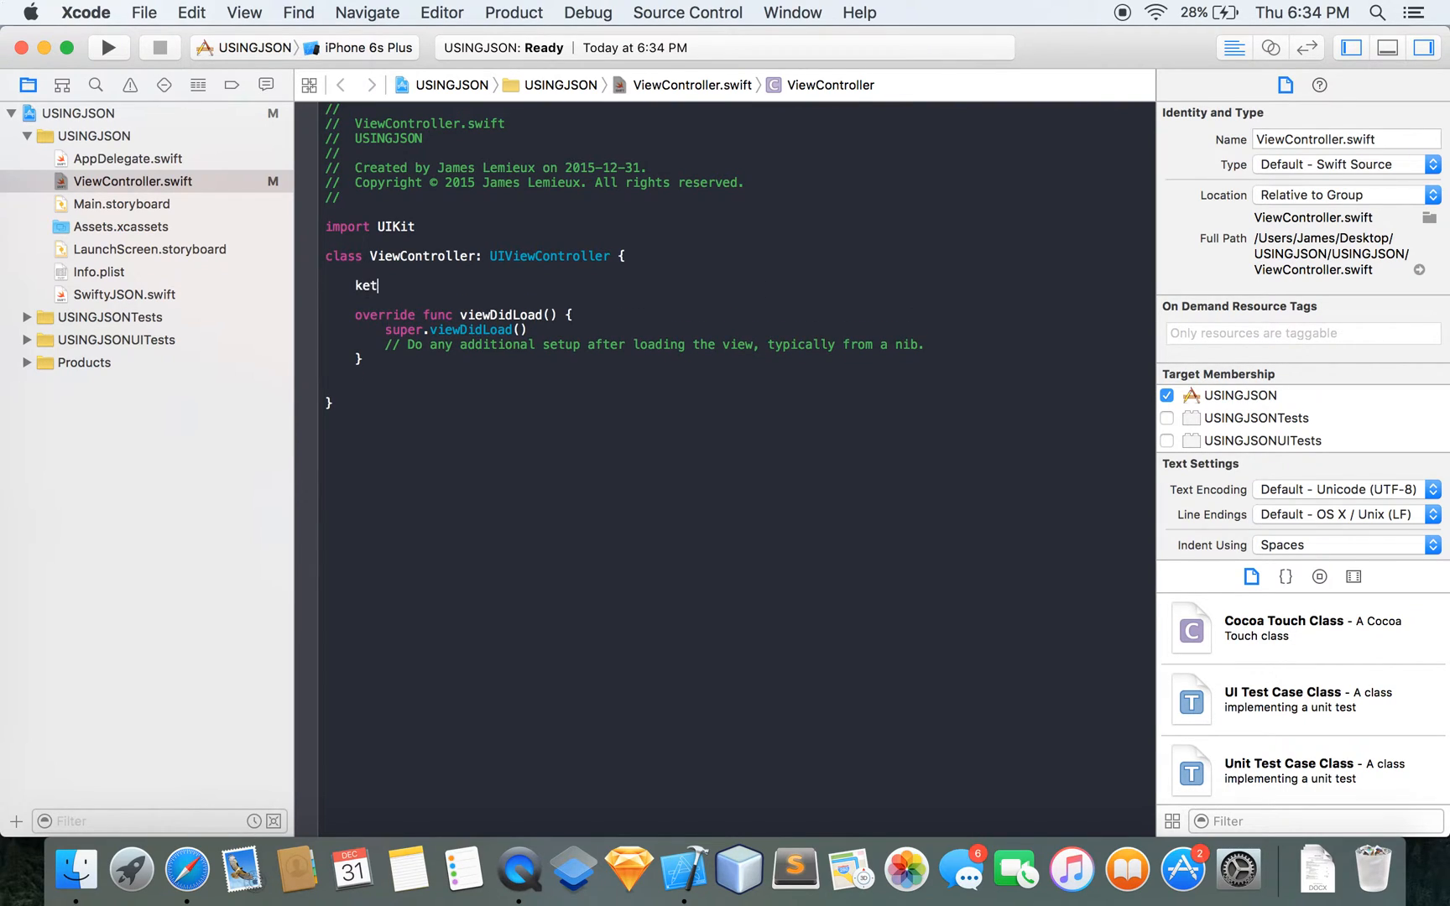
{"action": "type", "text": "let"}
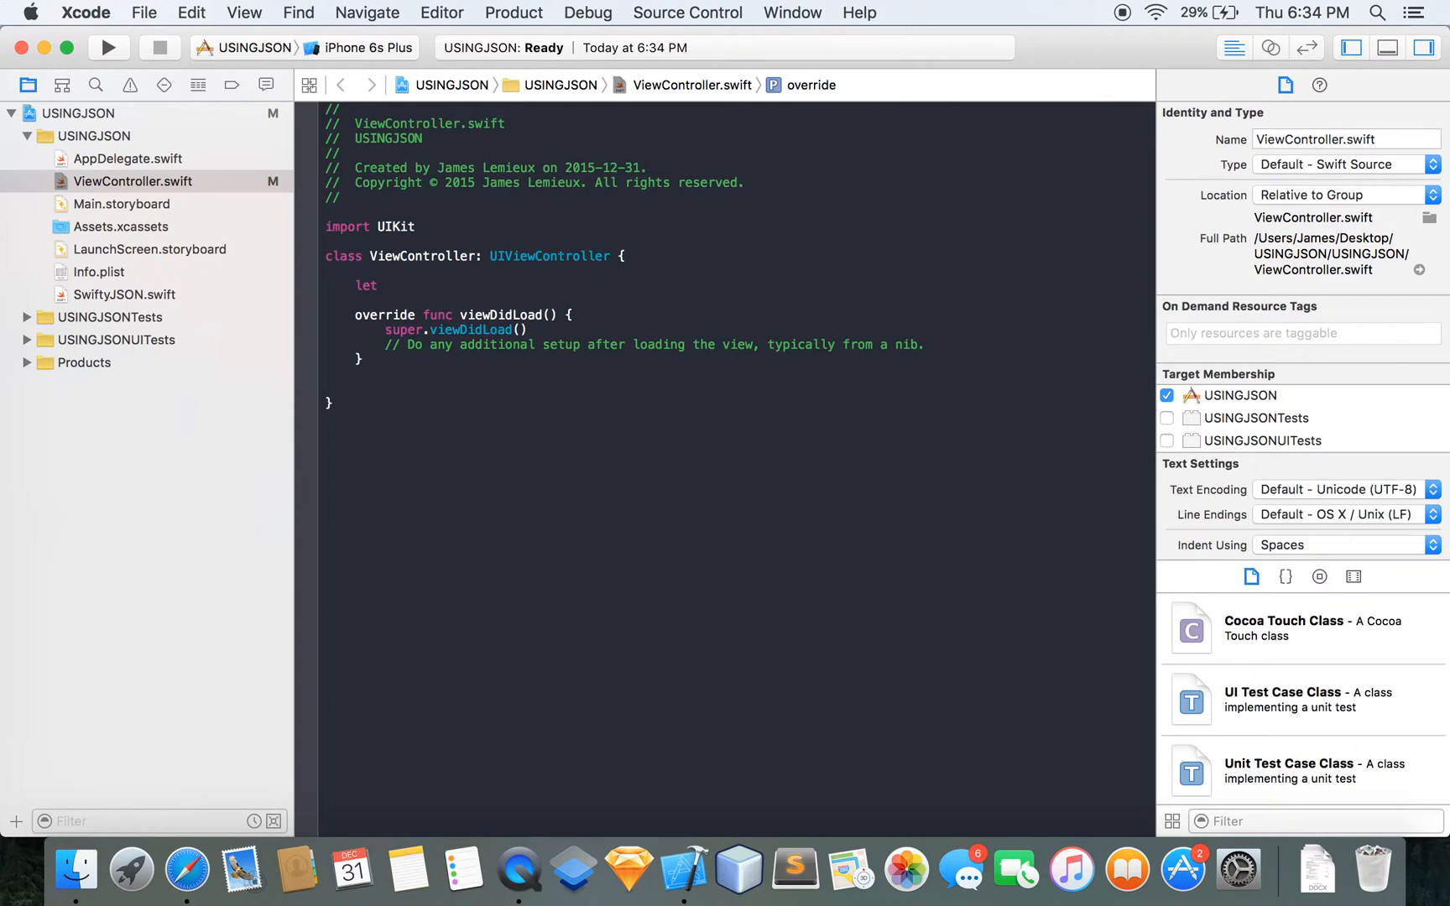
{"action": "type", "text": "baseURL"}
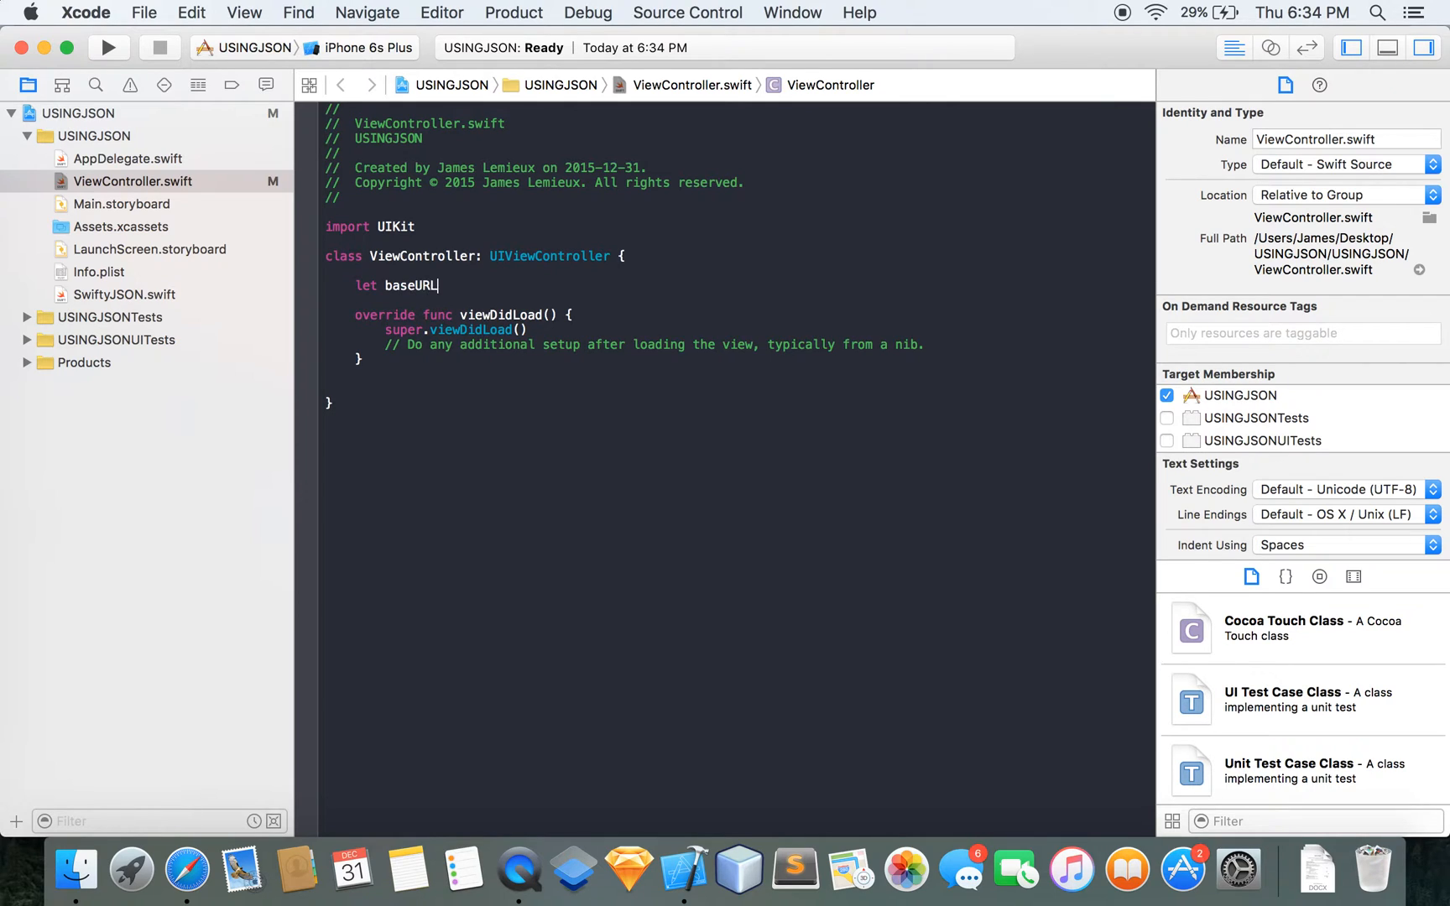
{"action": "type", "text": "= \""}
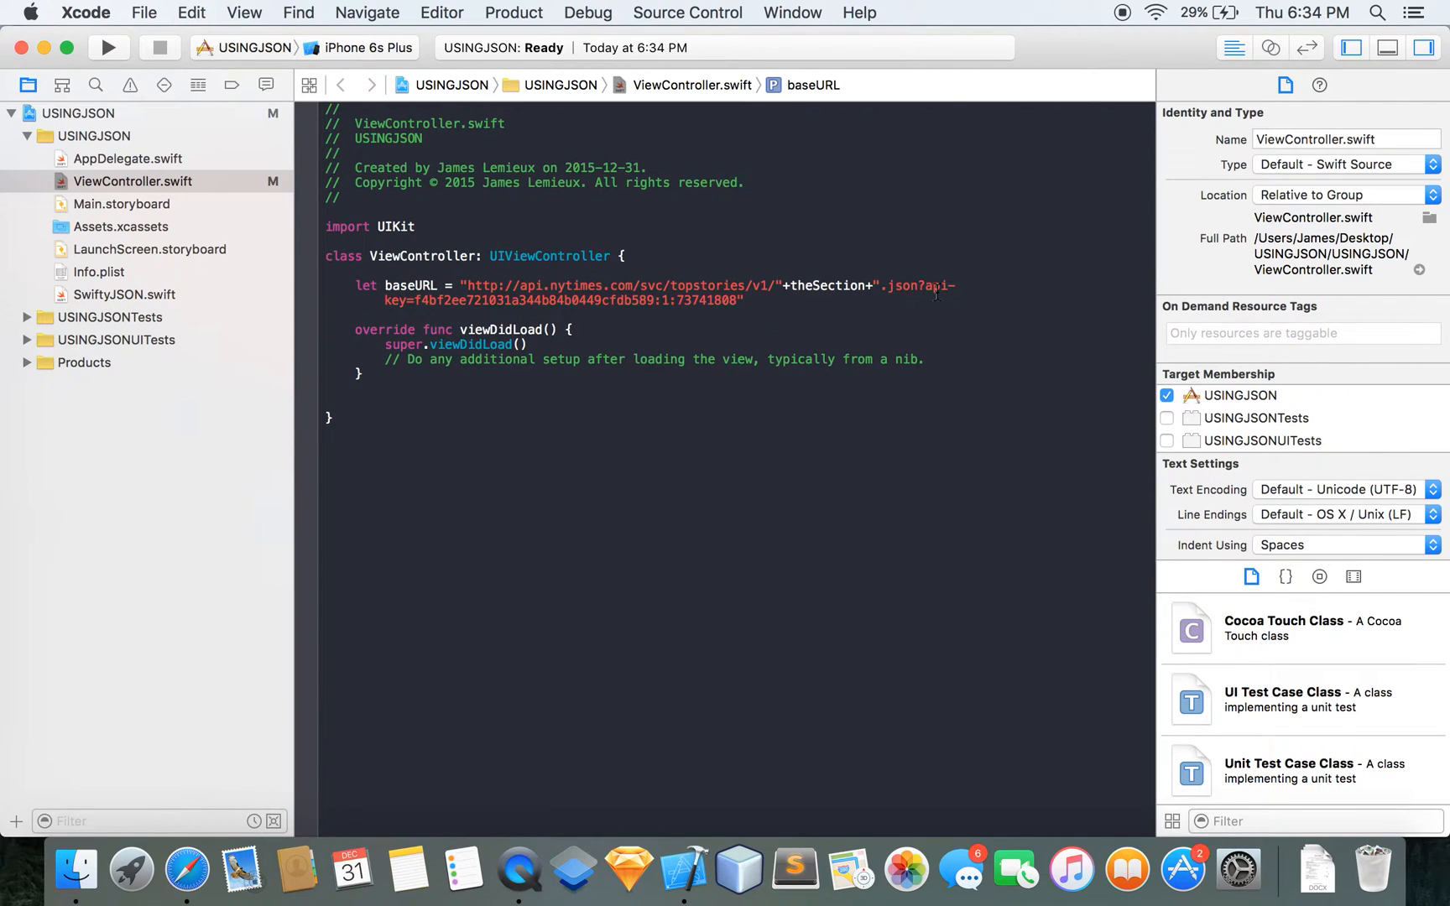
{"action": "double_click", "coordinate": [826, 286]}
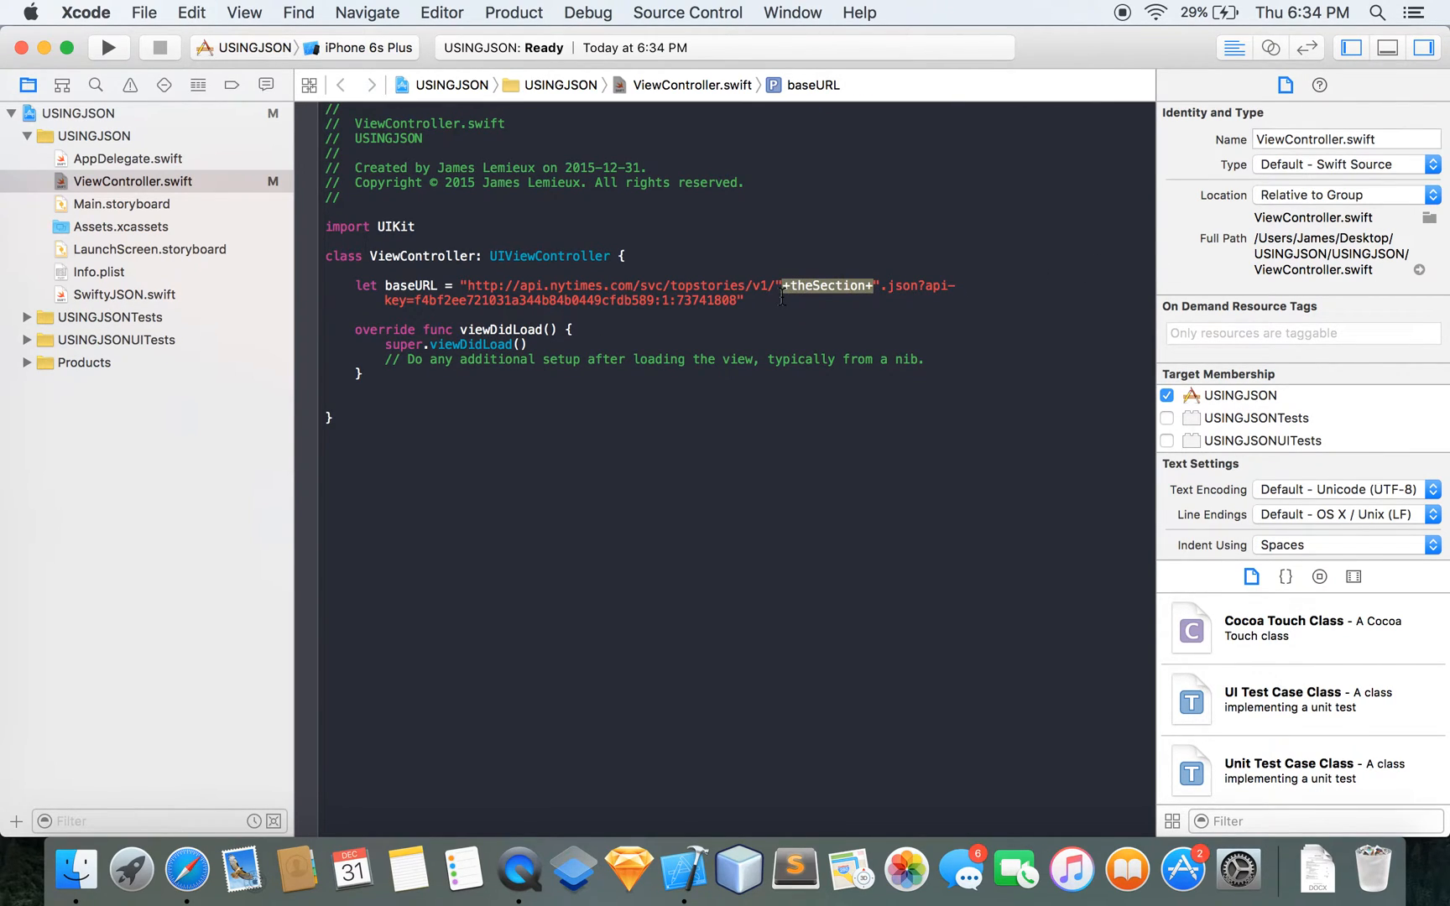
{"action": "key", "text": "Delete"}
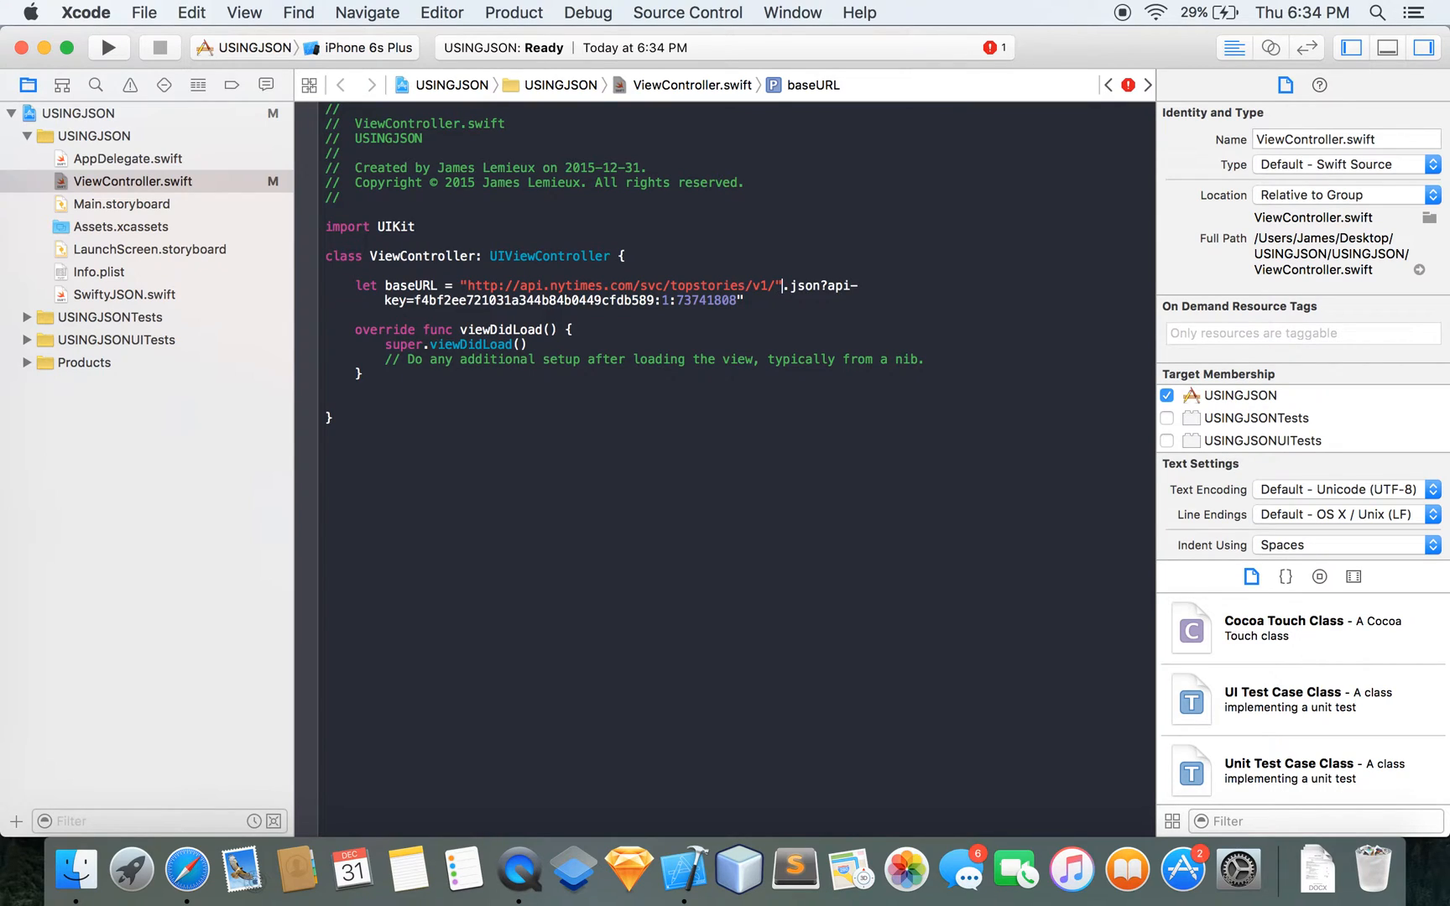
{"action": "type", "text": "busi"}
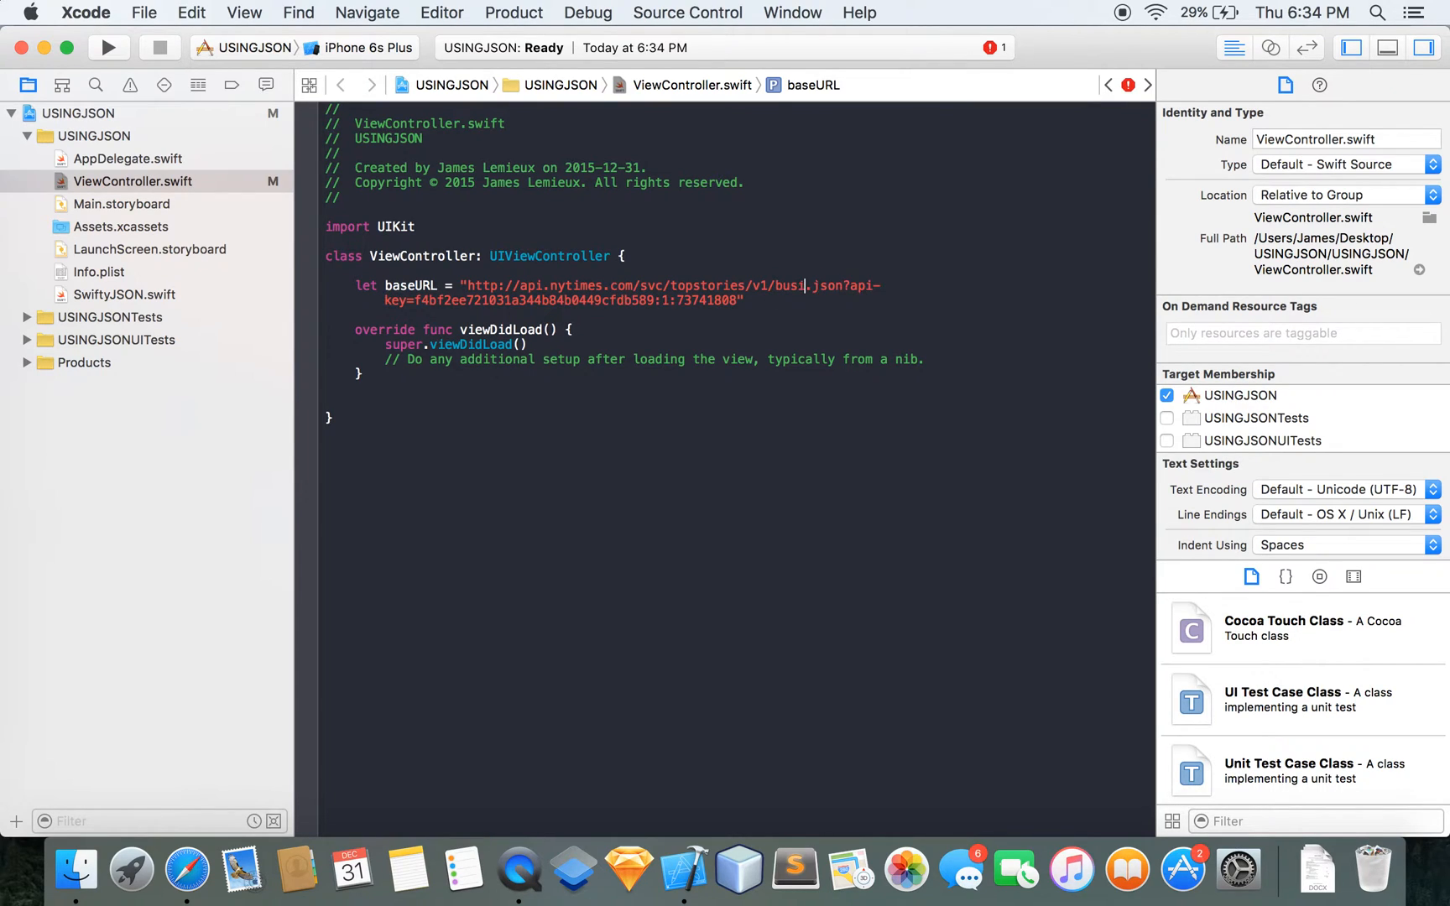
{"action": "type", "text": "ness"}
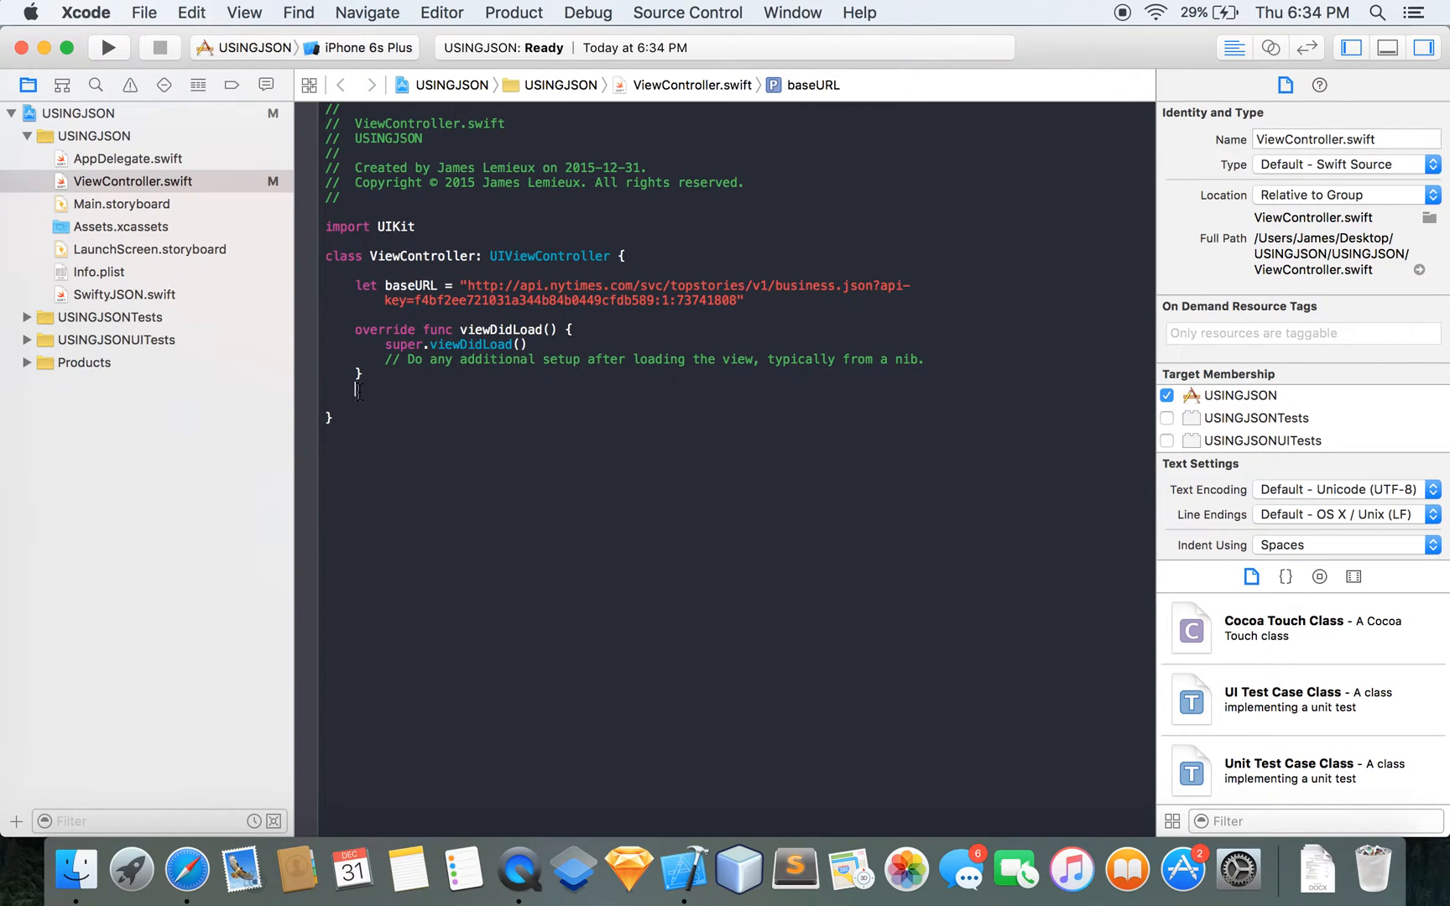
{"action": "type", "text": "fucn"}
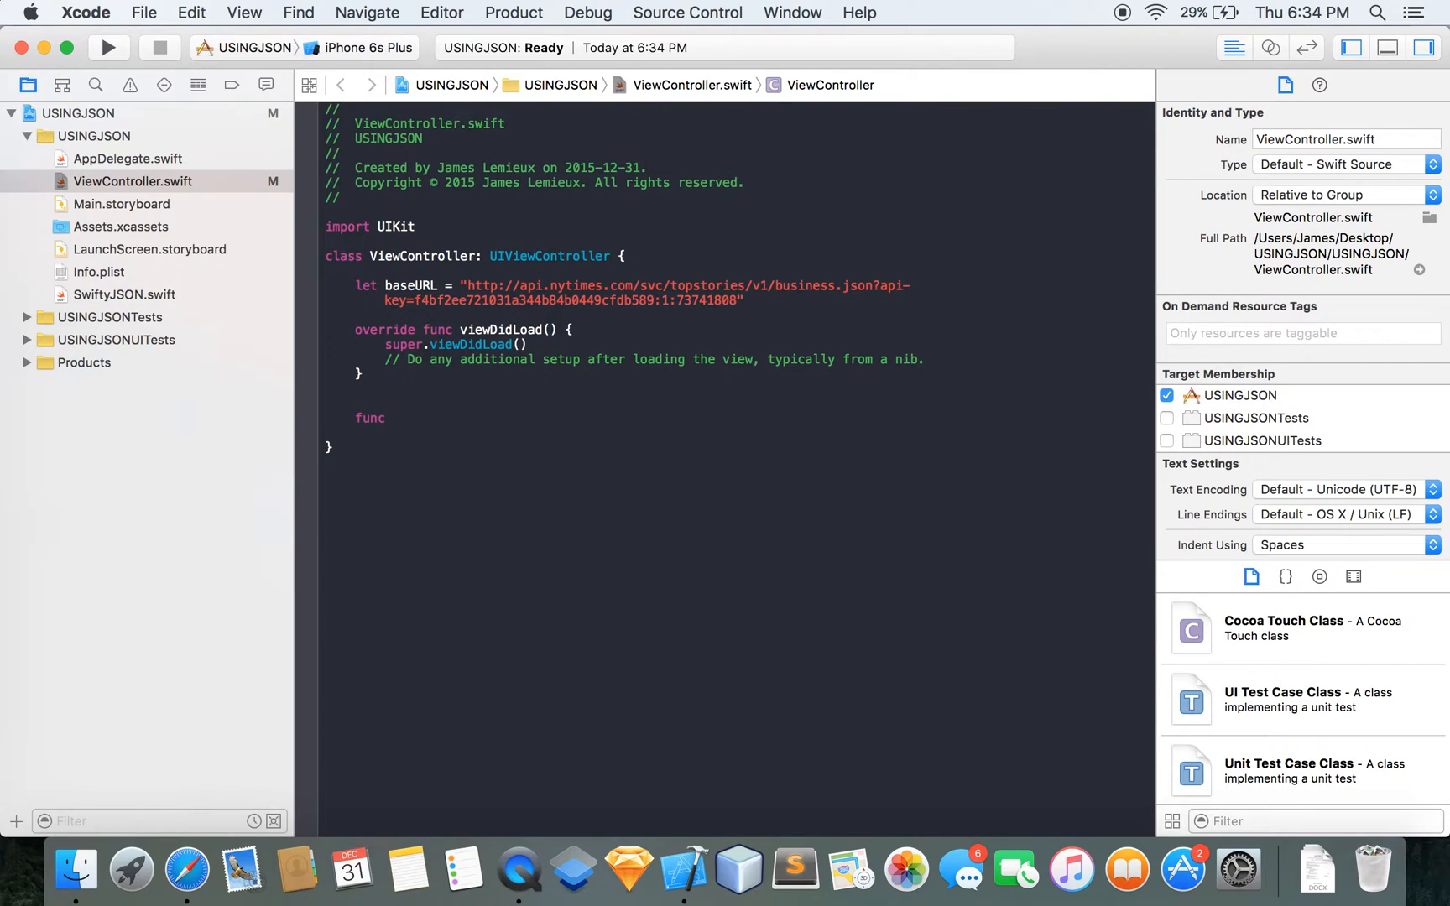
Begin the getJSON function body with a partial let swiftyJSON = JSON( line
{"action": "type", "text": "baseUR"}
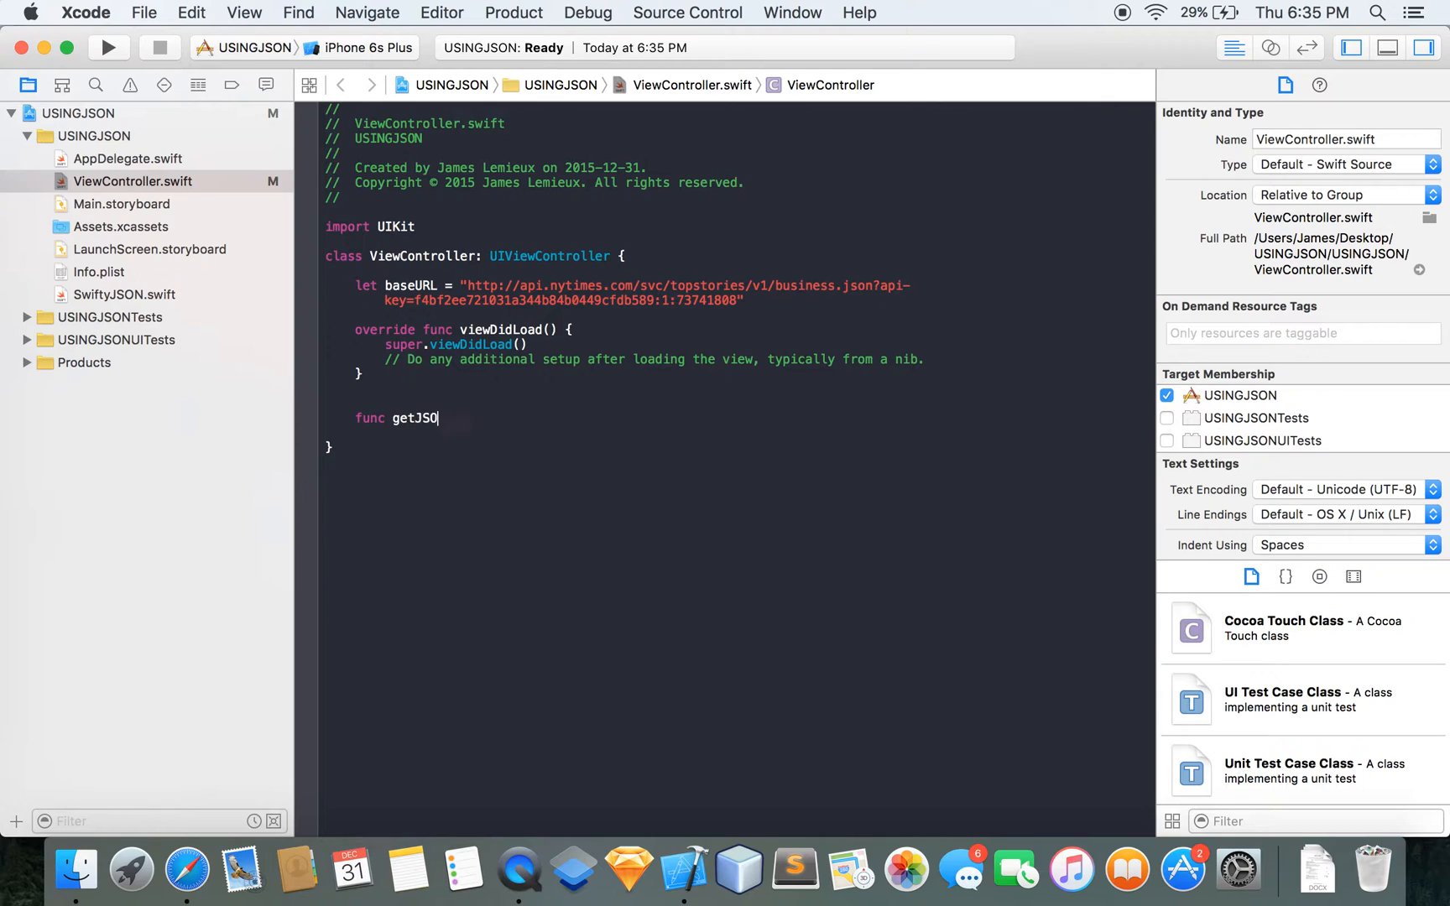
{"action": "type", "text": "N()"}
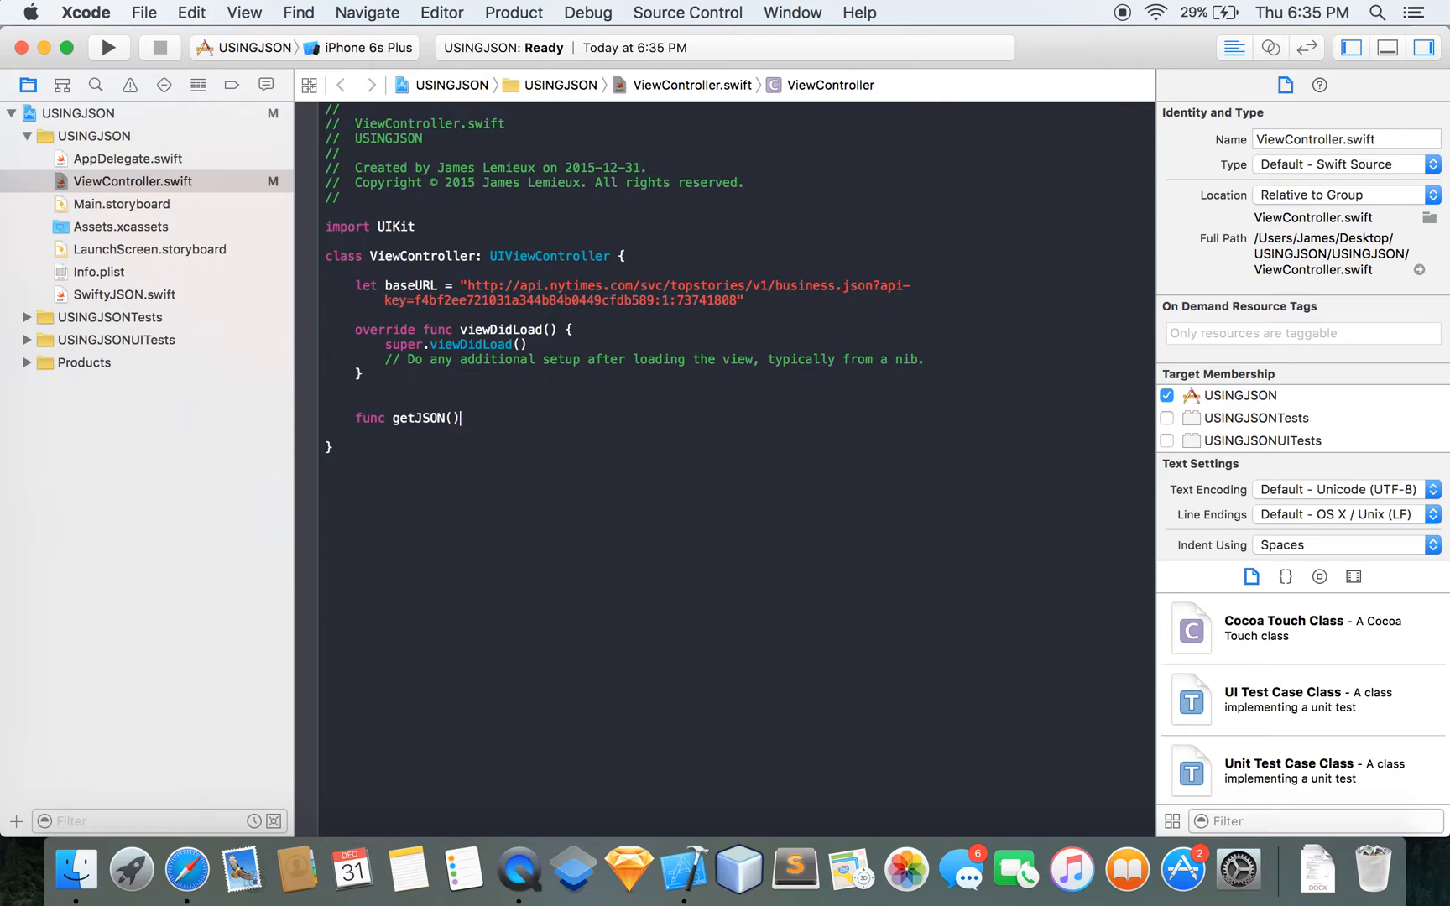
{"action": "type", "text": "{"}
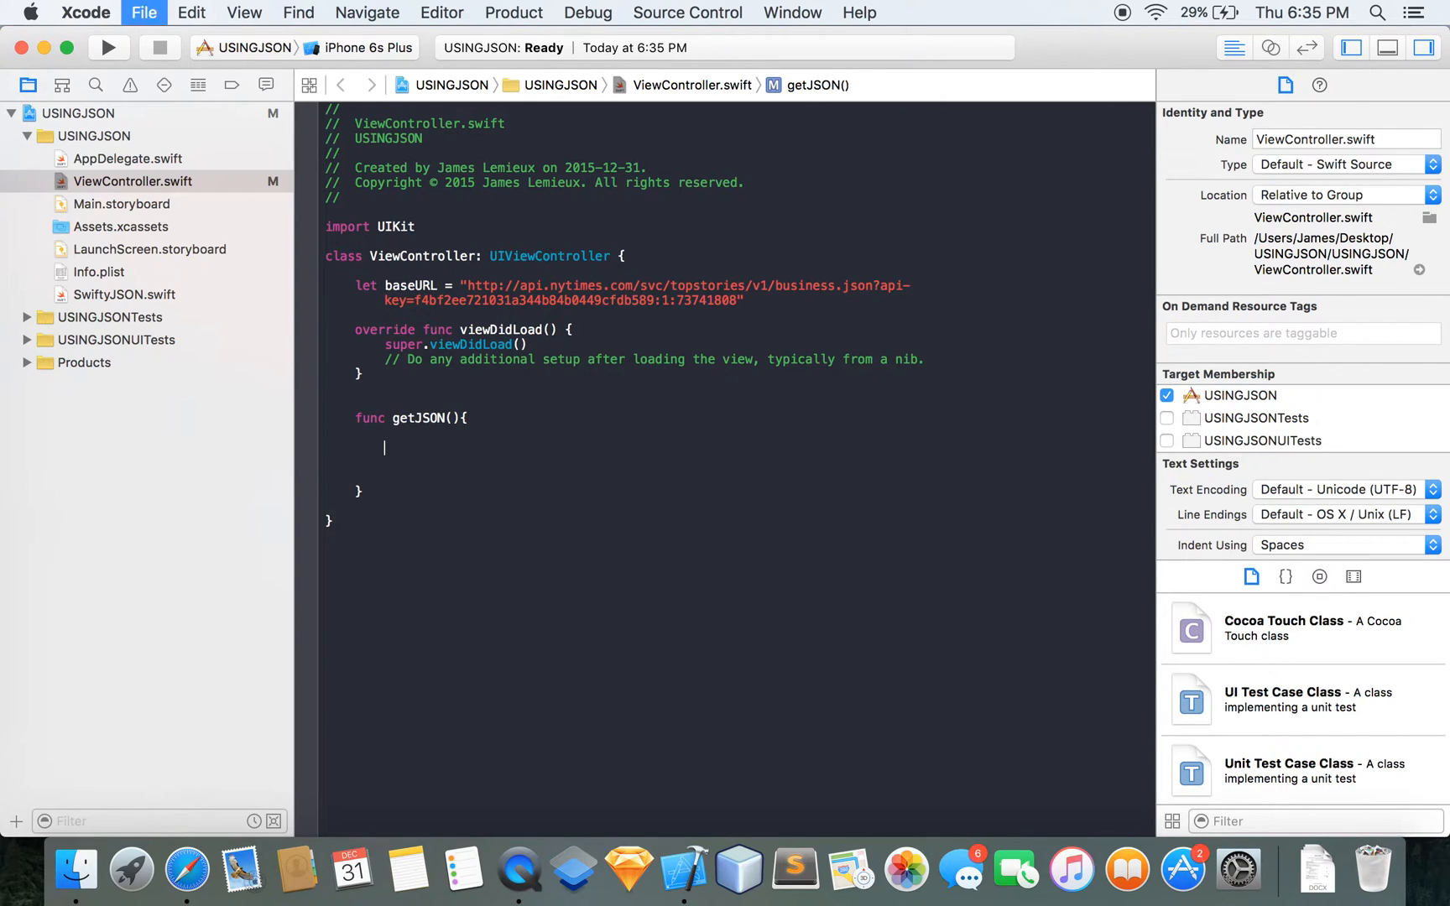
{"action": "type", "text": "let s"}
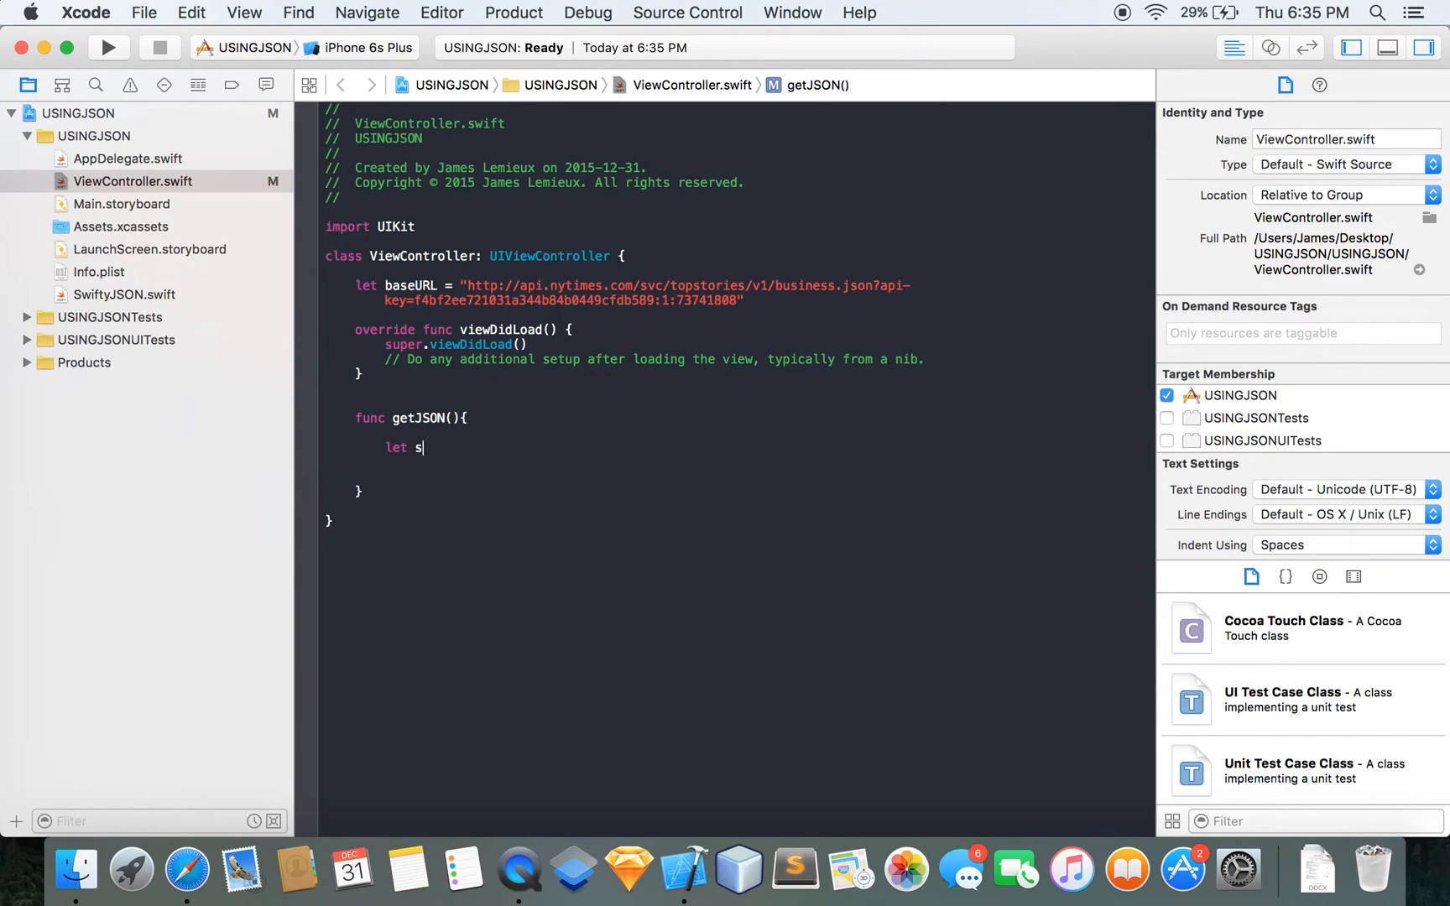
{"action": "type", "text": "wiftyJSON"}
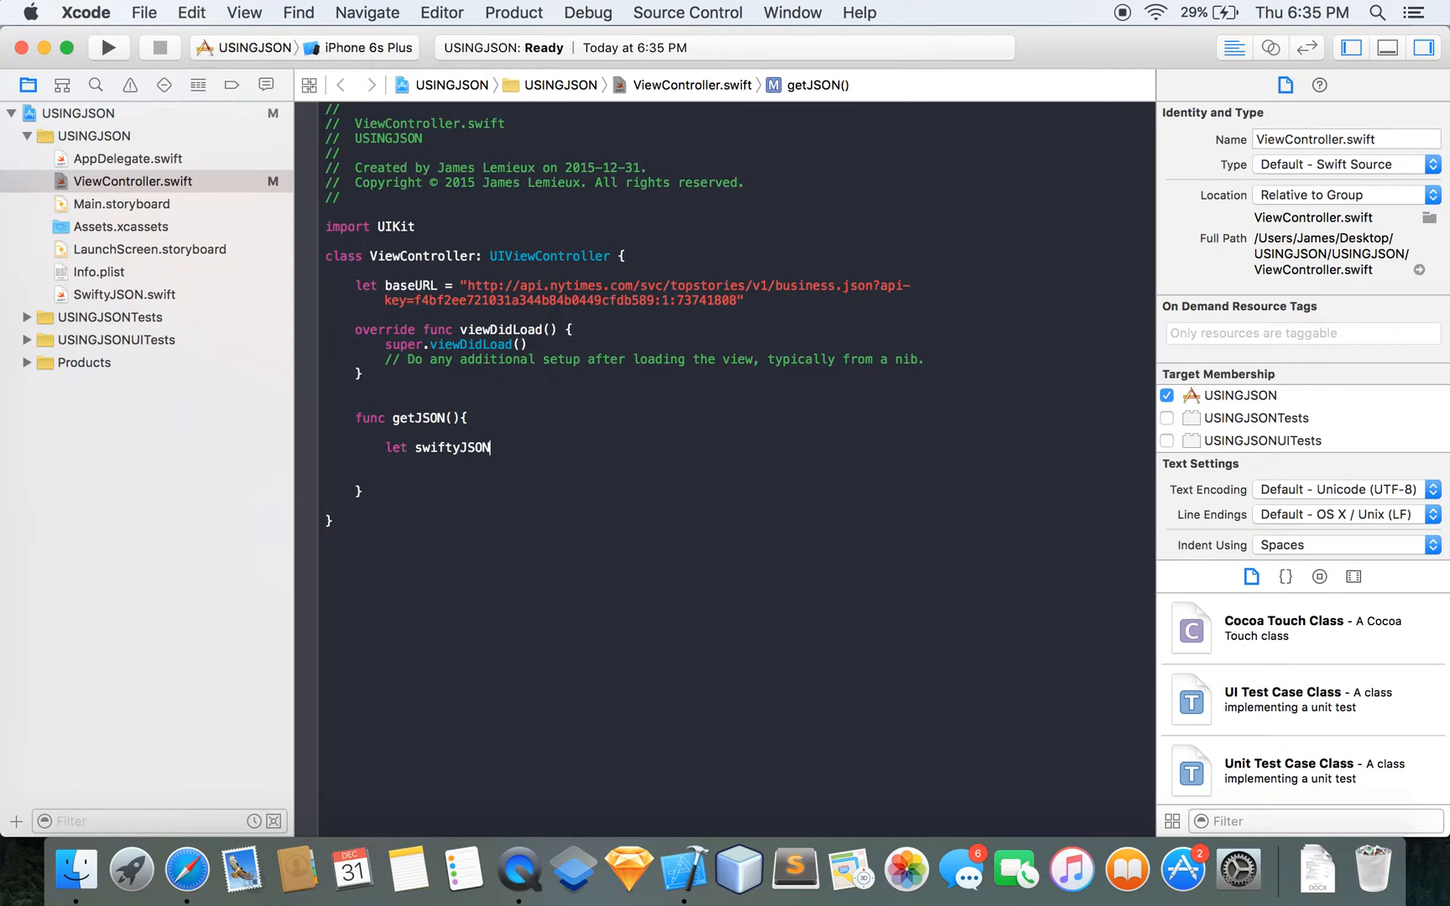
{"action": "type", "text": "= JSON"}
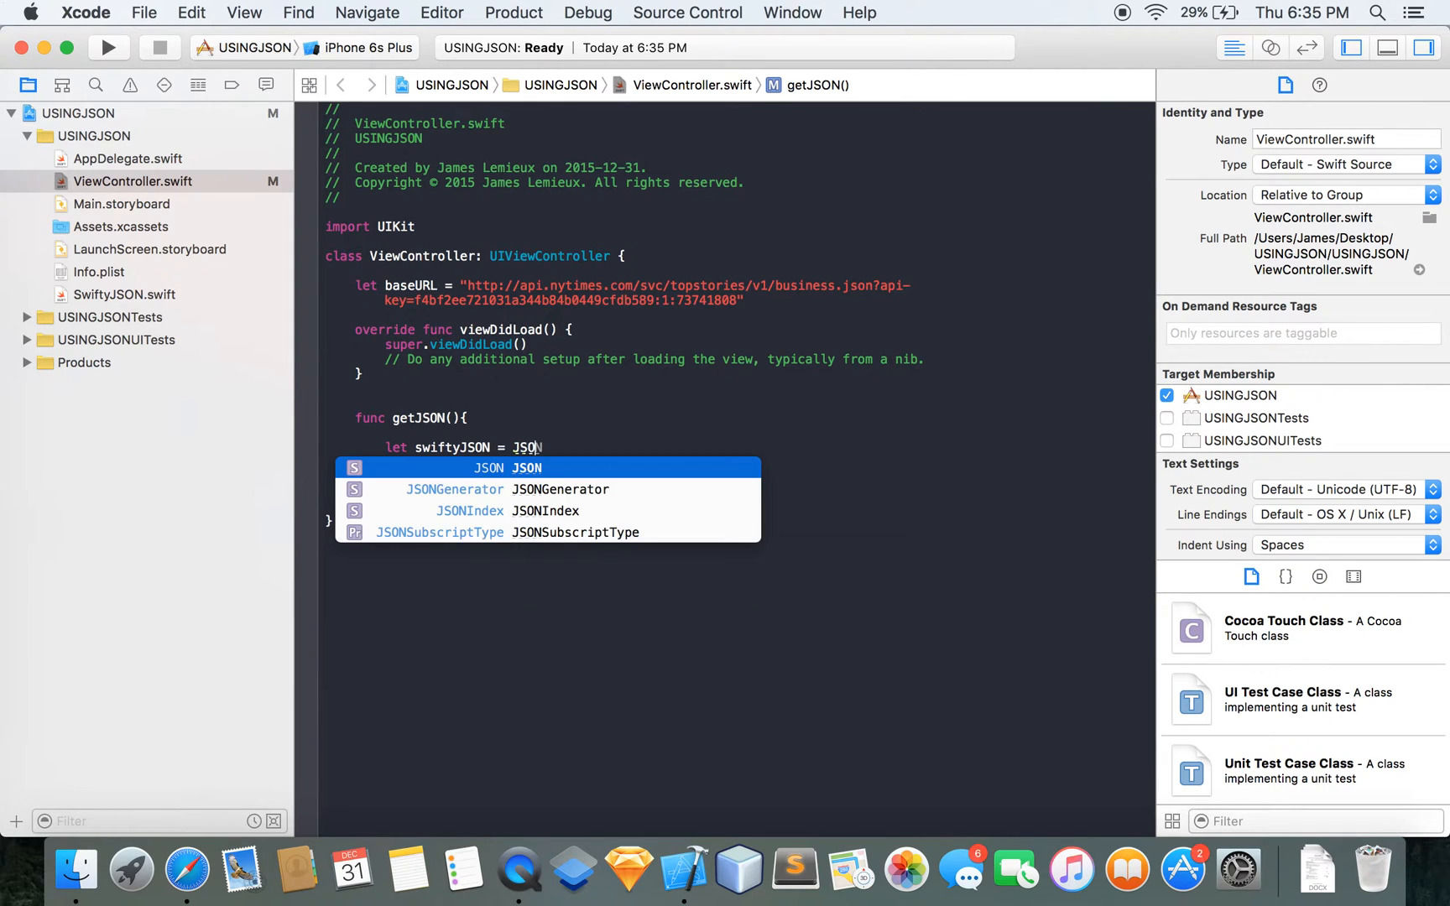
{"action": "type", "text": "("}
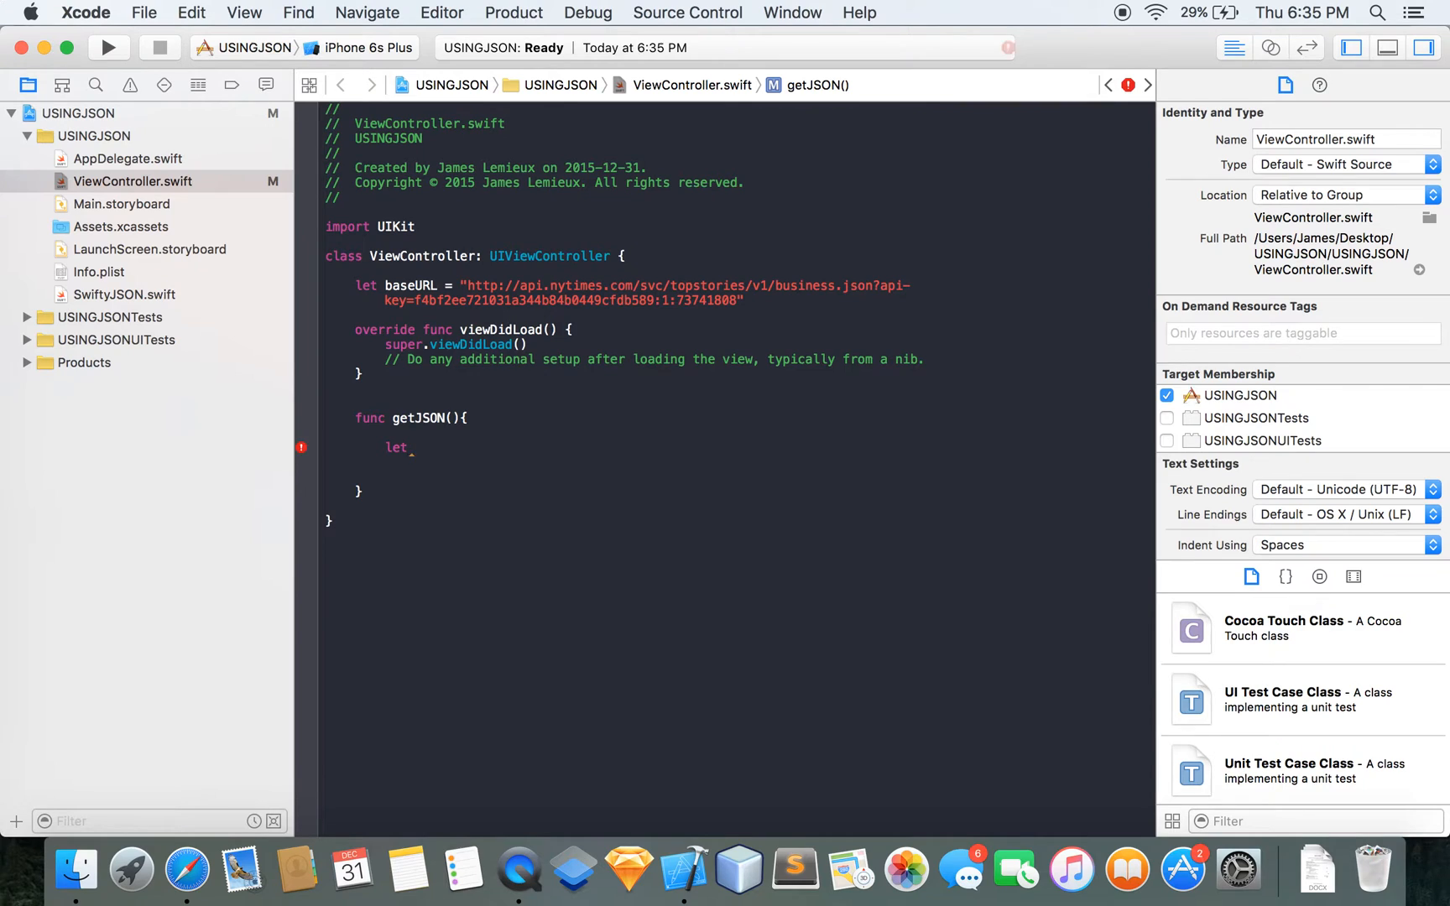
Replace that line with let url = NSURL(string: baseURL)
{"action": "type", "text": "url = NSURL(string: base"}
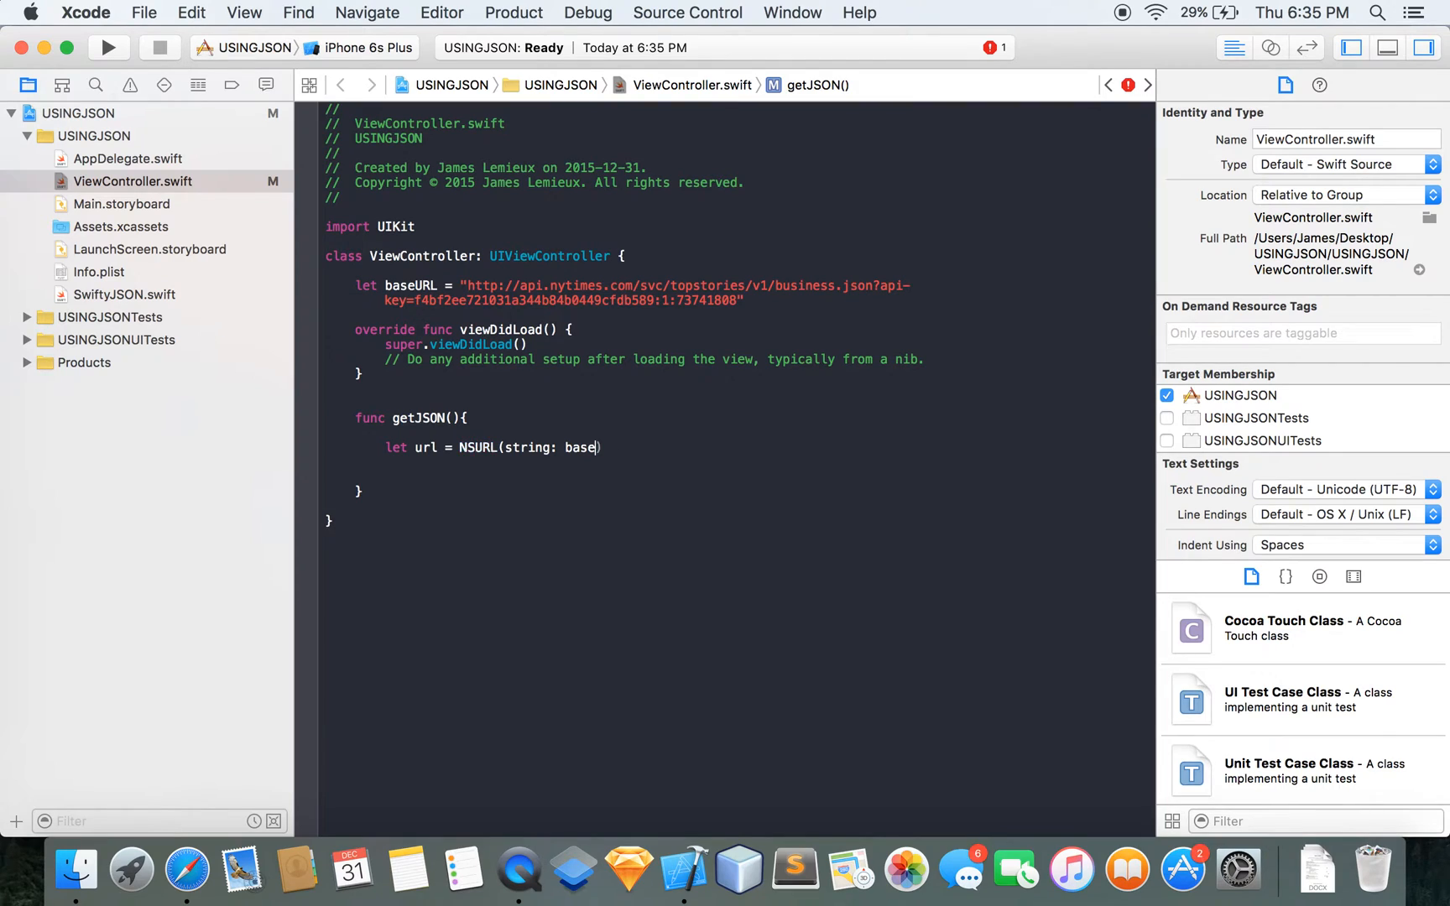
{"action": "type", "text": "URL"}
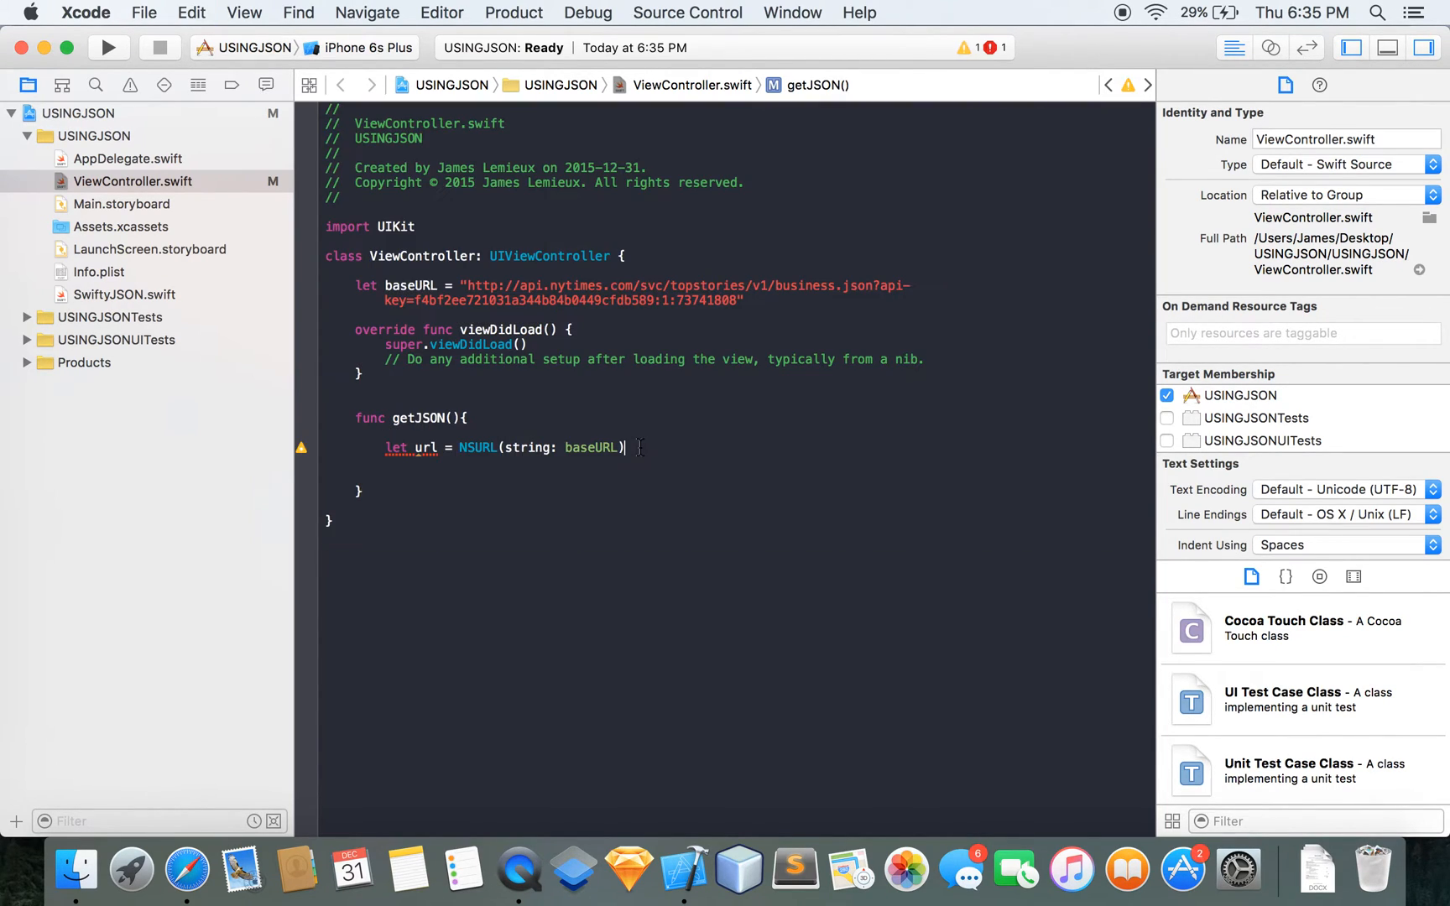
{"action": "type", "text": "let request = NSURLRequest("}
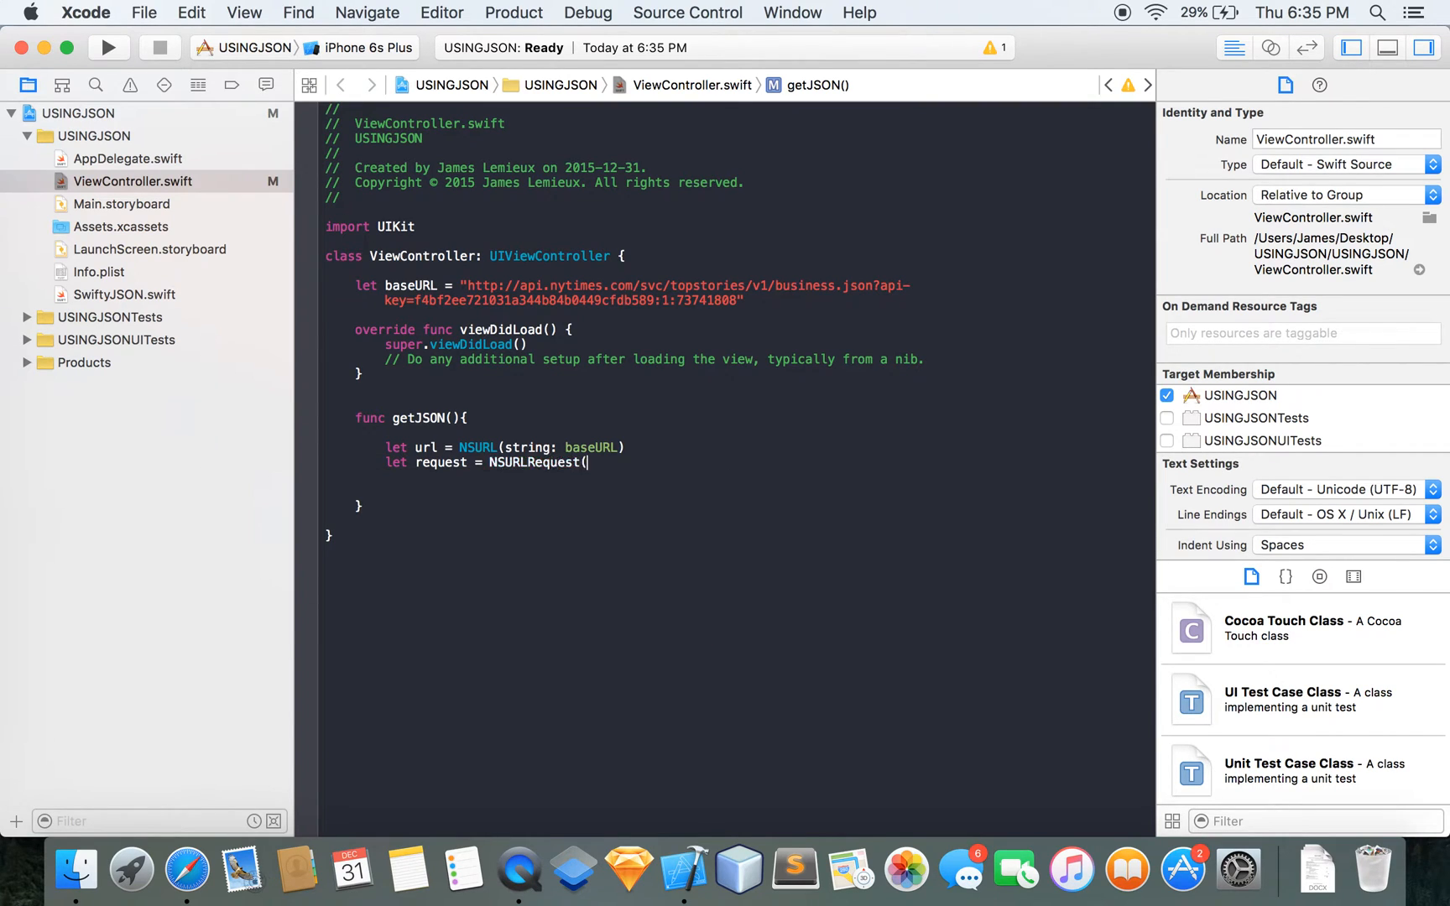
Create an NSURLRequest from url! and an NSURLSession using defaultSessionConfiguration()
{"action": "type", "text": "URL:"}
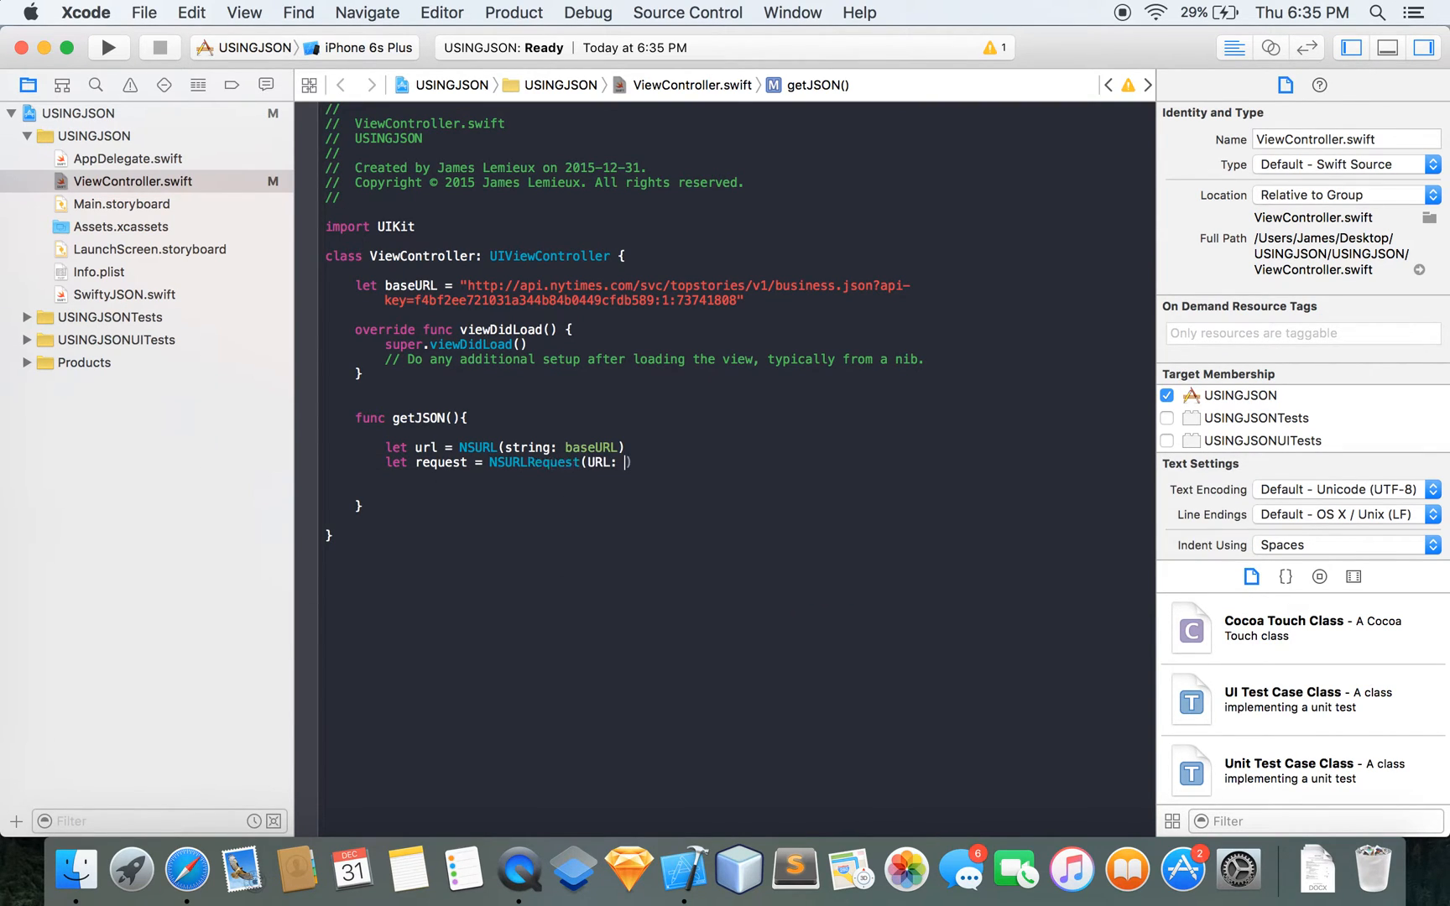
{"action": "type", "text": "url!"}
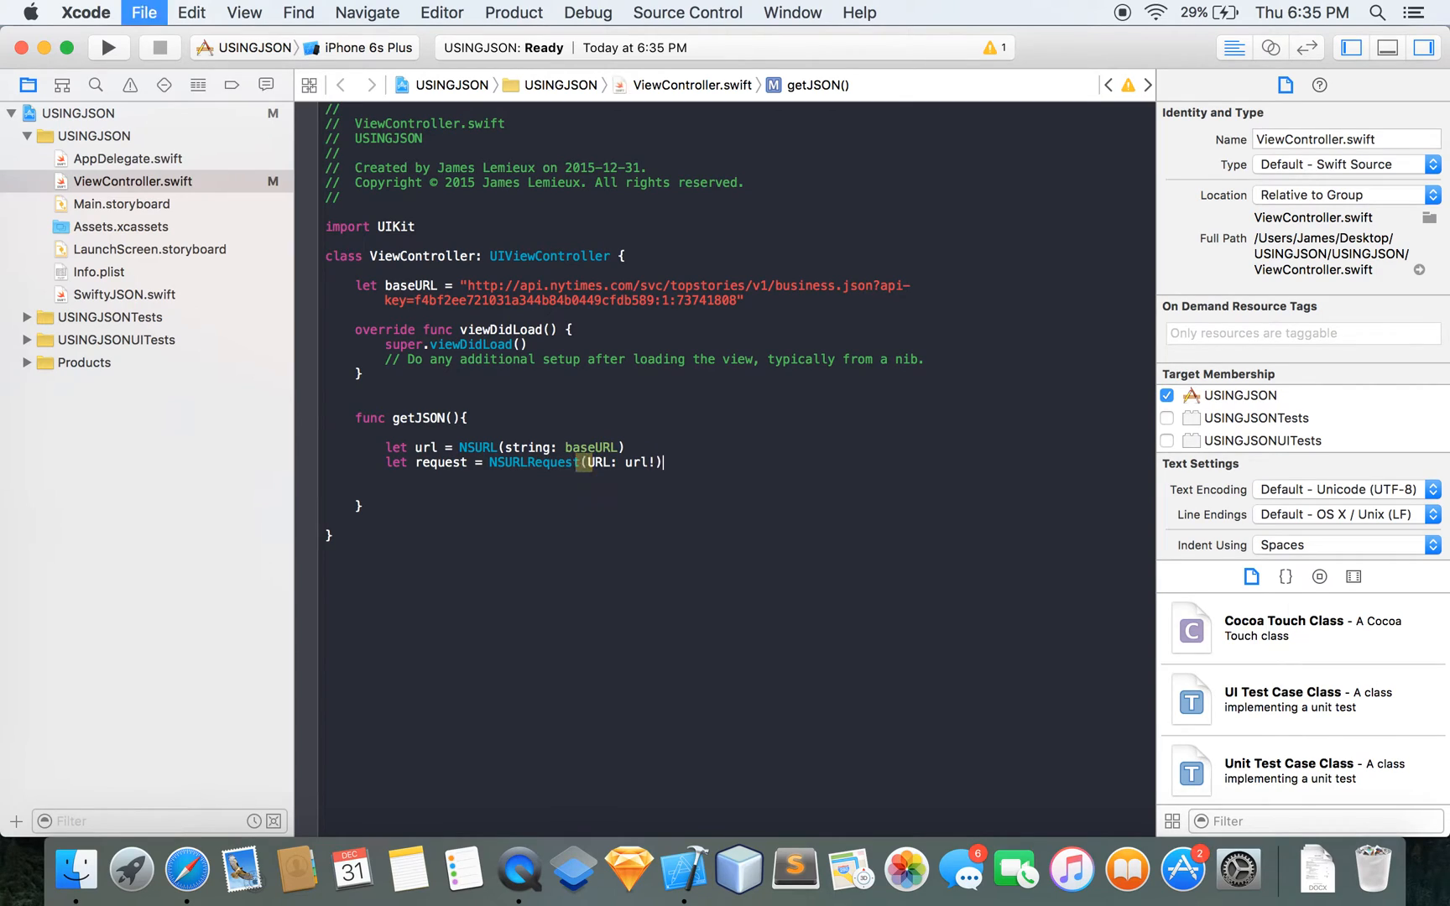
{"action": "type", "text": "let"}
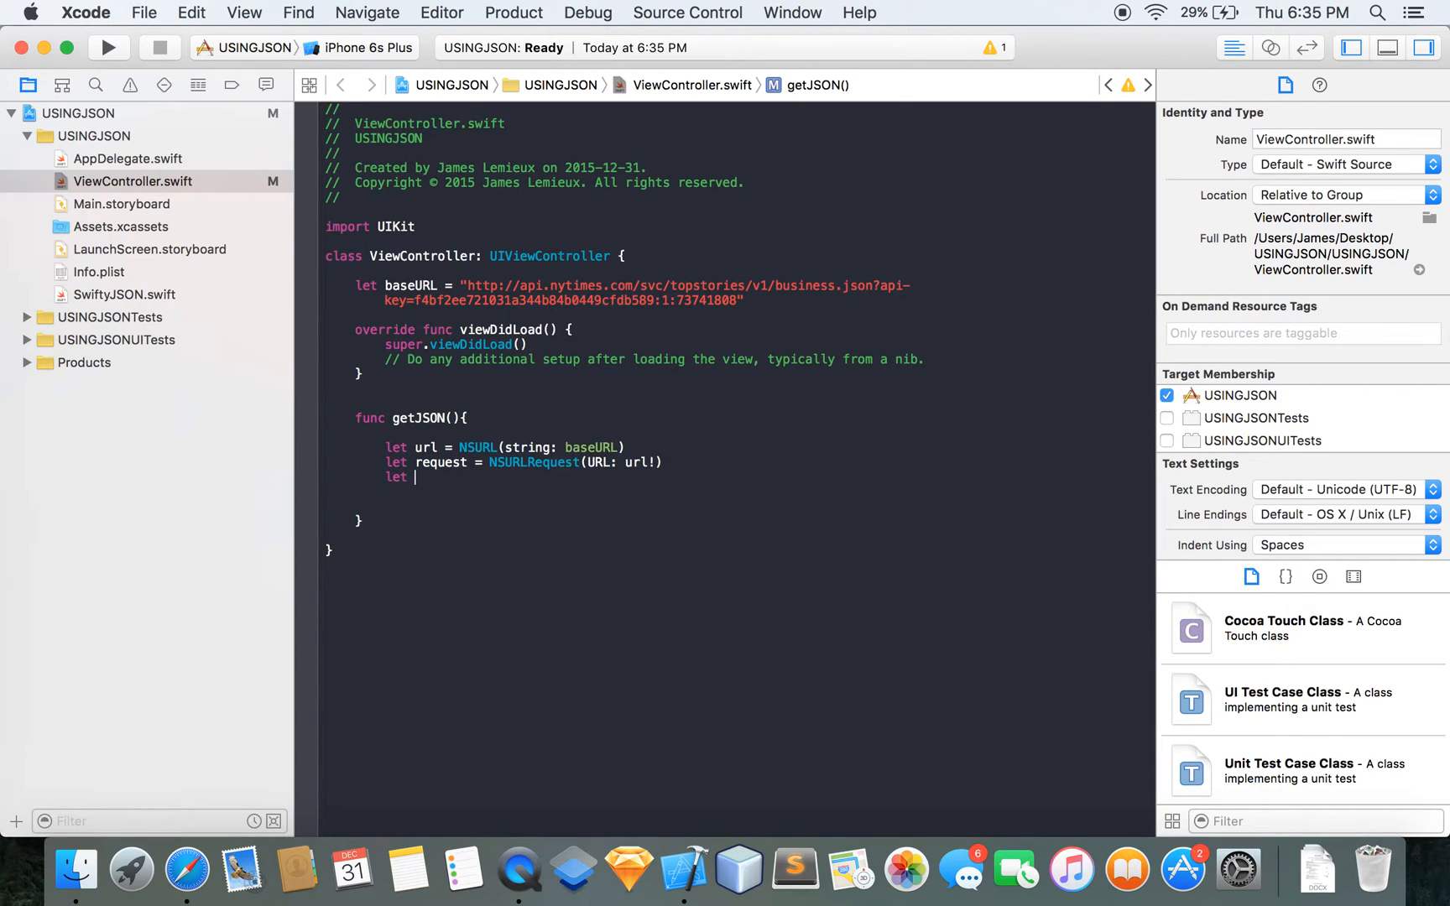
{"action": "type", "text": "session = NSURLSession("}
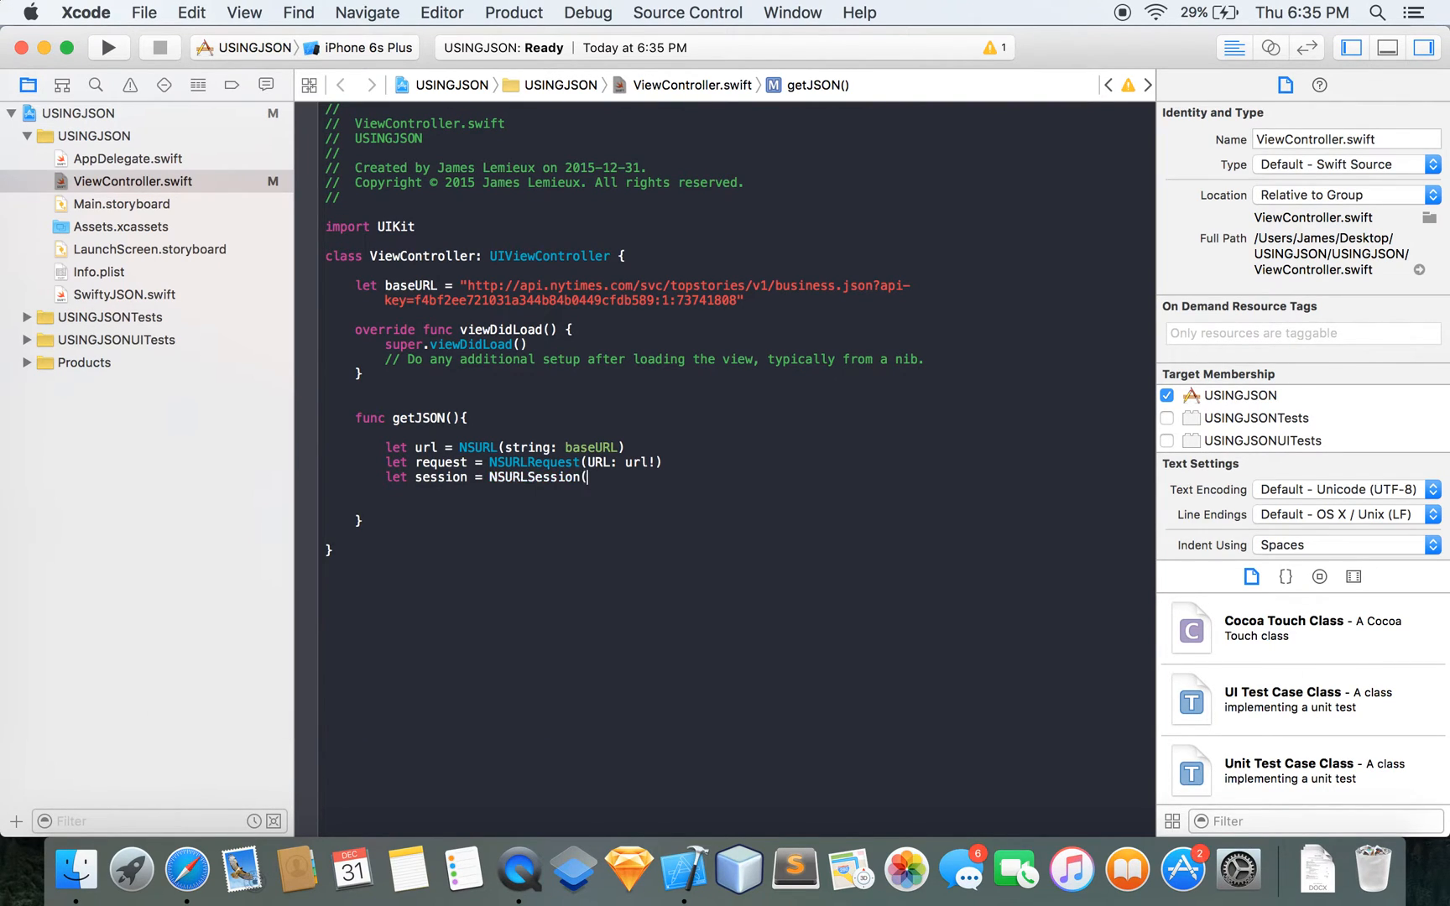
{"action": "type", "text": "configuration: NSURLSessionConfiguration"}
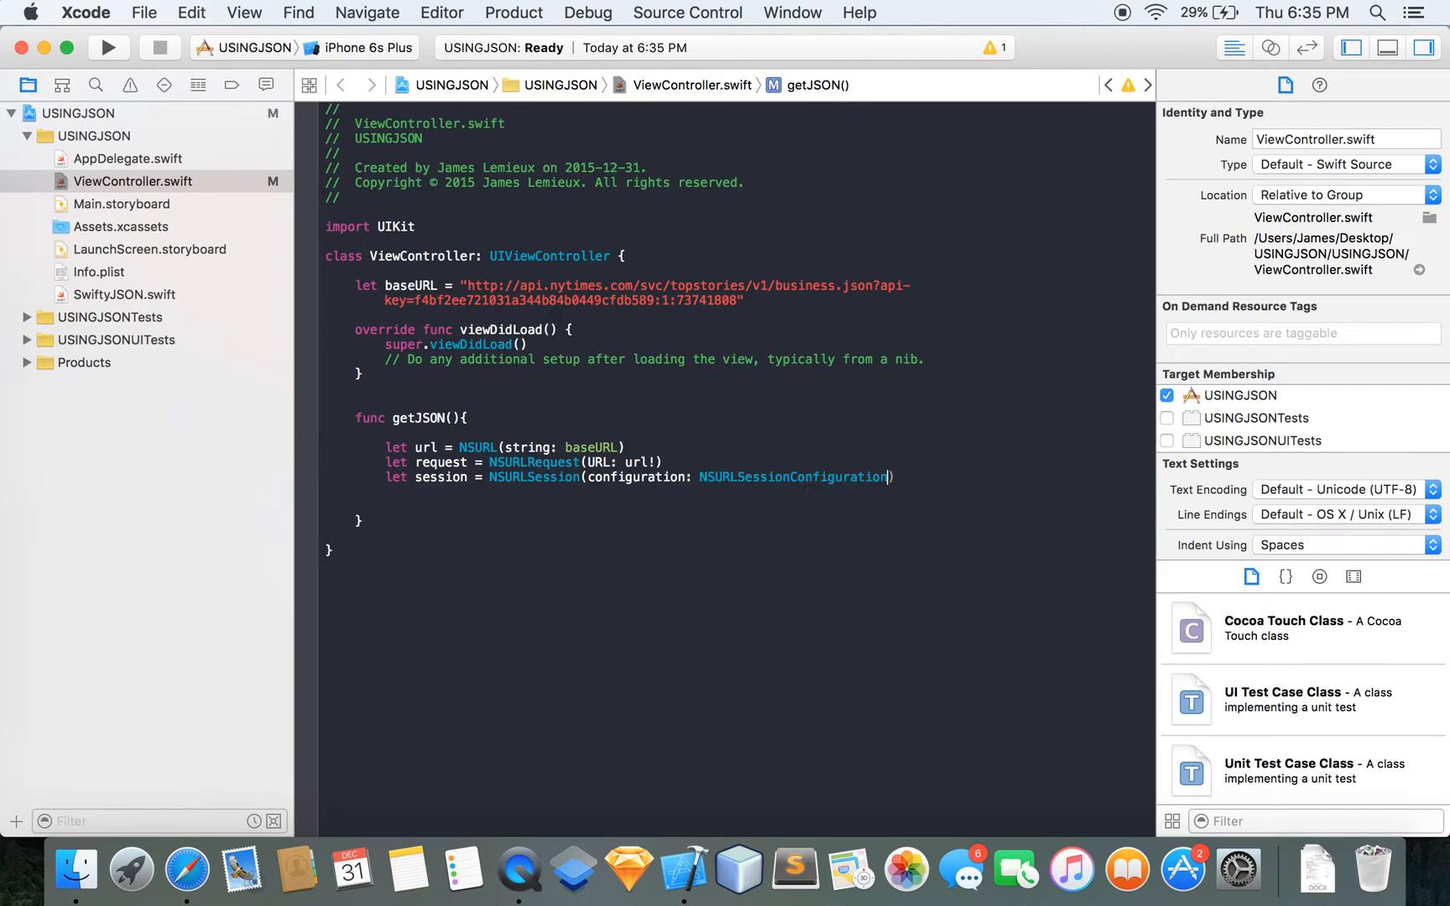
{"action": "type", "text": ".defaultSessionConfiguration()"}
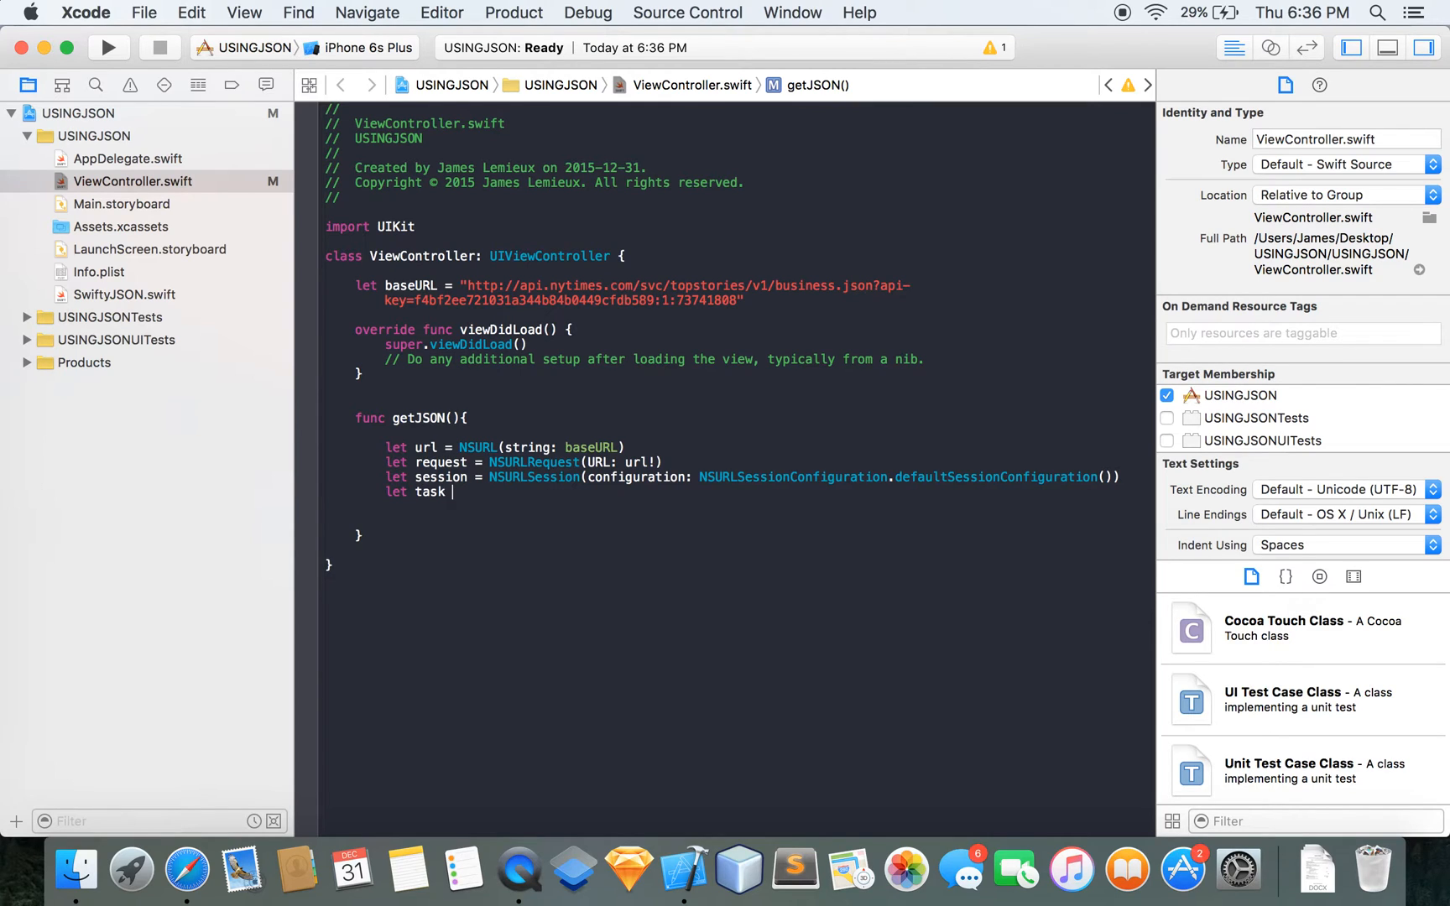
Create task from session.dataTaskWithRequest(request) with a (data, response, error) closure
{"action": "type", "text": "= session.dataTaskWithRequest(request) { (NSData?, NSURLResponse?, NSError?) -> Void in"}
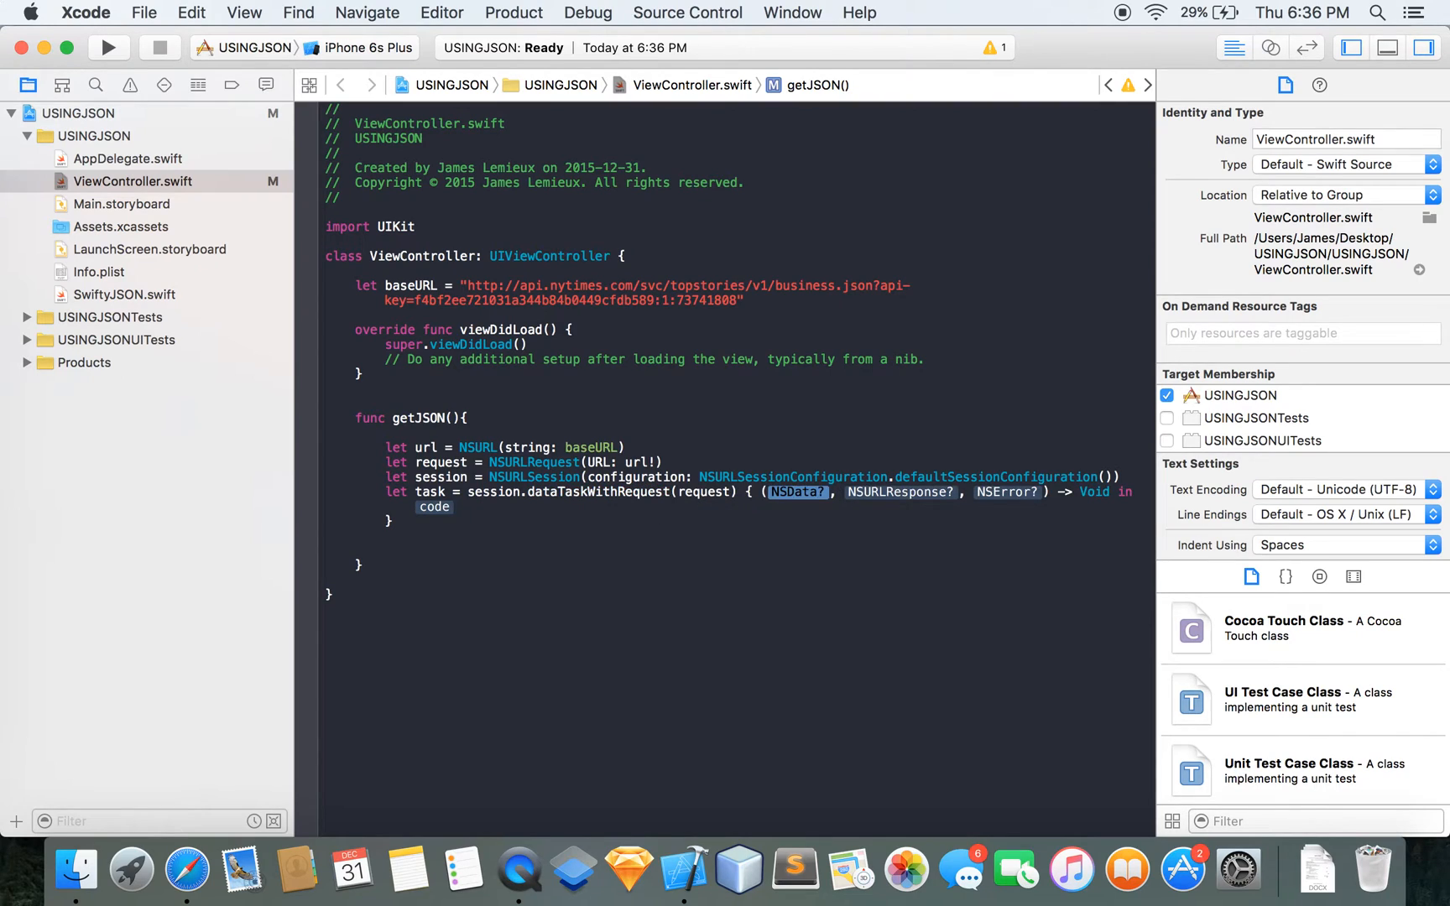
{"action": "type", "text": "sata"}
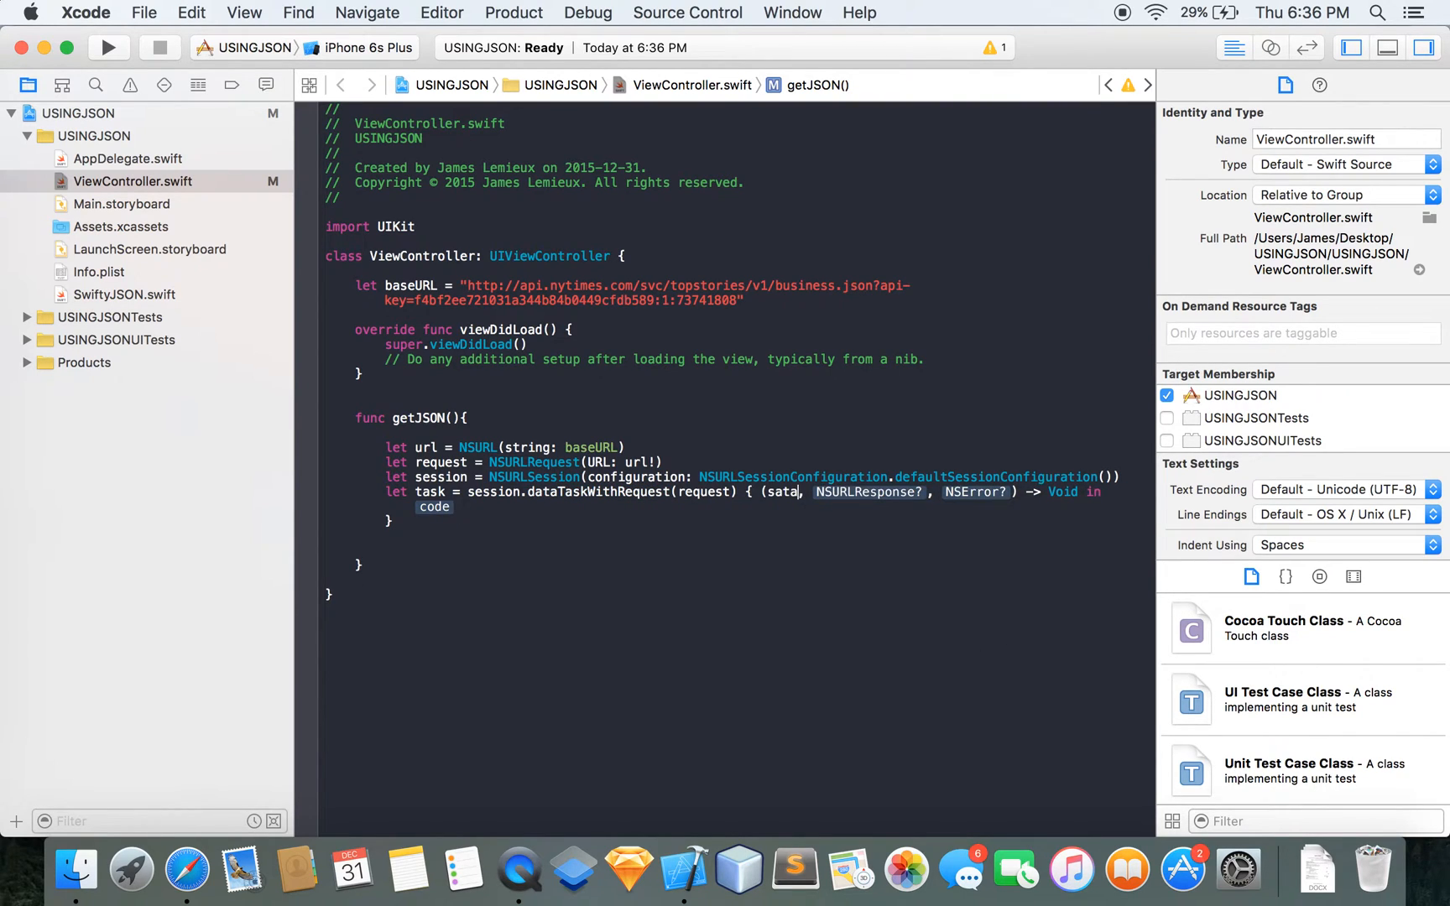
{"action": "type", "text": "data"}
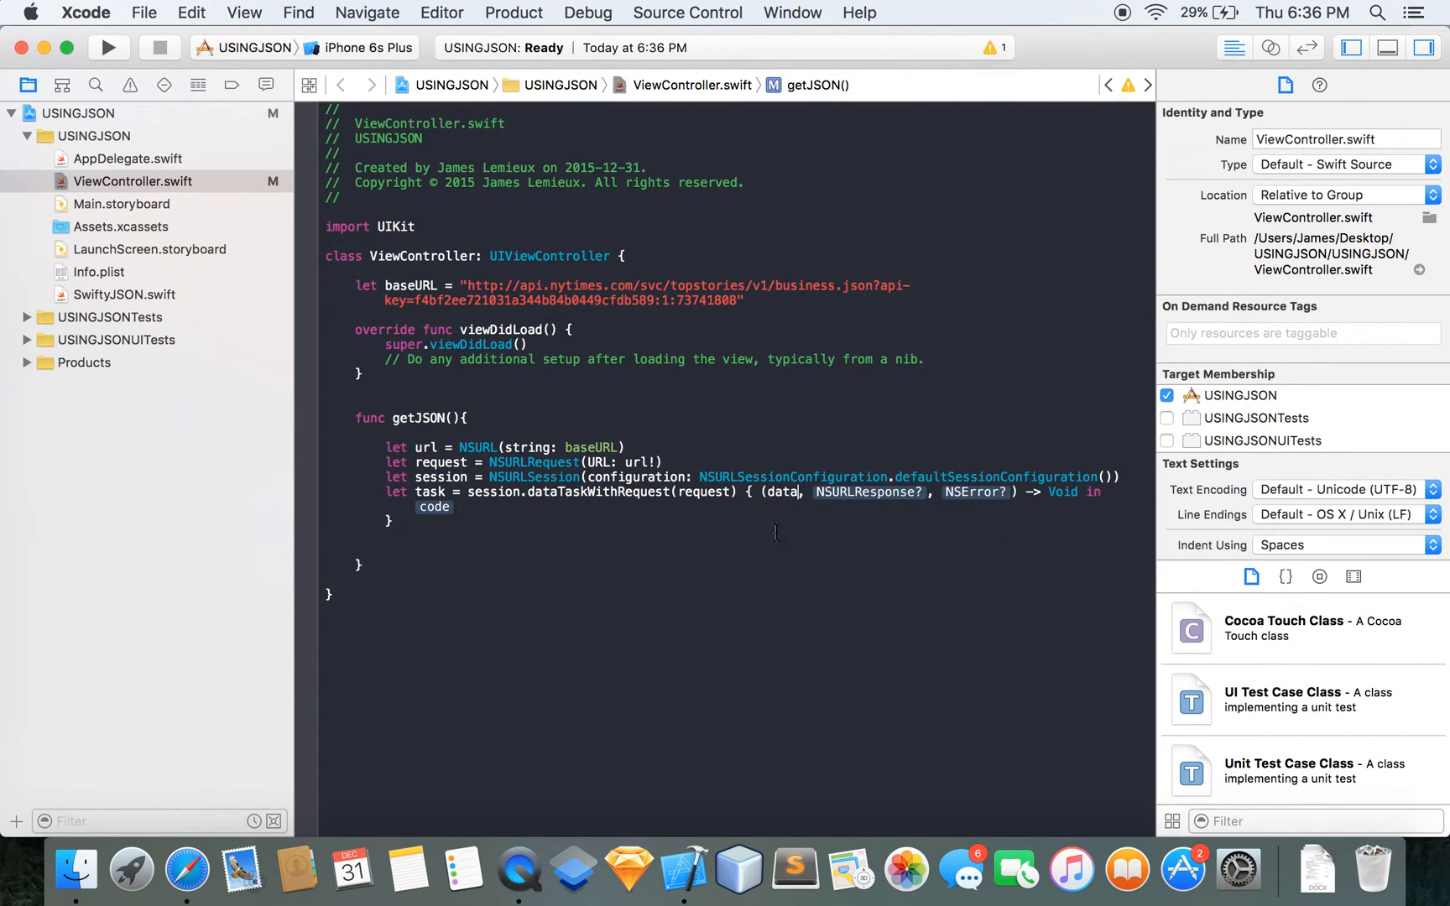
{"action": "type", "text": "respon"}
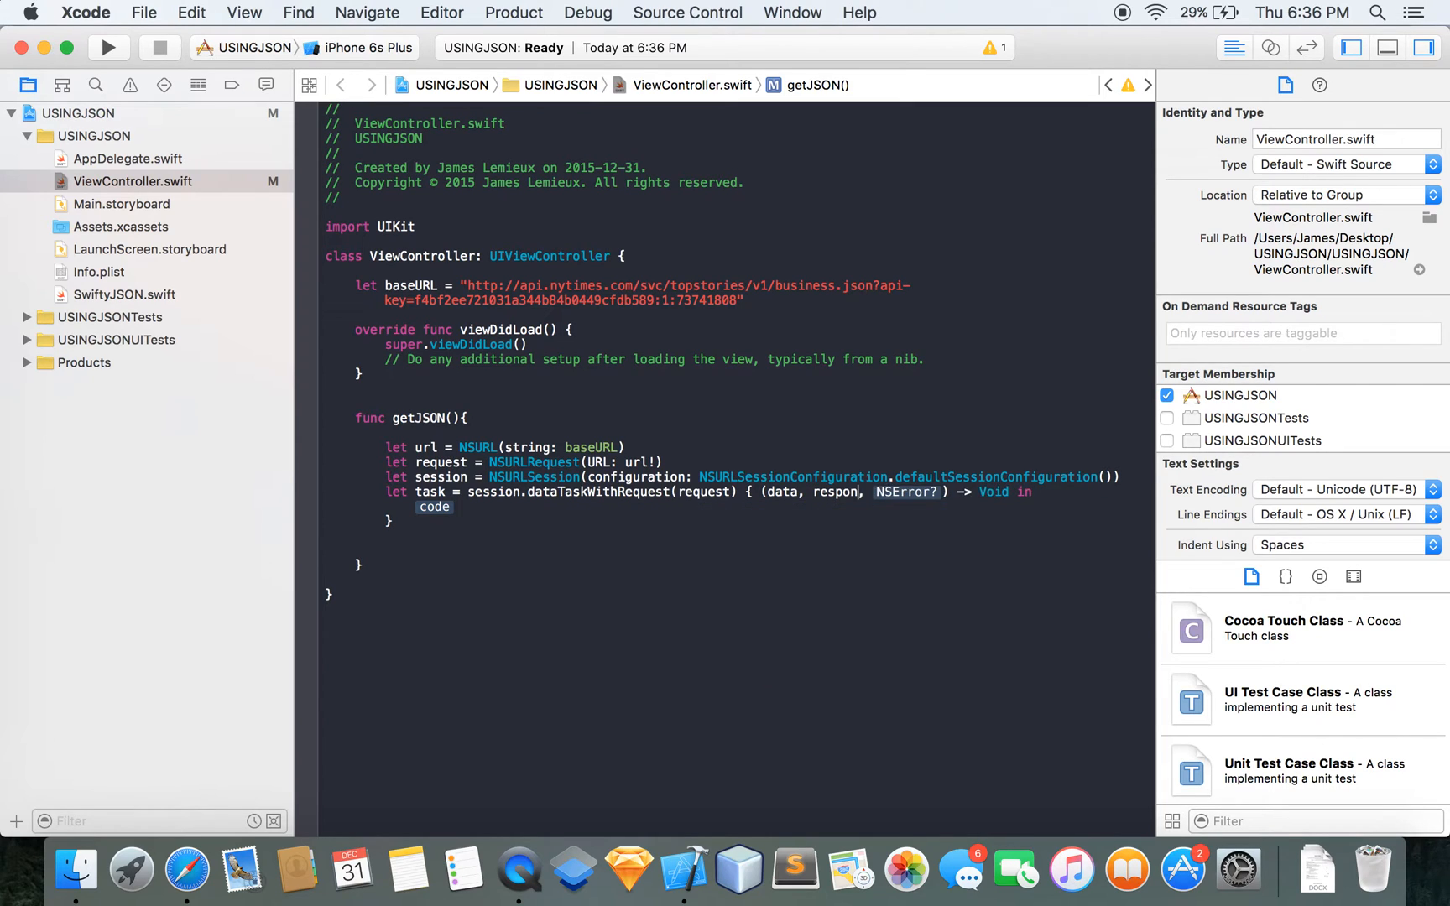
{"action": "type", "text": "se"}
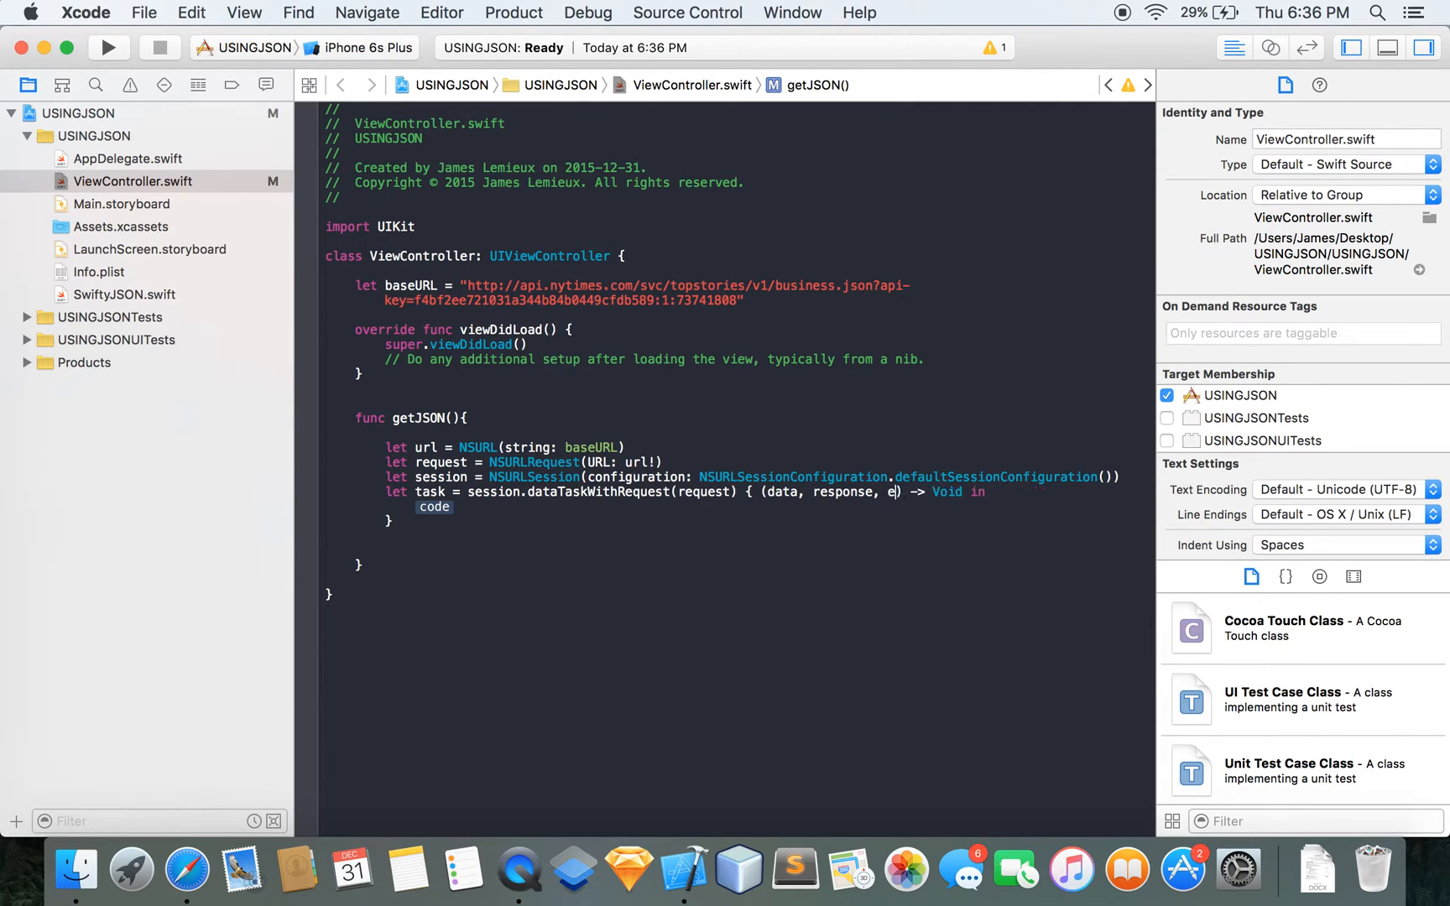
{"action": "type", "text": "rror"}
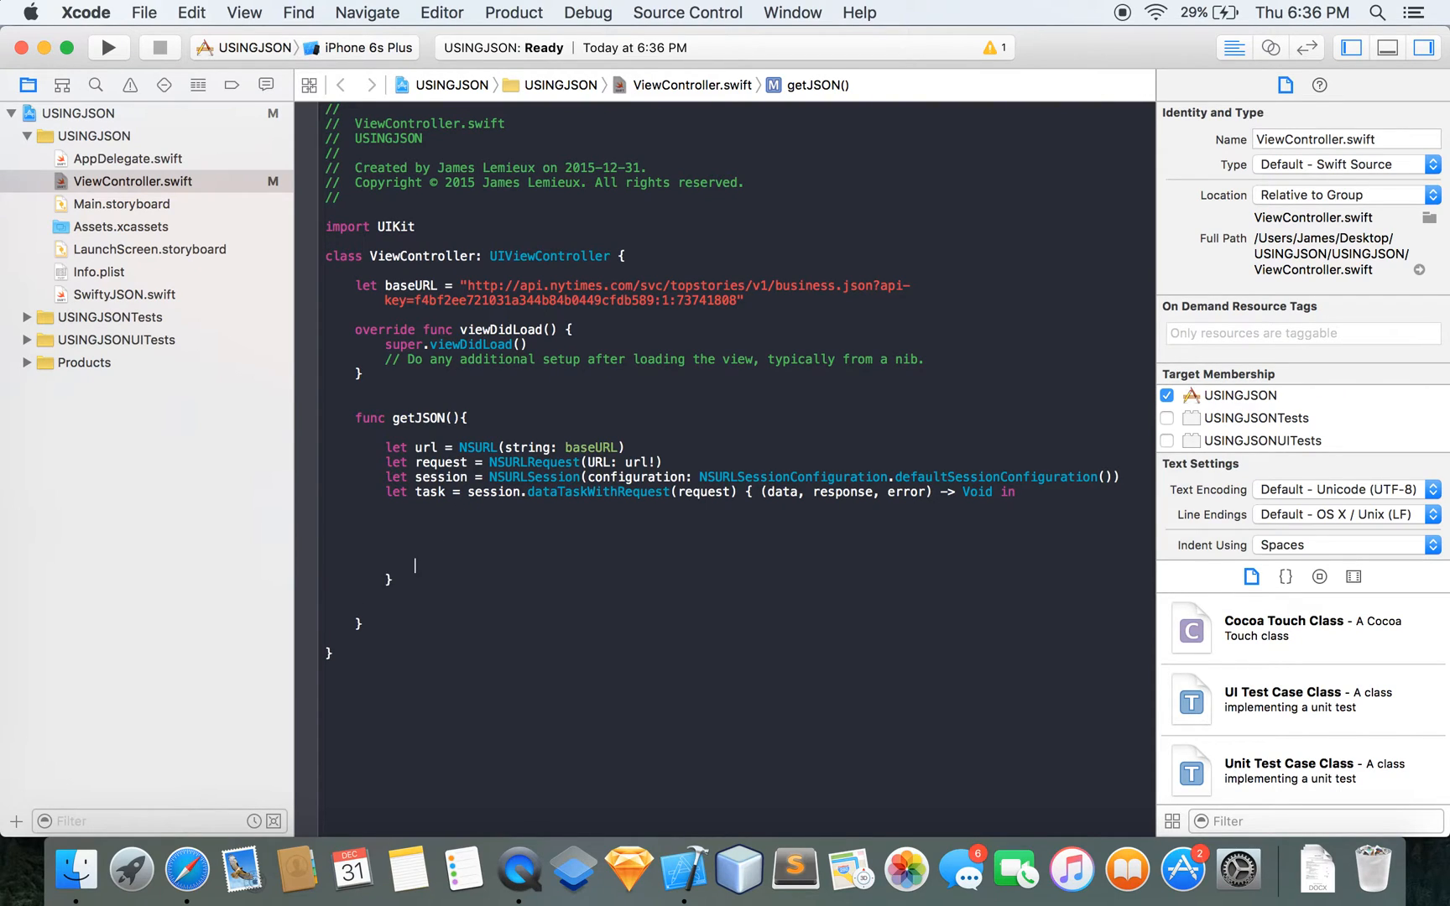
Add an if error == nil check with an else printing "There was an error"
{"action": "type", "text": "if"}
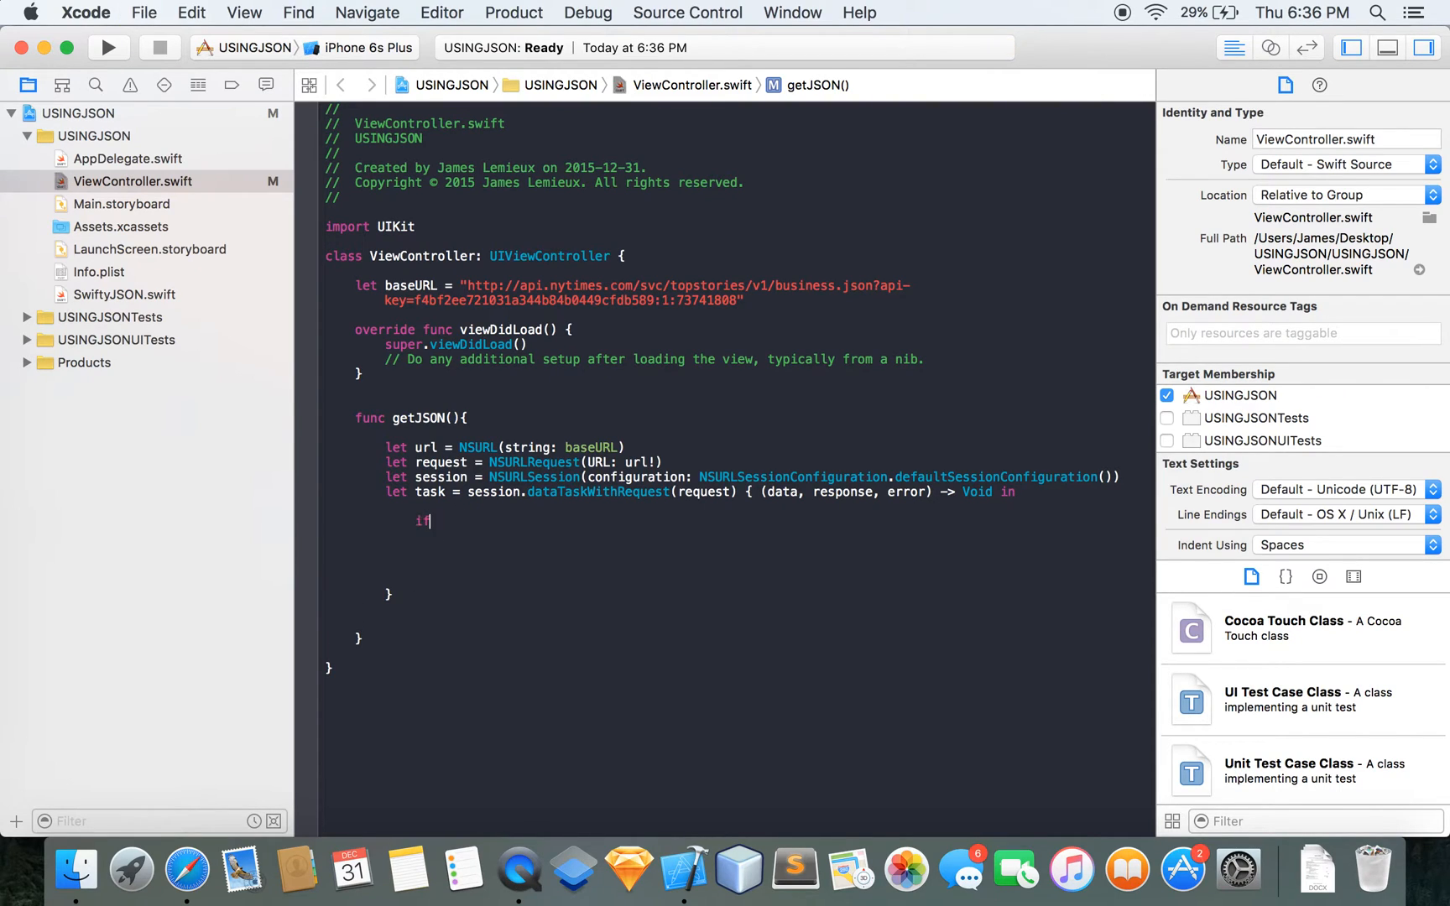
{"action": "type", "text": "error"}
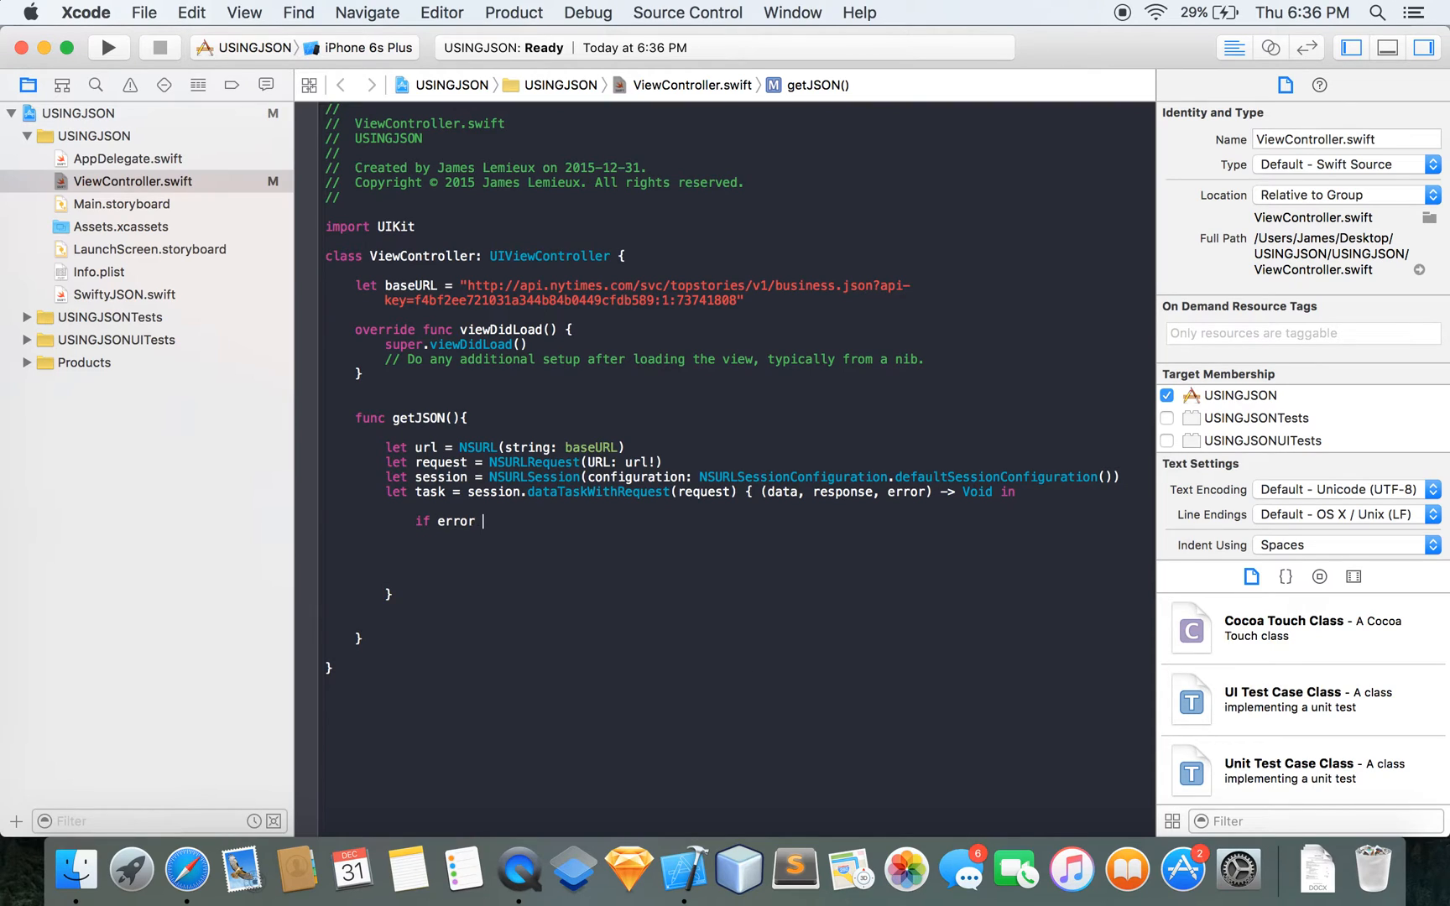
{"action": "type", "text": "== nil{"}
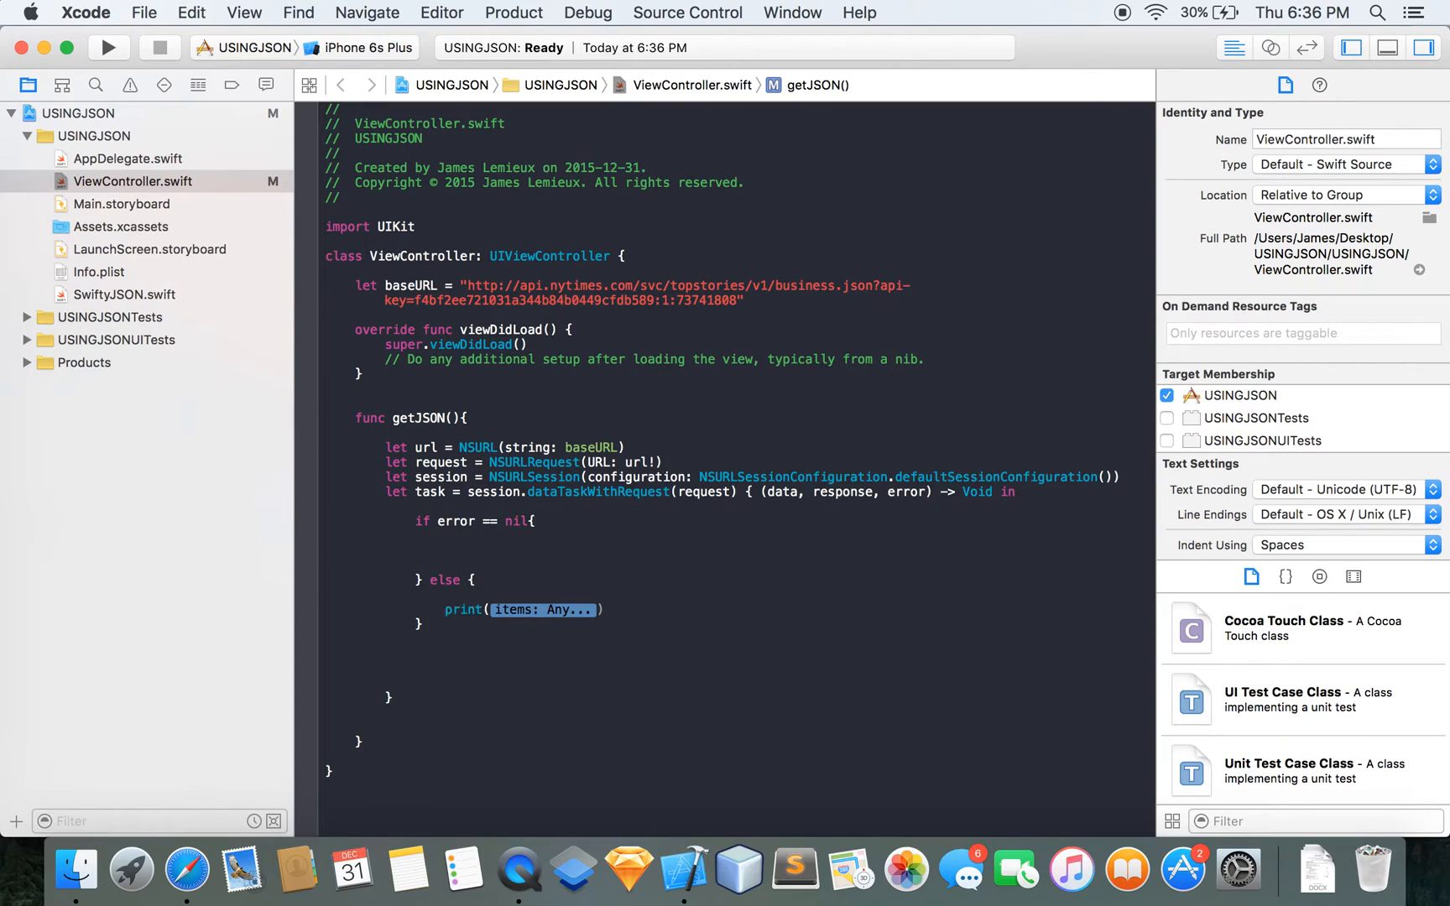
{"action": "type", "text": "\"There\""}
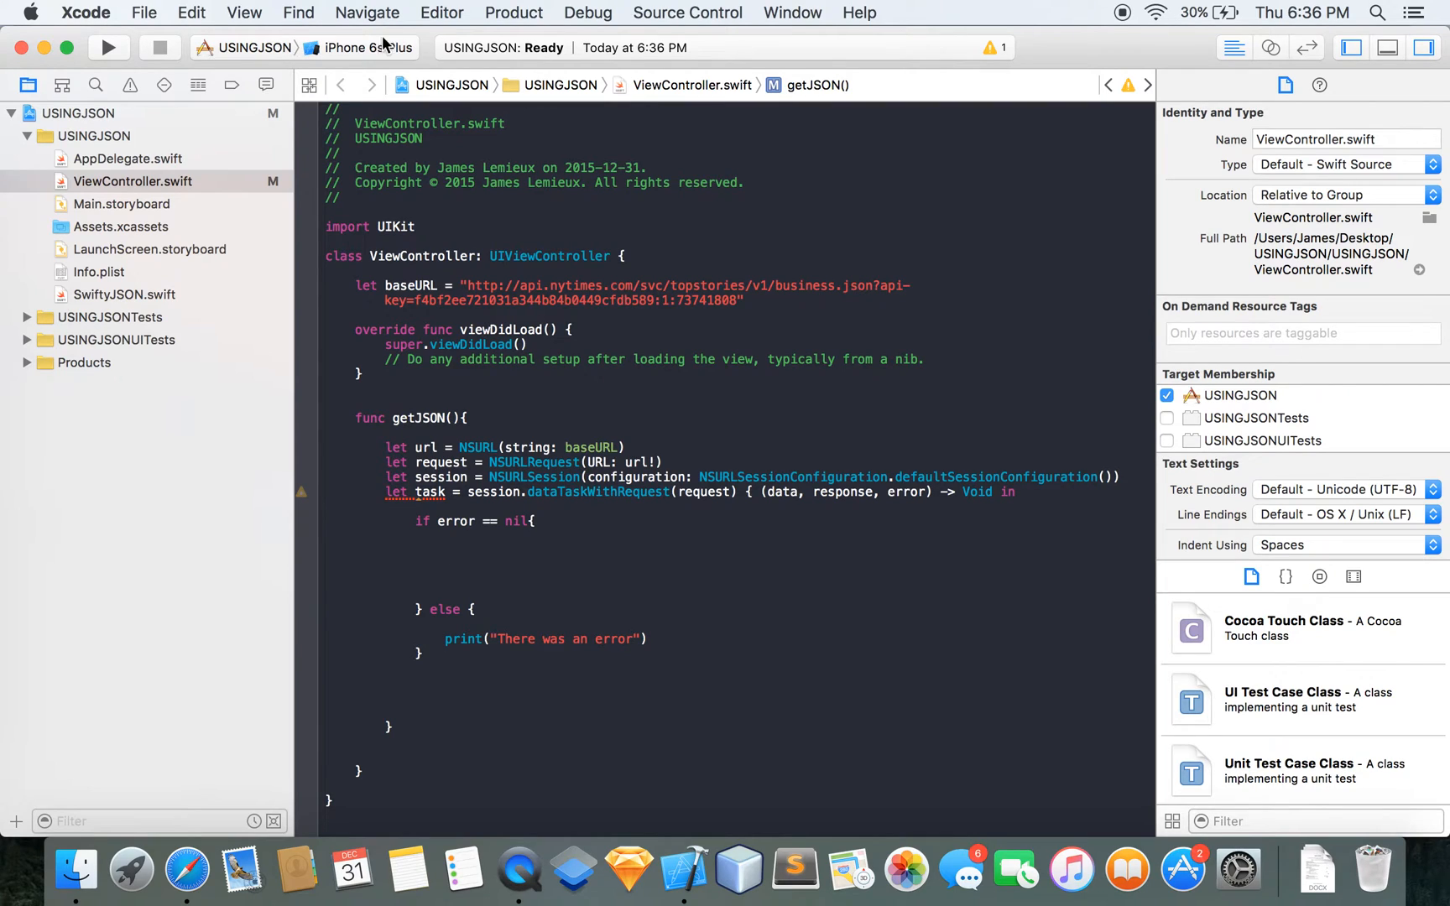
Glance at SwiftyJSON.swift, then add let swiftyJSON = JSON(data: data!) in the success branch
{"action": "left_click", "coordinate": [123, 293]}
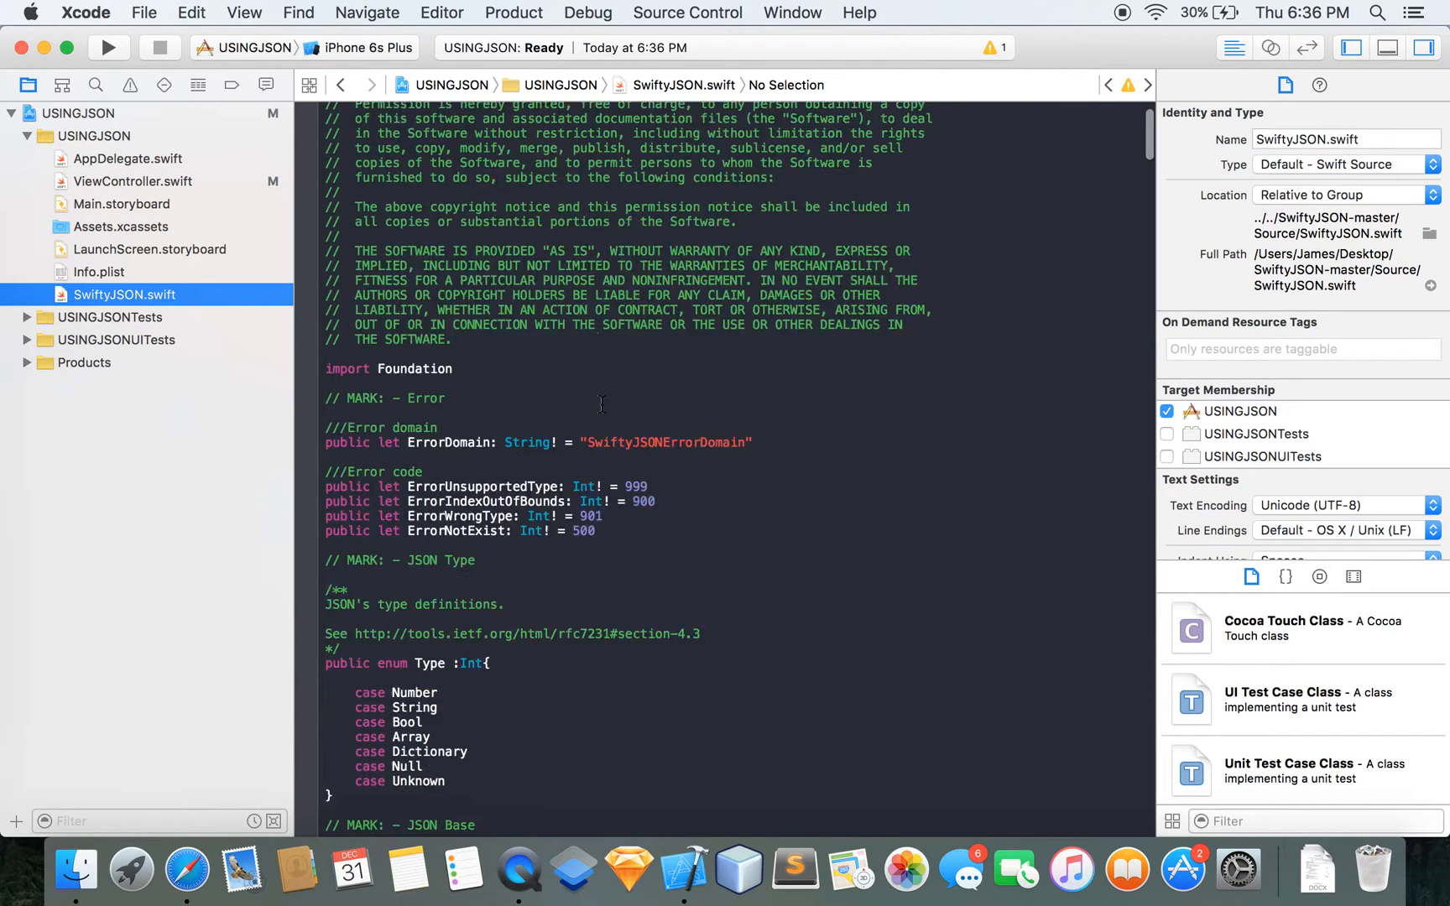
{"action": "left_click", "coordinate": [132, 181]}
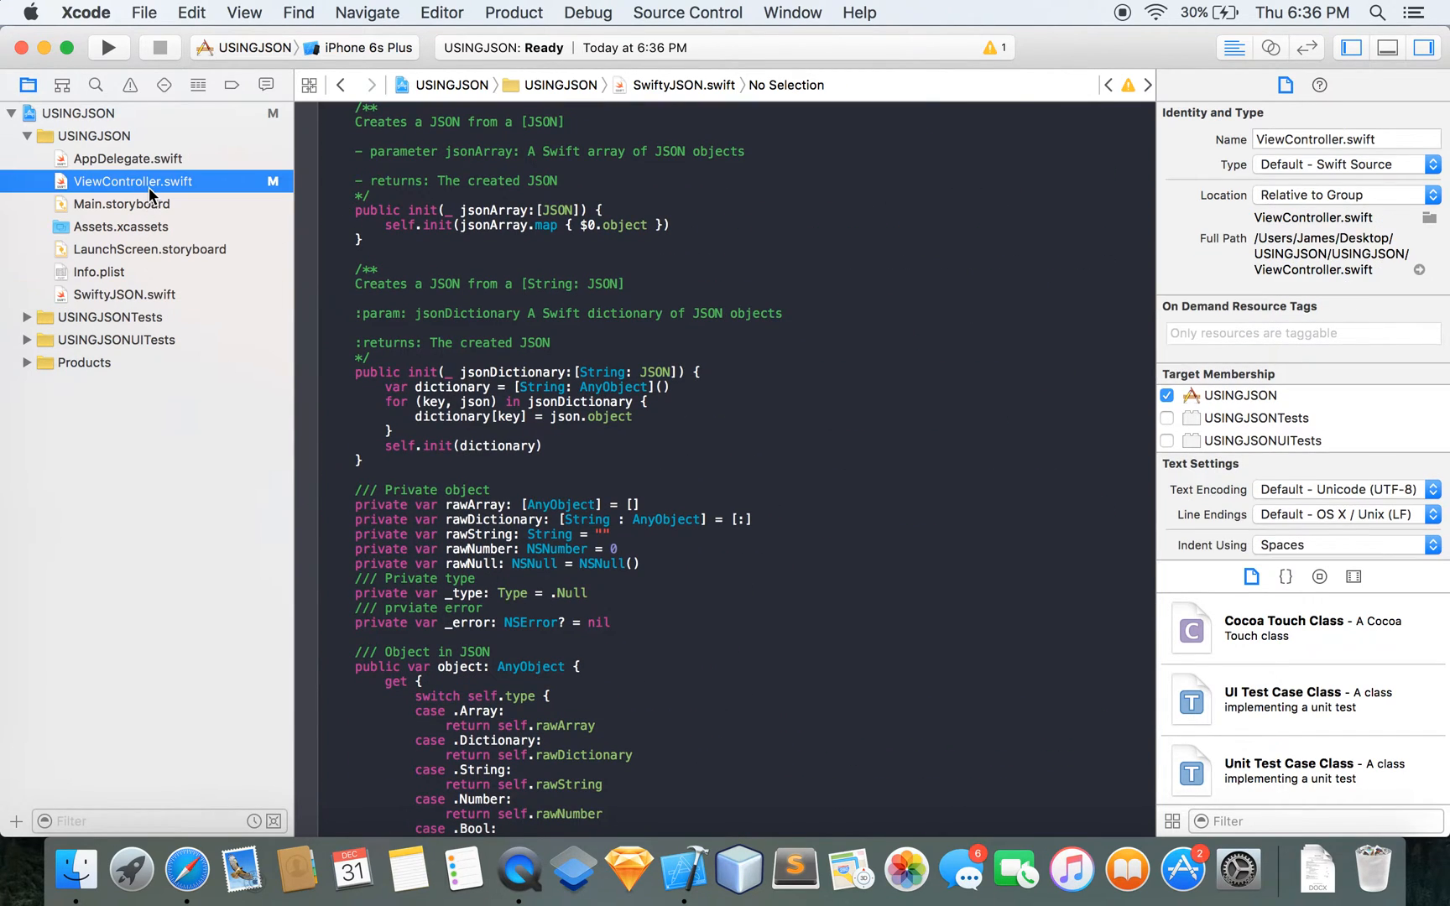
{"action": "left_click", "coordinate": [132, 181]}
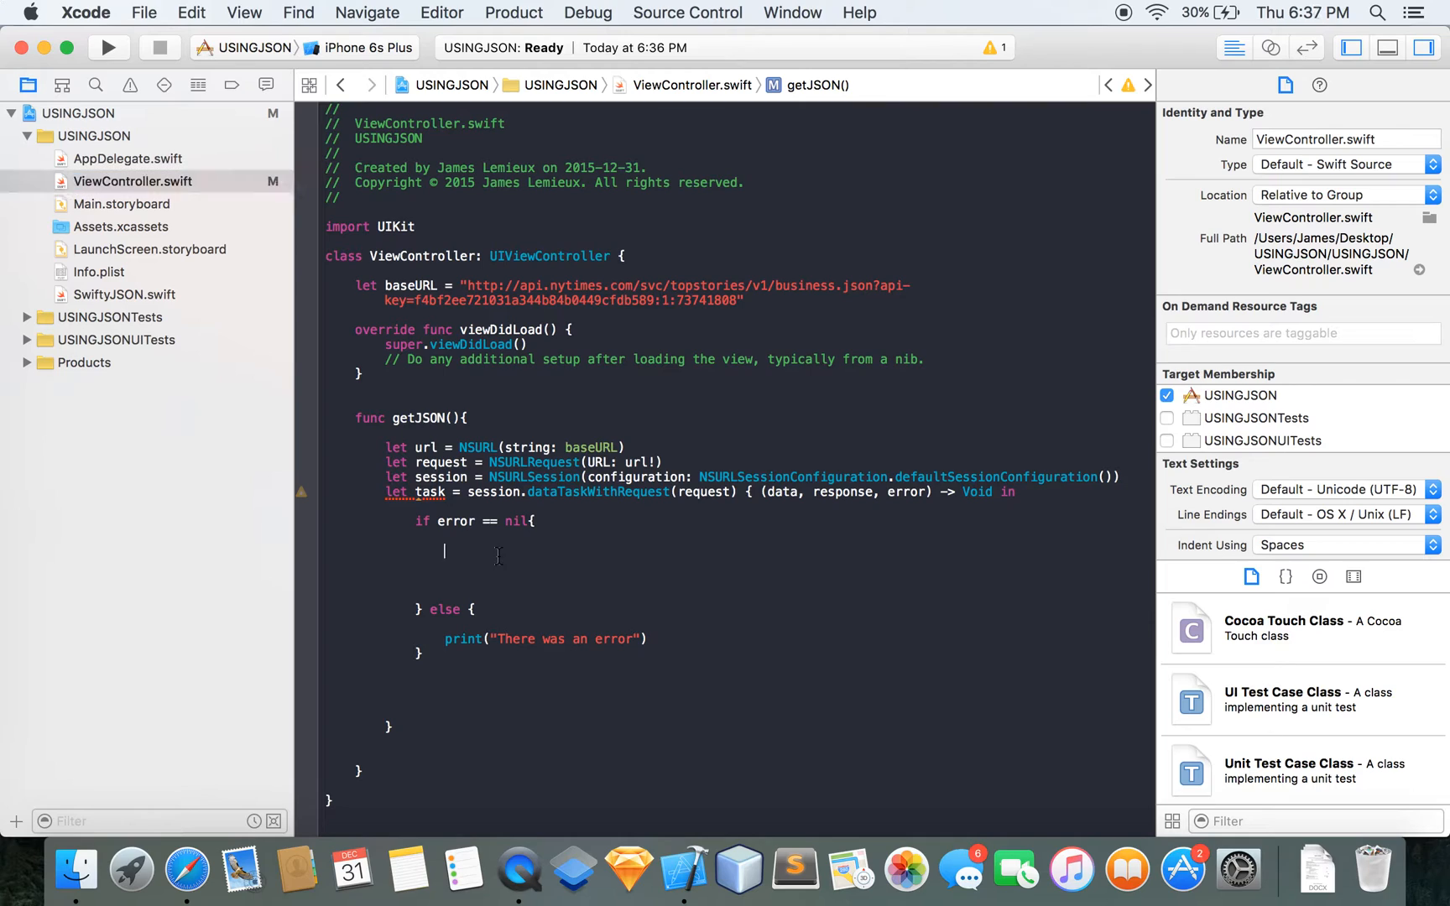
{"action": "type", "text": "let"}
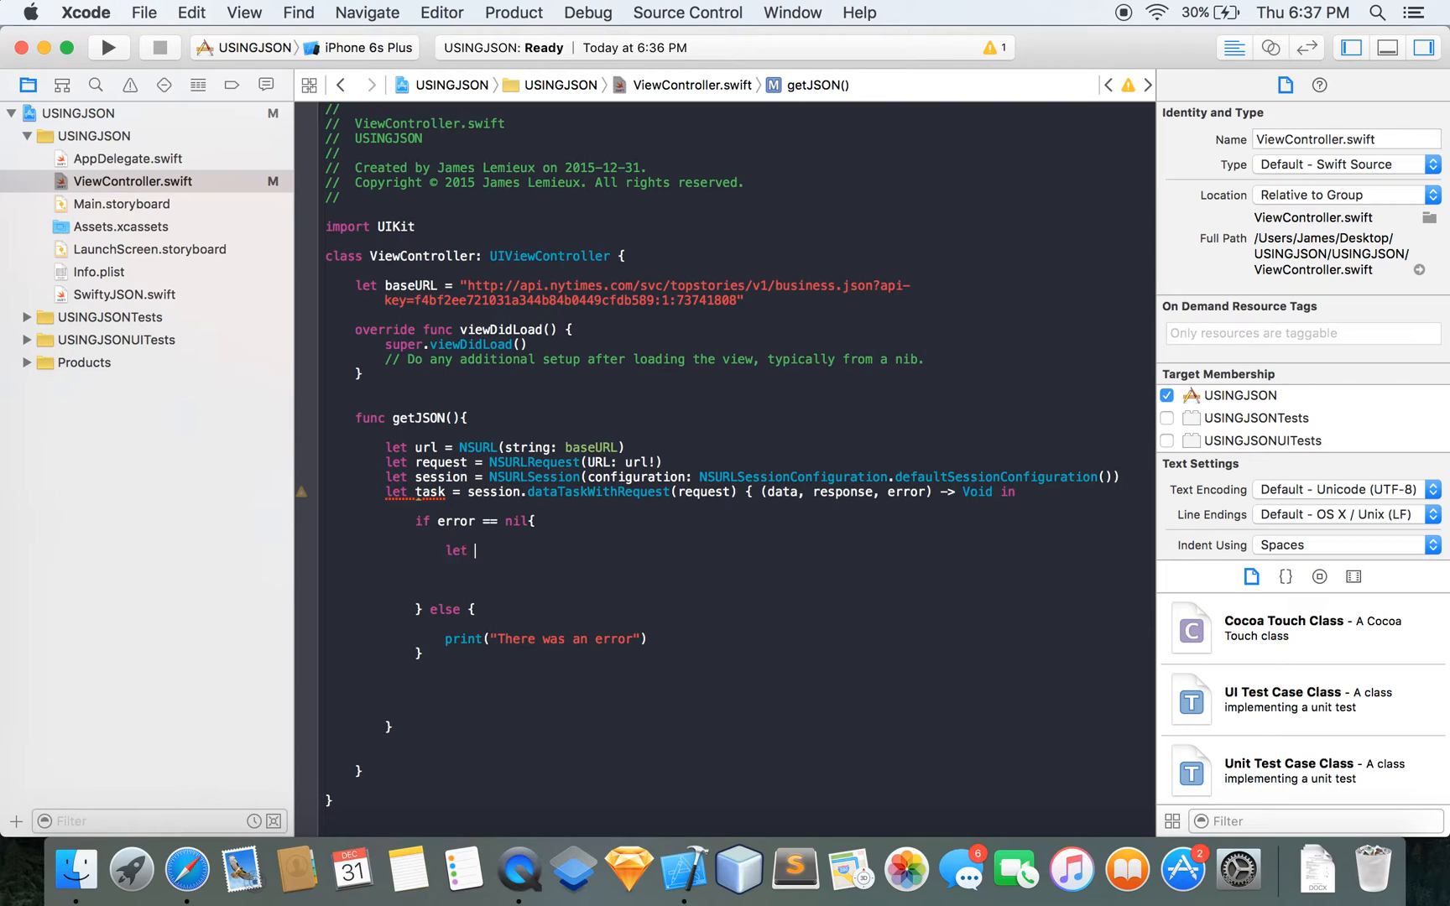
{"action": "type", "text": "swiftyJSON = JSON(data: data!"}
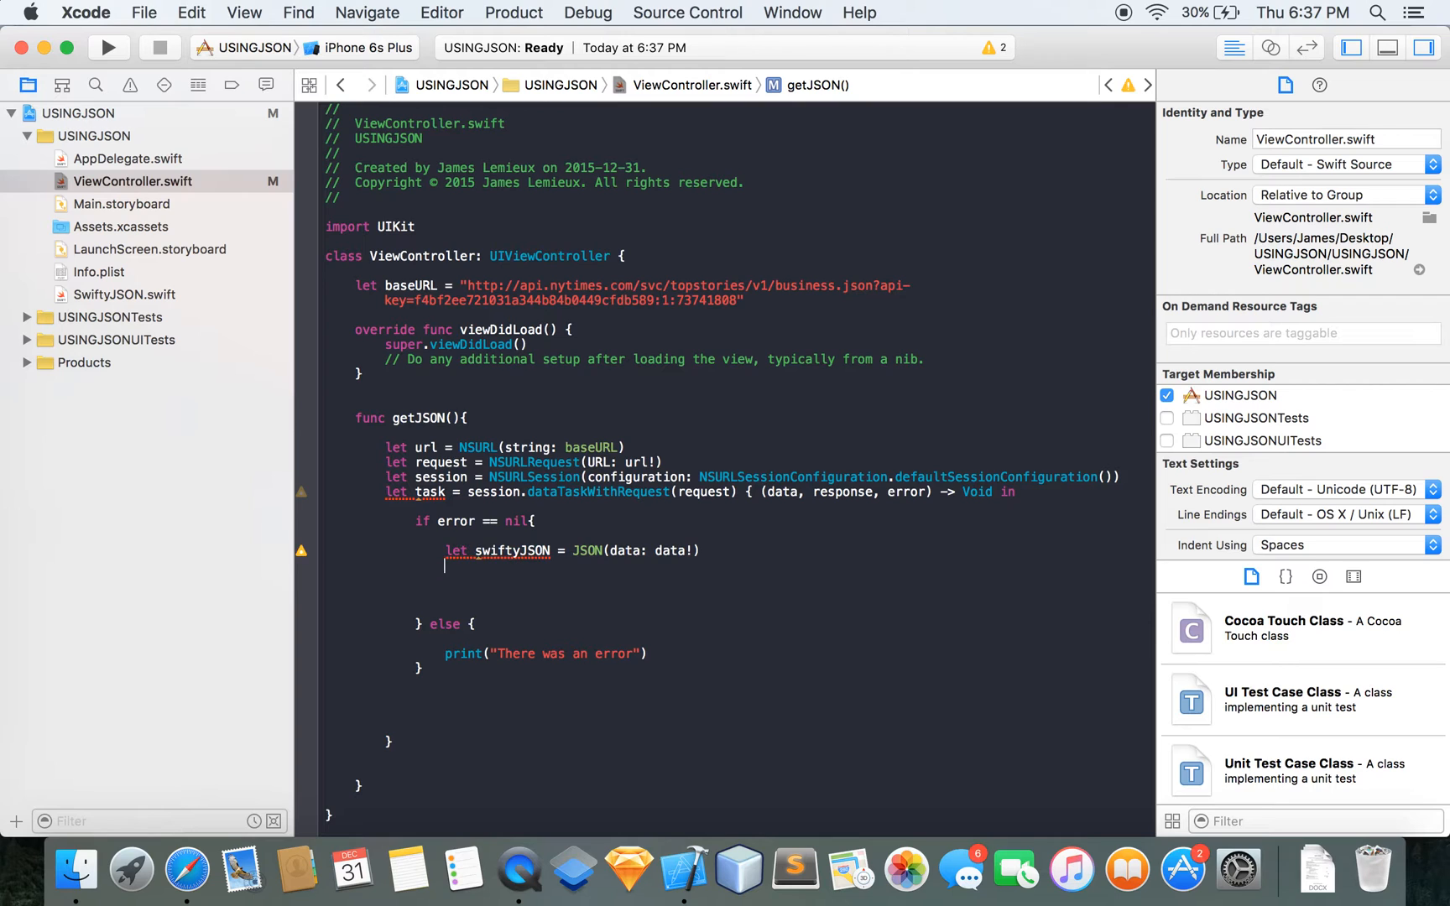
{"action": "type", "text": "let"}
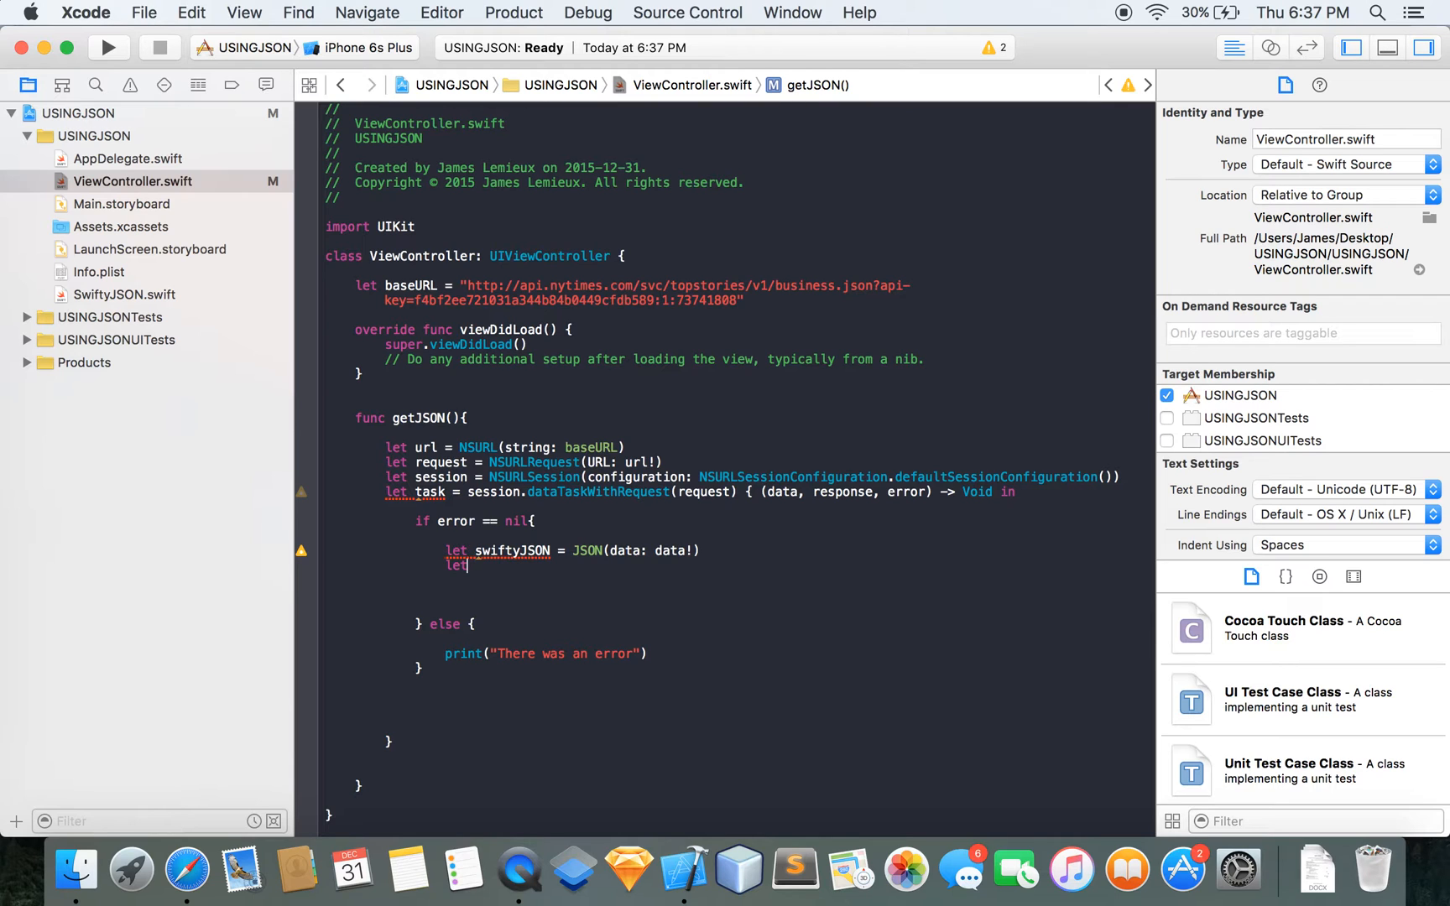
{"action": "left_click", "coordinate": [186, 870]}
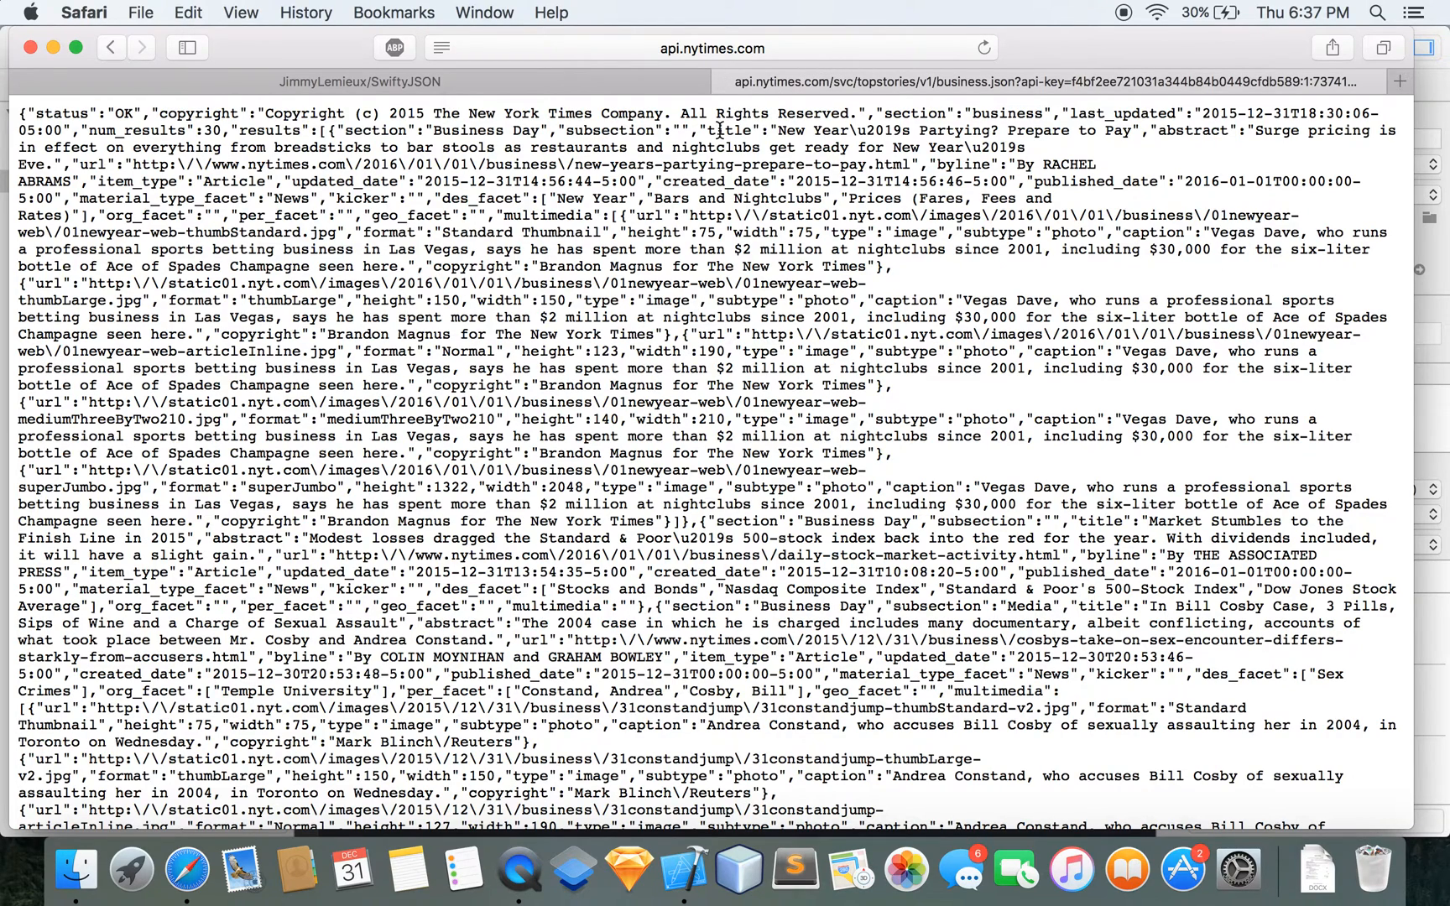
{"action": "mouse_move", "coordinate": [1007, 130]}
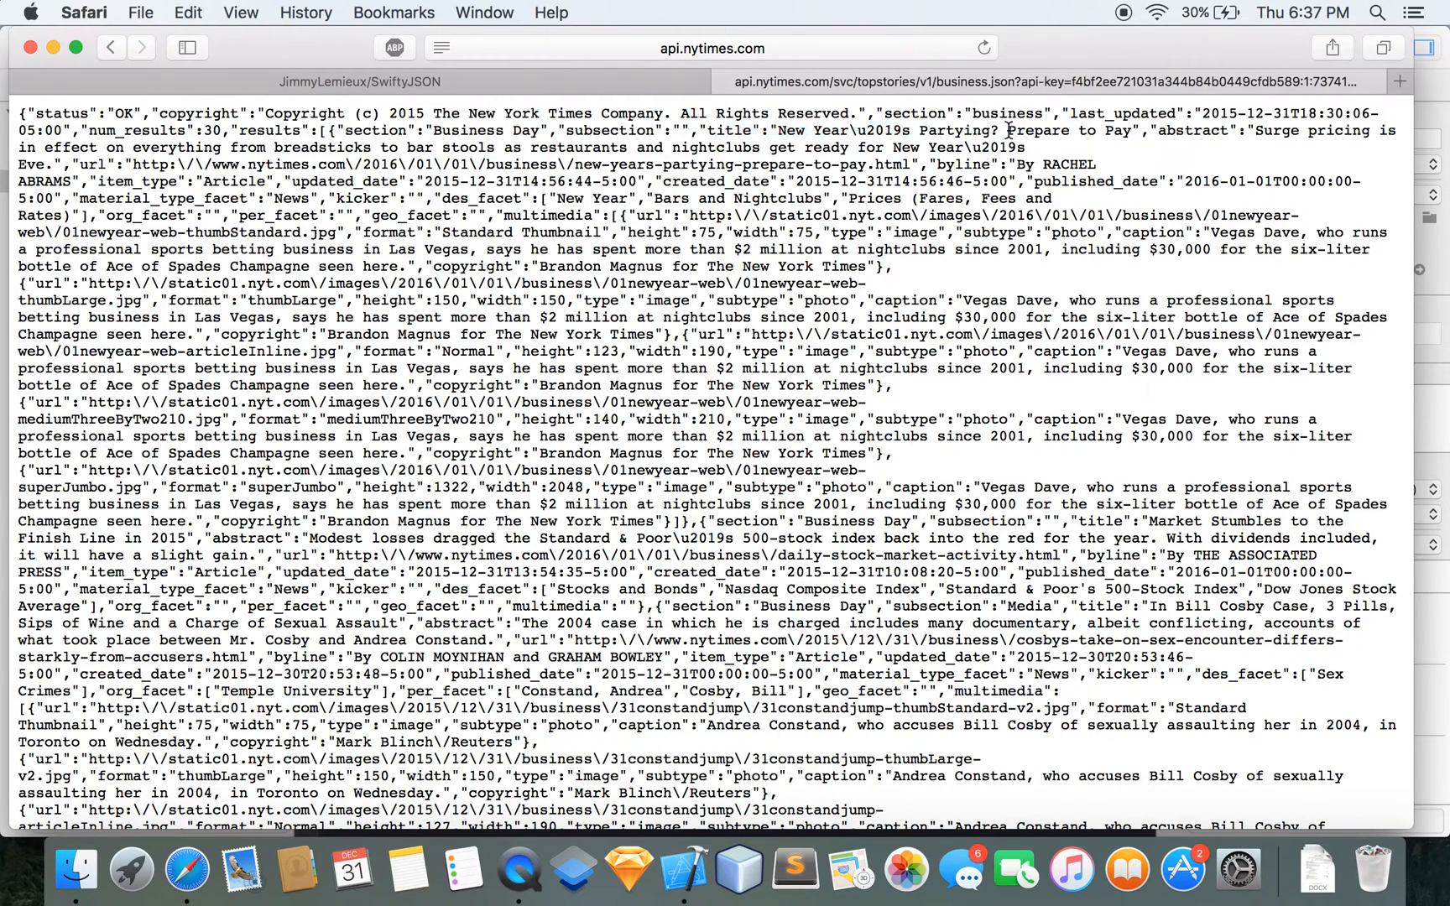
{"action": "mouse_move", "coordinate": [741, 79]}
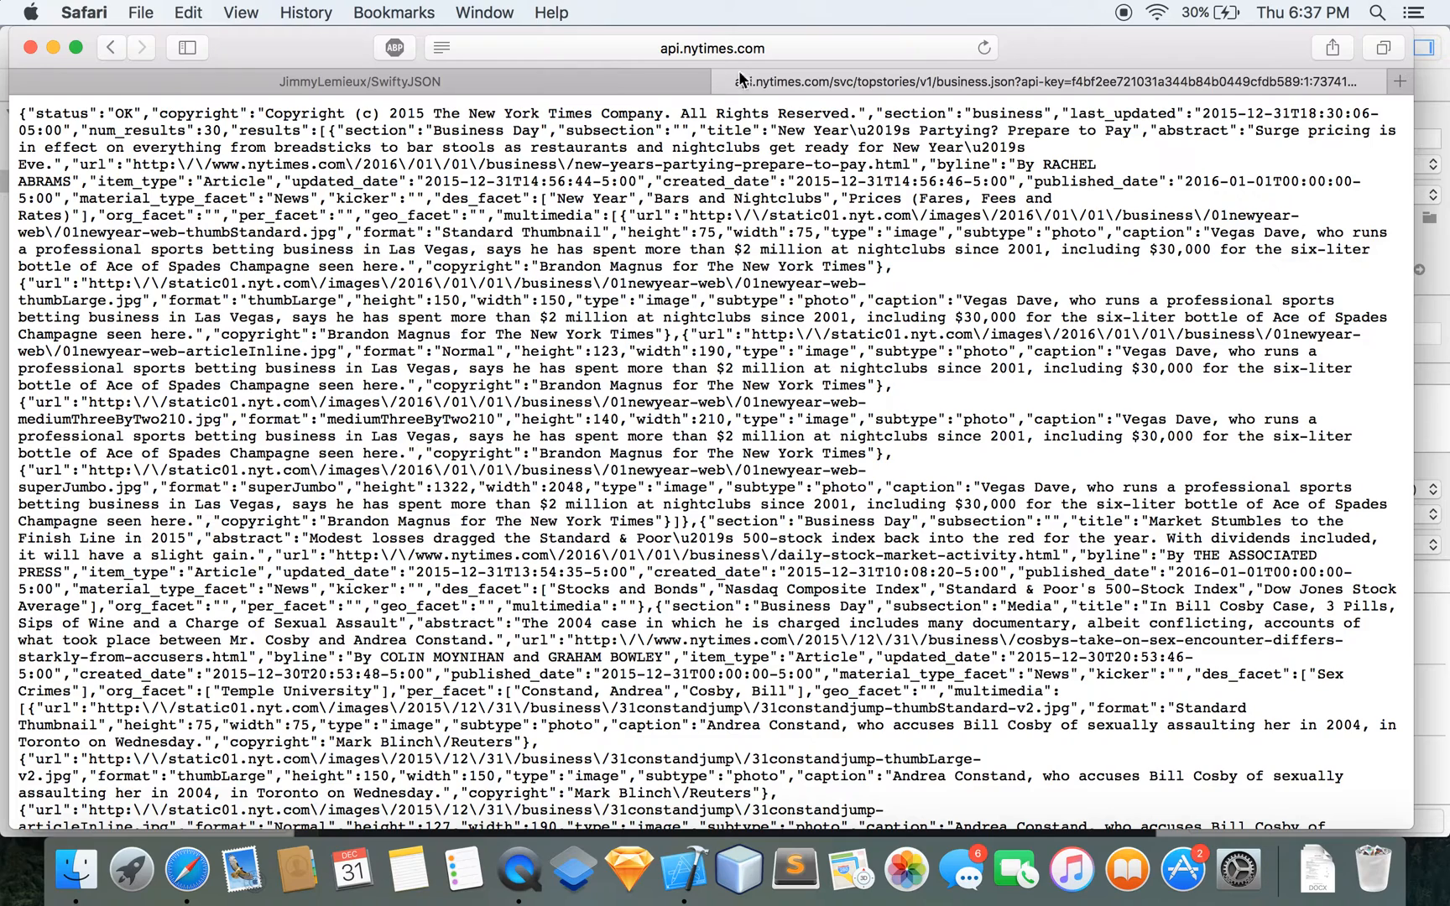
{"action": "mouse_move", "coordinate": [698, 129]}
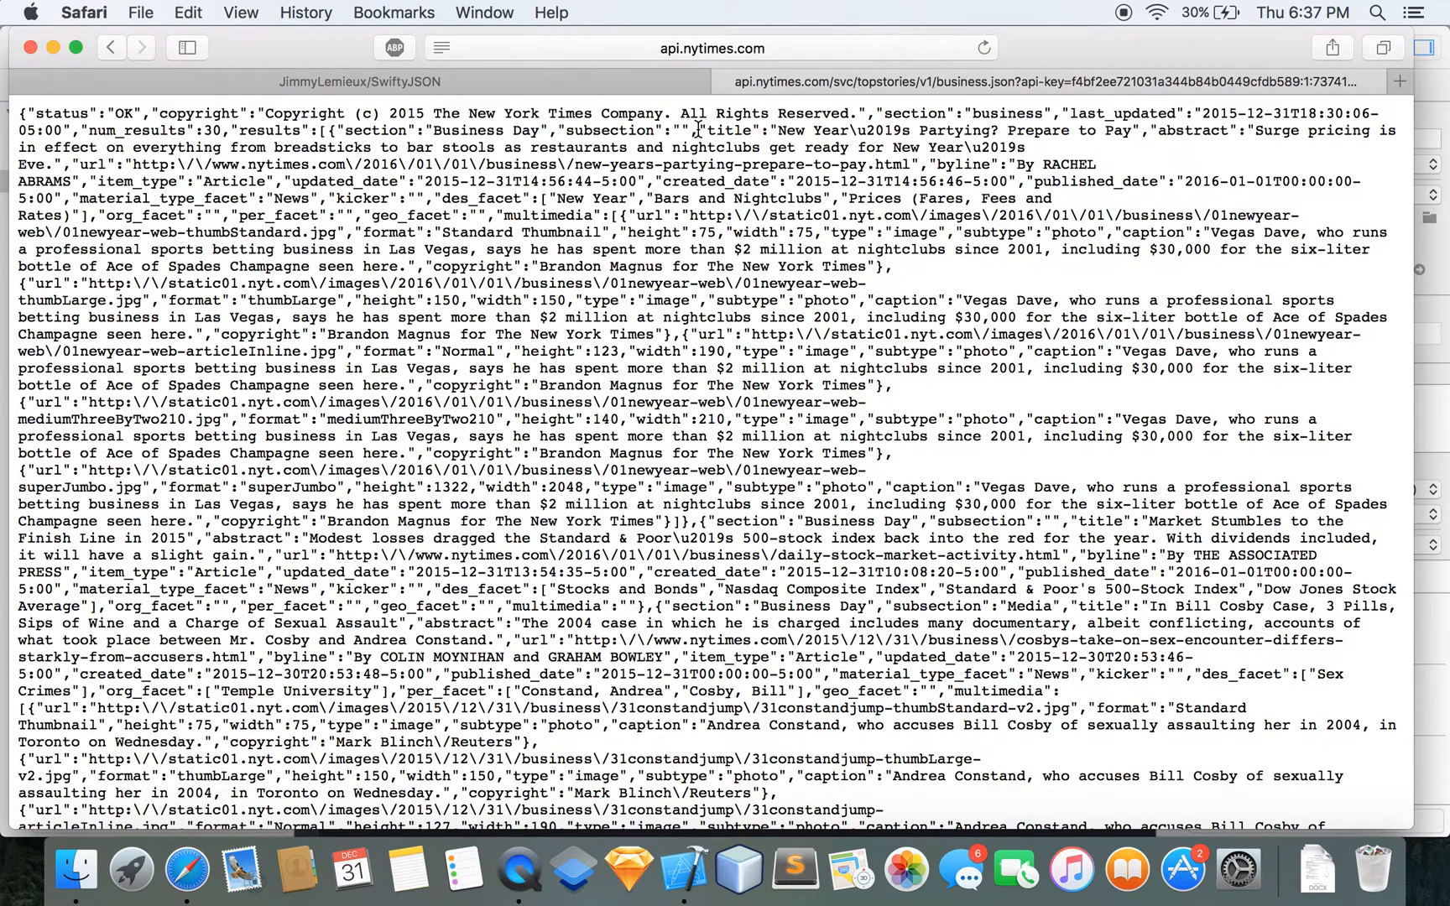
{"action": "mouse_move", "coordinate": [306, 130]}
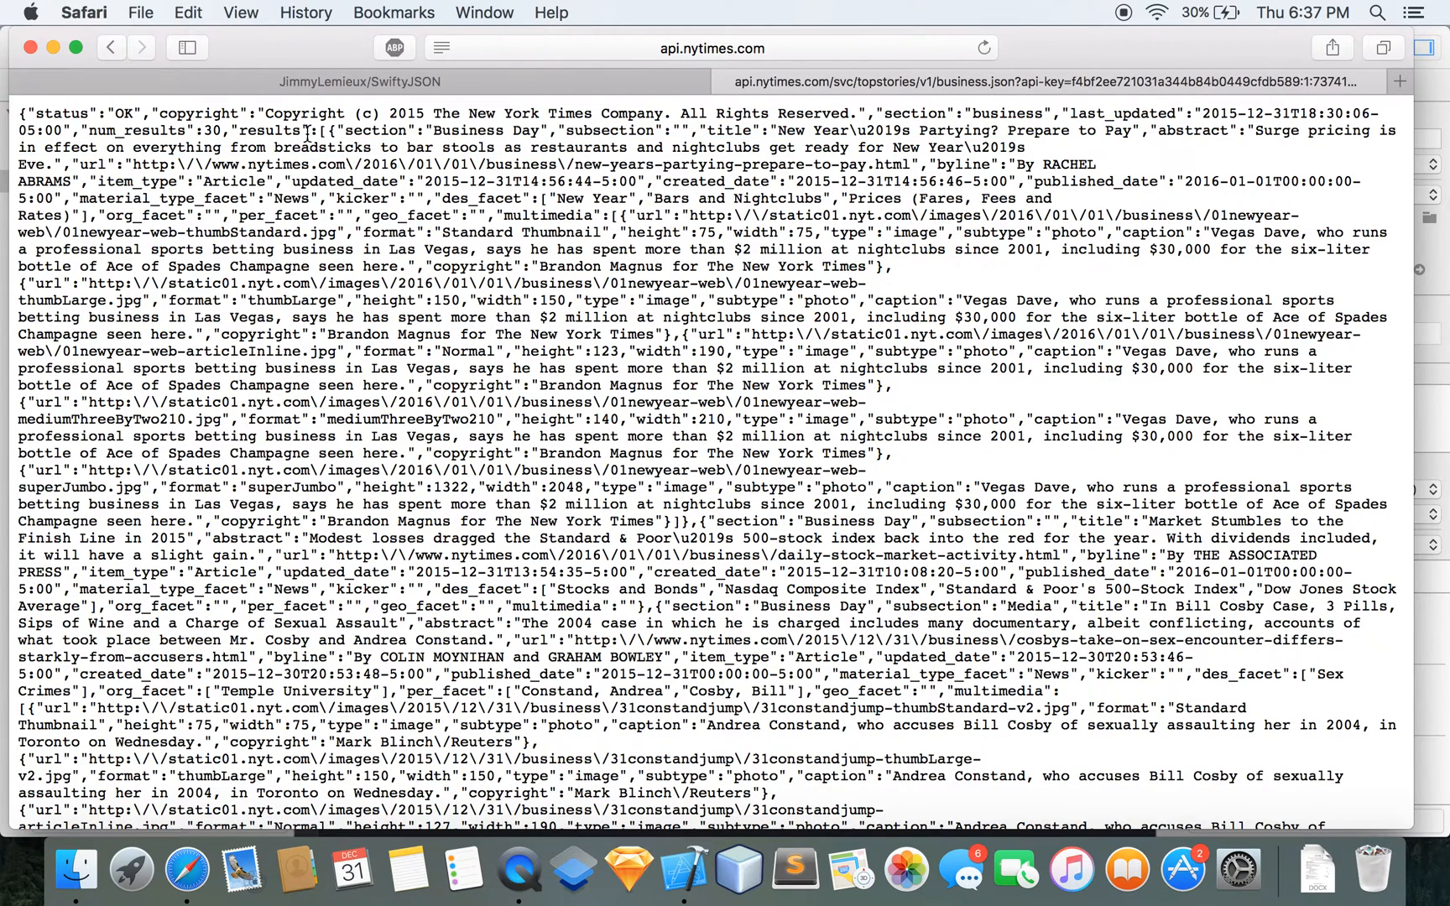
{"action": "double_click", "coordinate": [271, 130]}
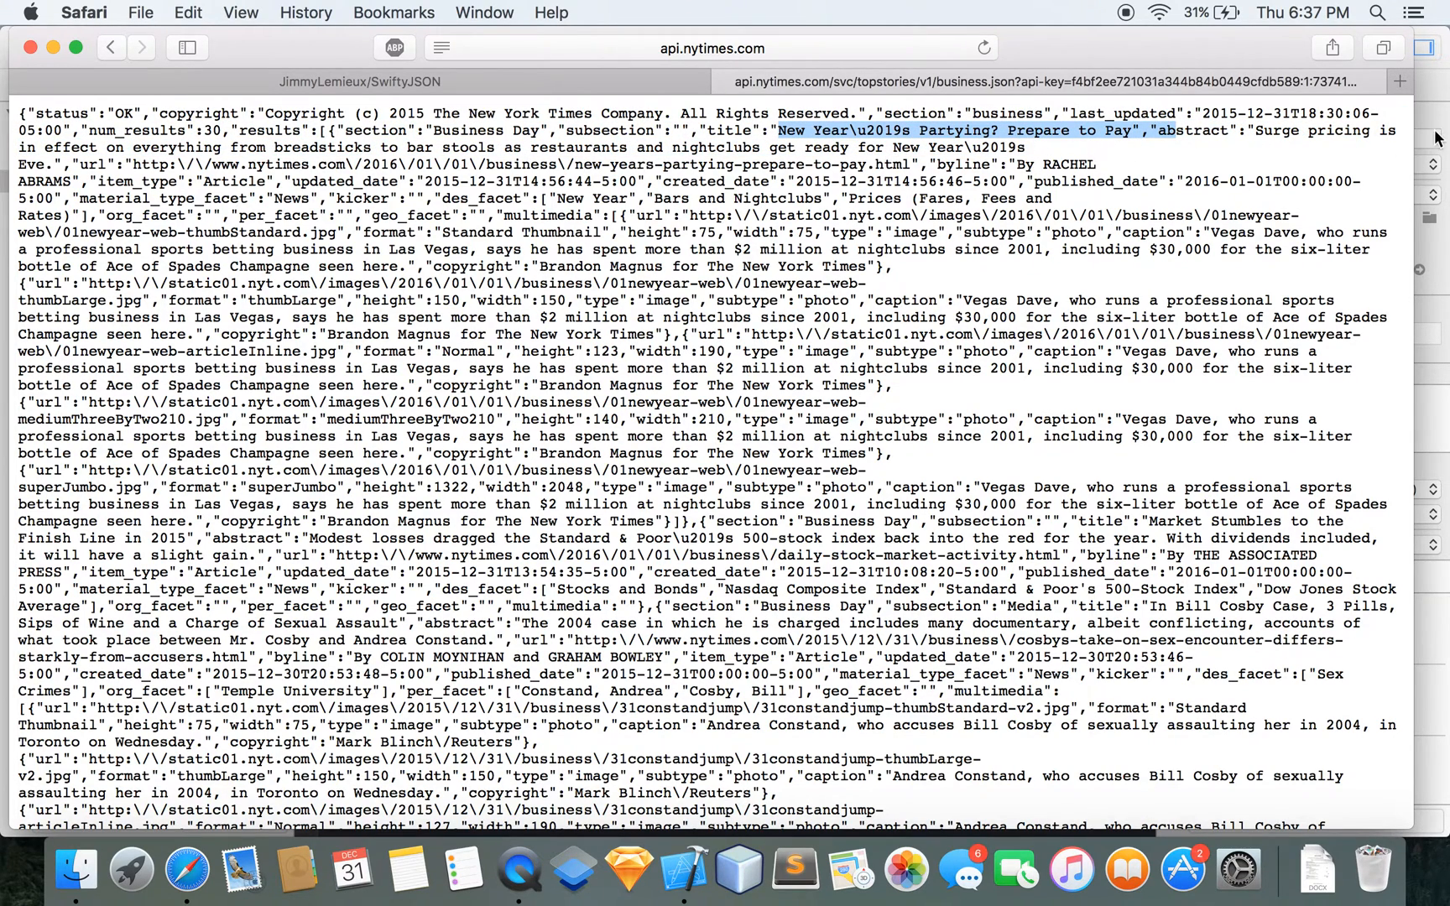
Declare let theTitle = swiftyJSON["results"], checking the results key in Safari's JSON
{"action": "left_click", "coordinate": [682, 869]}
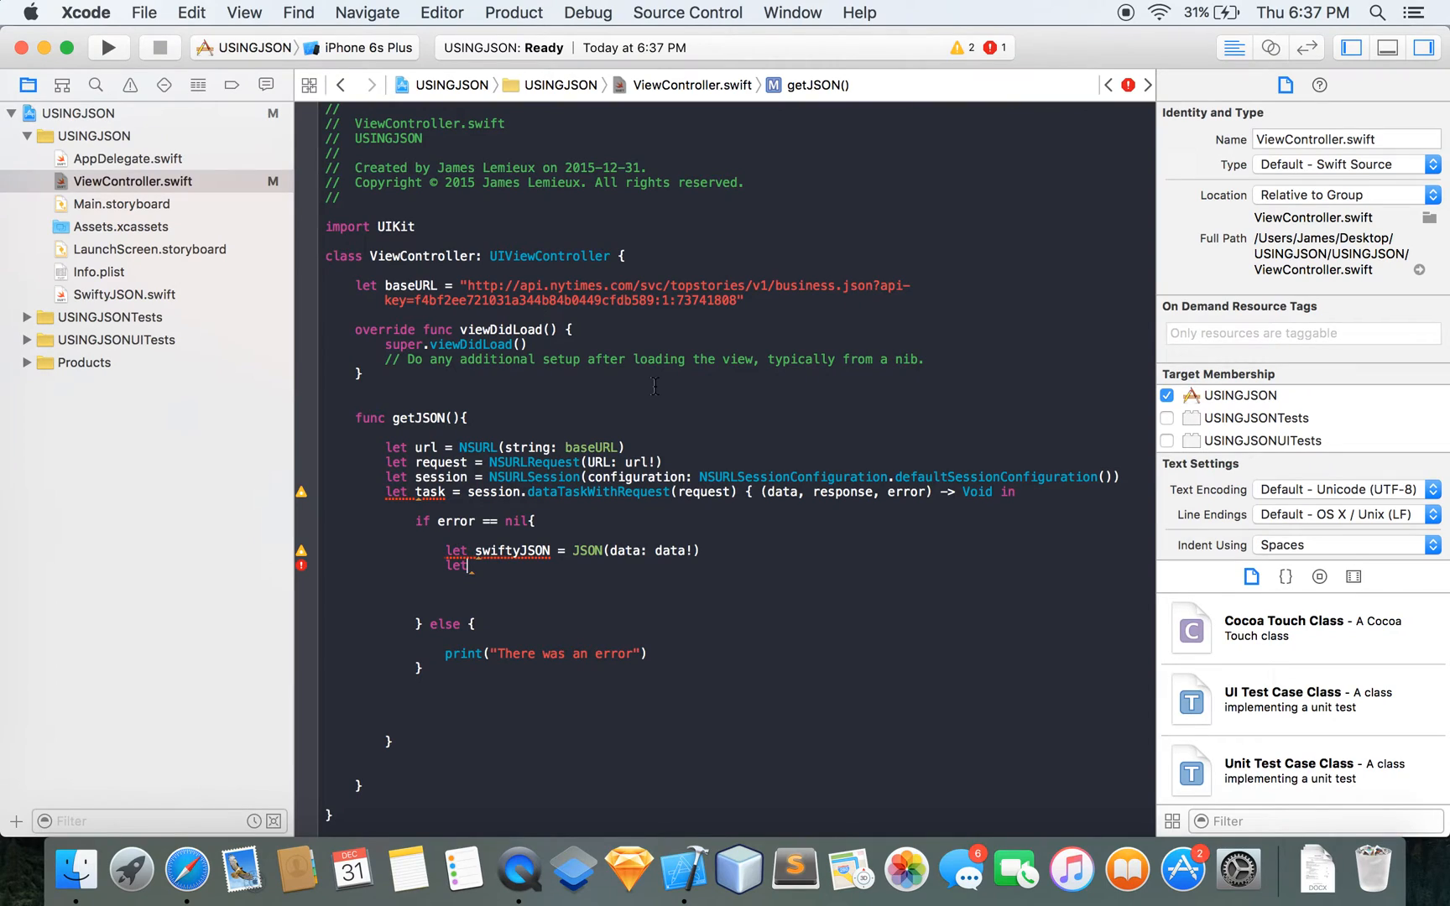
{"action": "type", "text": "the"}
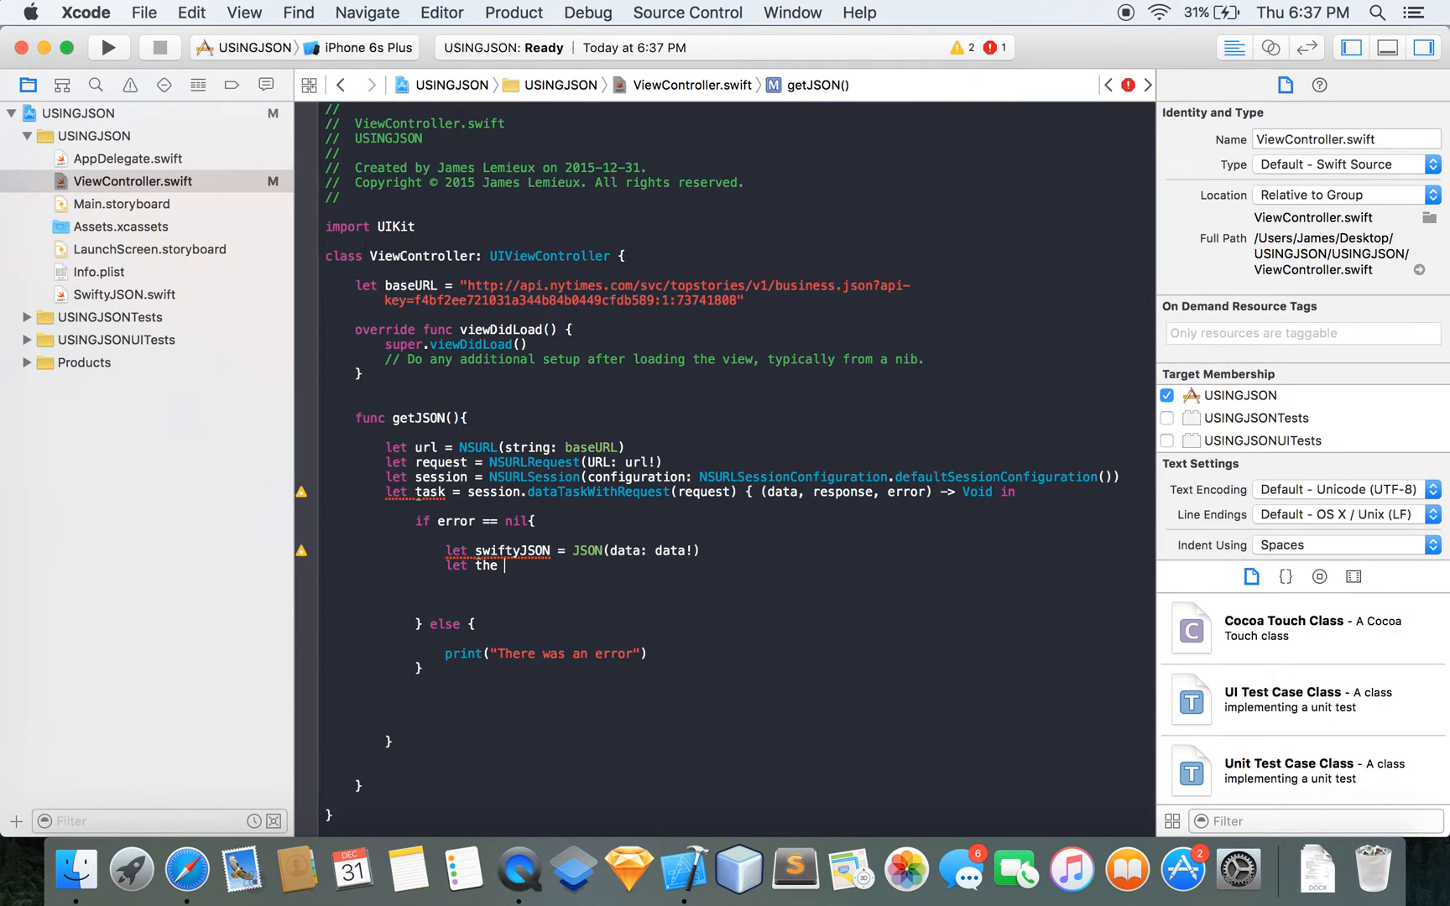
{"action": "type", "text": "Title ="}
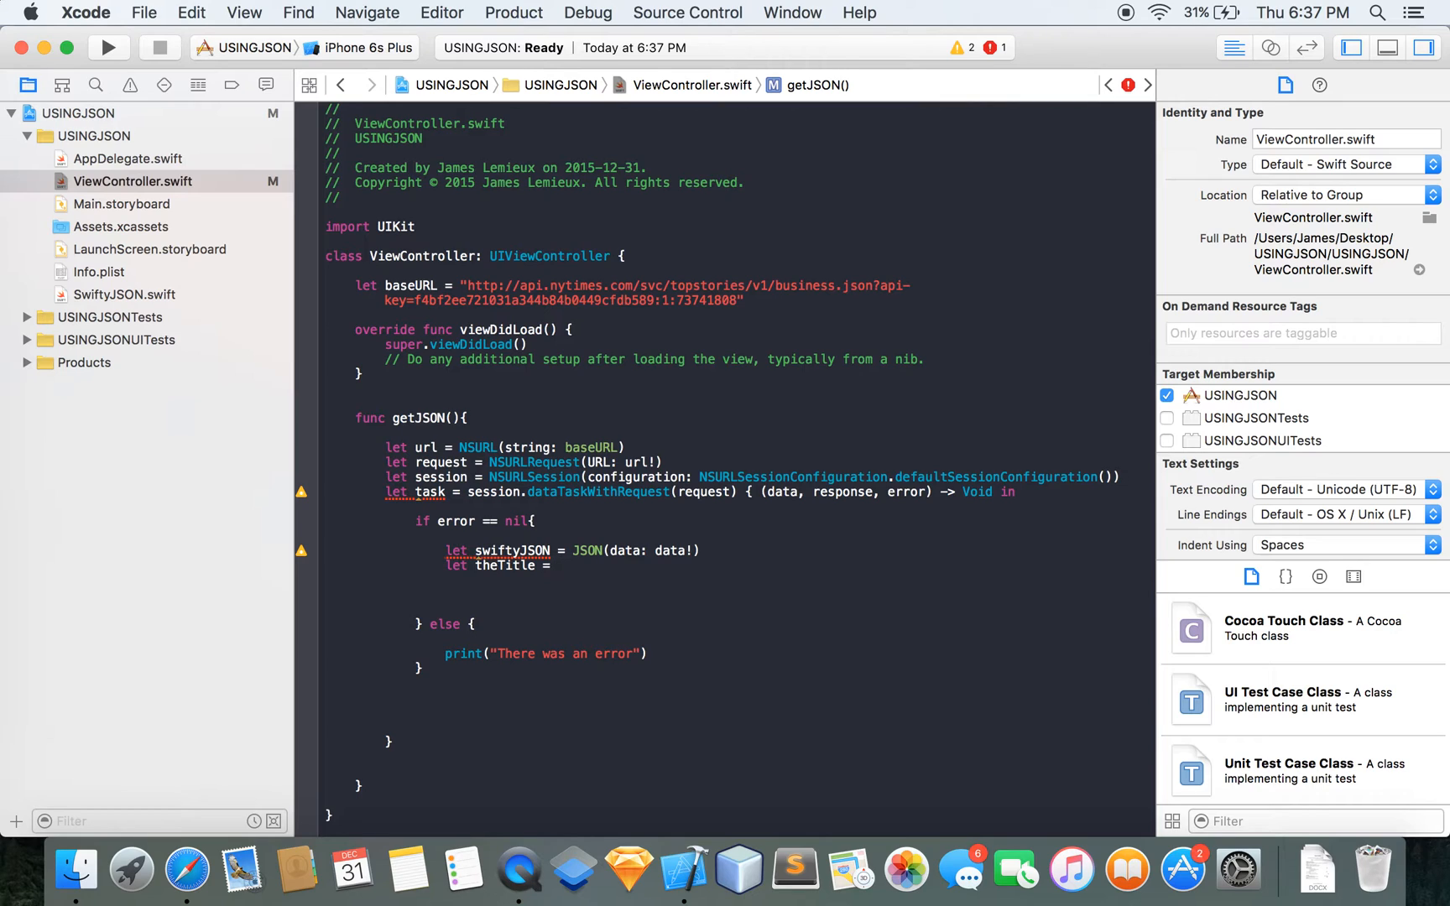
{"action": "type", "text": "s"}
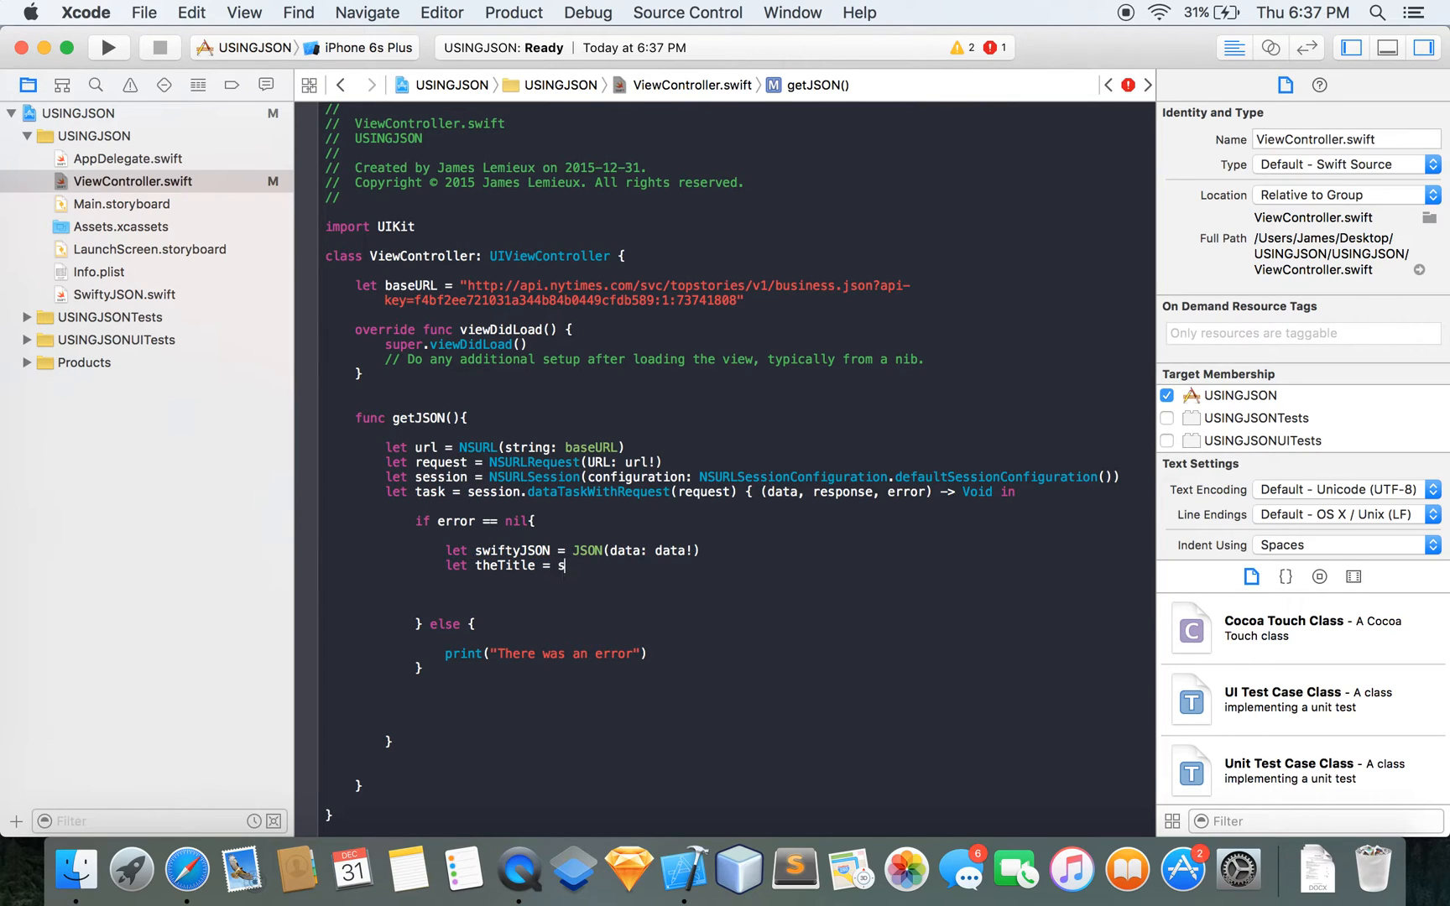
{"action": "type", "text": "wiftyJSON"}
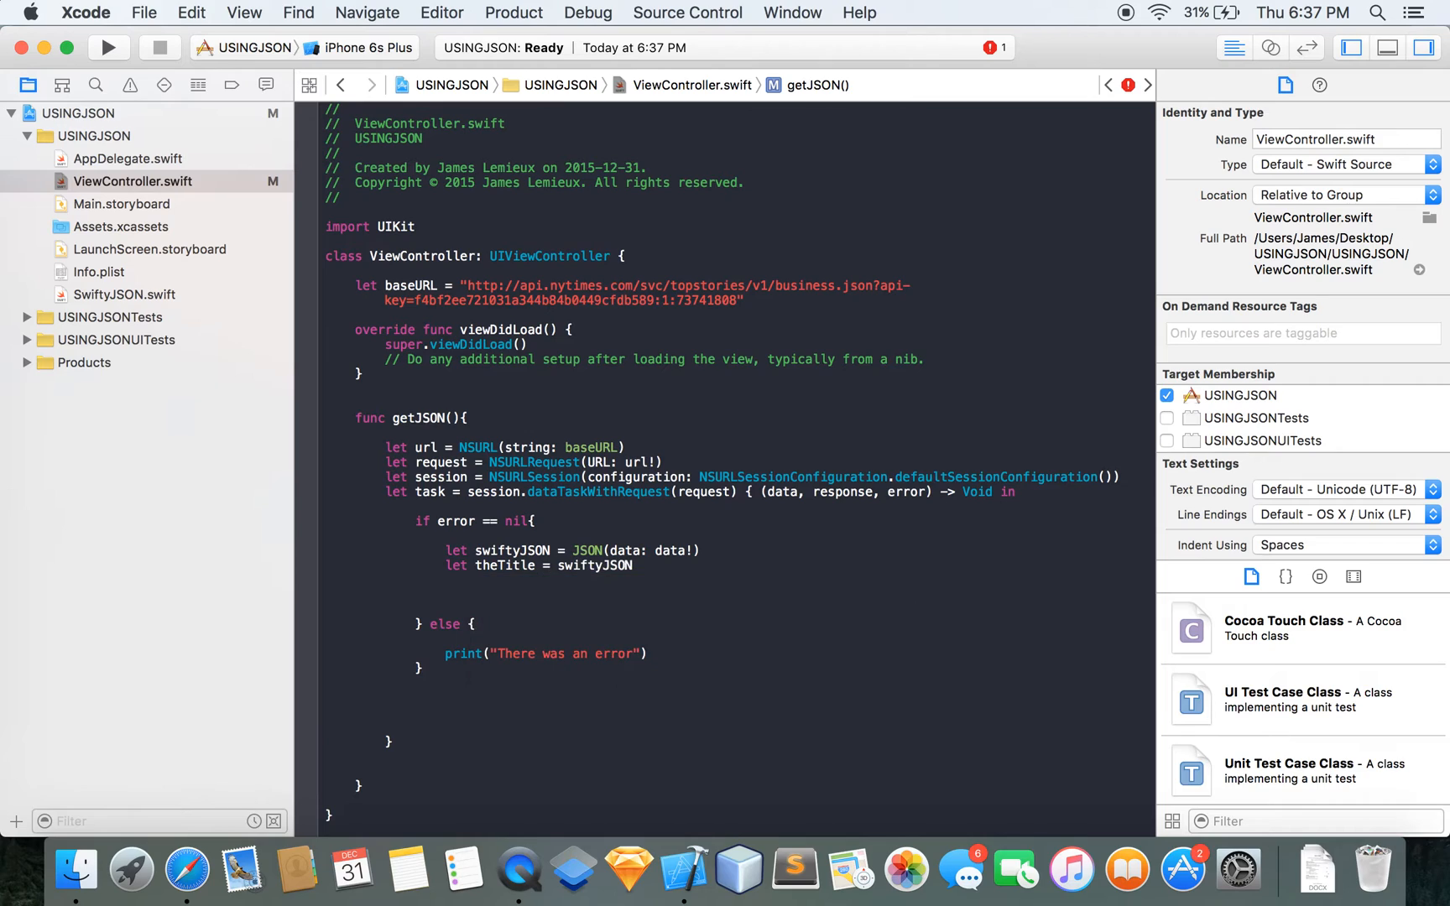
{"action": "type", "text": "[\"re\"]"}
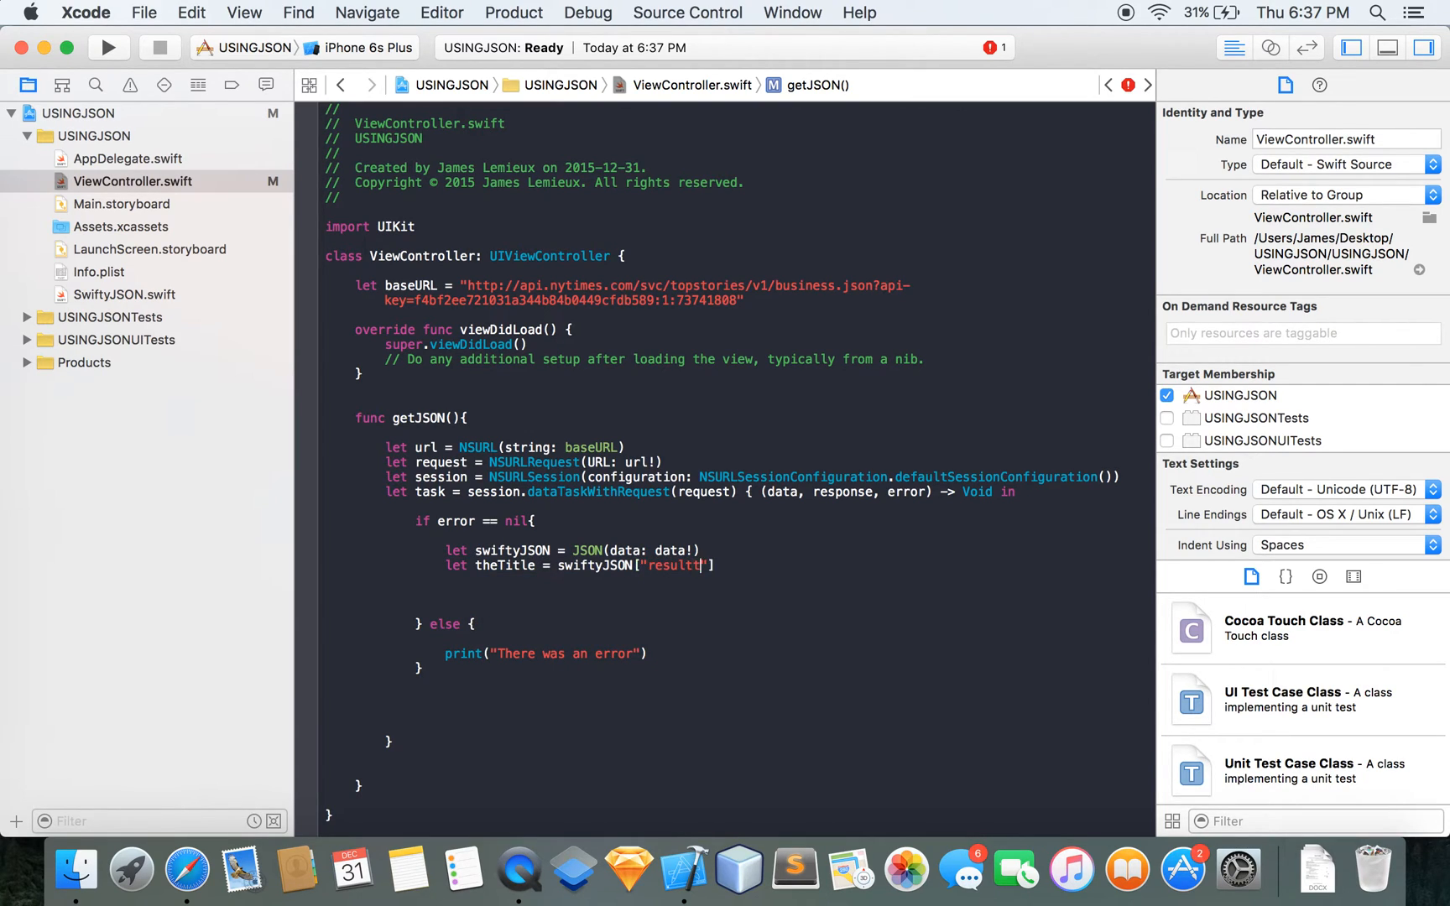
{"action": "type", "text": "s"}
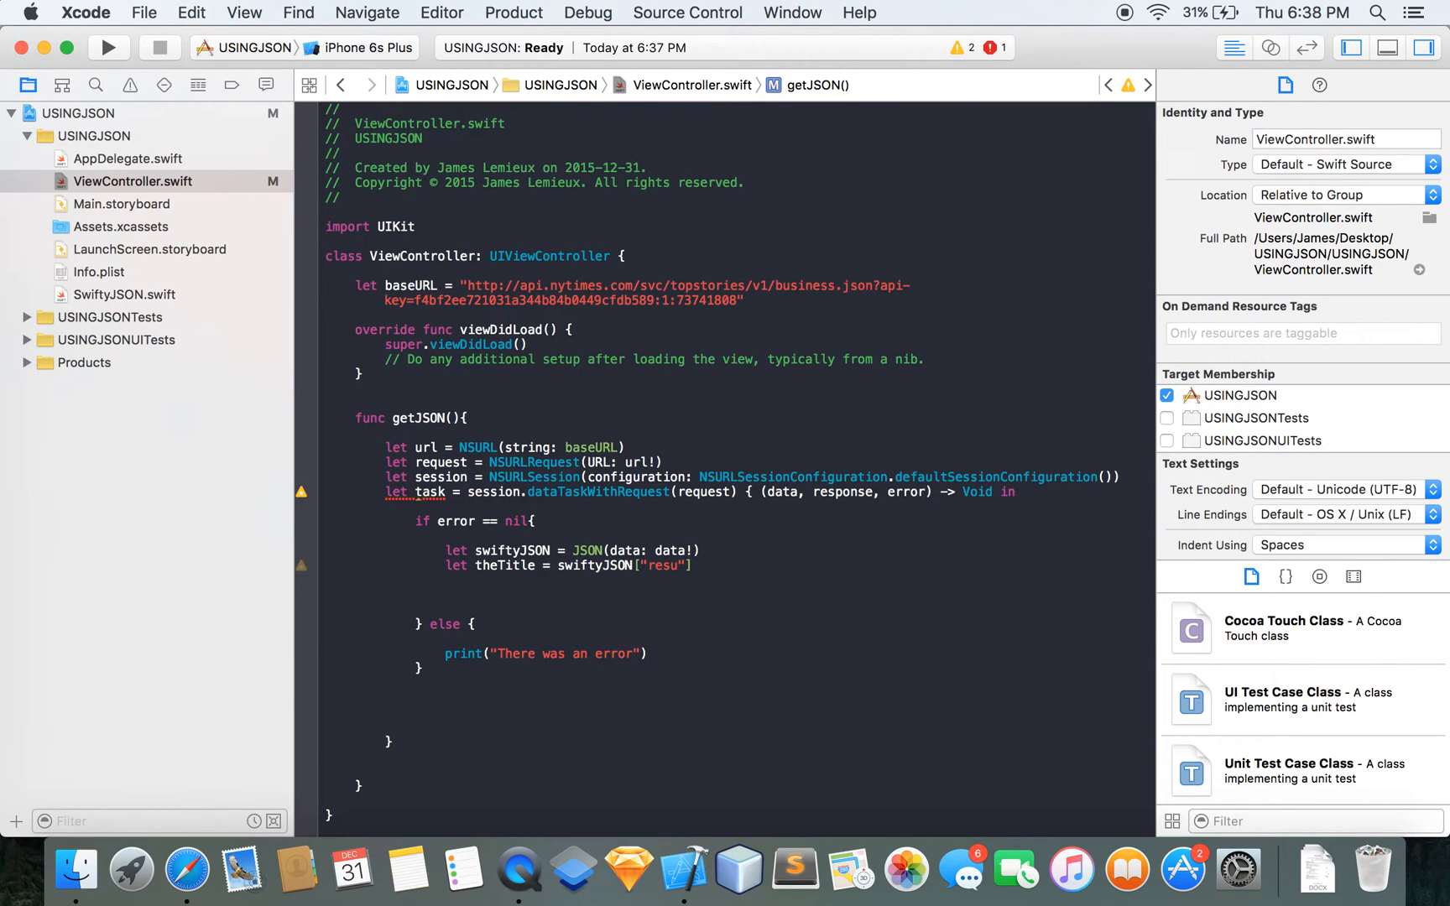
{"action": "type", "text": "lt"}
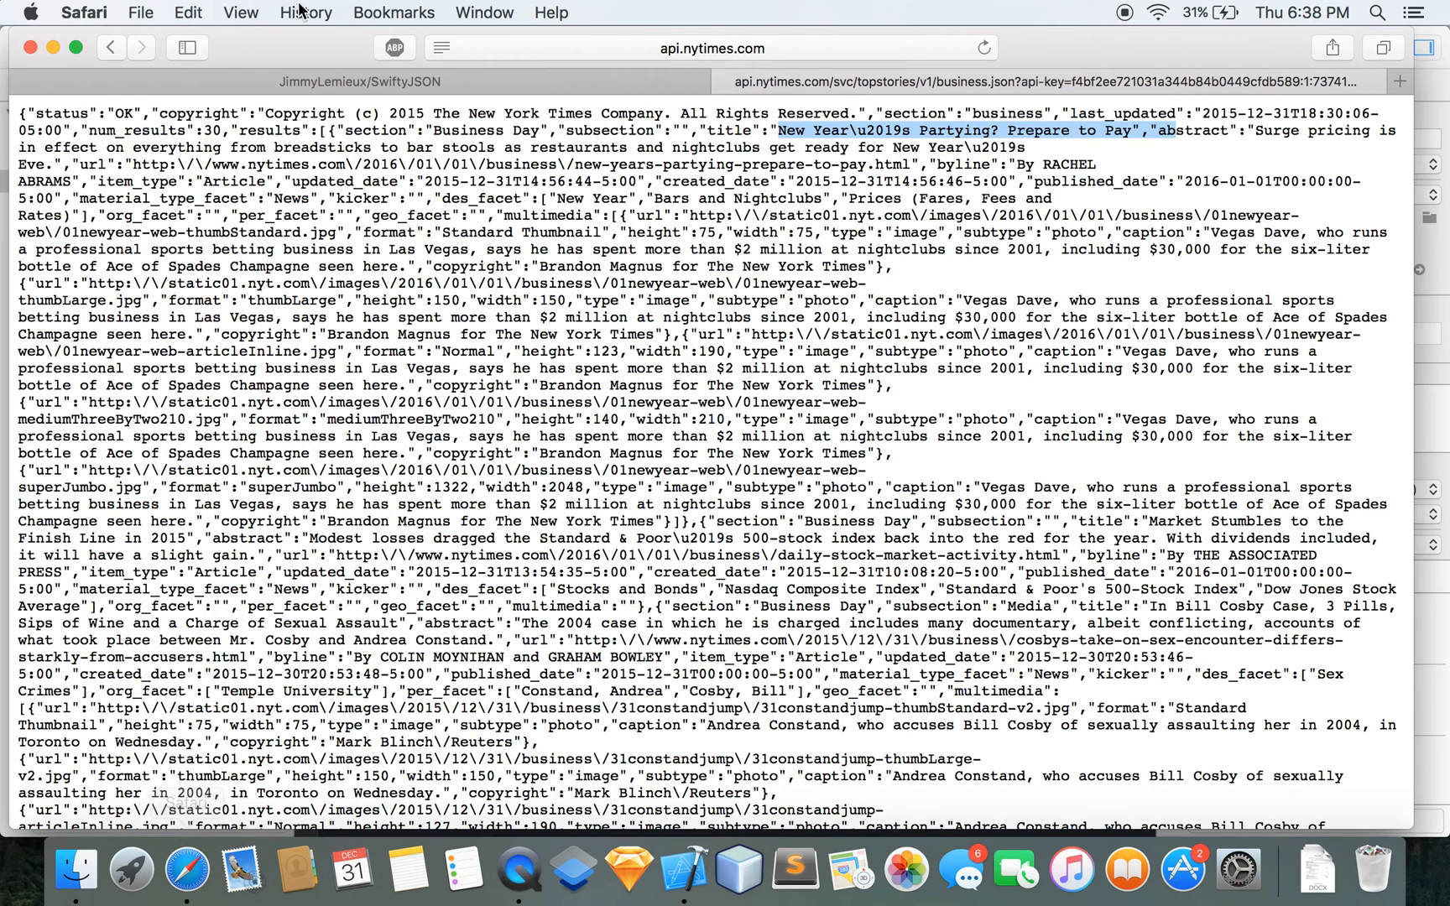
{"action": "double_click", "coordinate": [270, 130]}
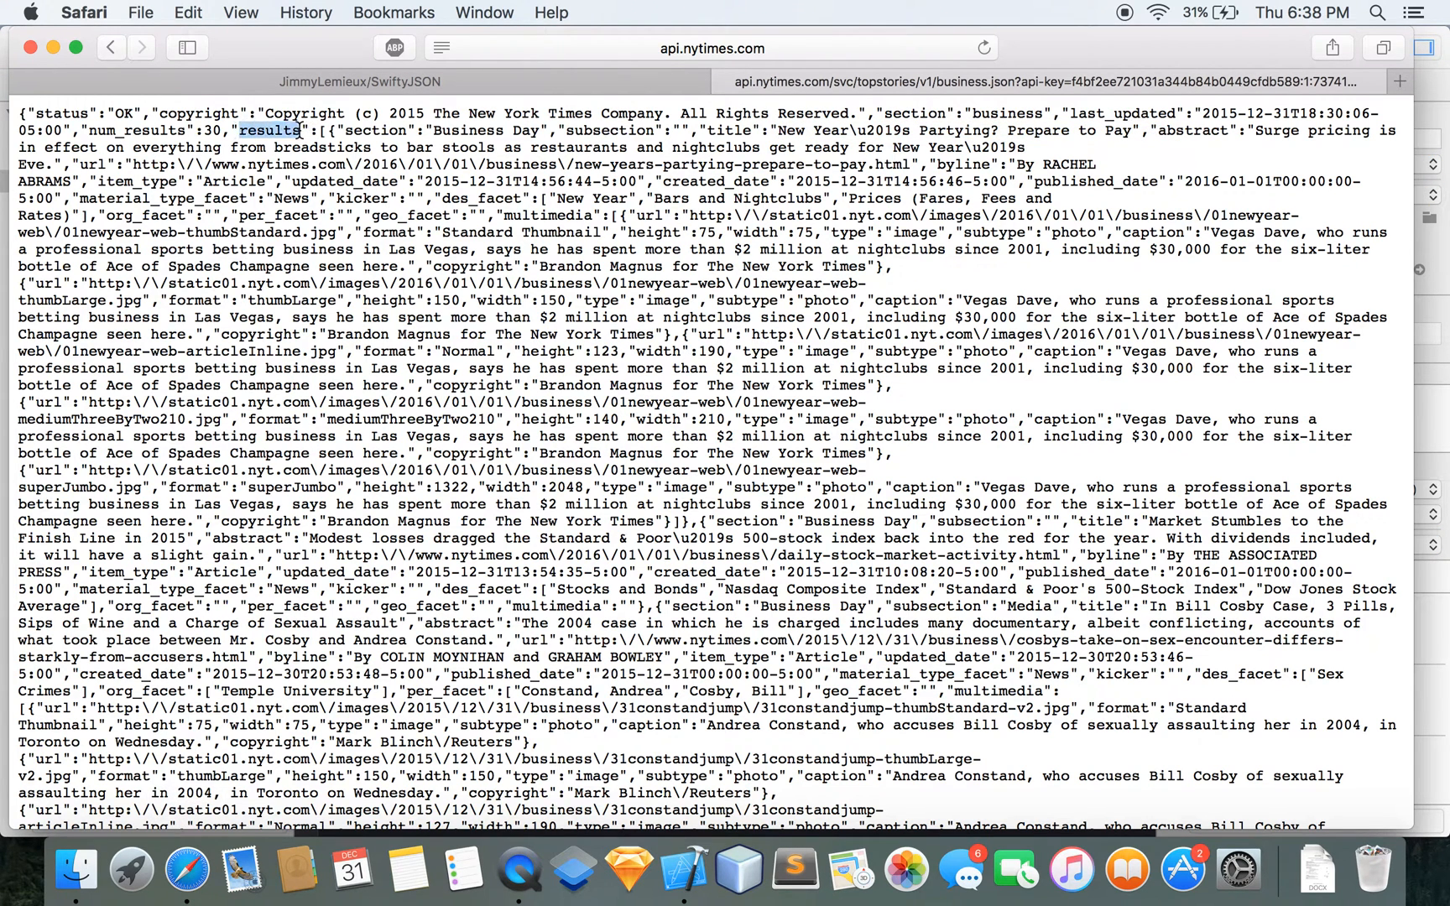
{"action": "left_click", "coordinate": [682, 870]}
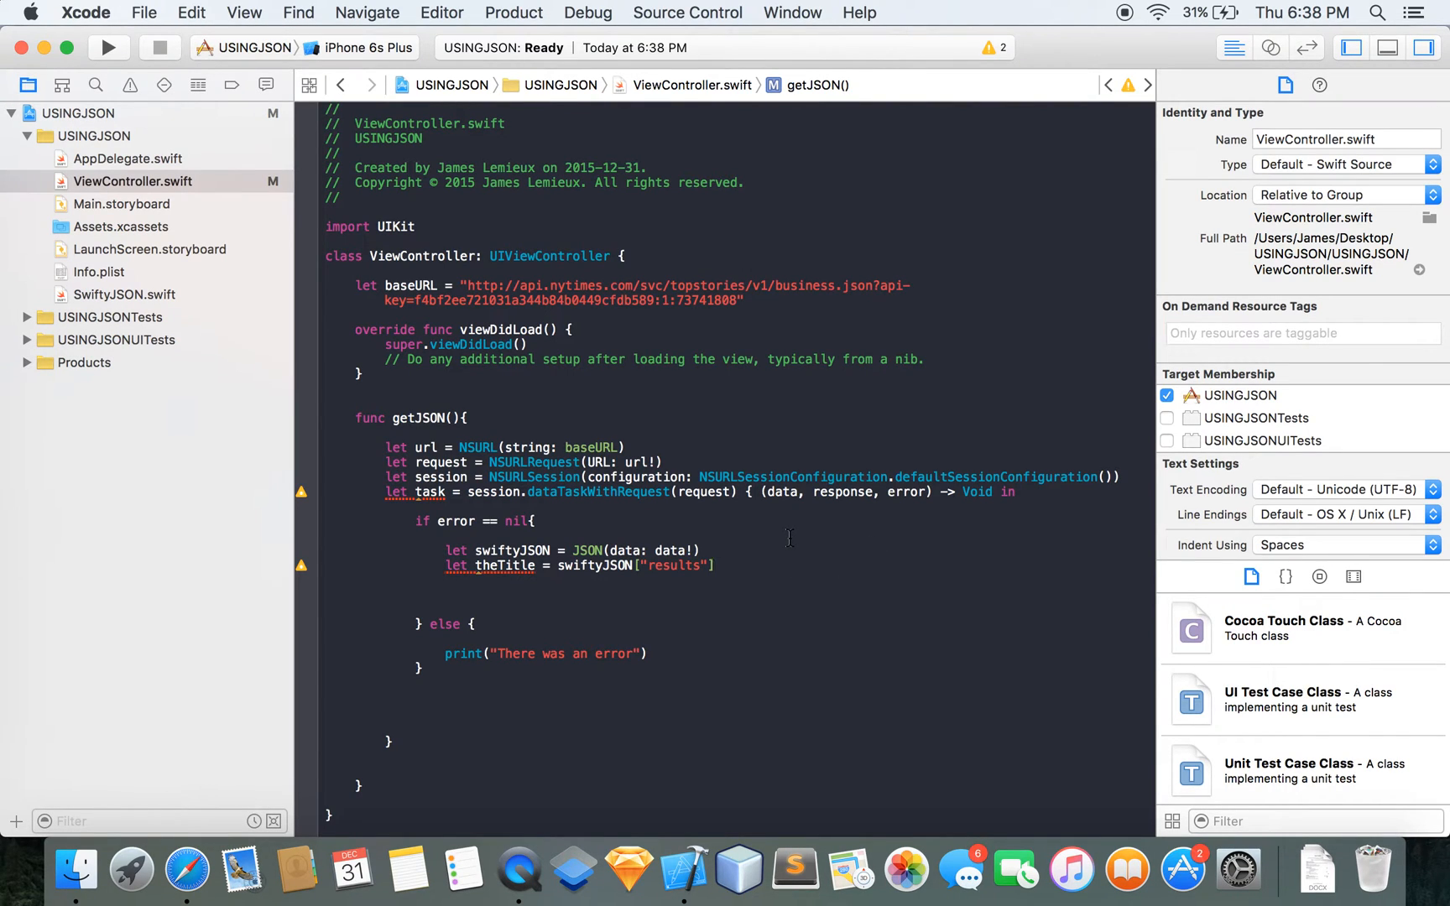
Extend theTitle to [0]["title"].stringValue and print theTitle
{"action": "type", "text": "[]"}
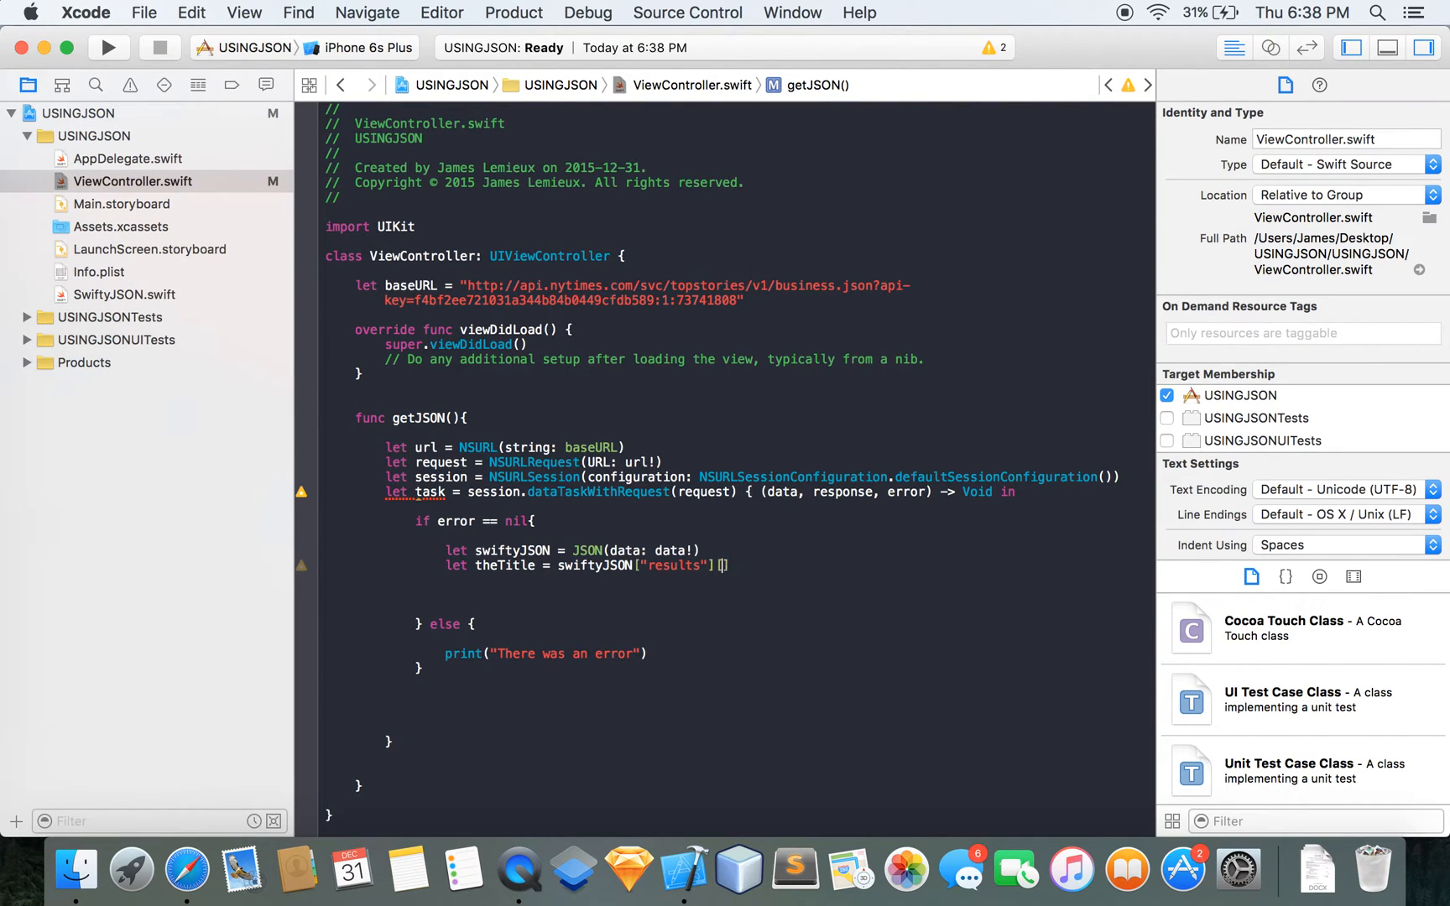
{"action": "type", "text": "[0]"}
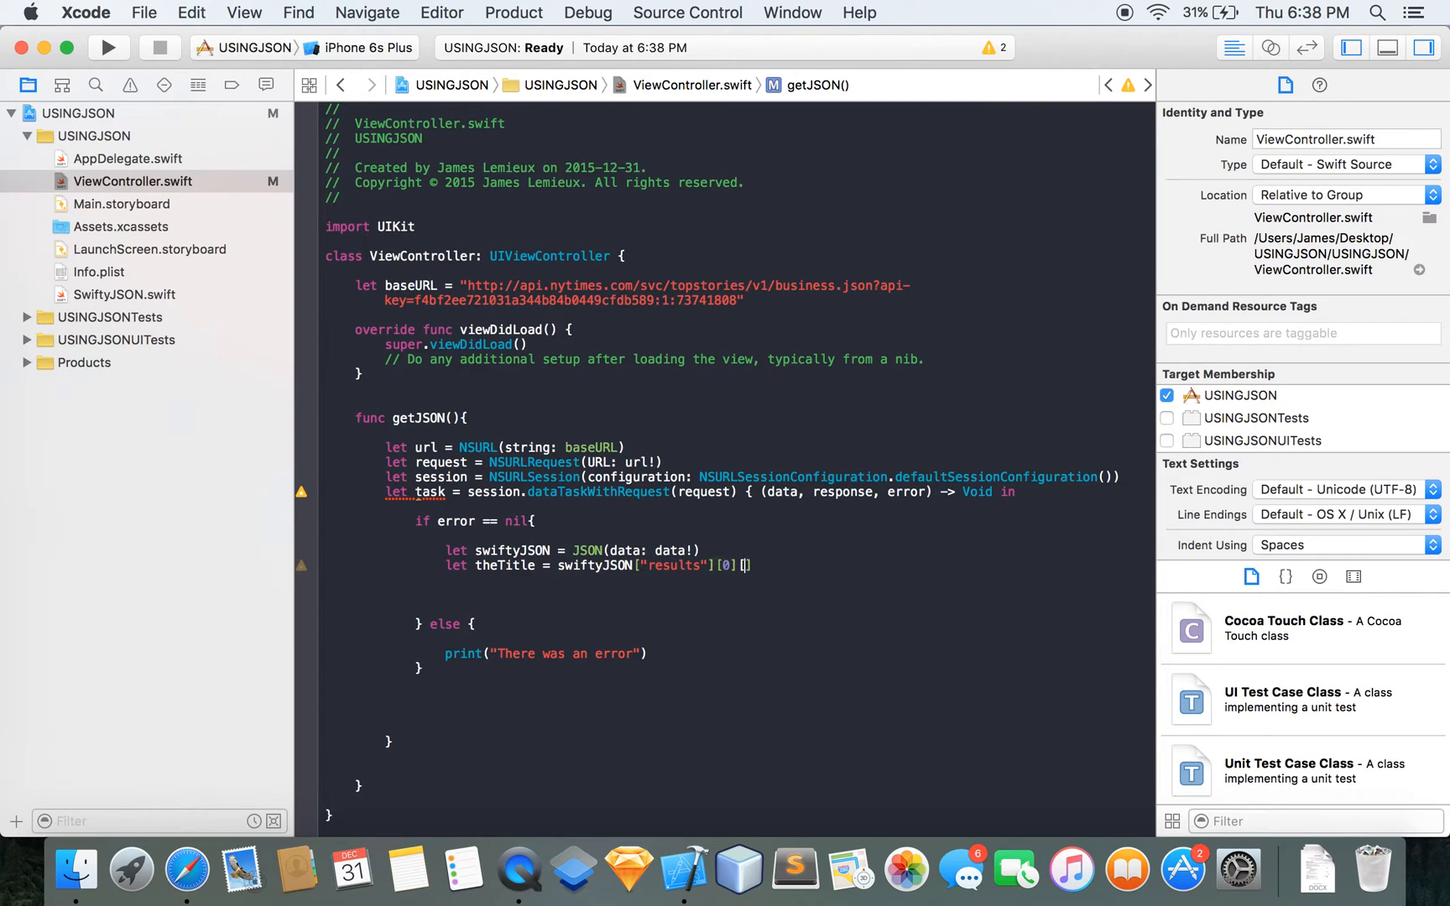
{"action": "type", "text": "[\"title"}
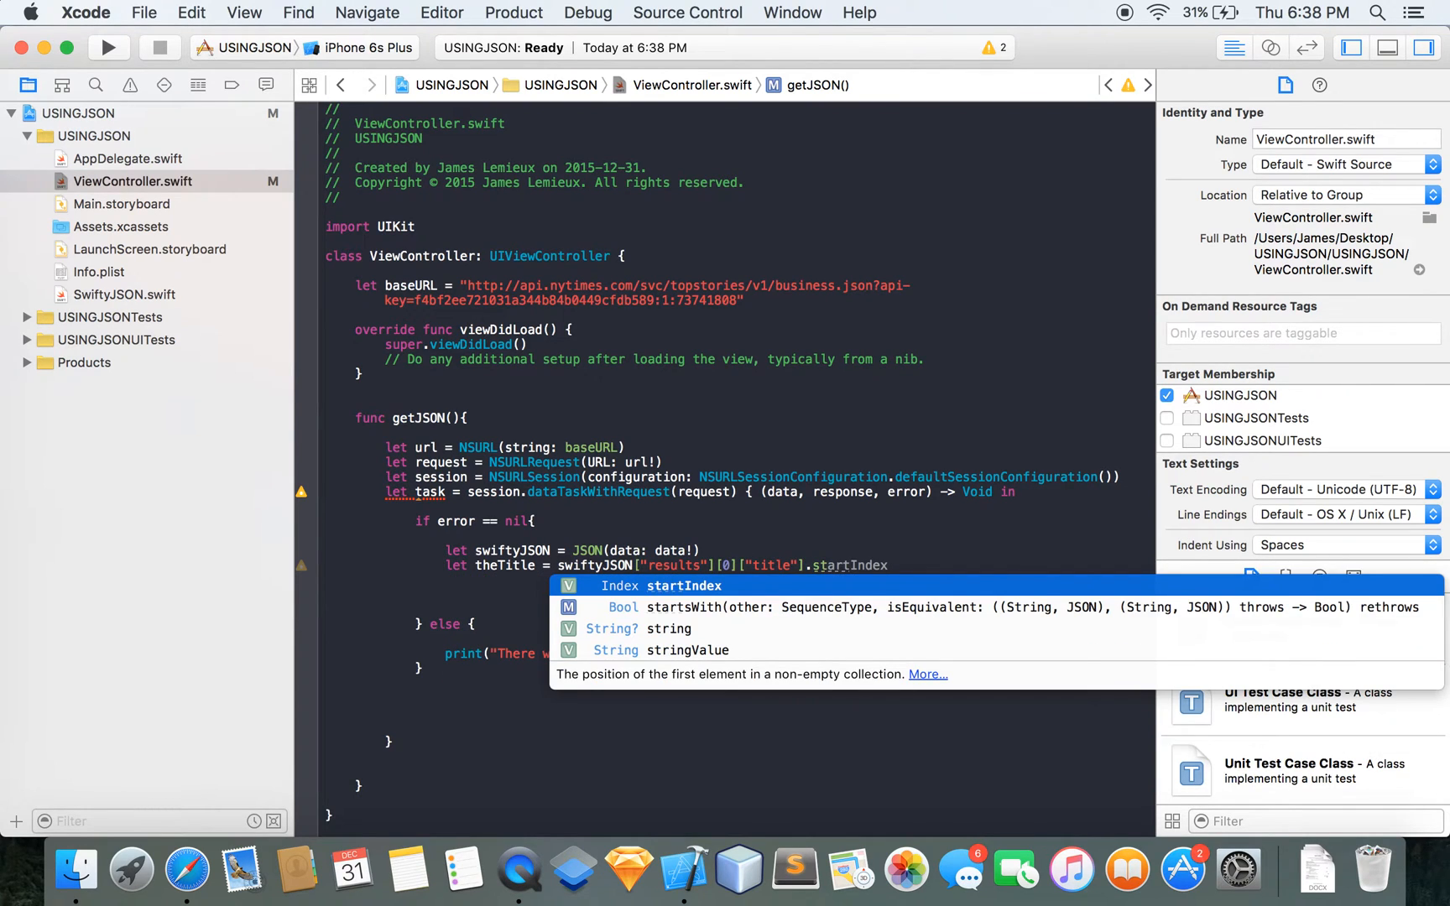
{"action": "left_click", "coordinate": [688, 651]}
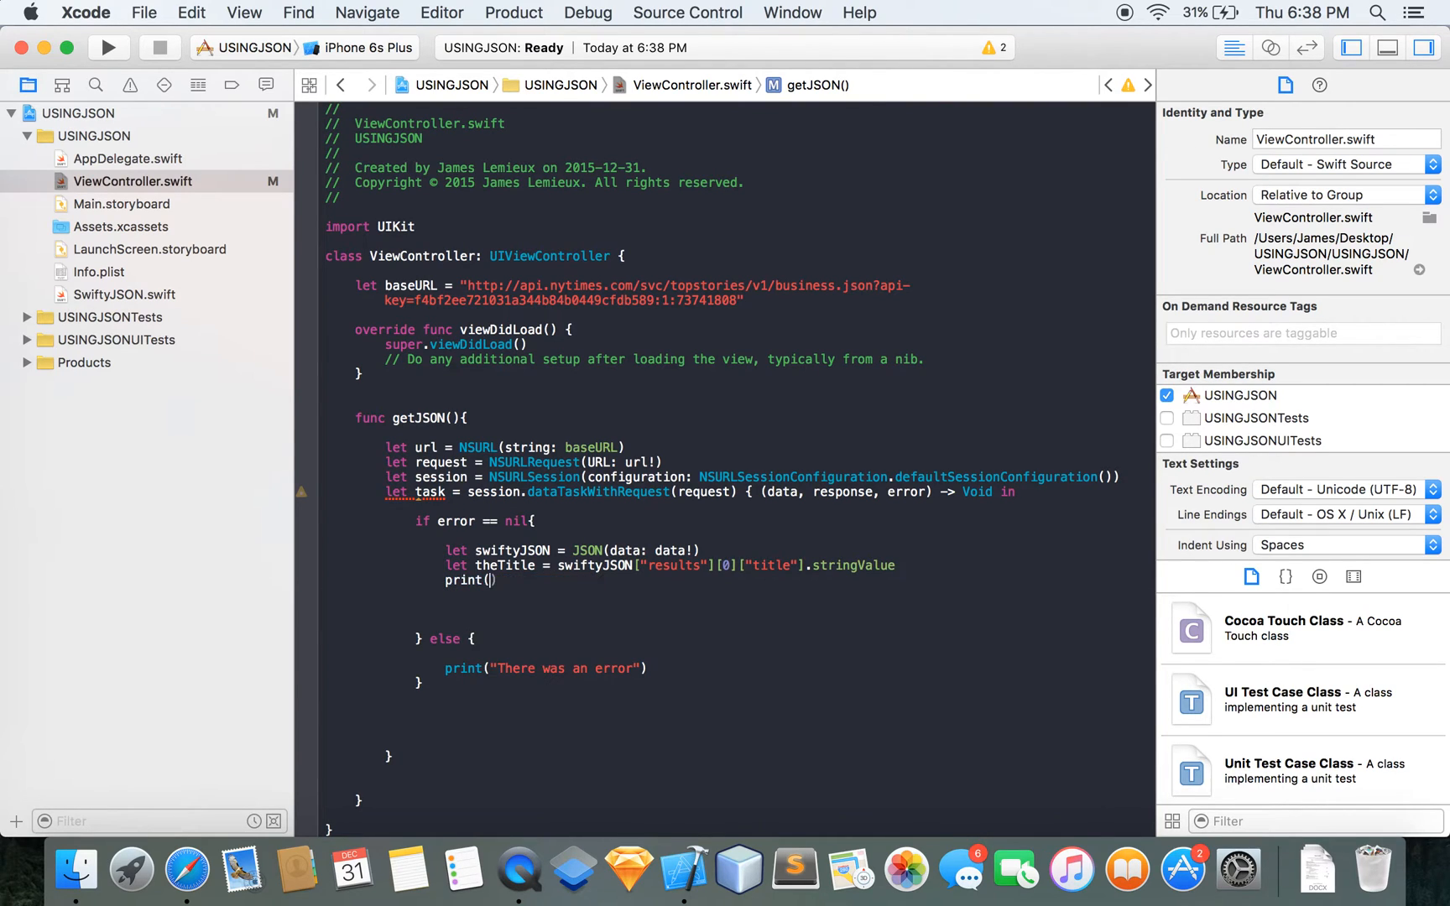
{"action": "type", "text": "theTitle"}
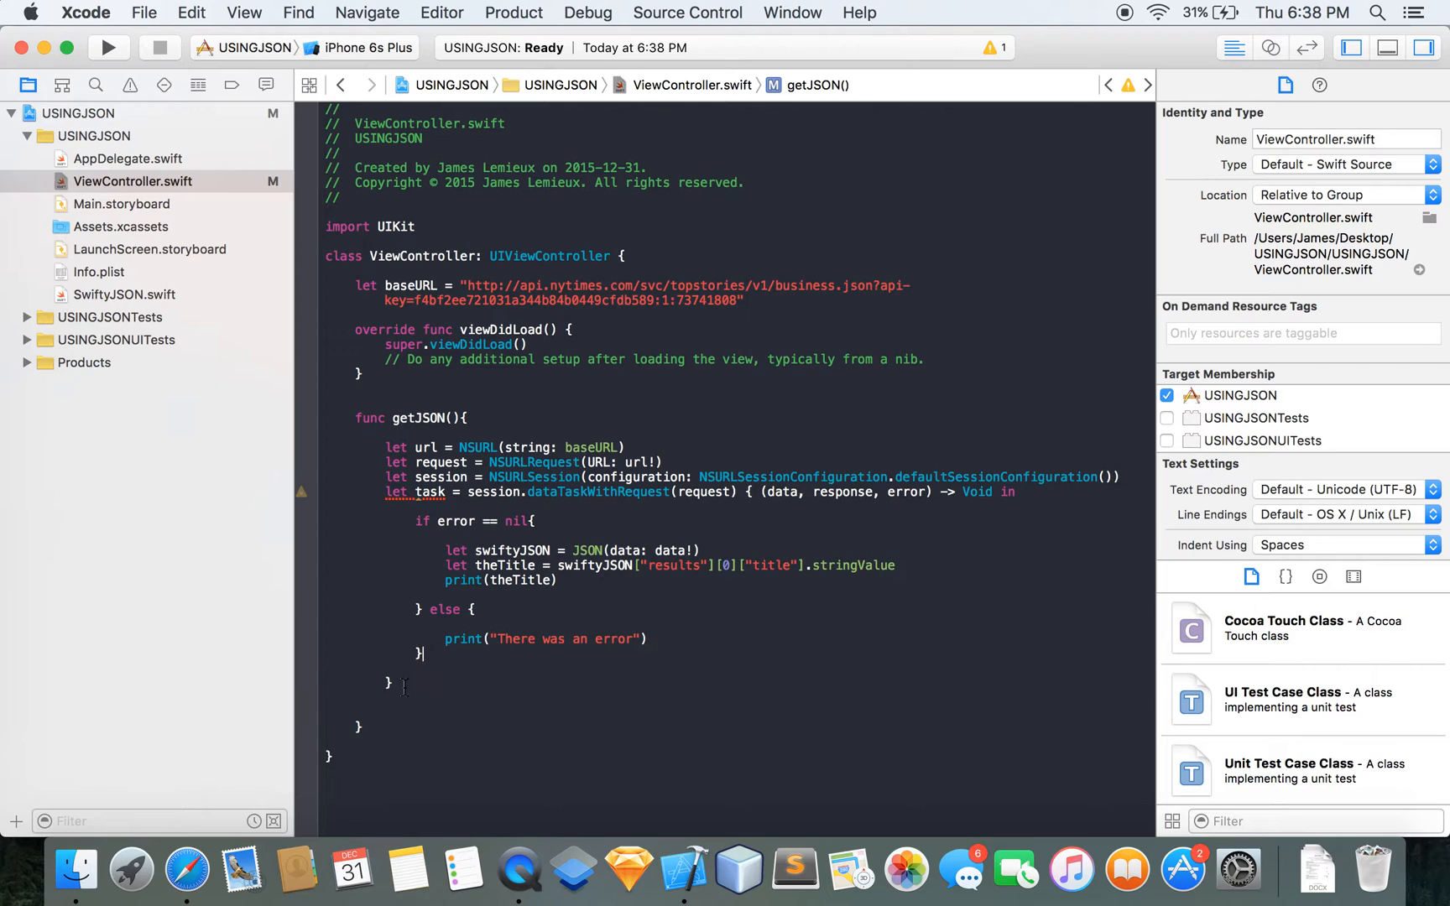
Add task.resume() after the if block and call getJSON() in viewDidLoad
{"action": "type", "text": "t"}
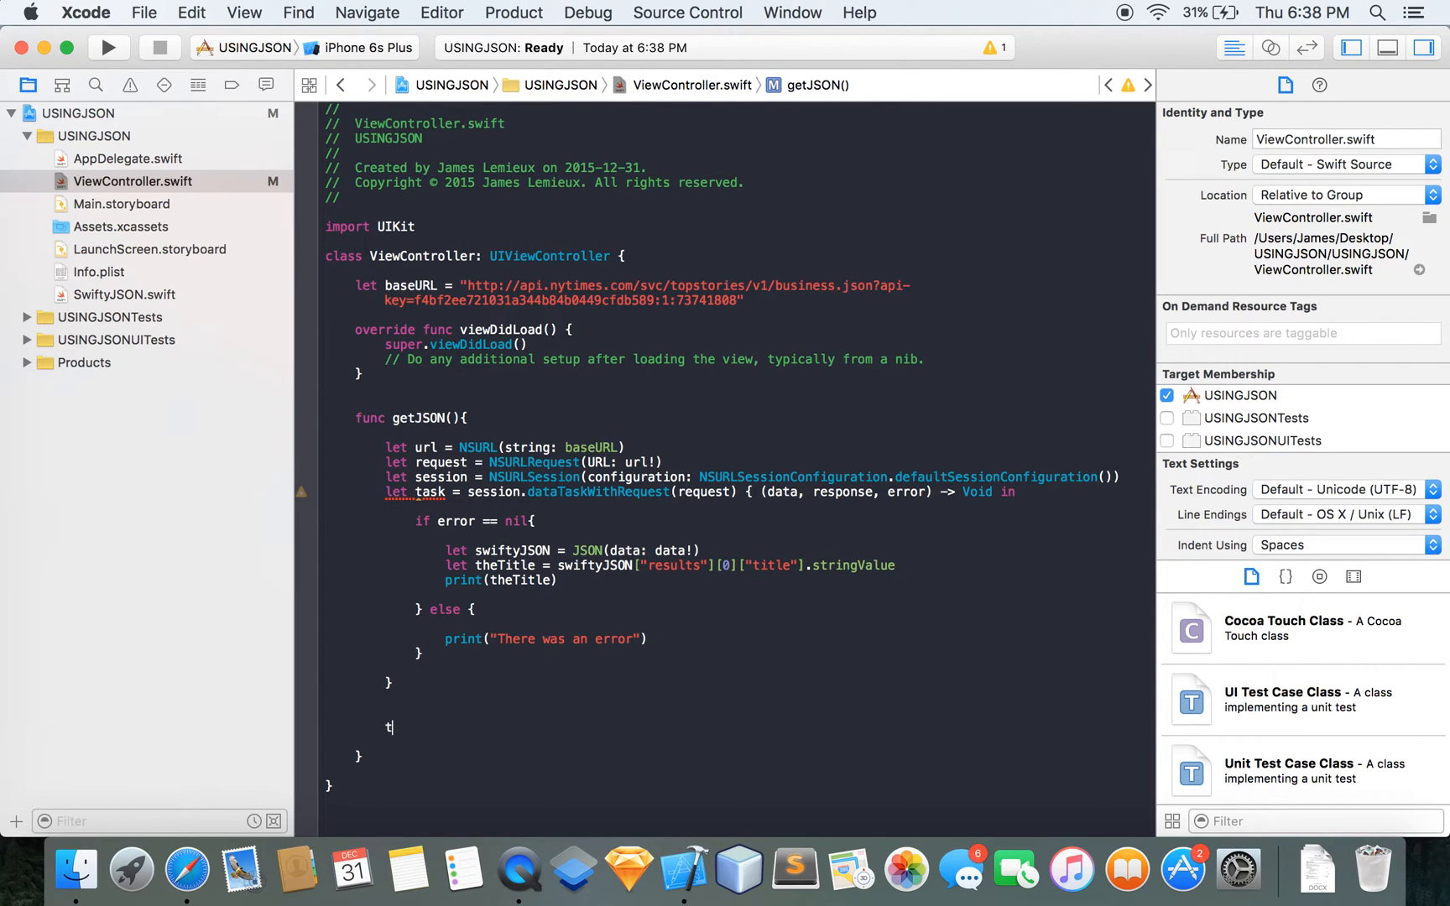
{"action": "type", "text": "ask.resume("}
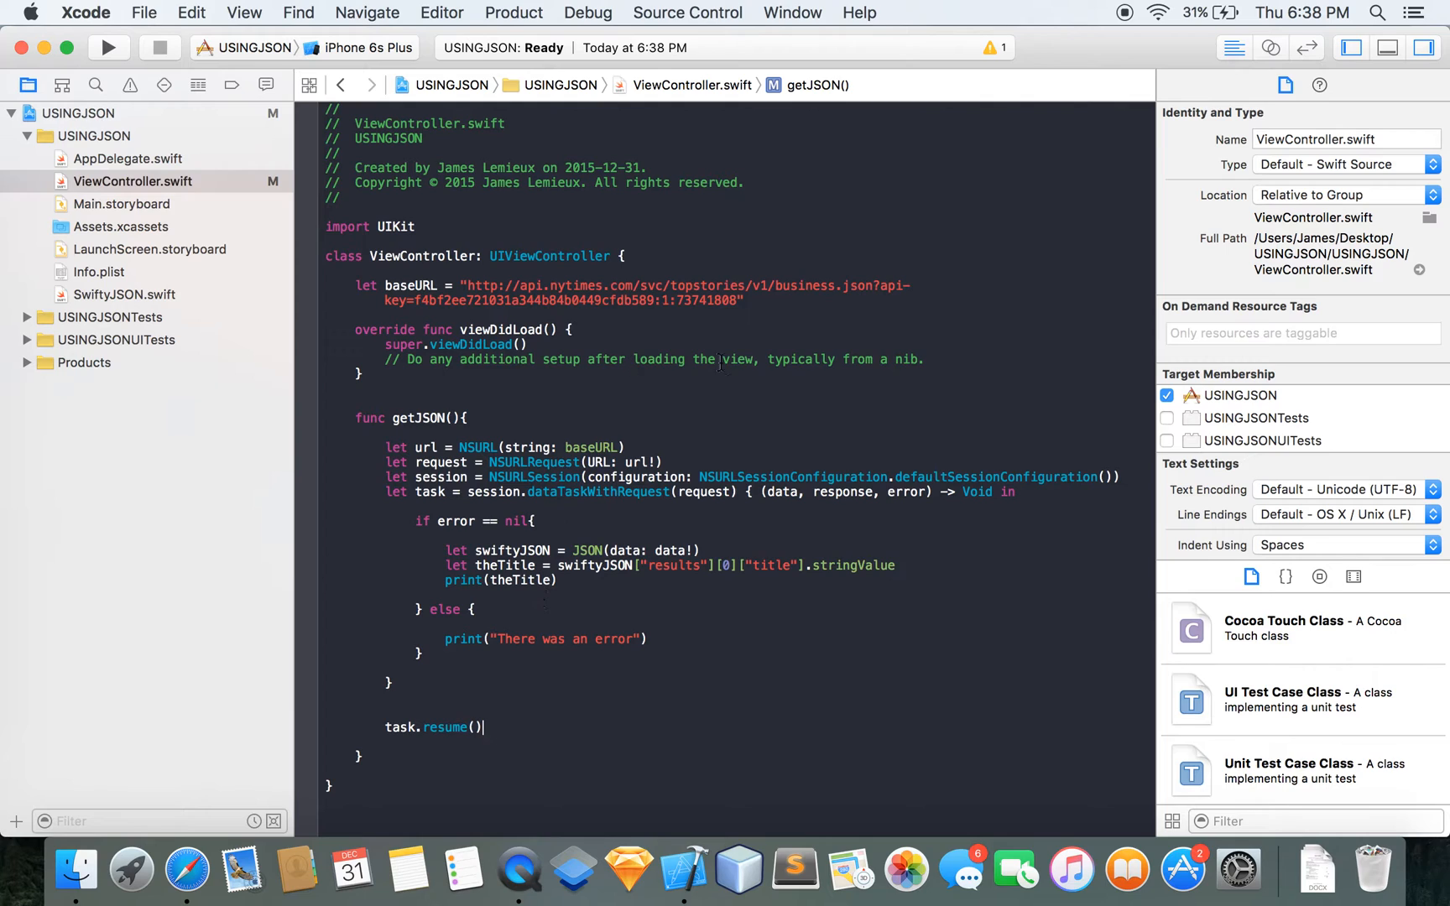
{"action": "left_click", "coordinate": [563, 373]}
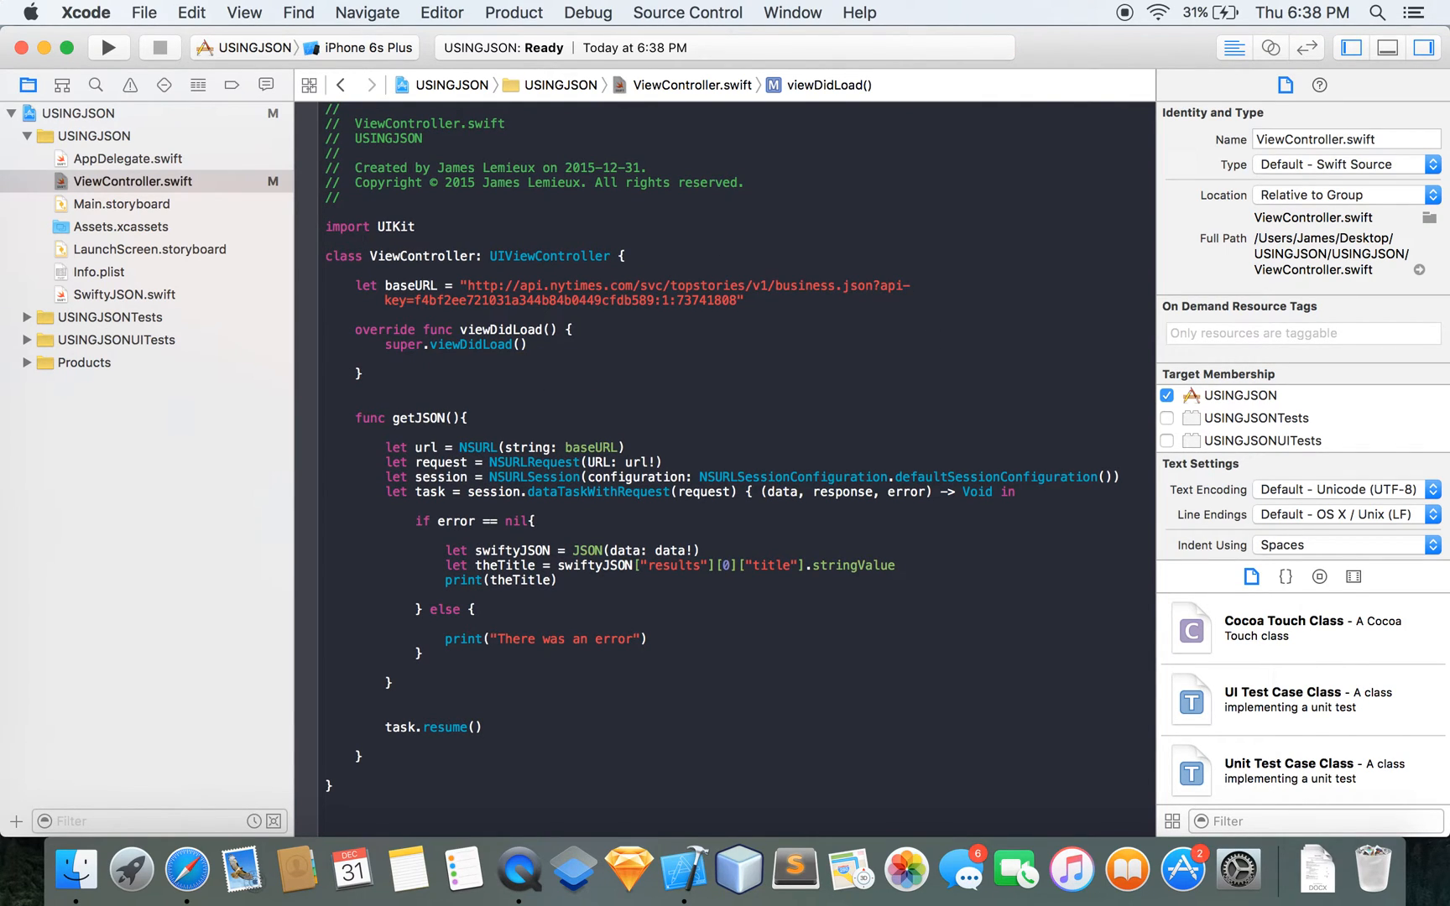
{"action": "type", "text": "getJSON()"}
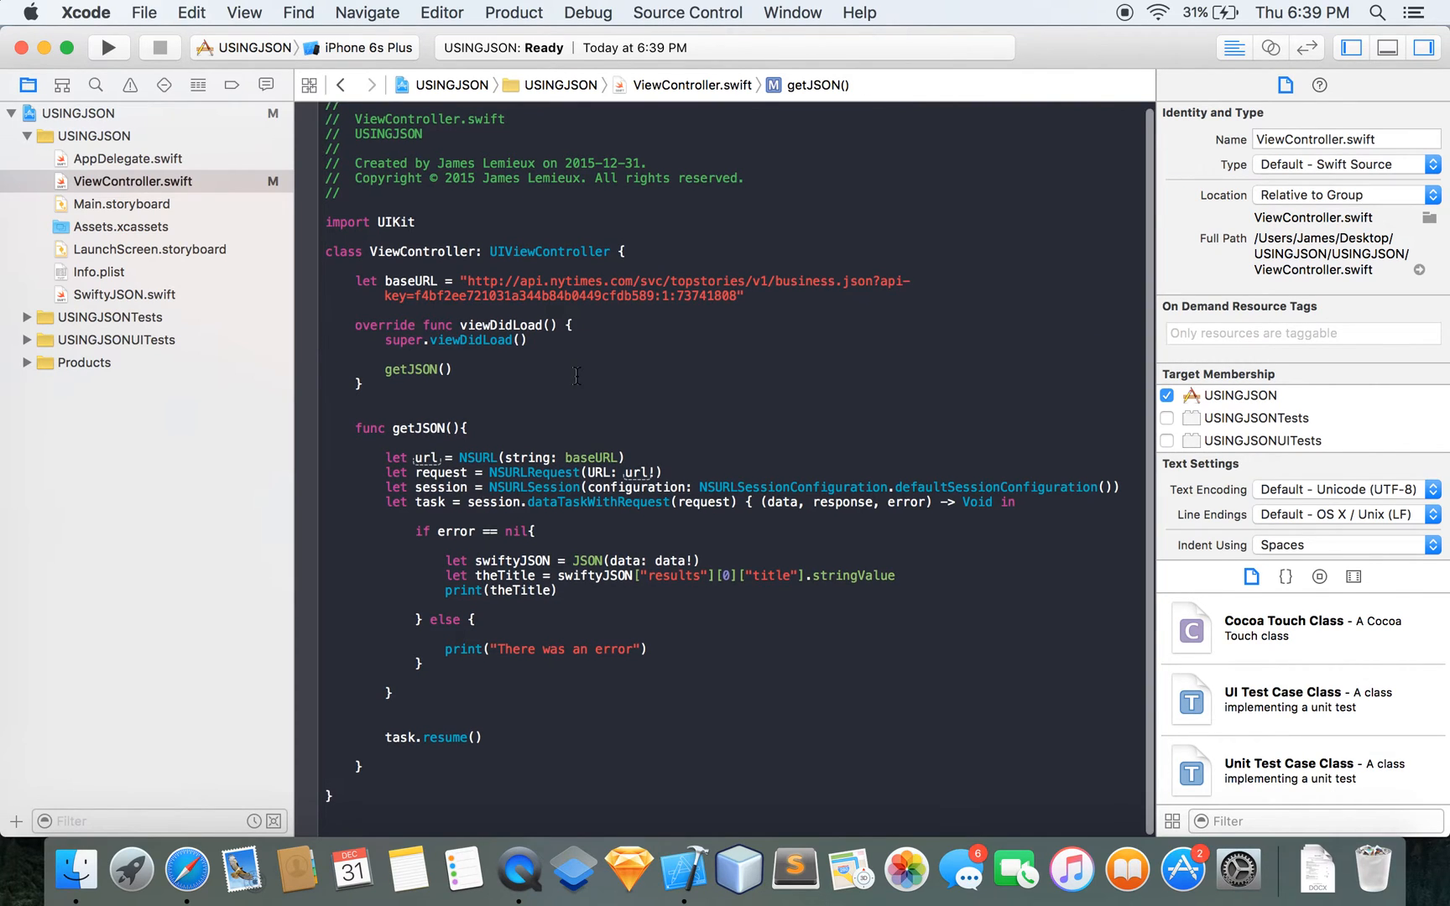
Build and run the app and inspect the App Transport Security error in the console
{"action": "left_click", "coordinate": [144, 12]}
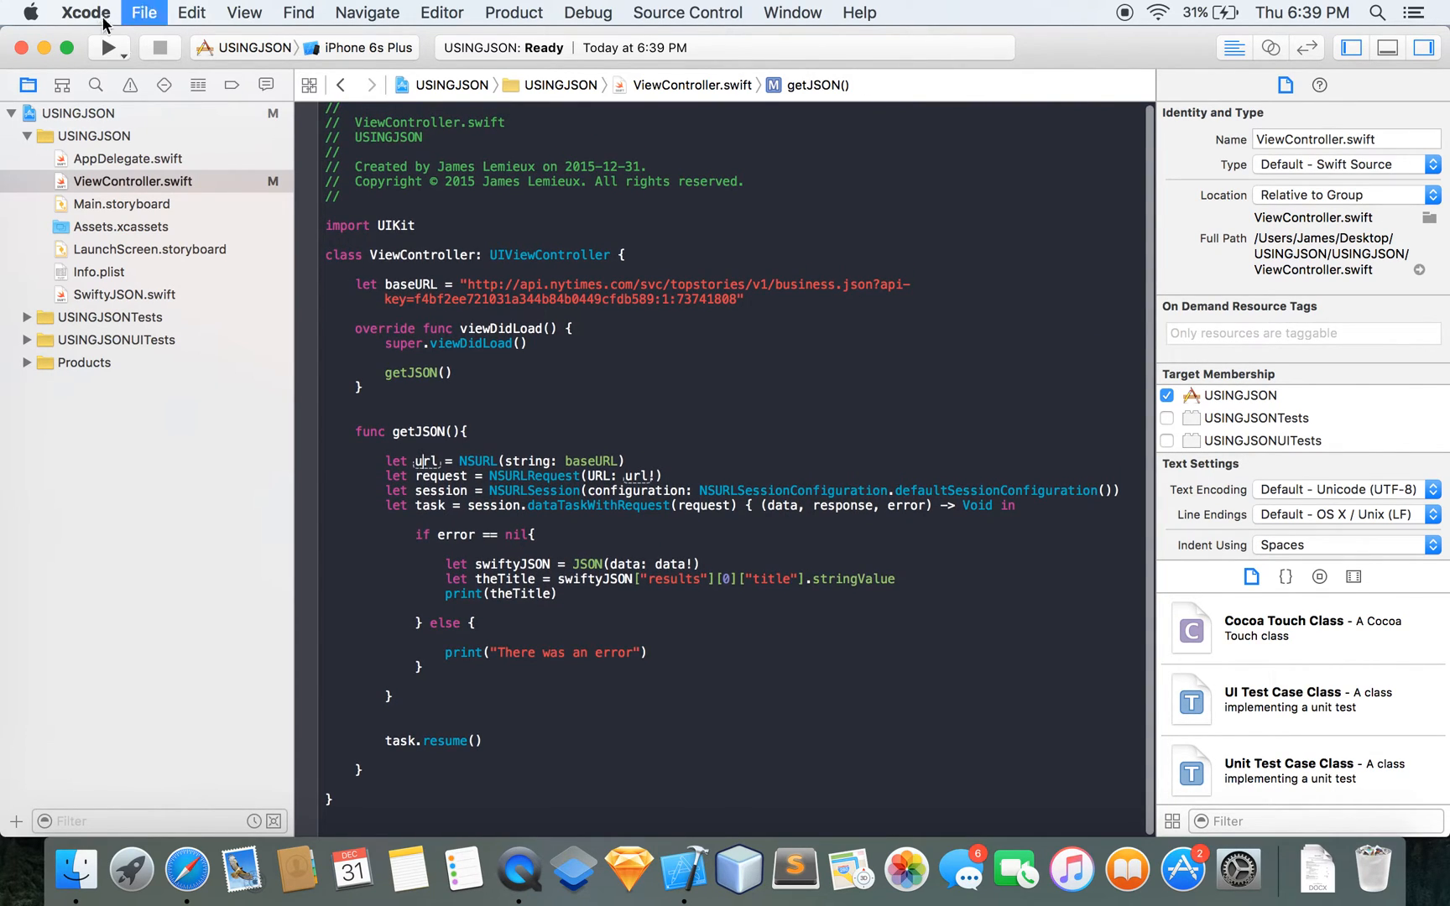
{"action": "left_click", "coordinate": [107, 47]}
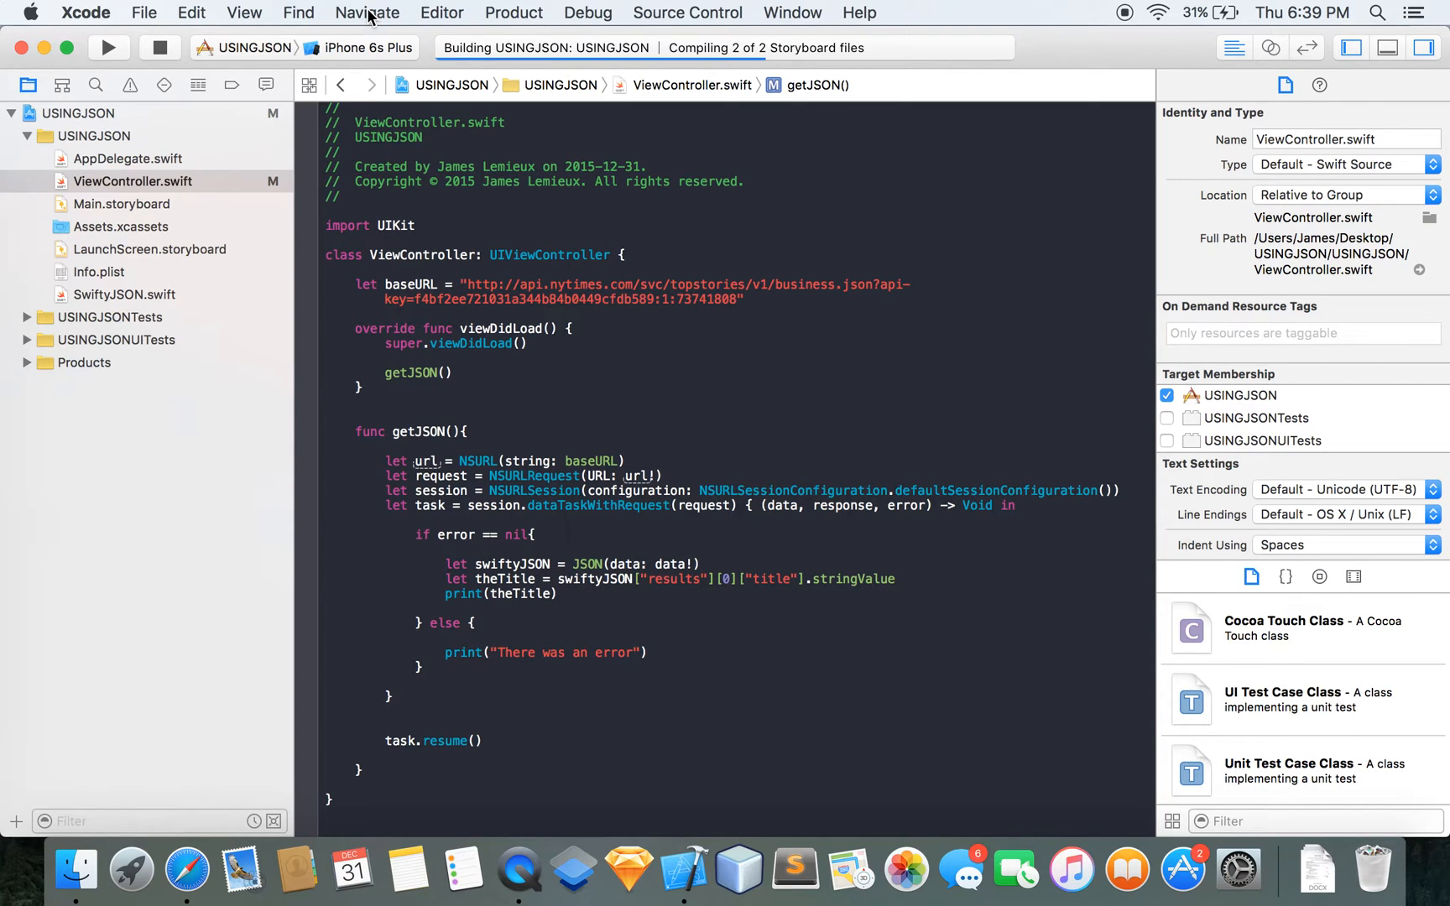
{"action": "left_click", "coordinate": [107, 47]}
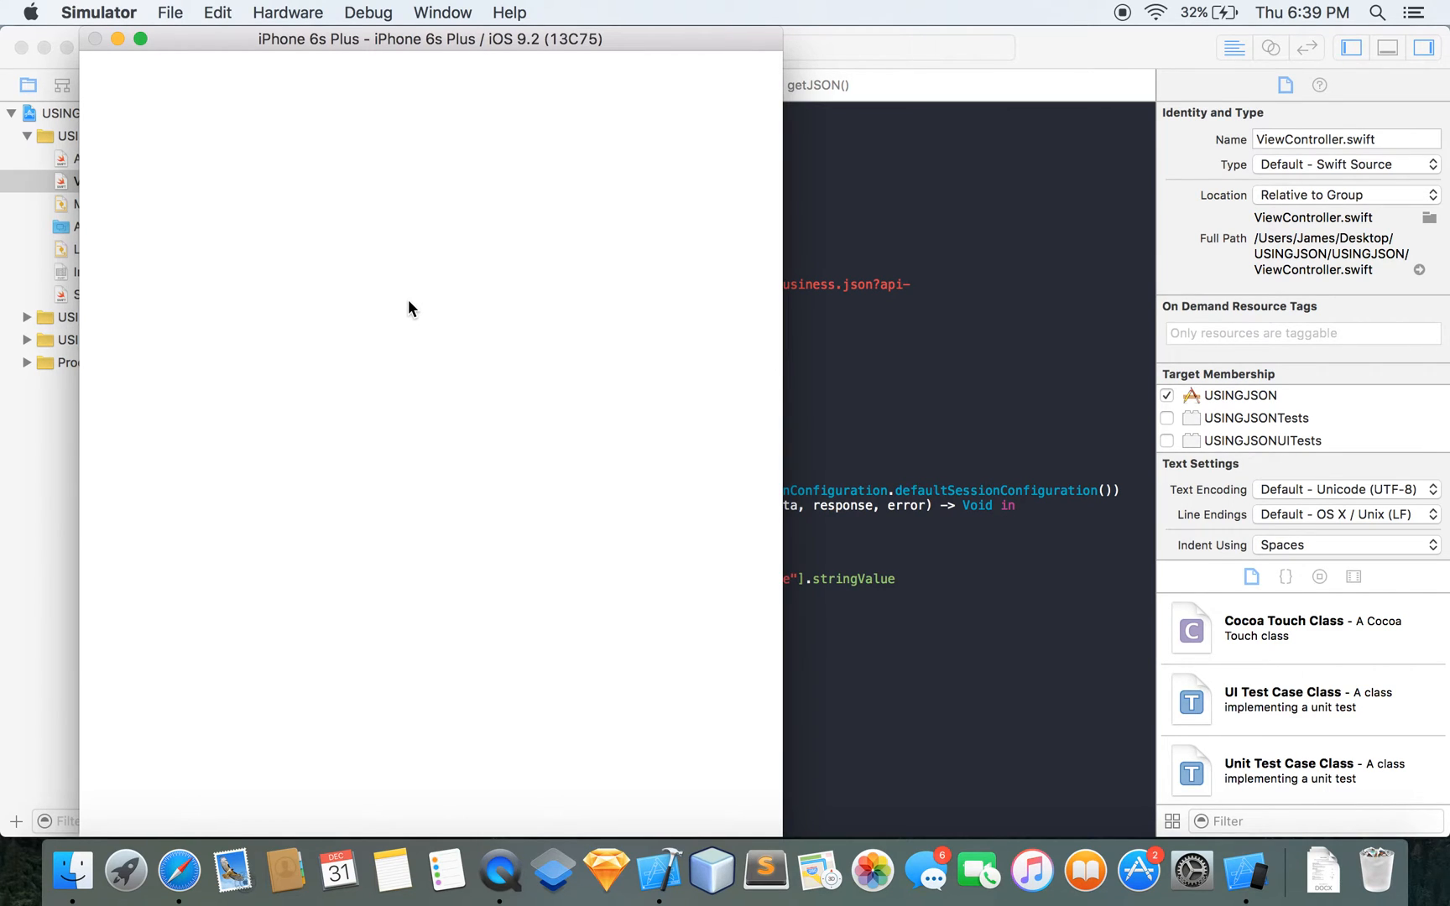
{"action": "mouse_move", "coordinate": [923, 414]}
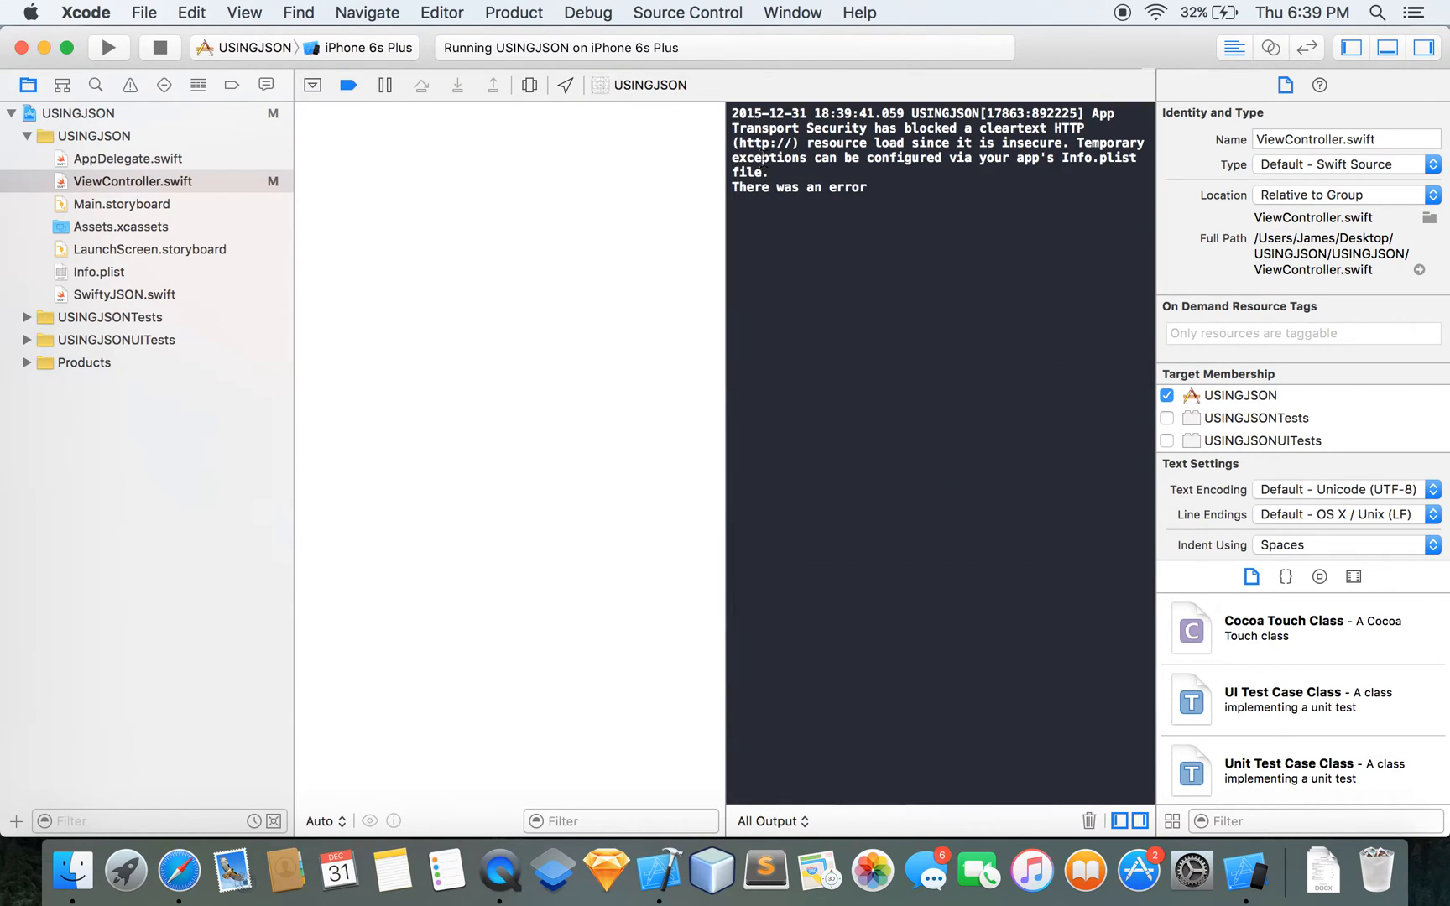
{"action": "double_click", "coordinate": [1067, 127]}
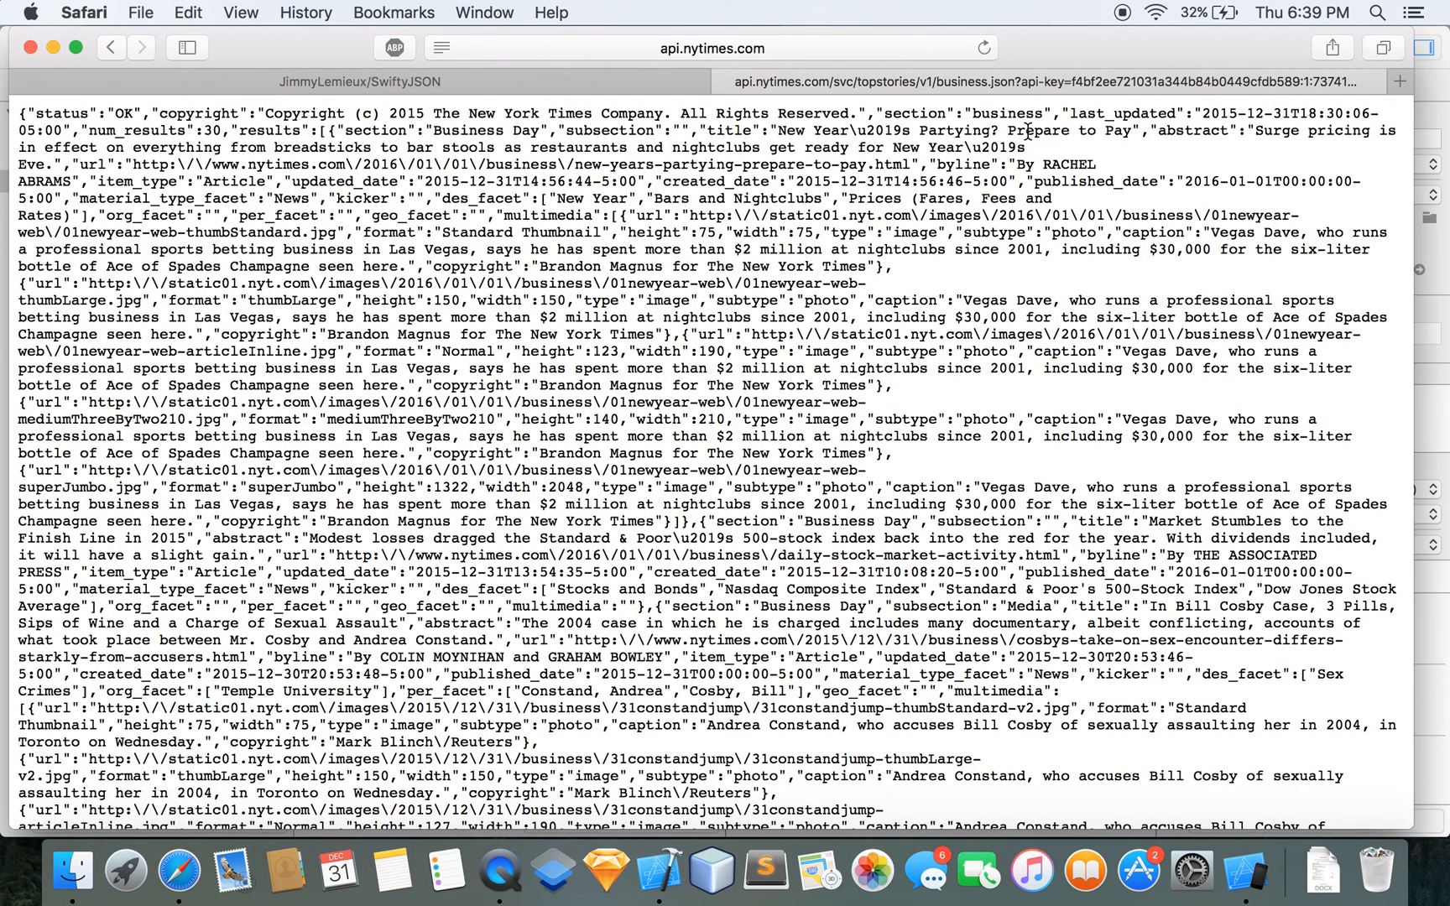
Open the Stack Overflow user profile from Favorites in a new Safari tab
{"action": "left_click", "coordinate": [709, 47]}
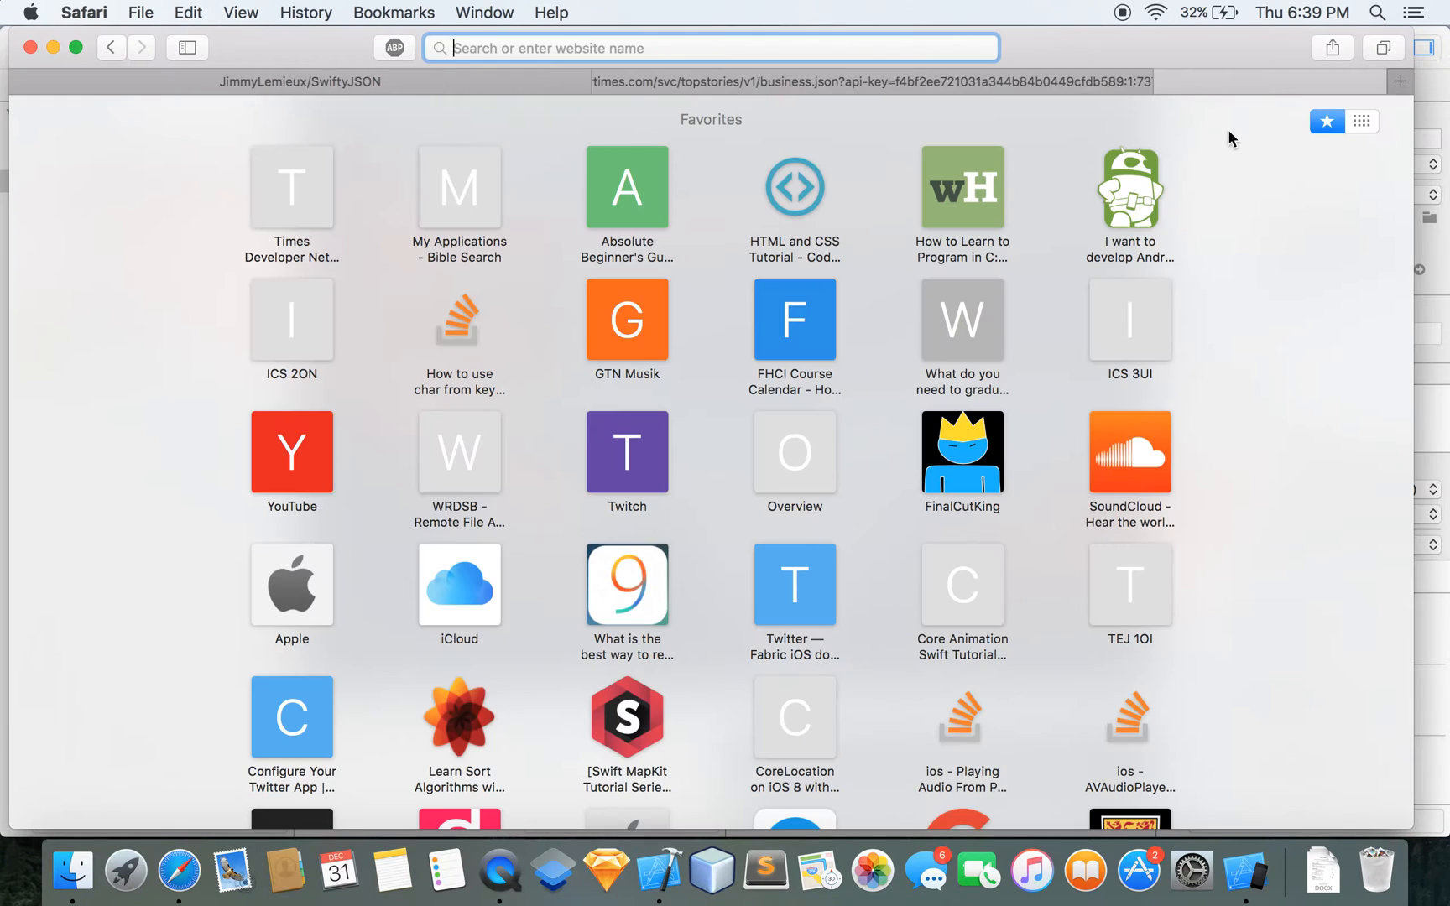
{"action": "left_click", "coordinate": [1399, 81]}
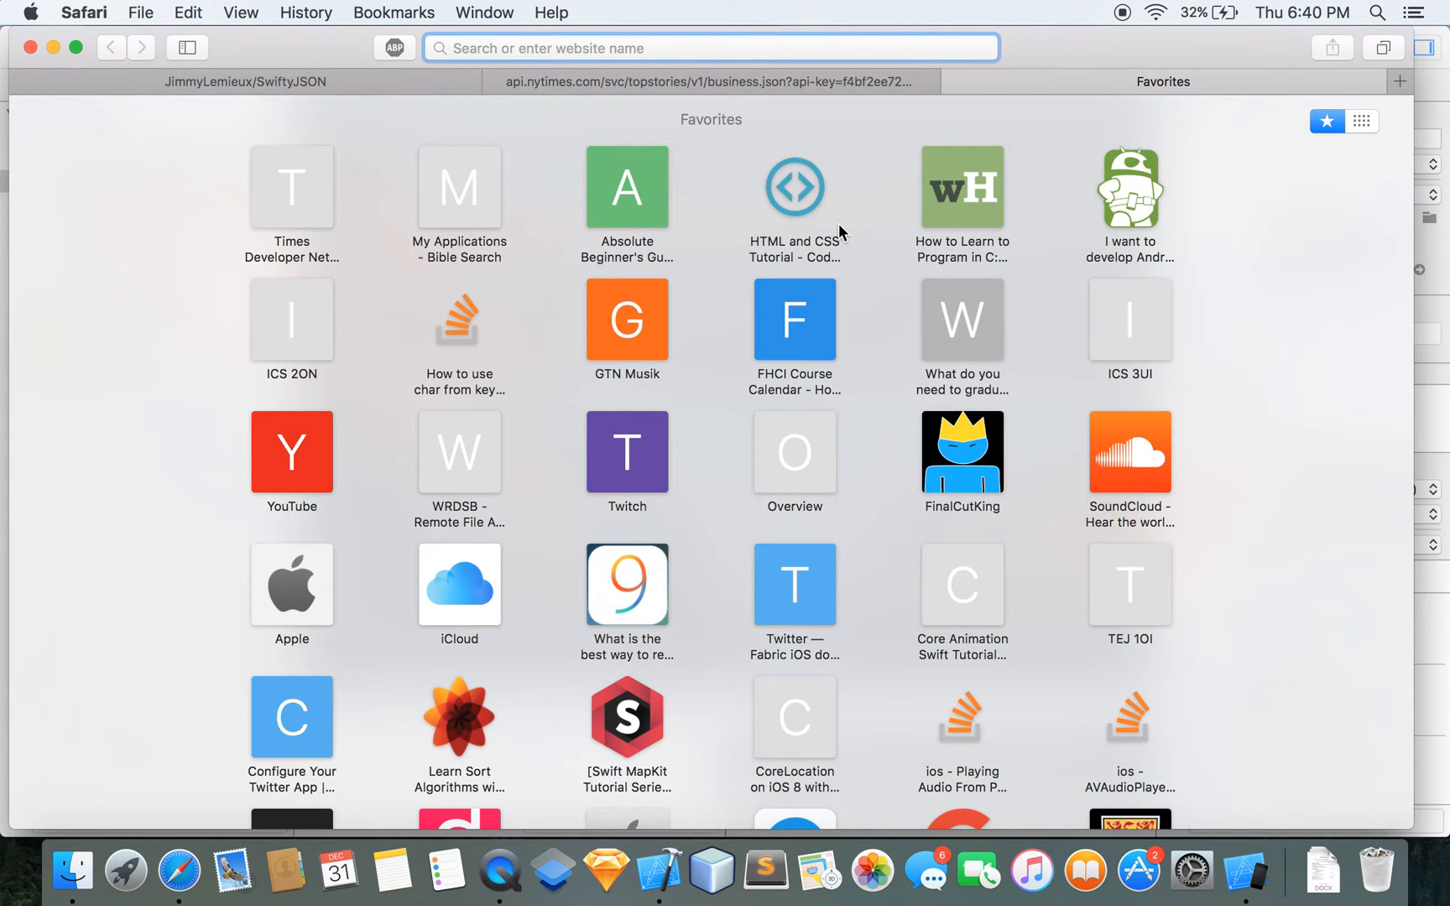
{"action": "left_click", "coordinate": [1163, 81]}
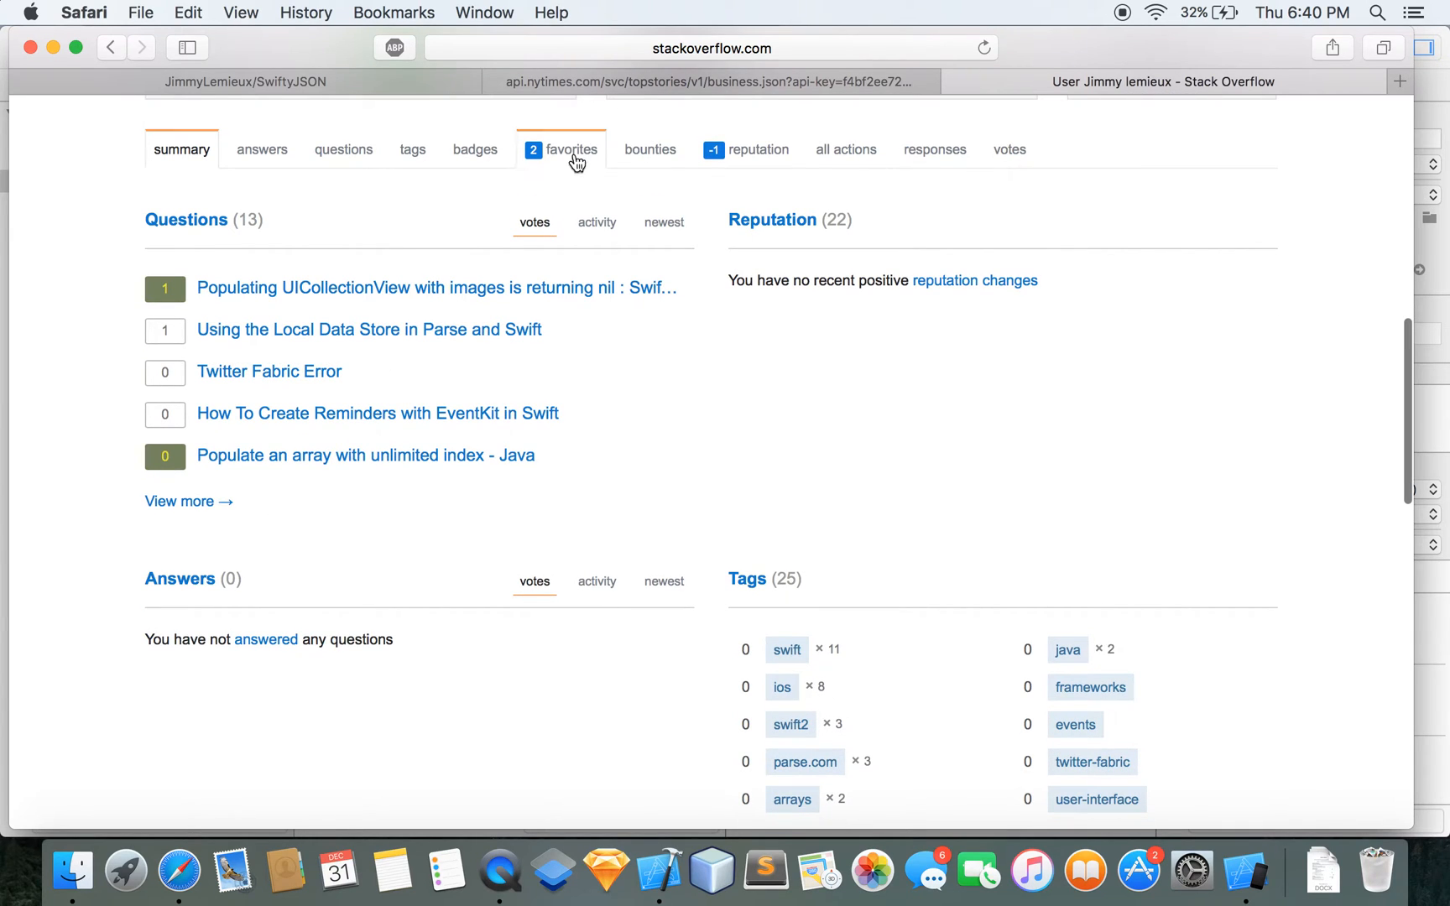
Browse the profile's favorite questions, scrolling down the list and back up
{"action": "left_click", "coordinate": [570, 149]}
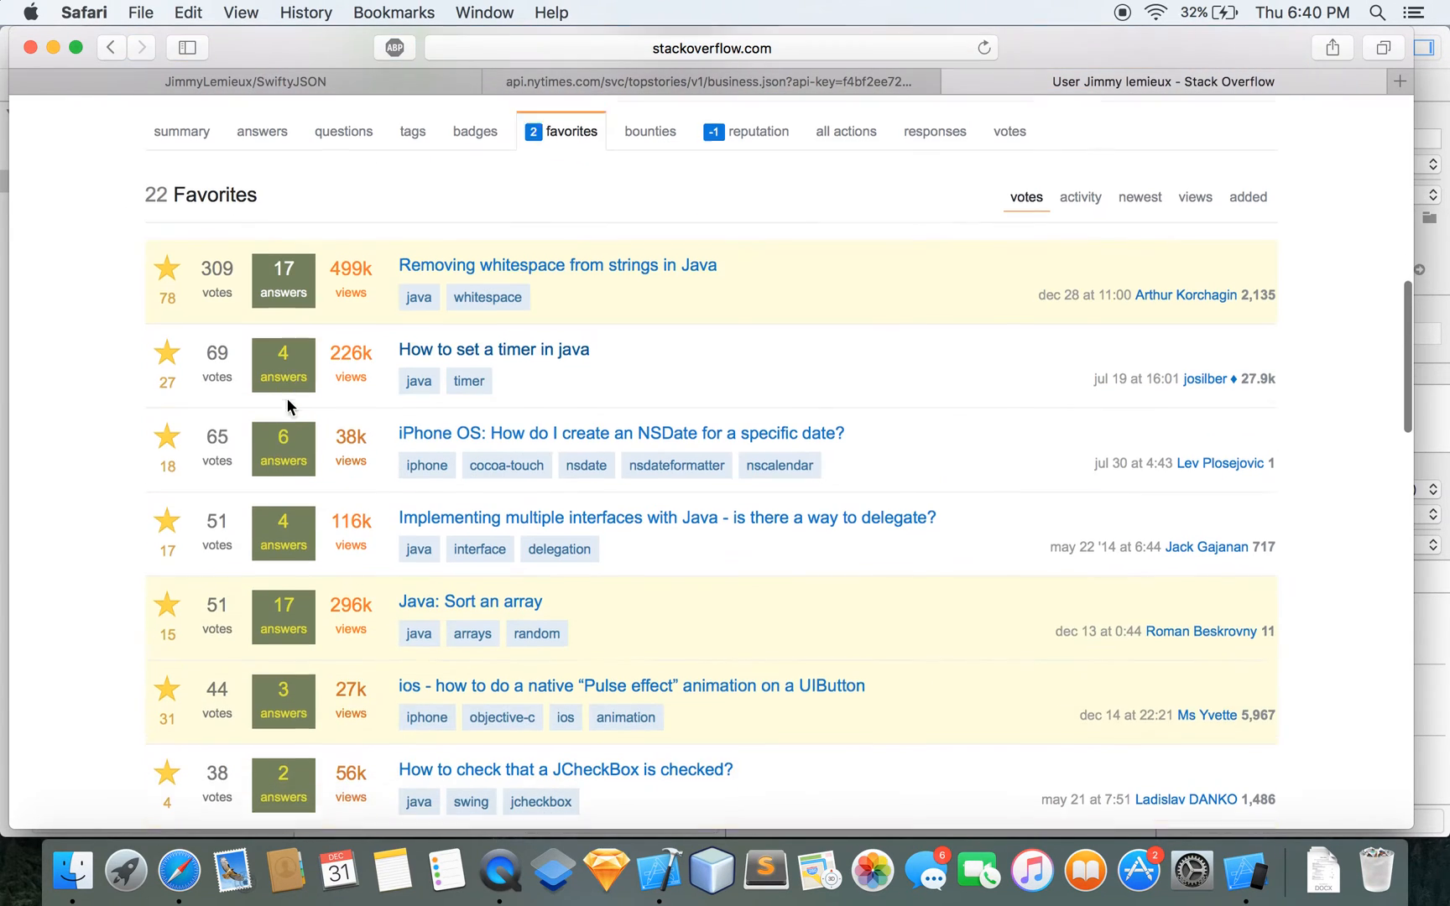
{"action": "scroll", "scroll_direction": "down", "scroll_amount": 3}
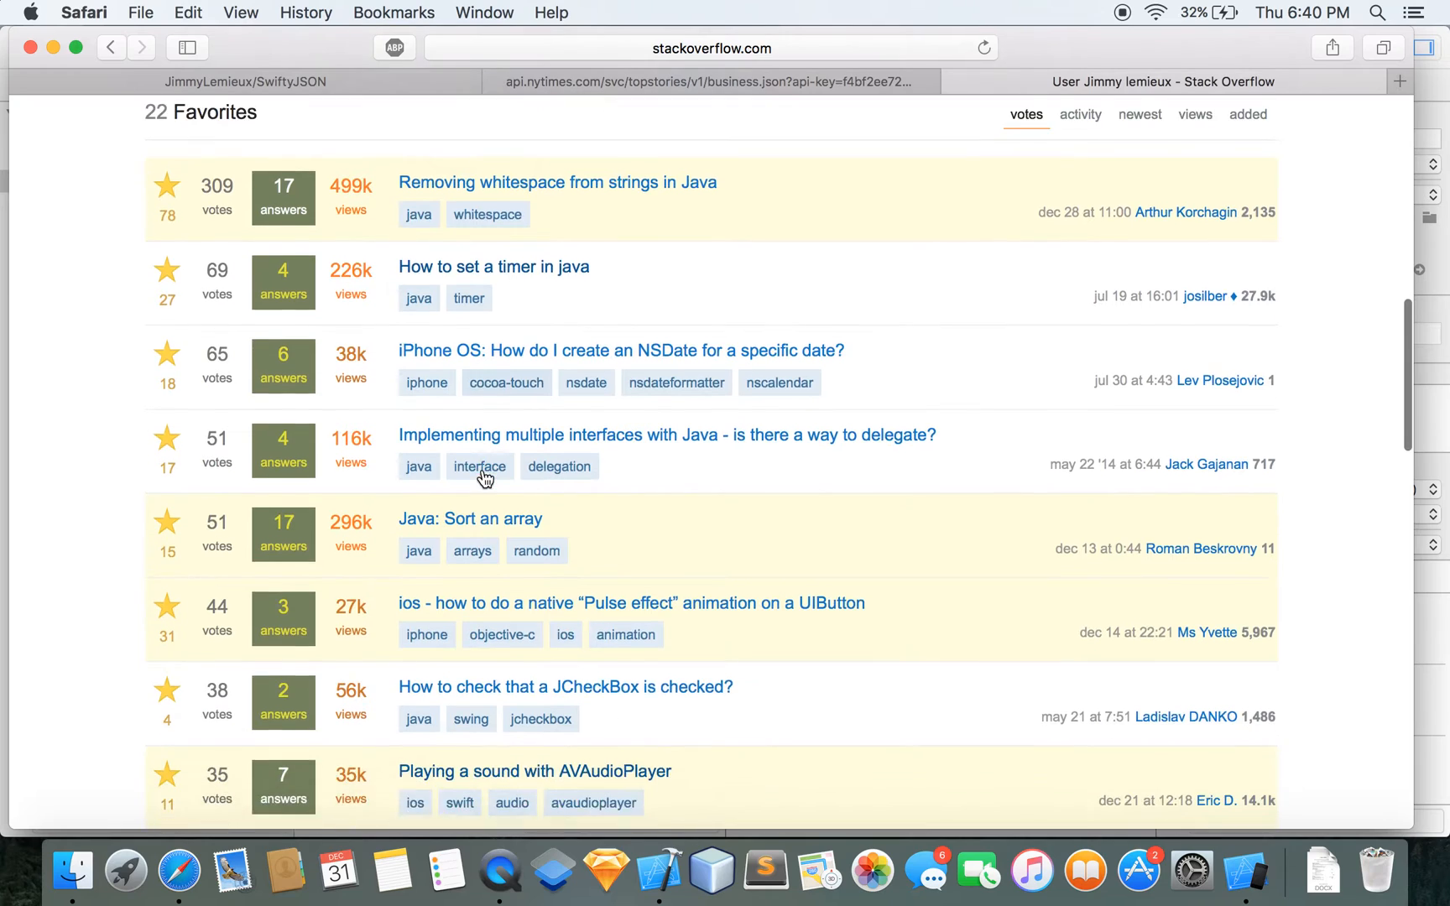
{"action": "scroll", "scroll_direction": "down", "scroll_amount": 3}
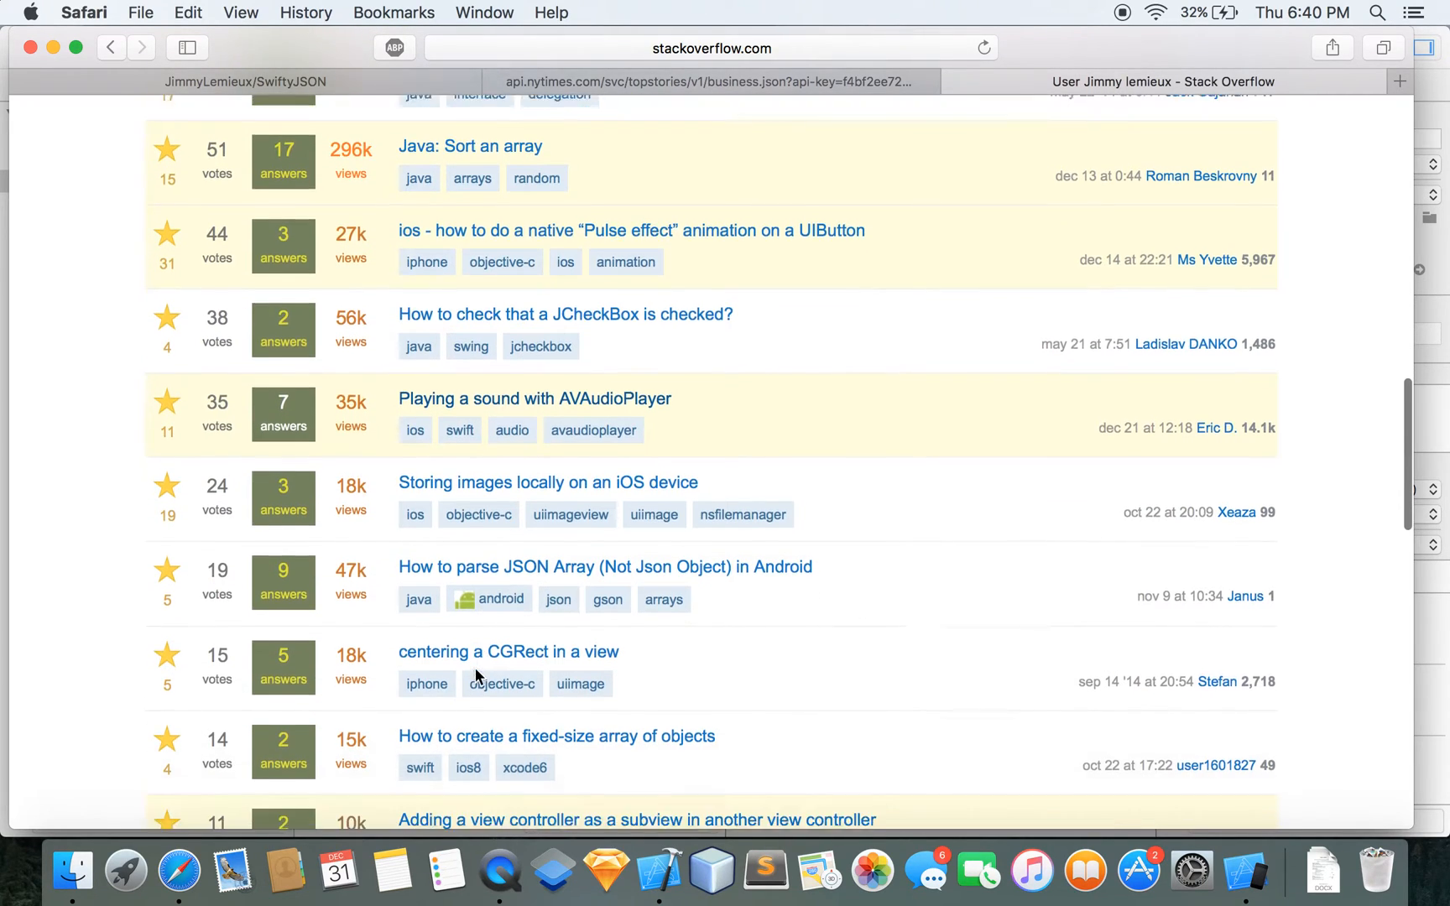
{"action": "scroll", "scroll_direction": "down", "scroll_amount": 3}
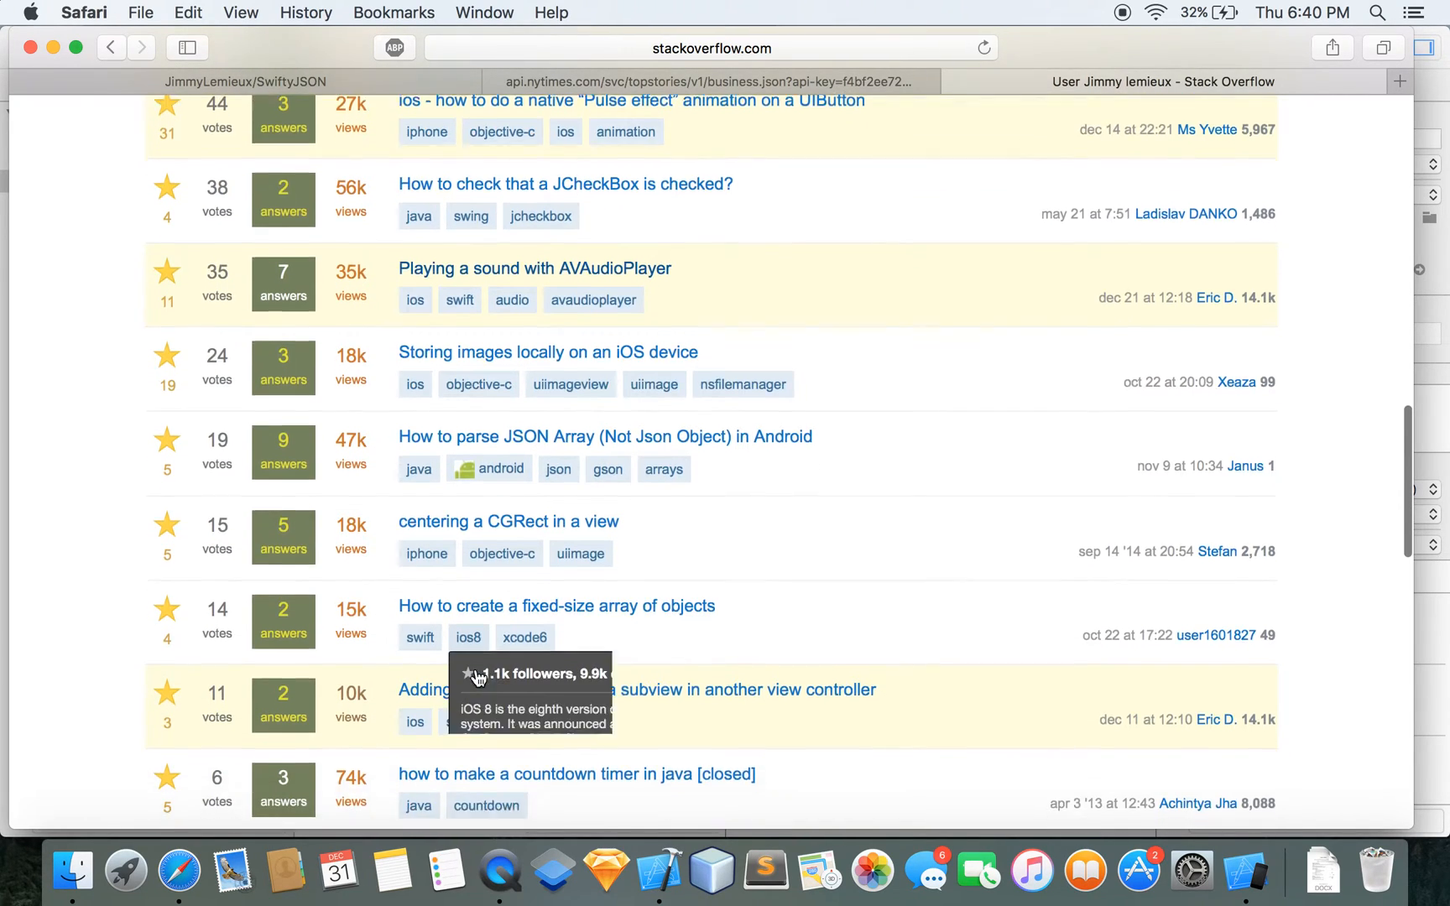
{"action": "scroll", "scroll_direction": "down", "scroll_amount": 3}
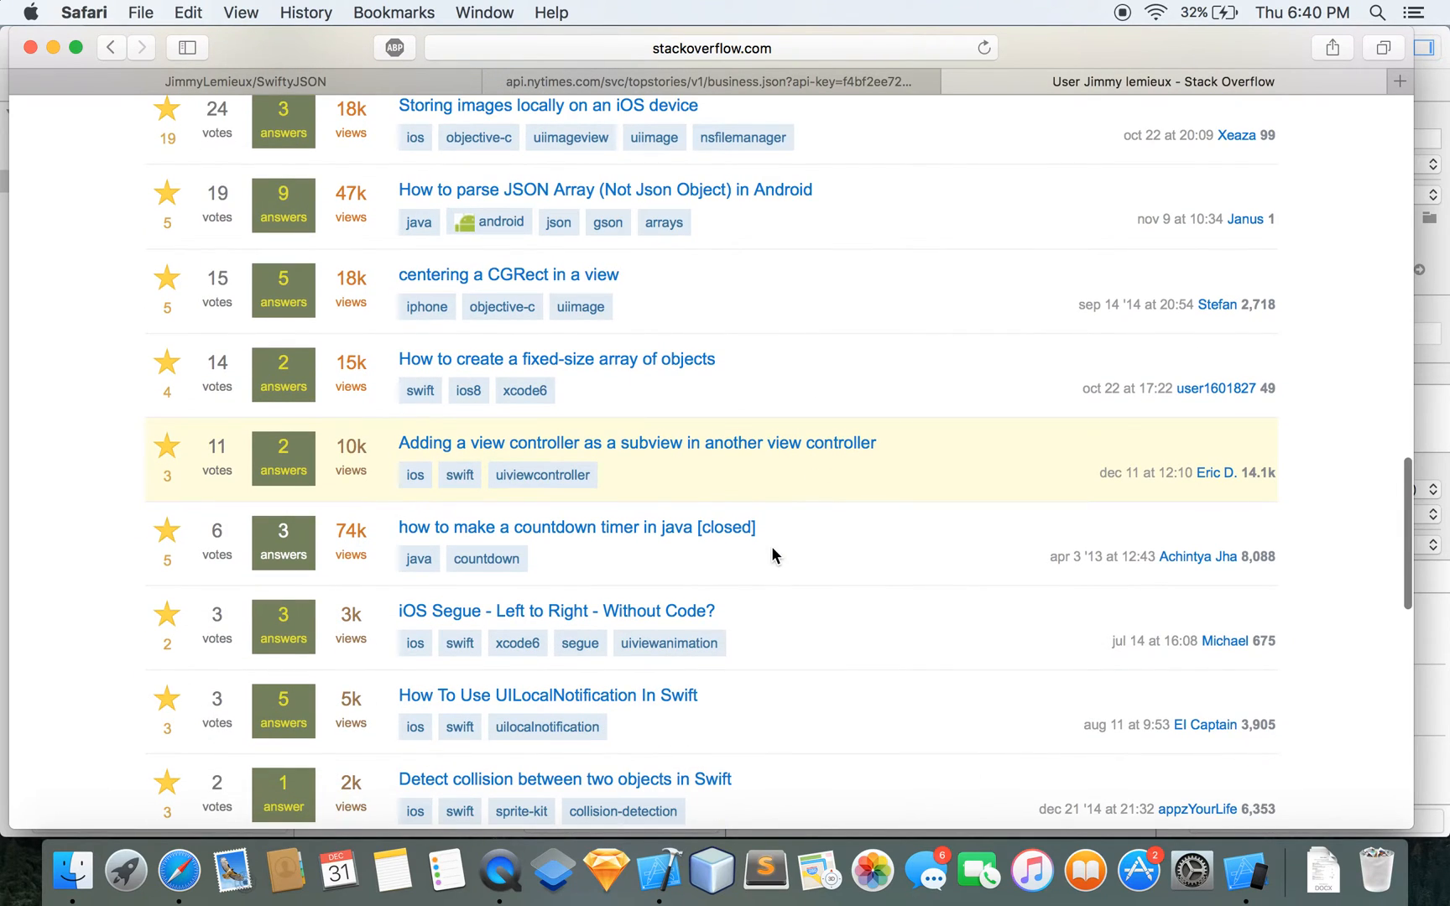
{"action": "scroll", "scroll_direction": "down", "scroll_amount": 3}
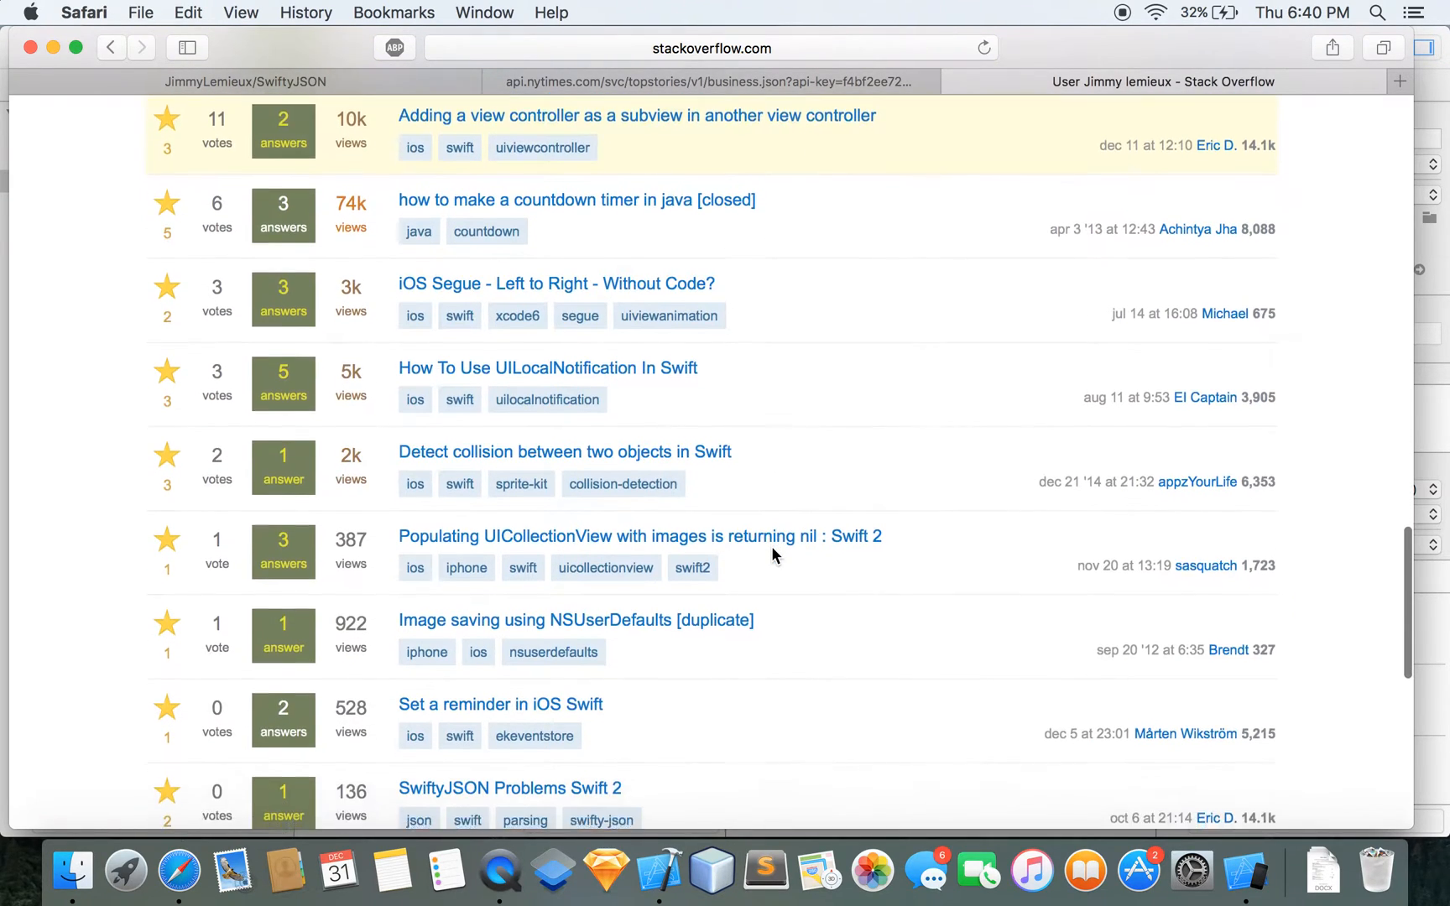
{"action": "scroll", "scroll_direction": "down", "scroll_amount": 3}
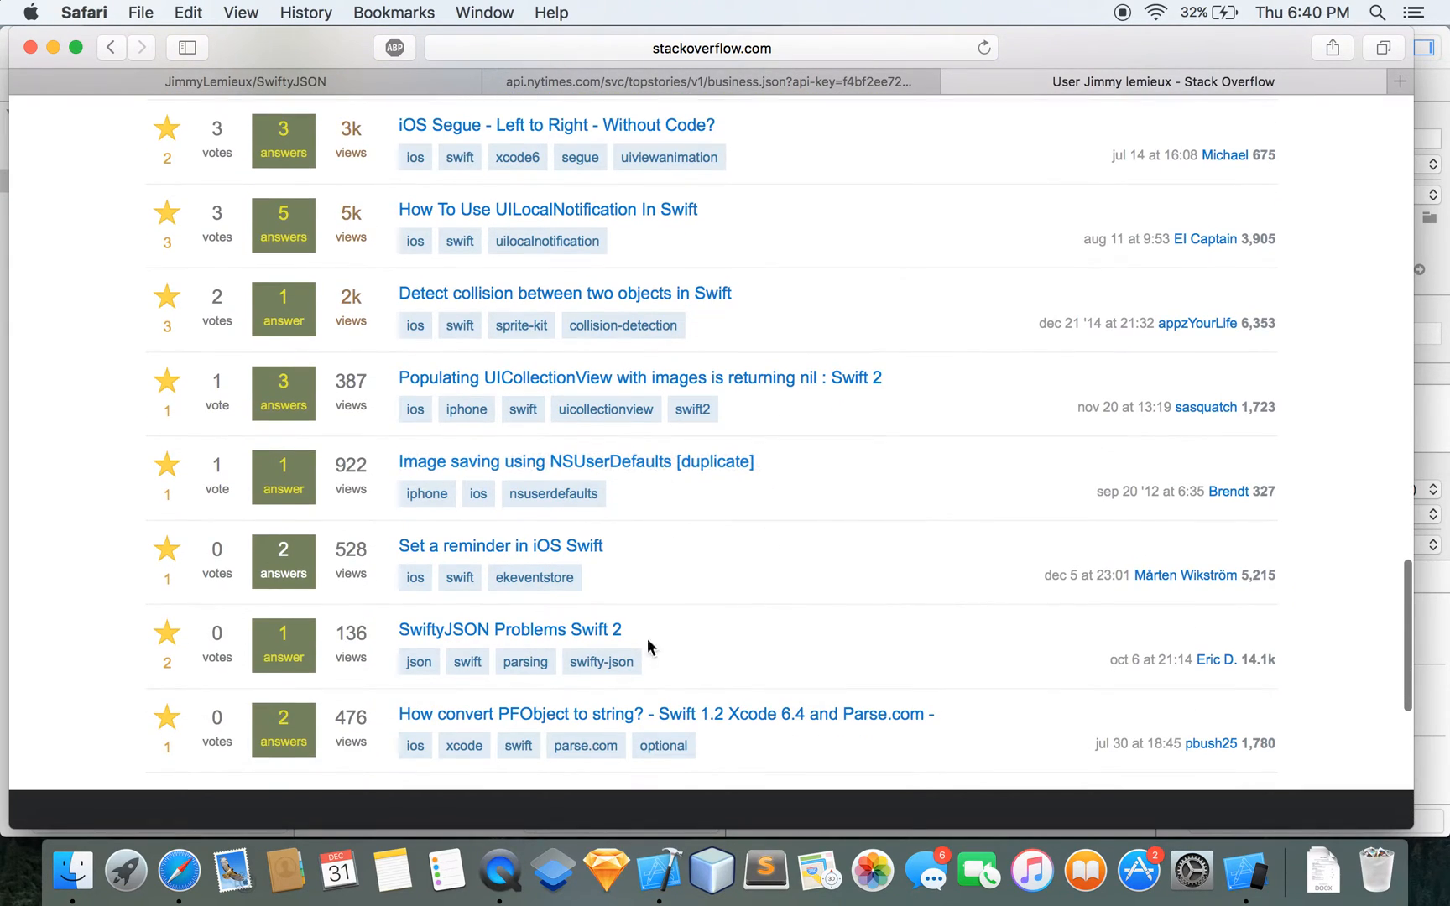
{"action": "scroll", "scroll_direction": "up", "scroll_amount": 3}
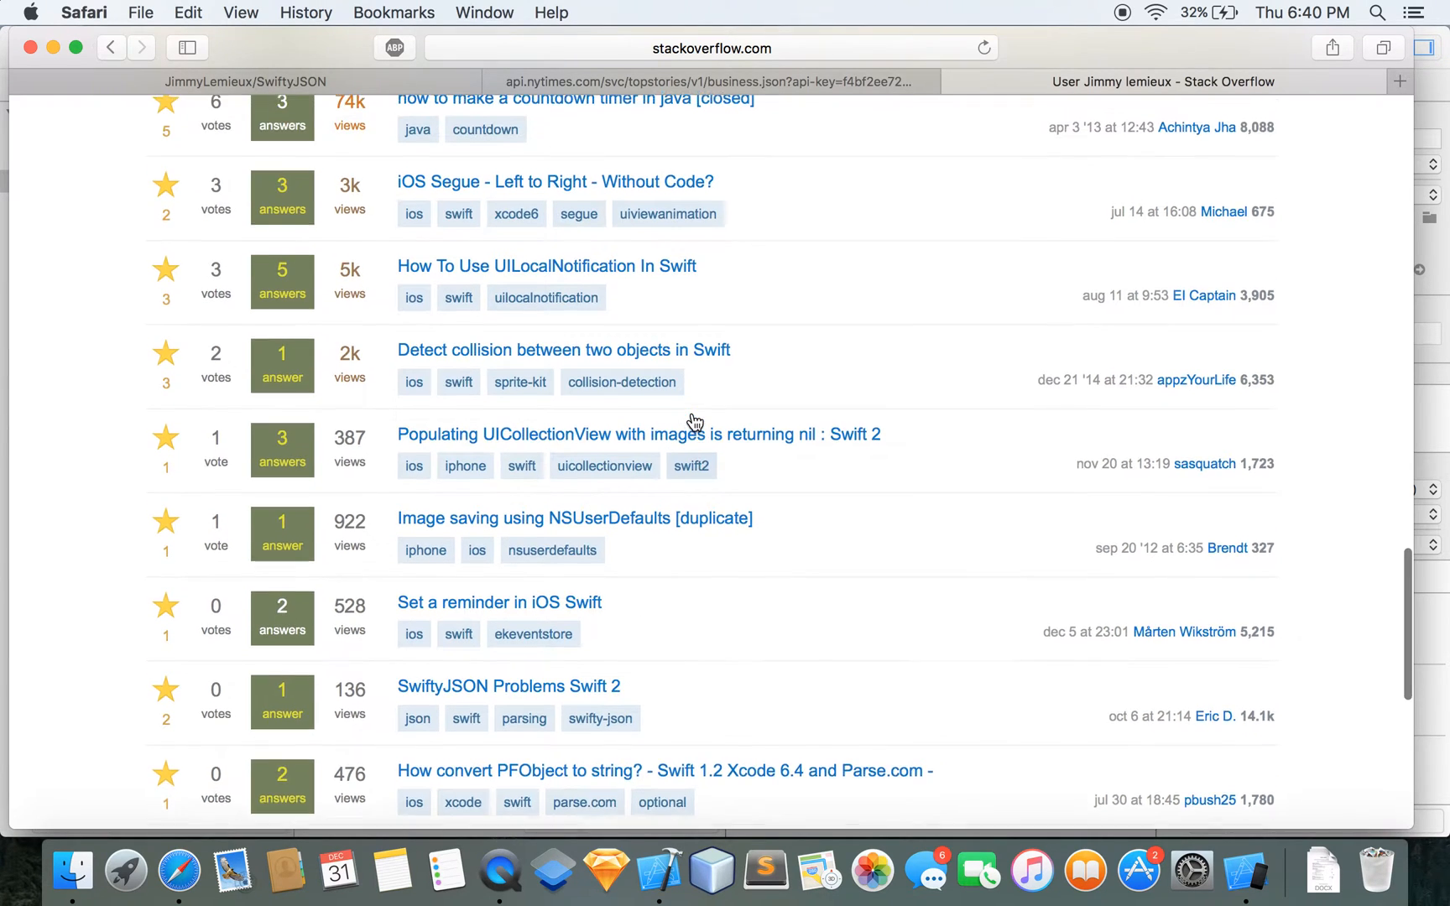
{"action": "scroll", "scroll_direction": "up", "scroll_amount": 3}
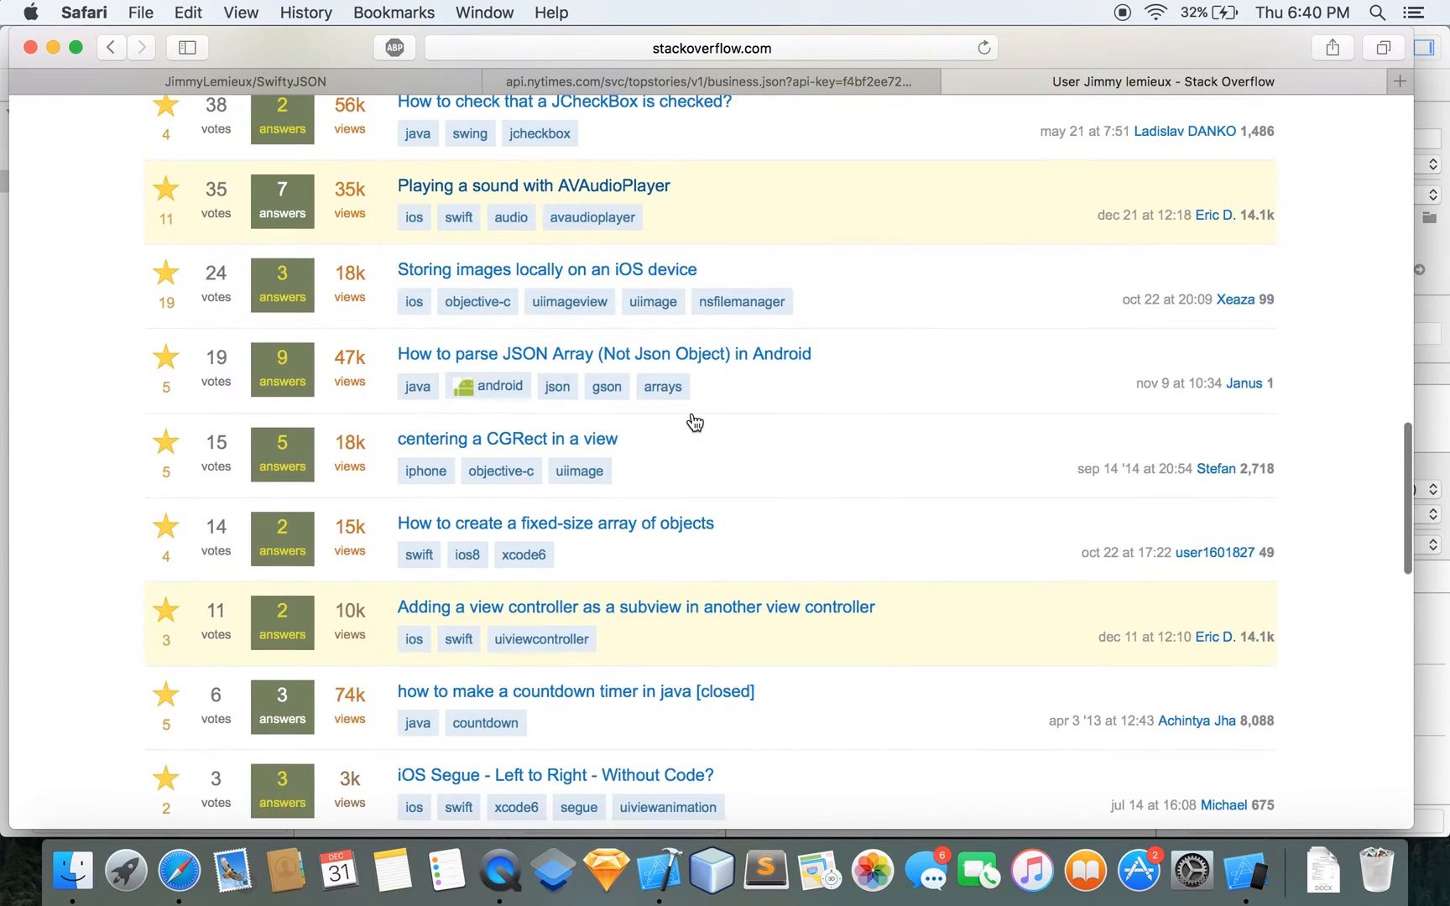
{"action": "scroll", "scroll_direction": "up", "scroll_amount": 3}
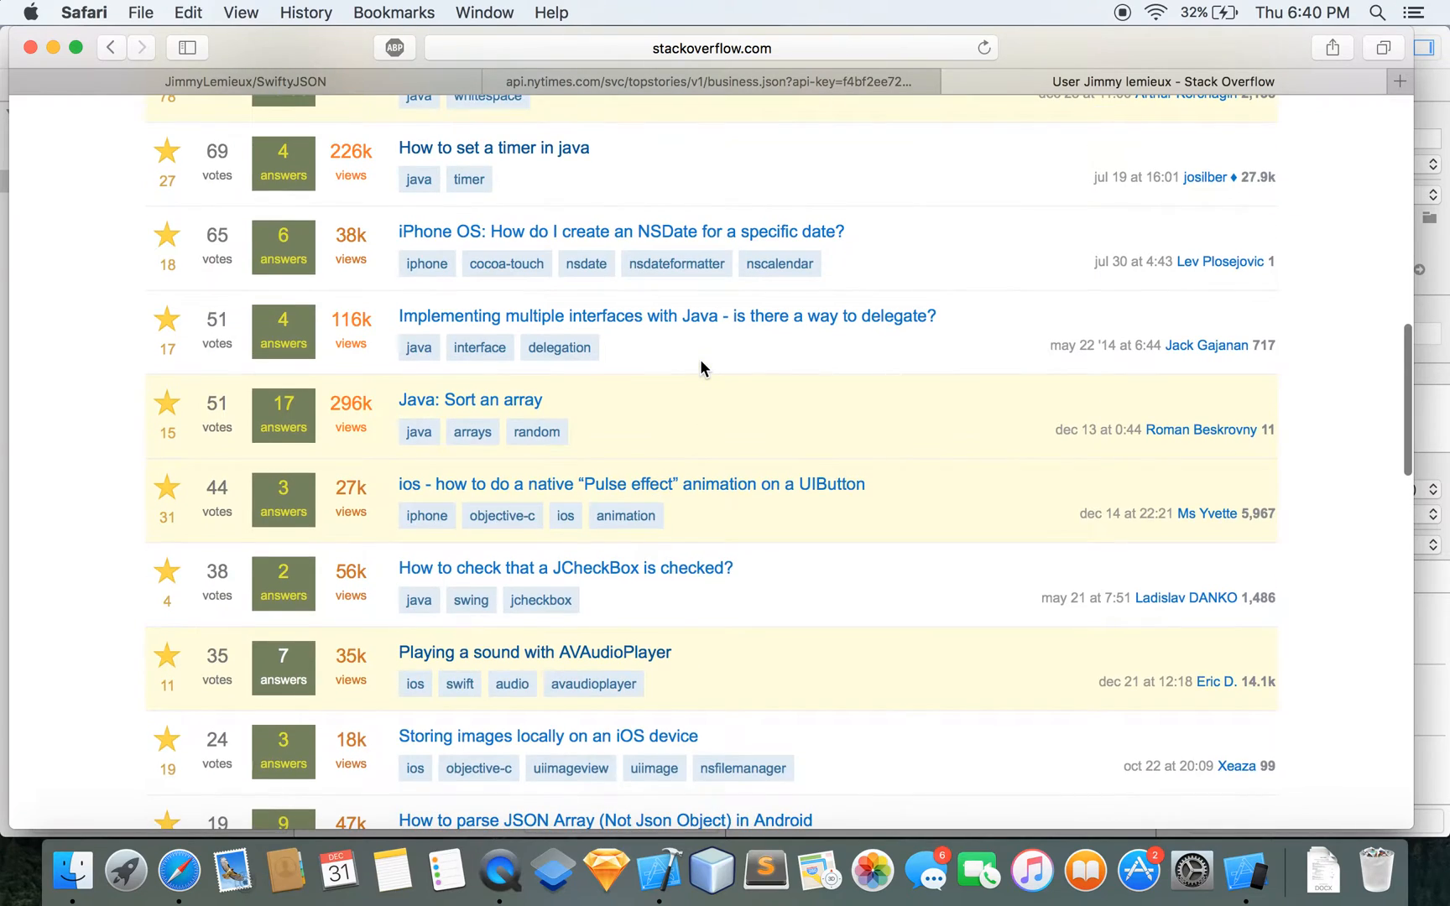
{"action": "scroll", "scroll_direction": "up", "scroll_amount": 3}
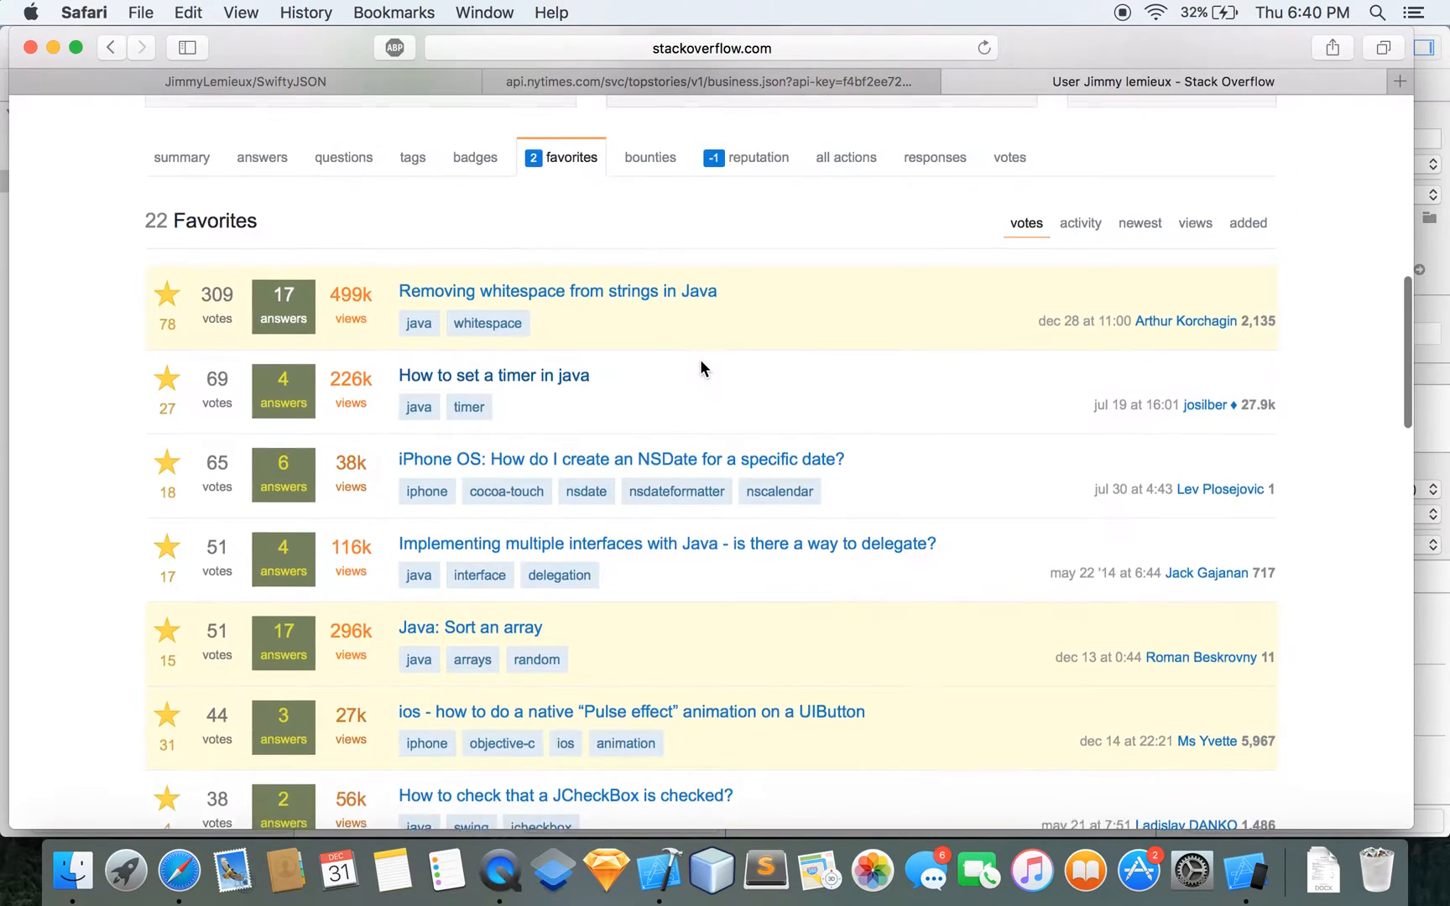
{"action": "scroll", "scroll_direction": "up", "scroll_amount": 3}
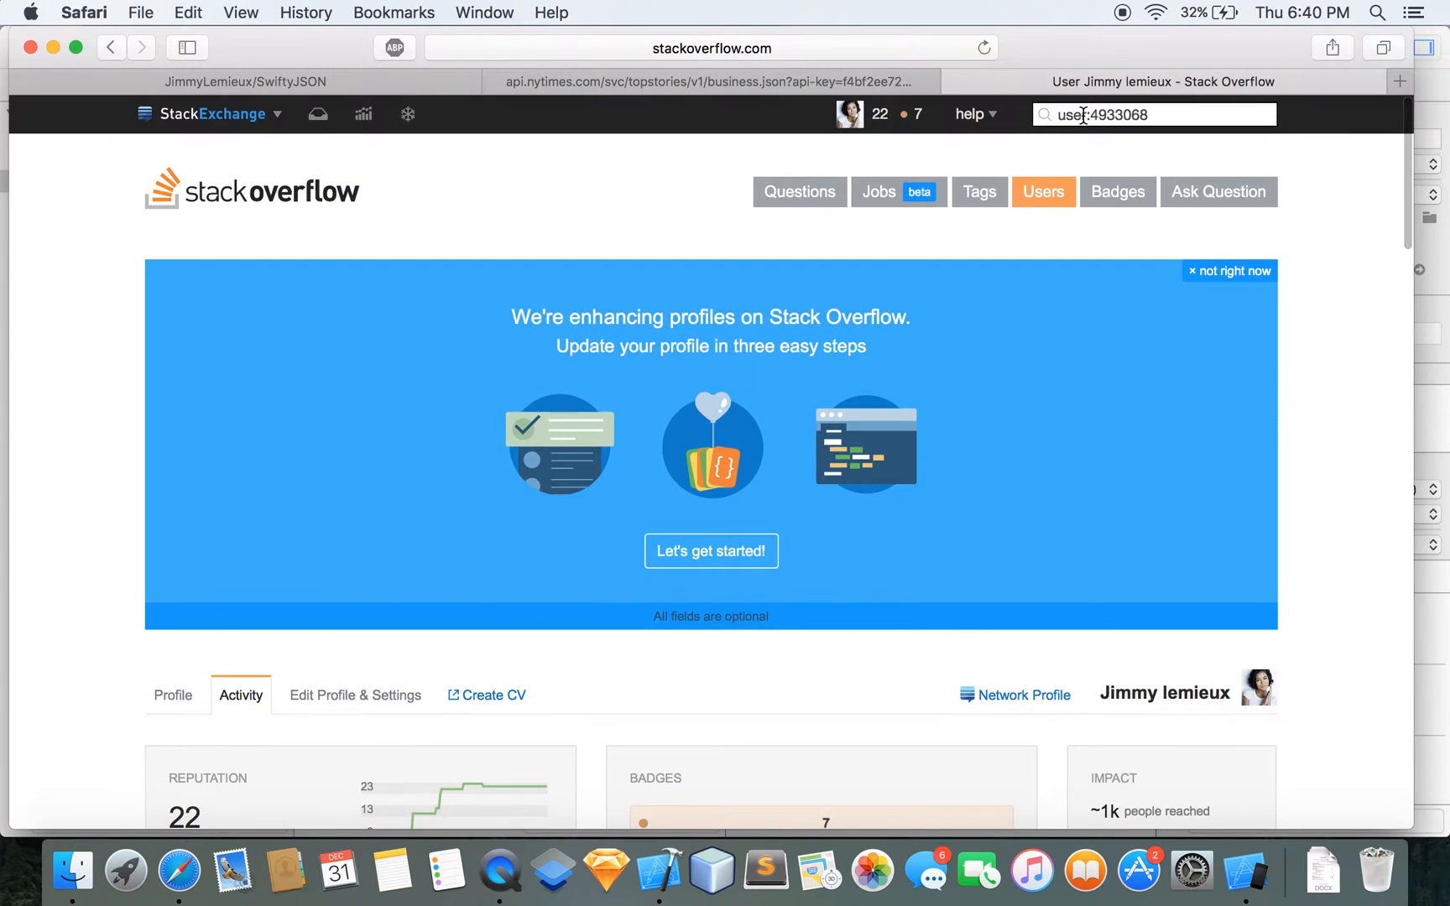
Search Stack Overflow for 'http error in', read the HTTP Error in Swift 2 answer, return to Xcode
{"action": "type", "text": "http"}
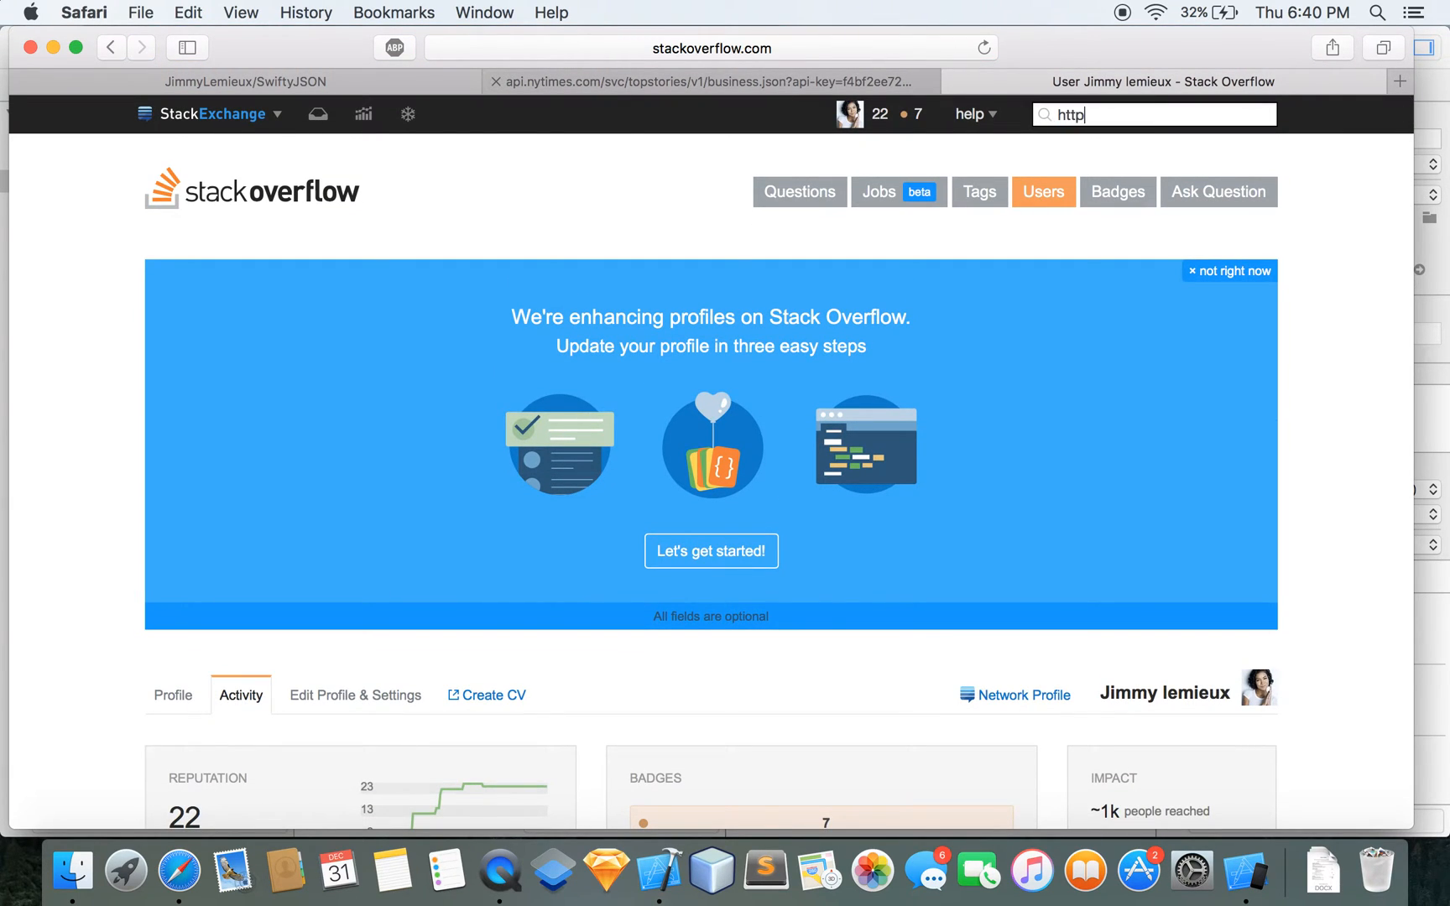
{"action": "type", "text": "error in"}
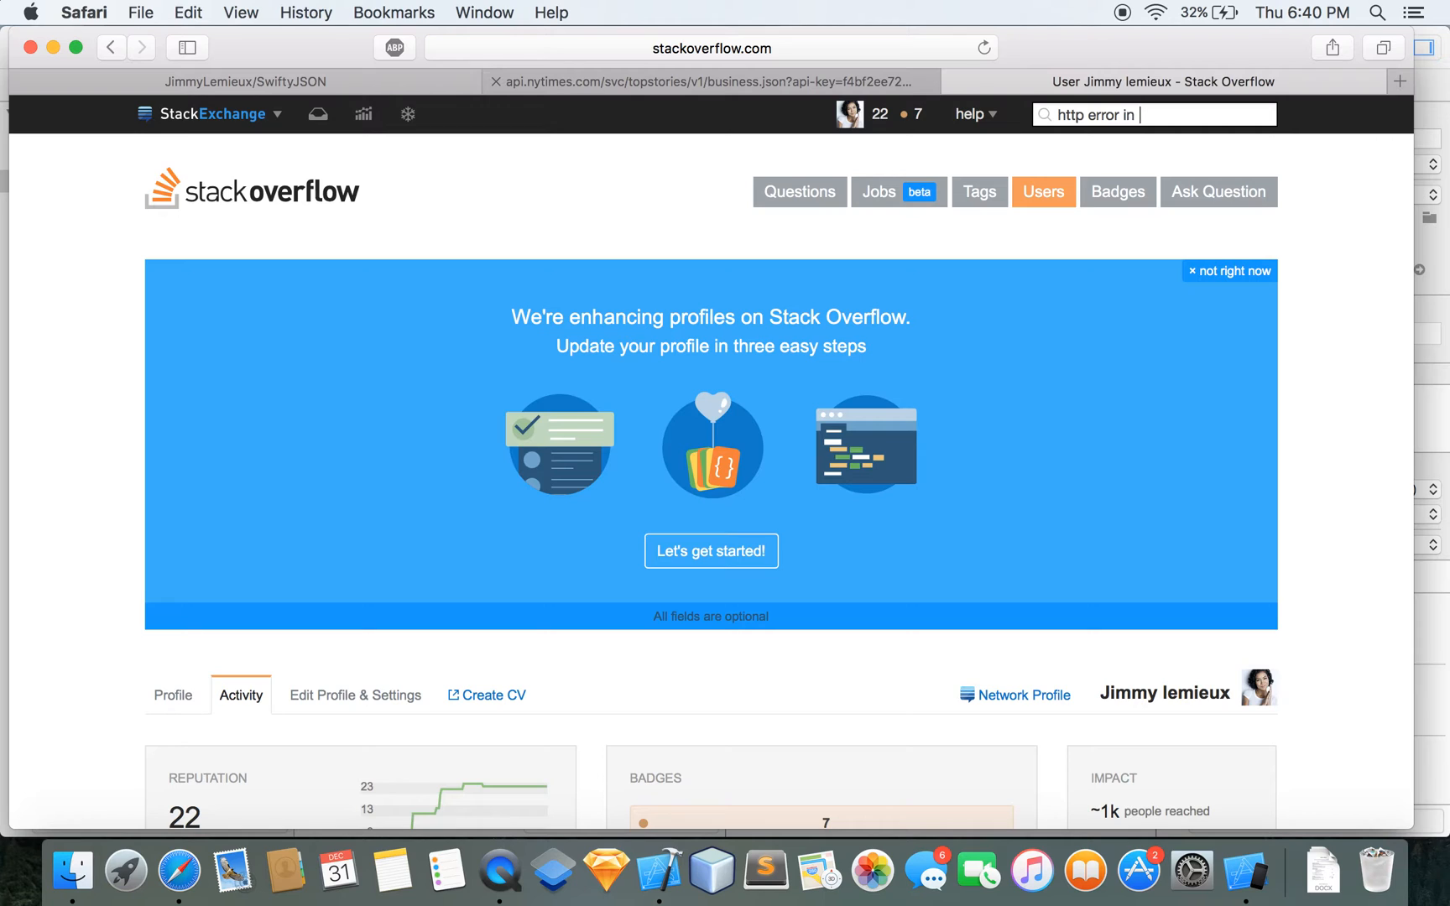
{"action": "key", "text": "Return"}
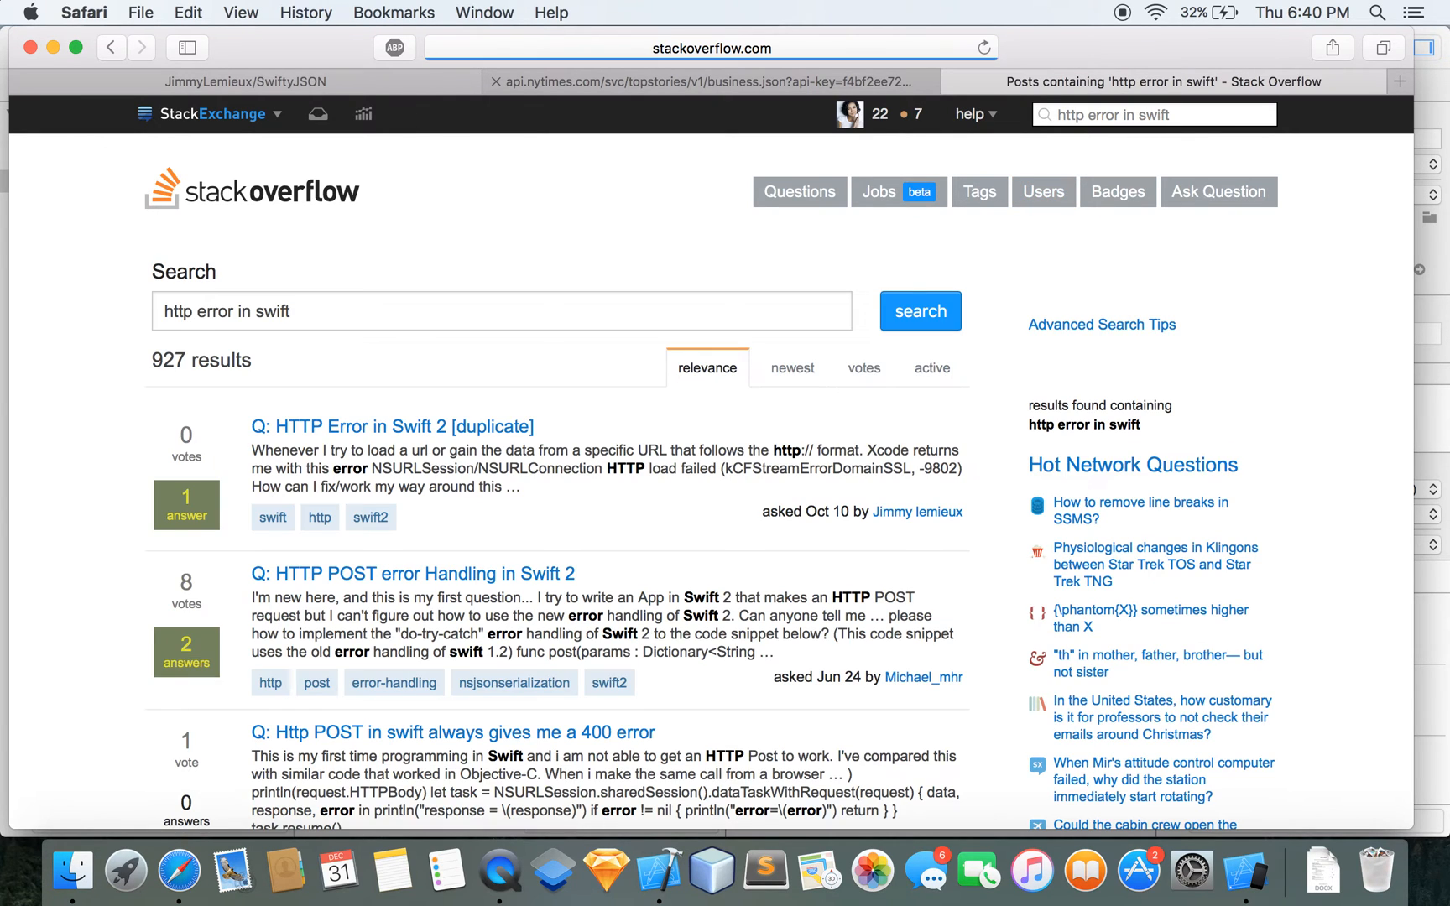
{"action": "left_click", "coordinate": [392, 426]}
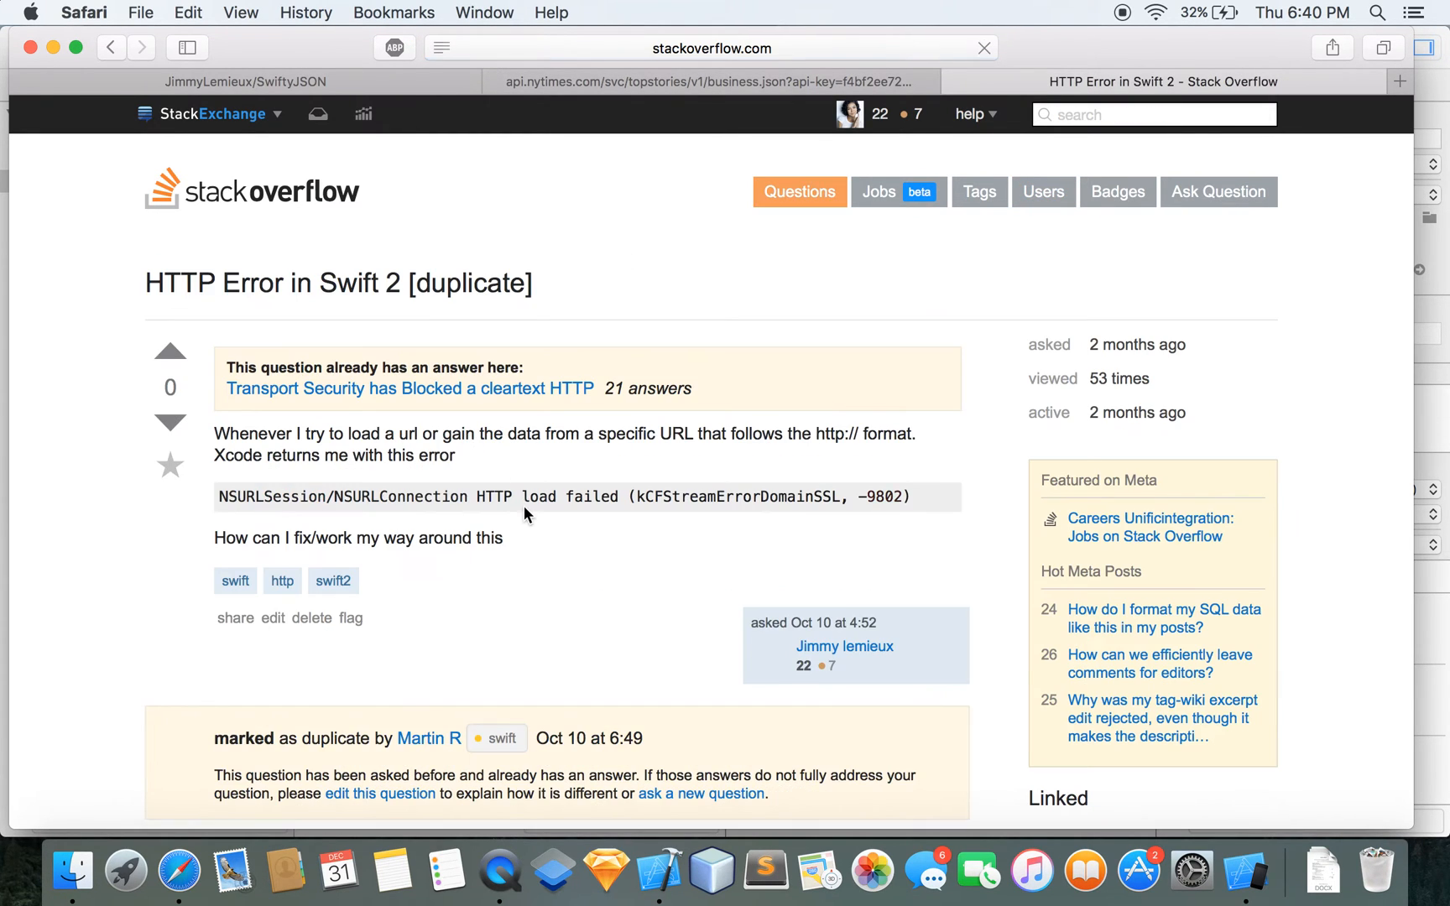
{"action": "scroll", "scroll_direction": "down", "scroll_amount": 3}
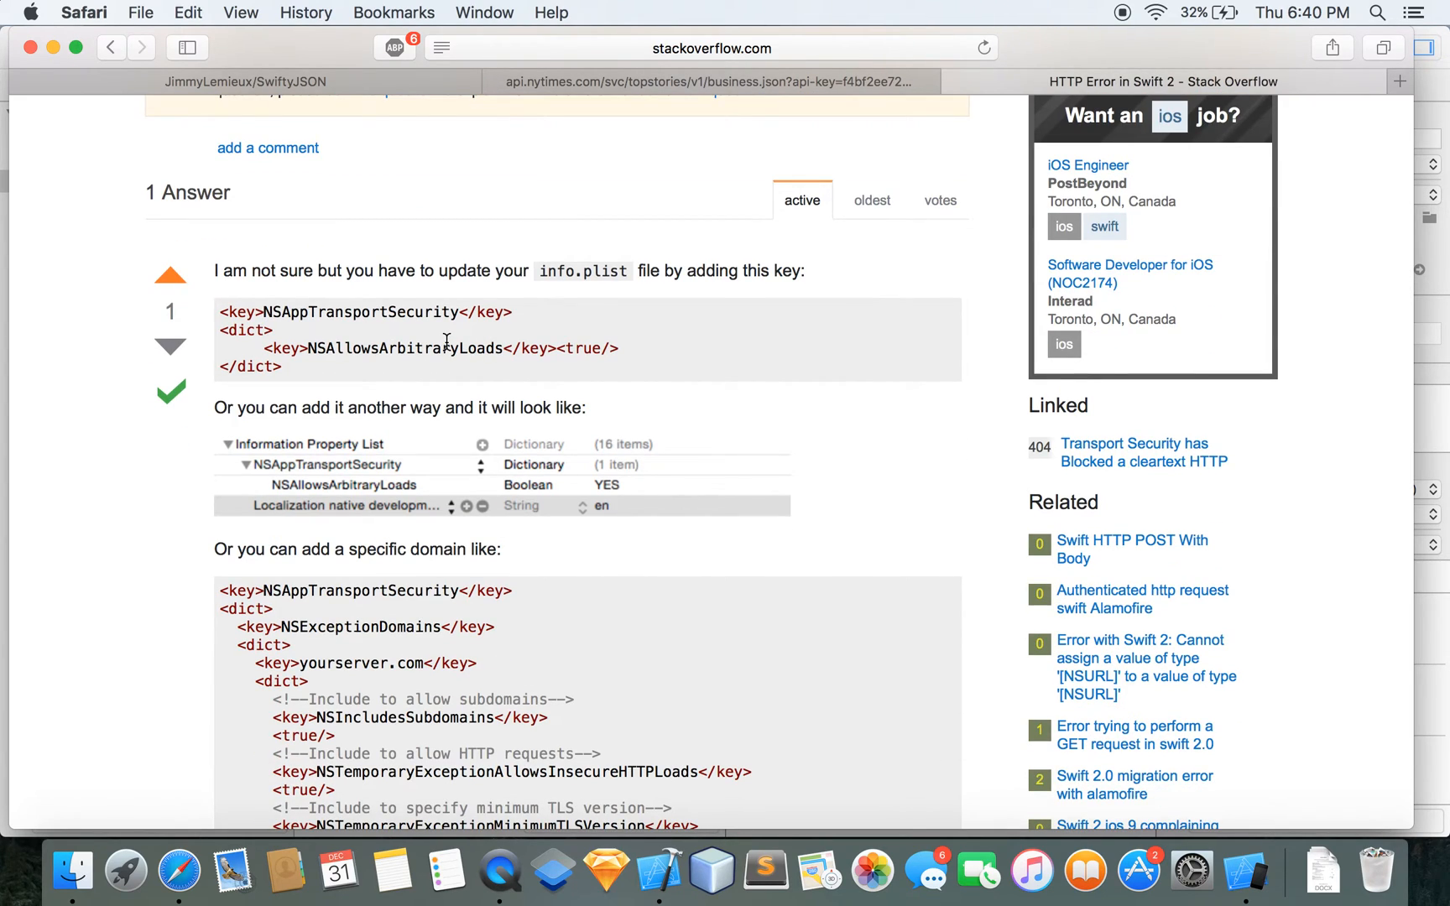
{"action": "mouse_move", "coordinate": [125, 869]}
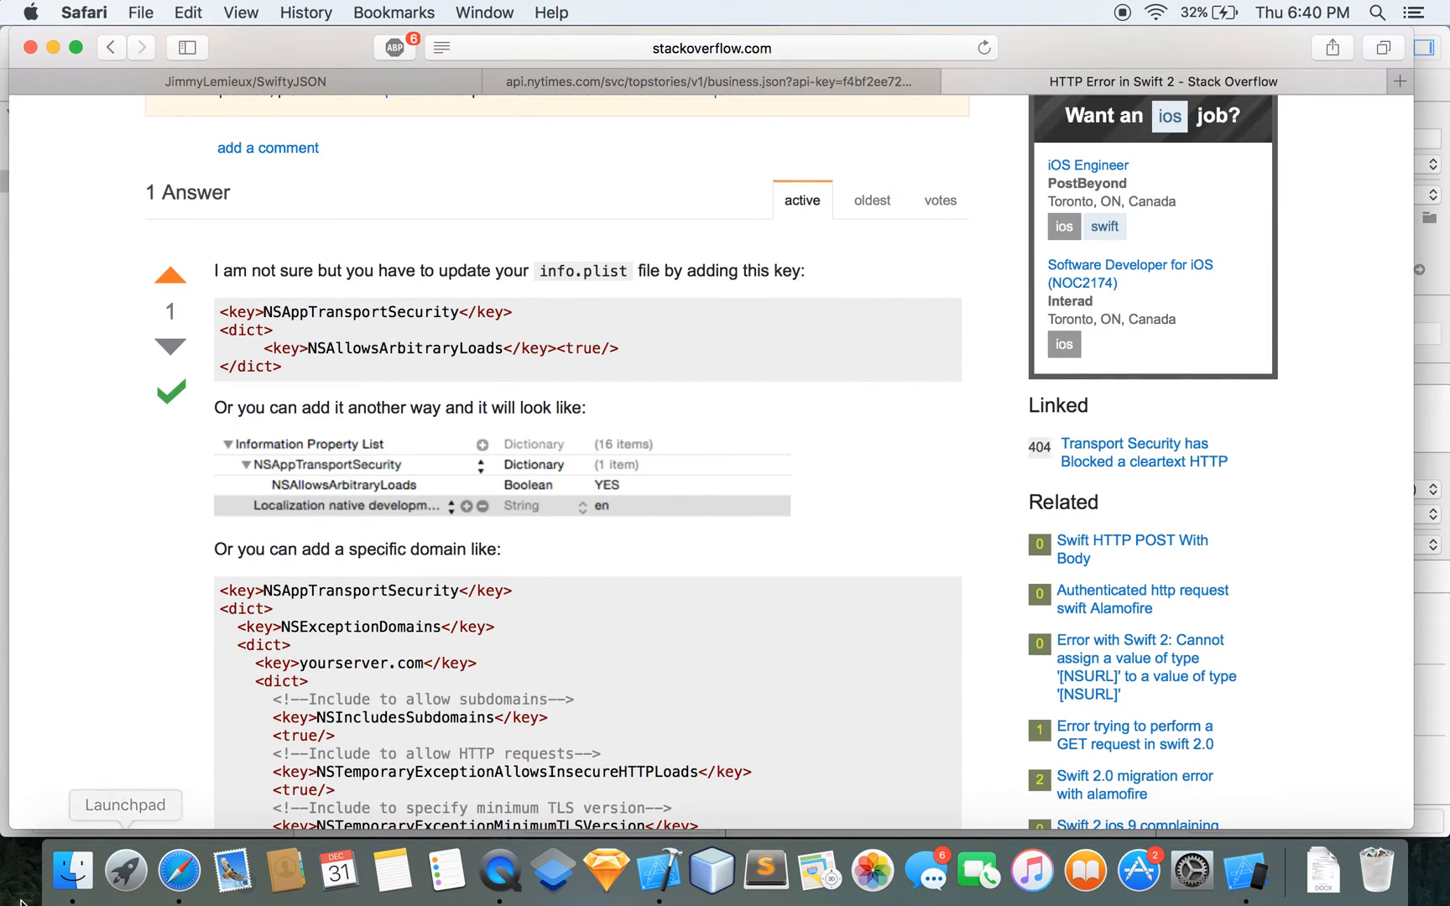
{"action": "left_click", "coordinate": [658, 869]}
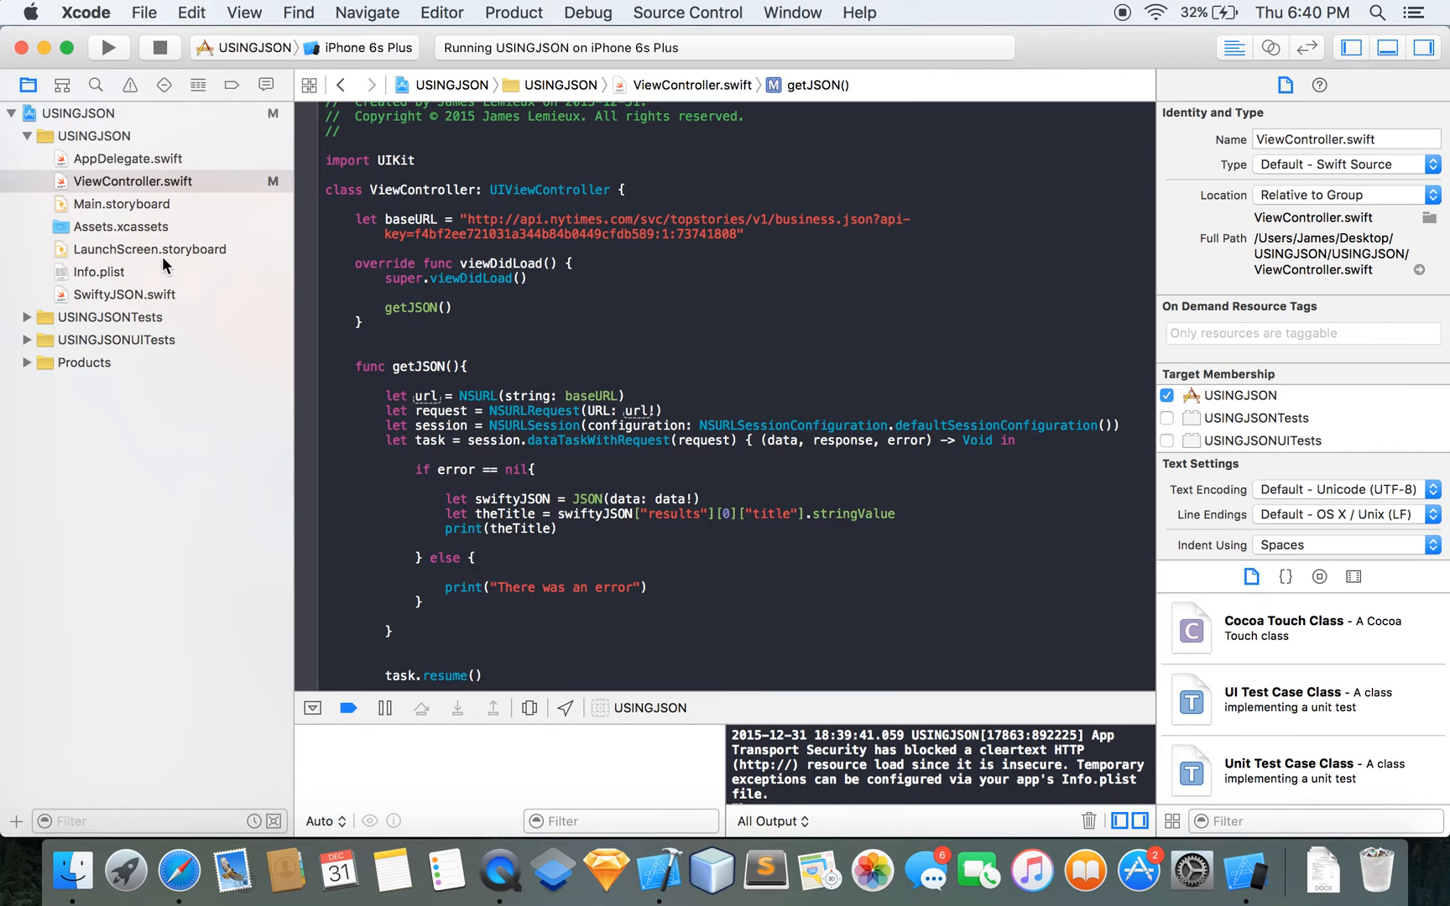
Open Info.plist and inspect its entries, then re-check the Stack Overflow answer
{"action": "left_click", "coordinate": [97, 271]}
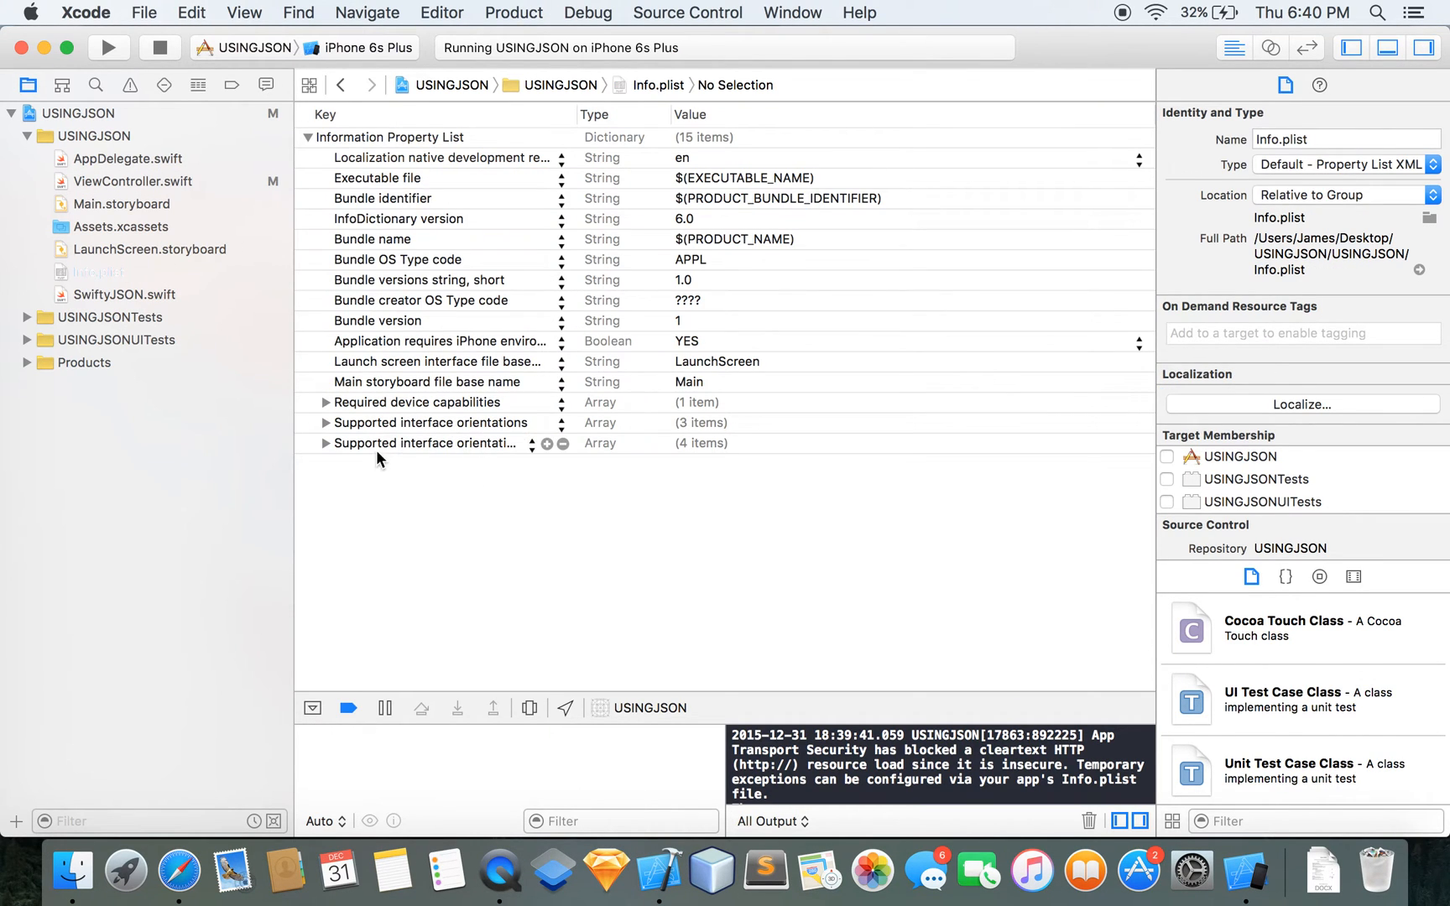
{"action": "mouse_move", "coordinate": [377, 178]}
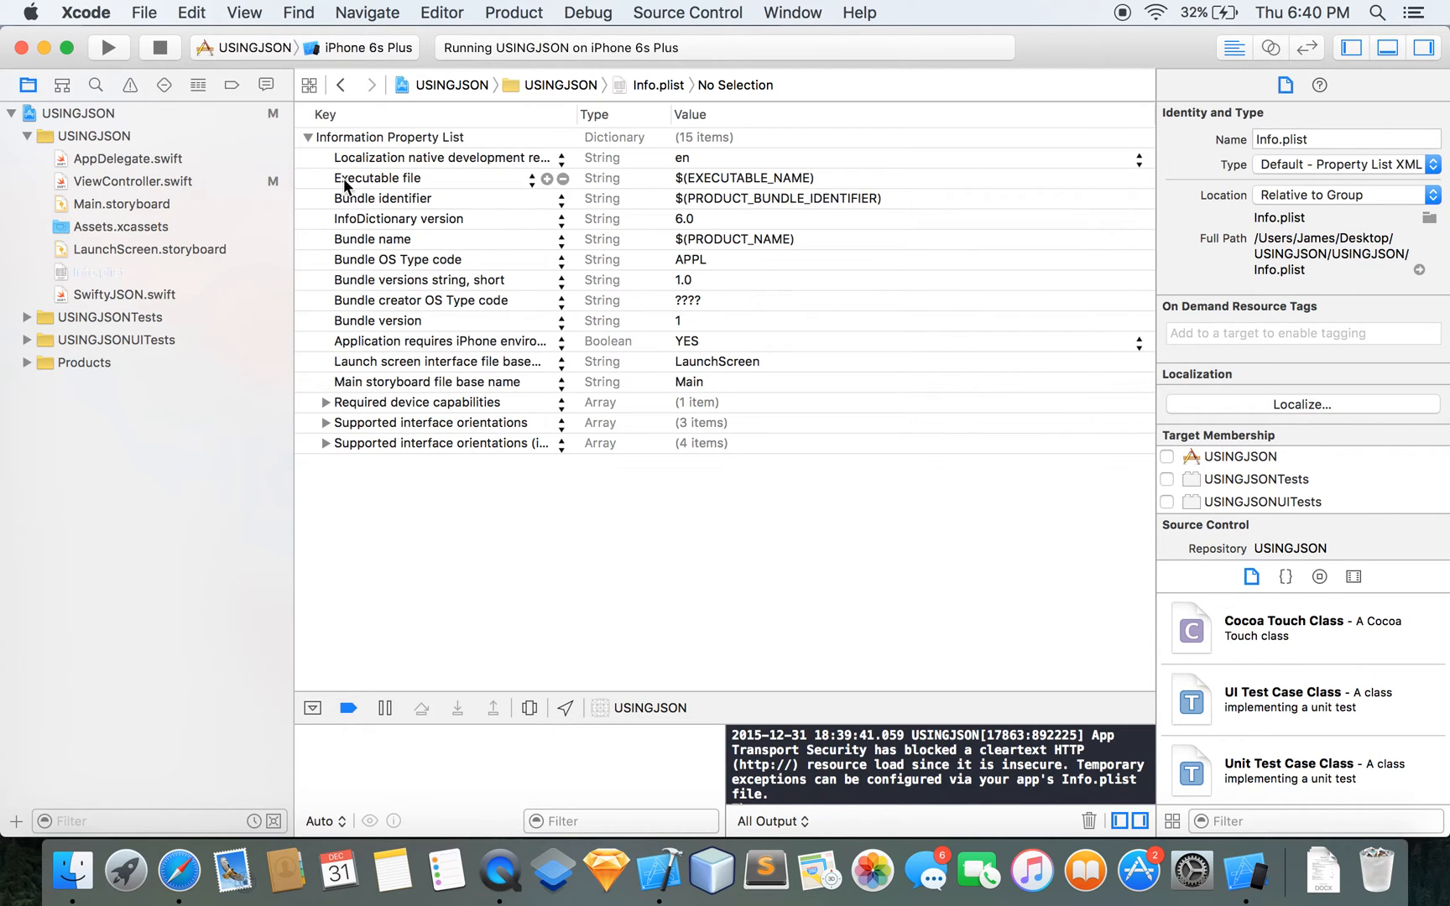
{"action": "mouse_move", "coordinate": [435, 49]}
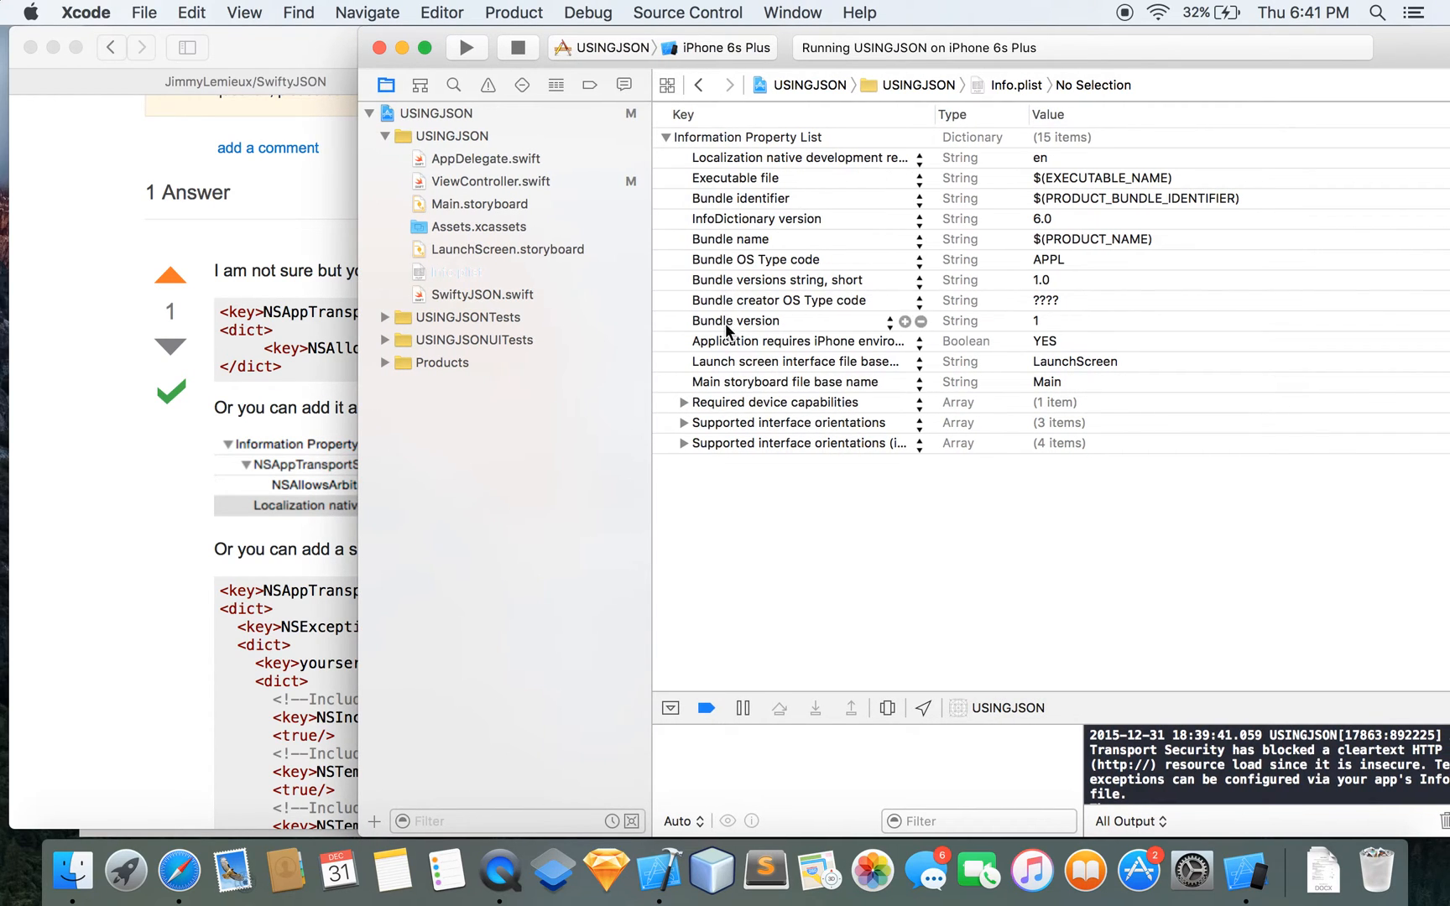
{"action": "left_click", "coordinate": [683, 401]}
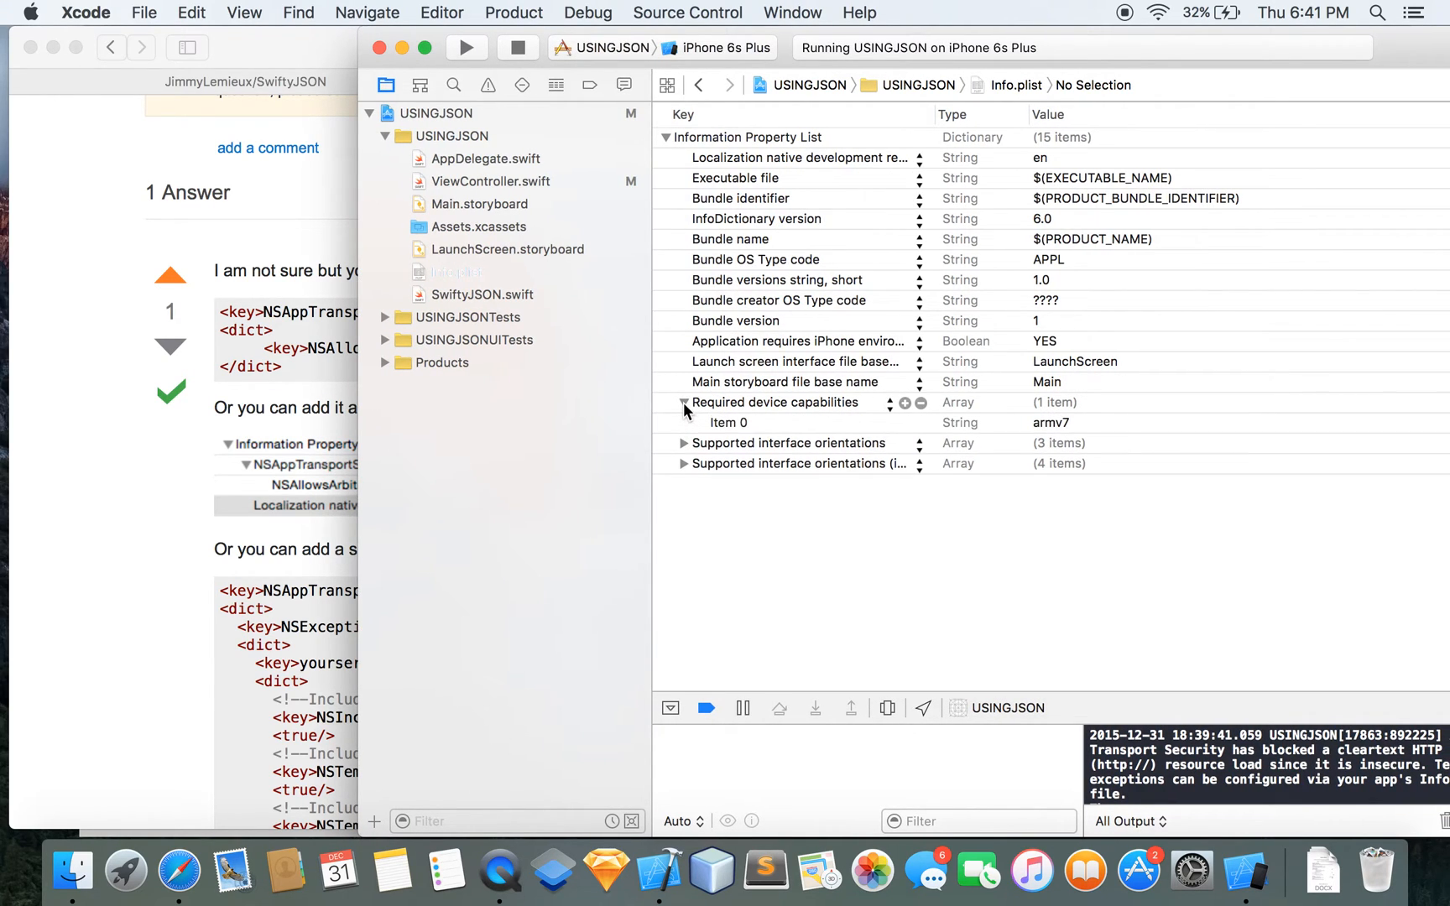
{"action": "left_click", "coordinate": [685, 443]}
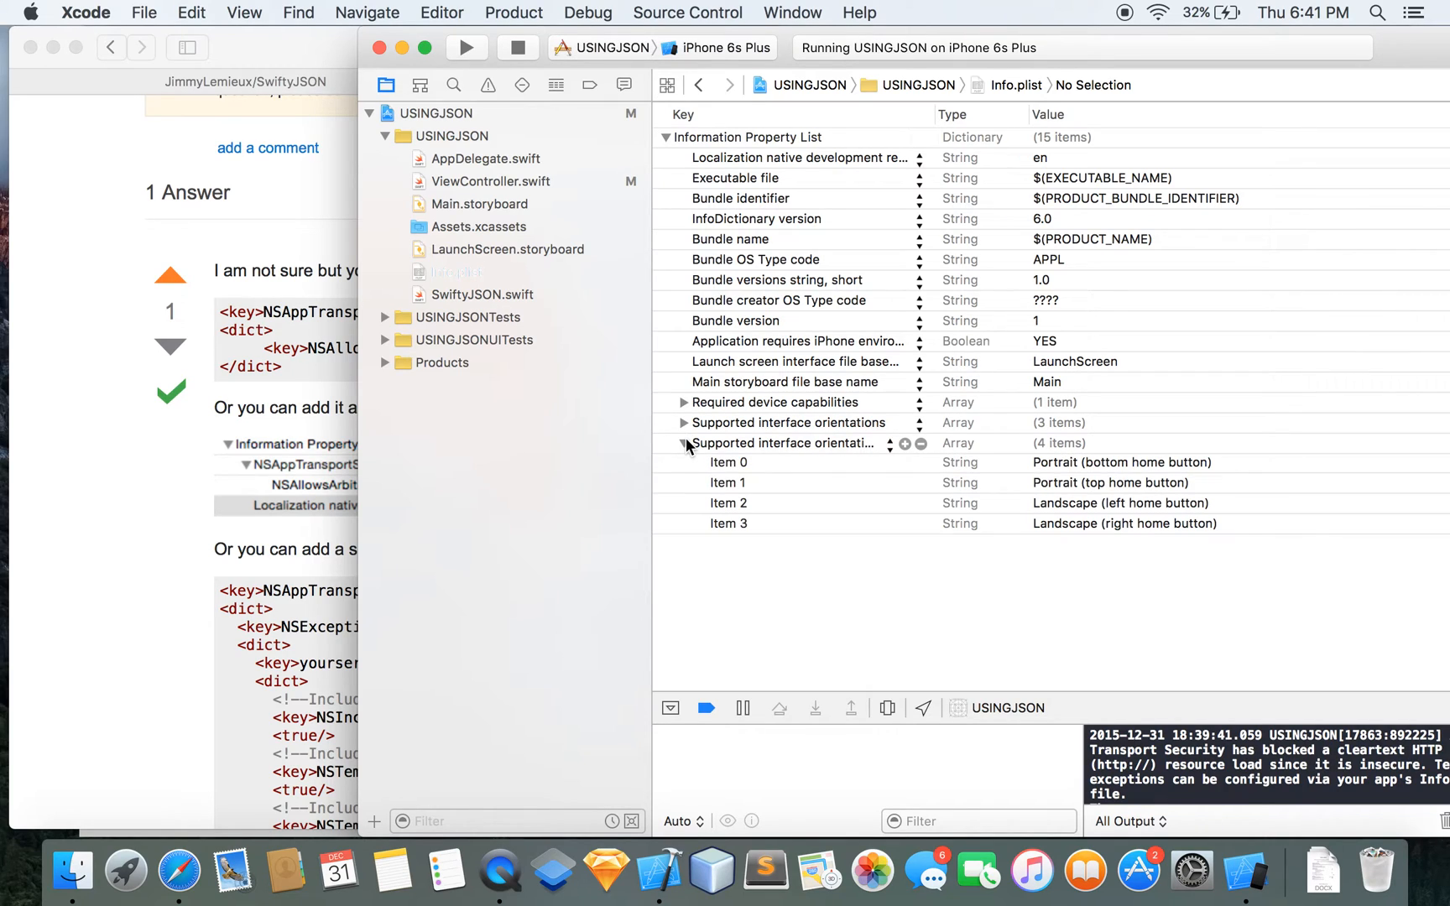
{"action": "left_click", "coordinate": [683, 443]}
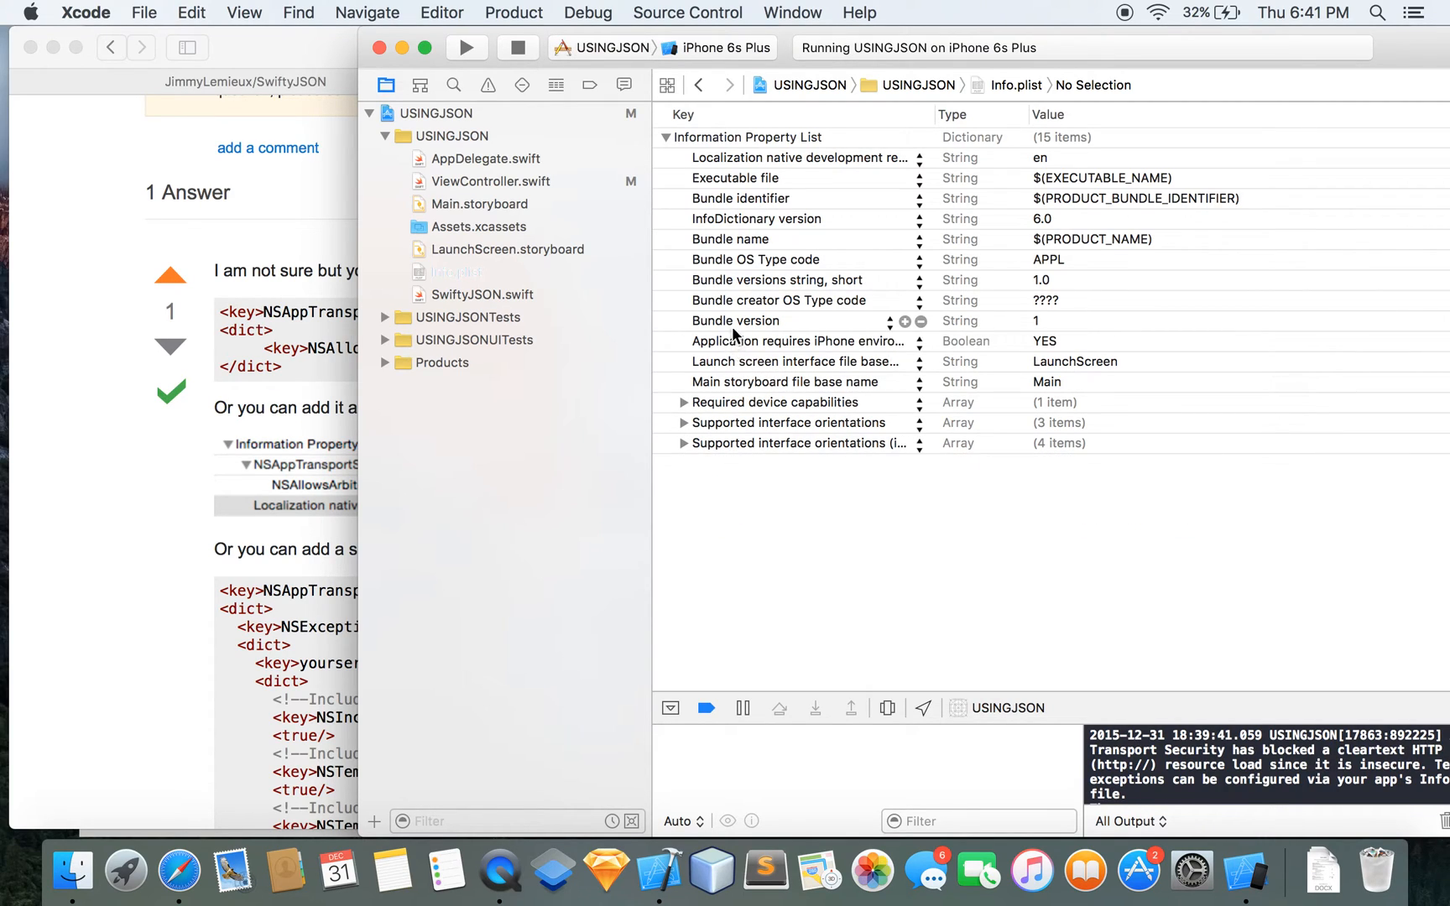
{"action": "mouse_move", "coordinate": [763, 158]}
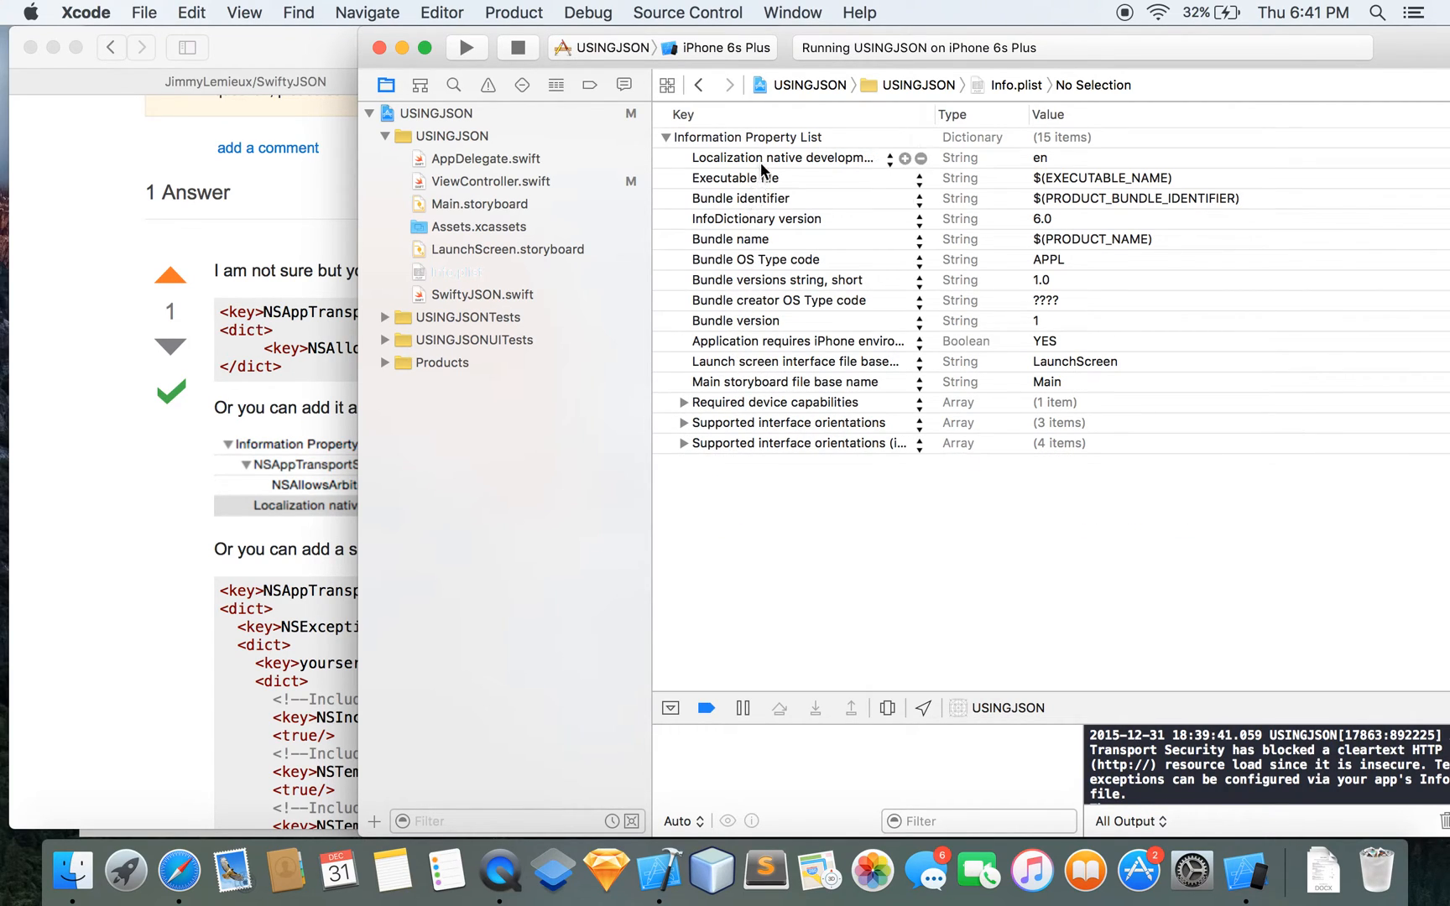
{"action": "mouse_move", "coordinate": [879, 361]}
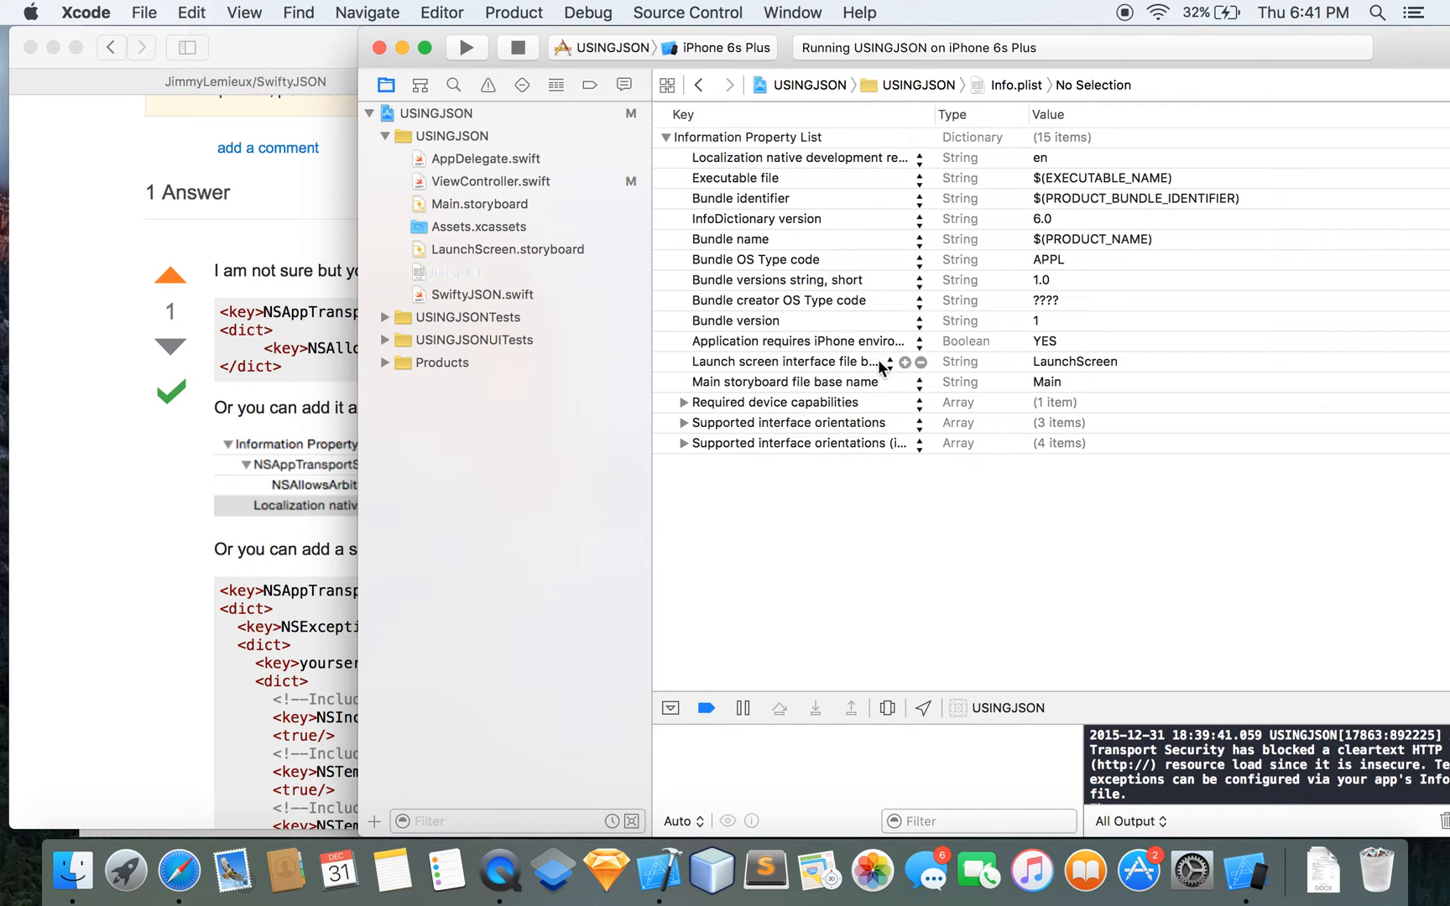
{"action": "mouse_move", "coordinate": [905, 382]}
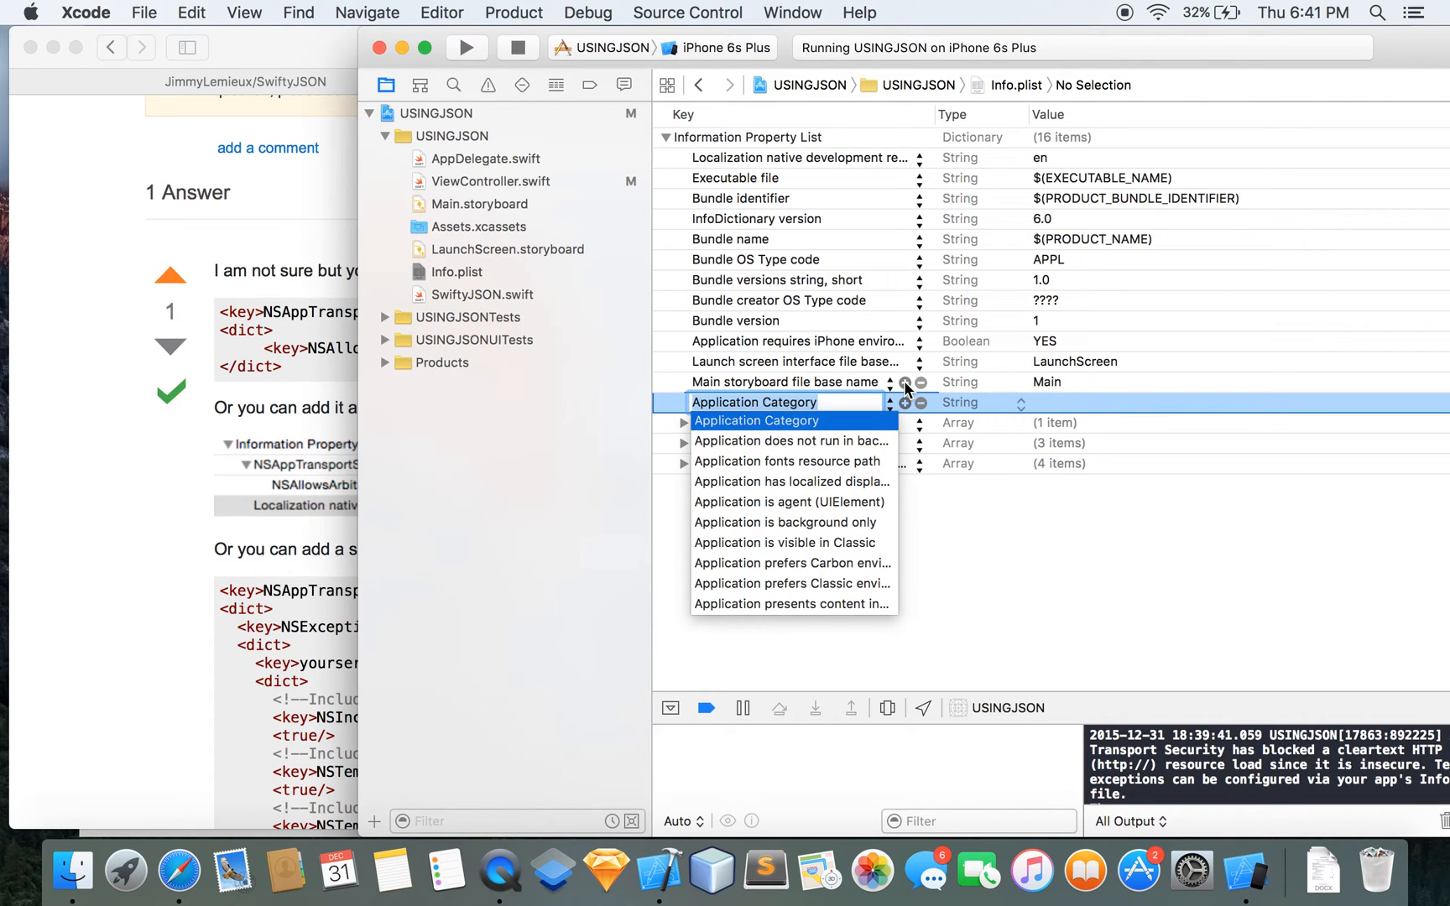
{"action": "left_click", "coordinate": [176, 871]}
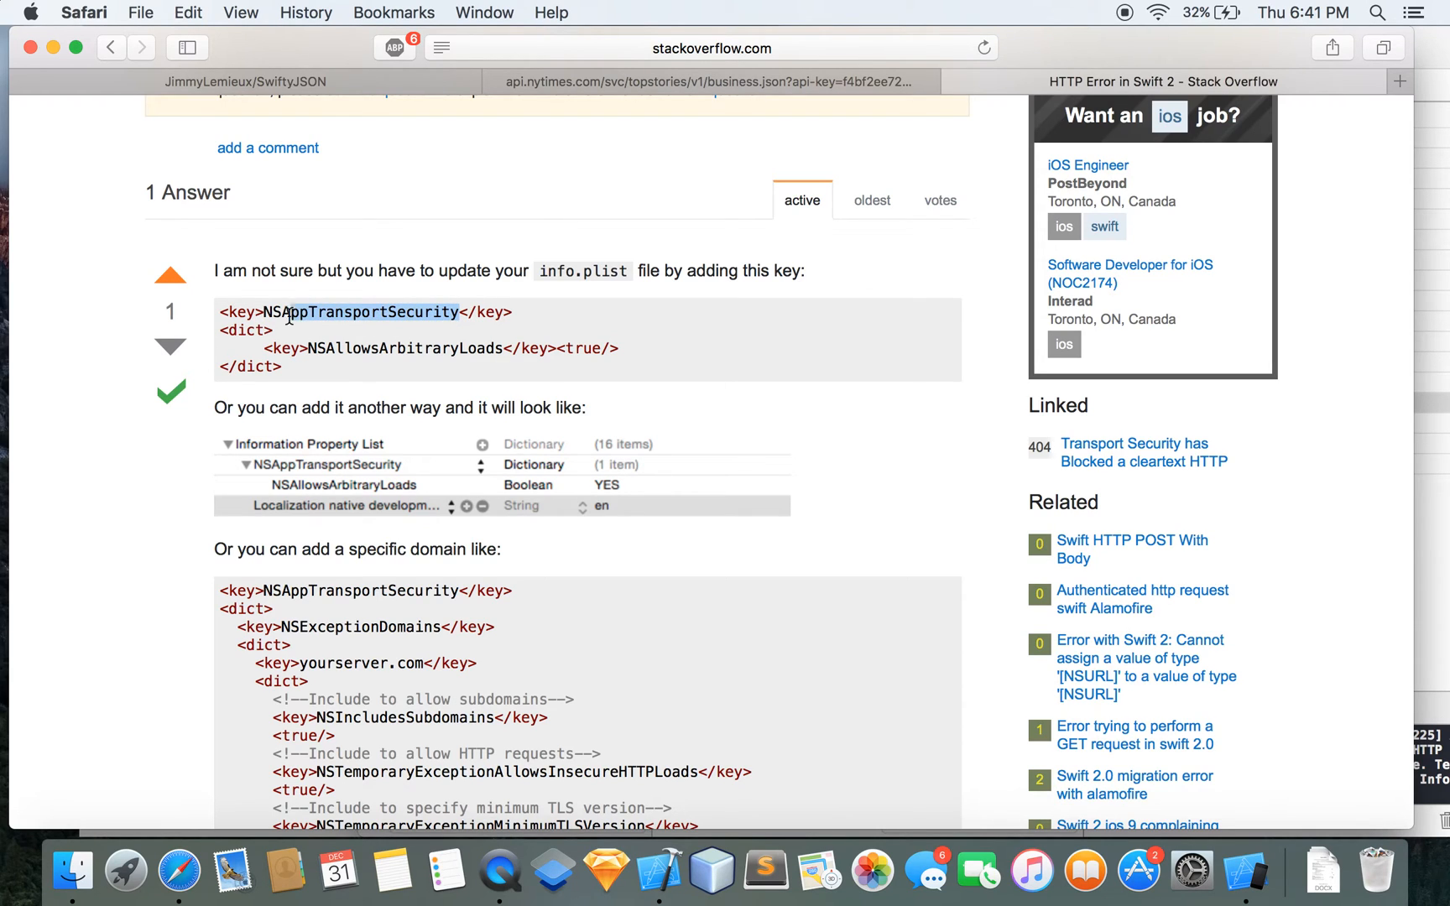
Add Allow Arbitrary Loads under App Transport Security Settings in Info.plist and rerun
{"action": "left_click", "coordinate": [658, 870]}
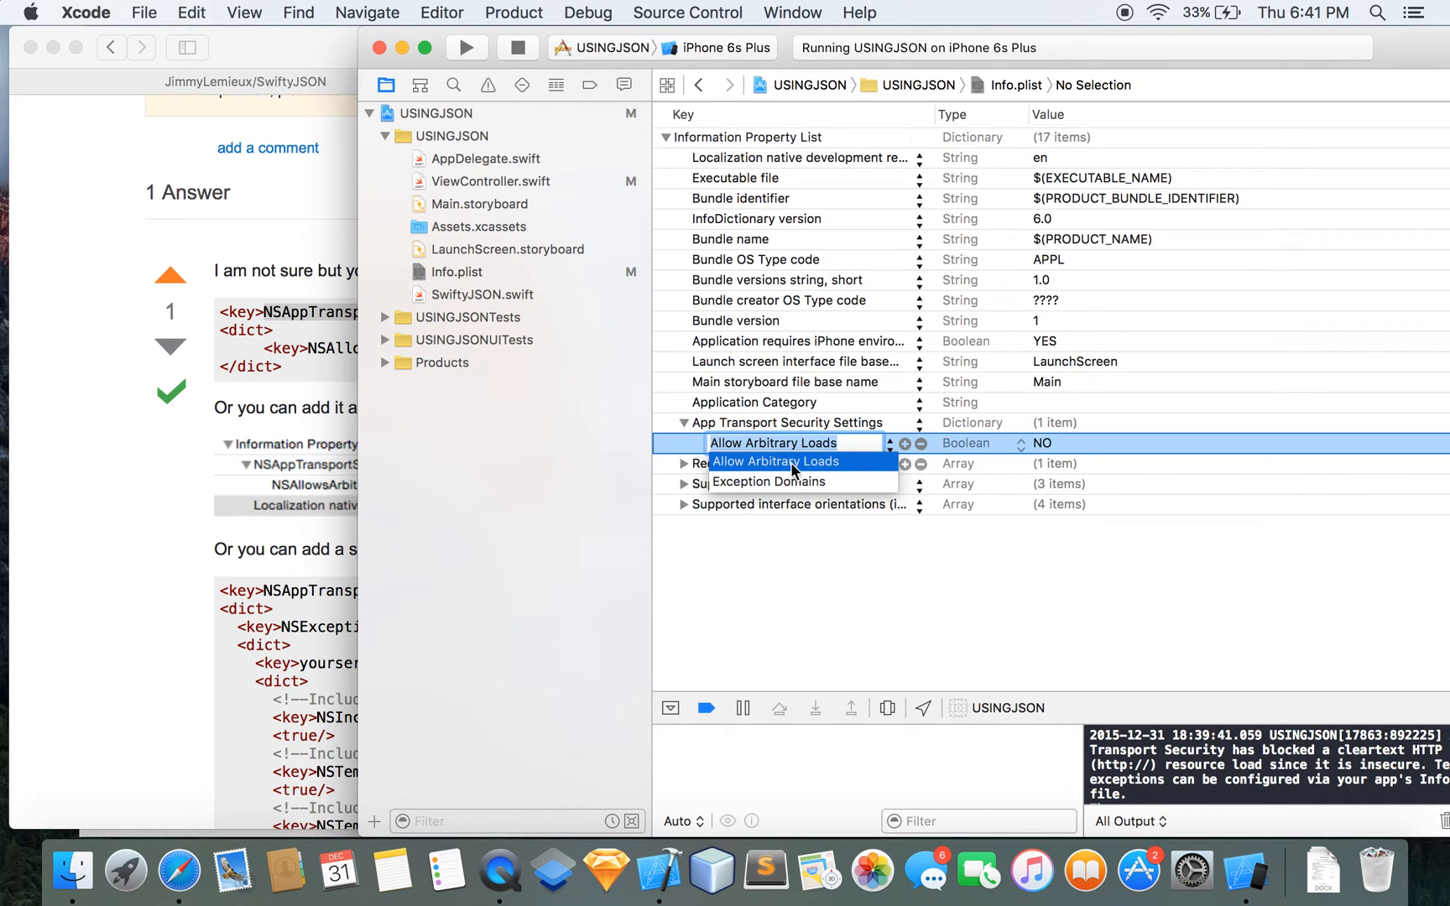
{"action": "left_click", "coordinate": [776, 461]}
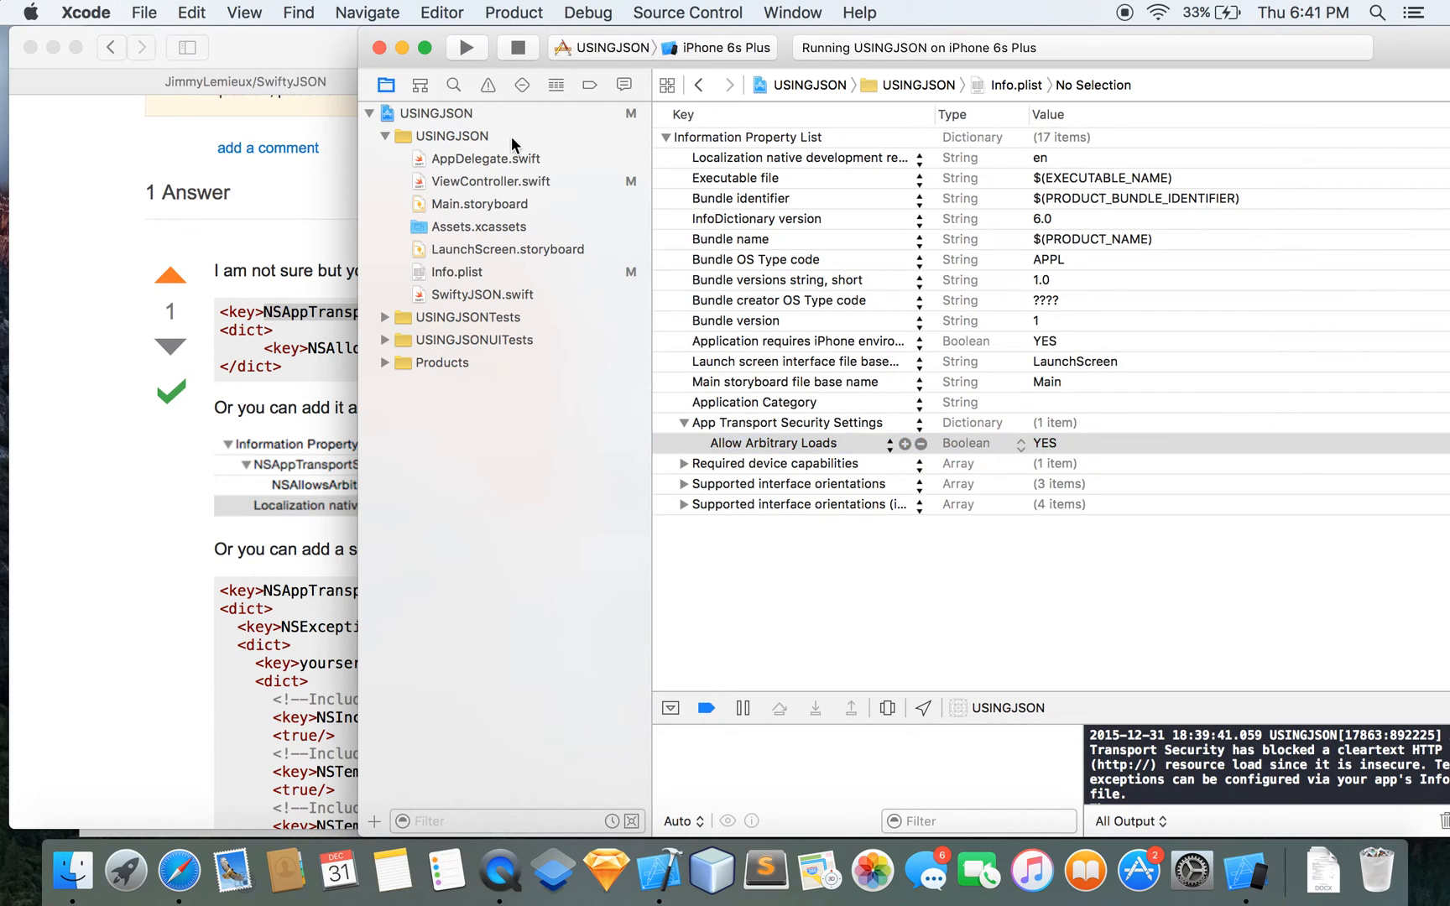
{"action": "left_click", "coordinate": [466, 47]}
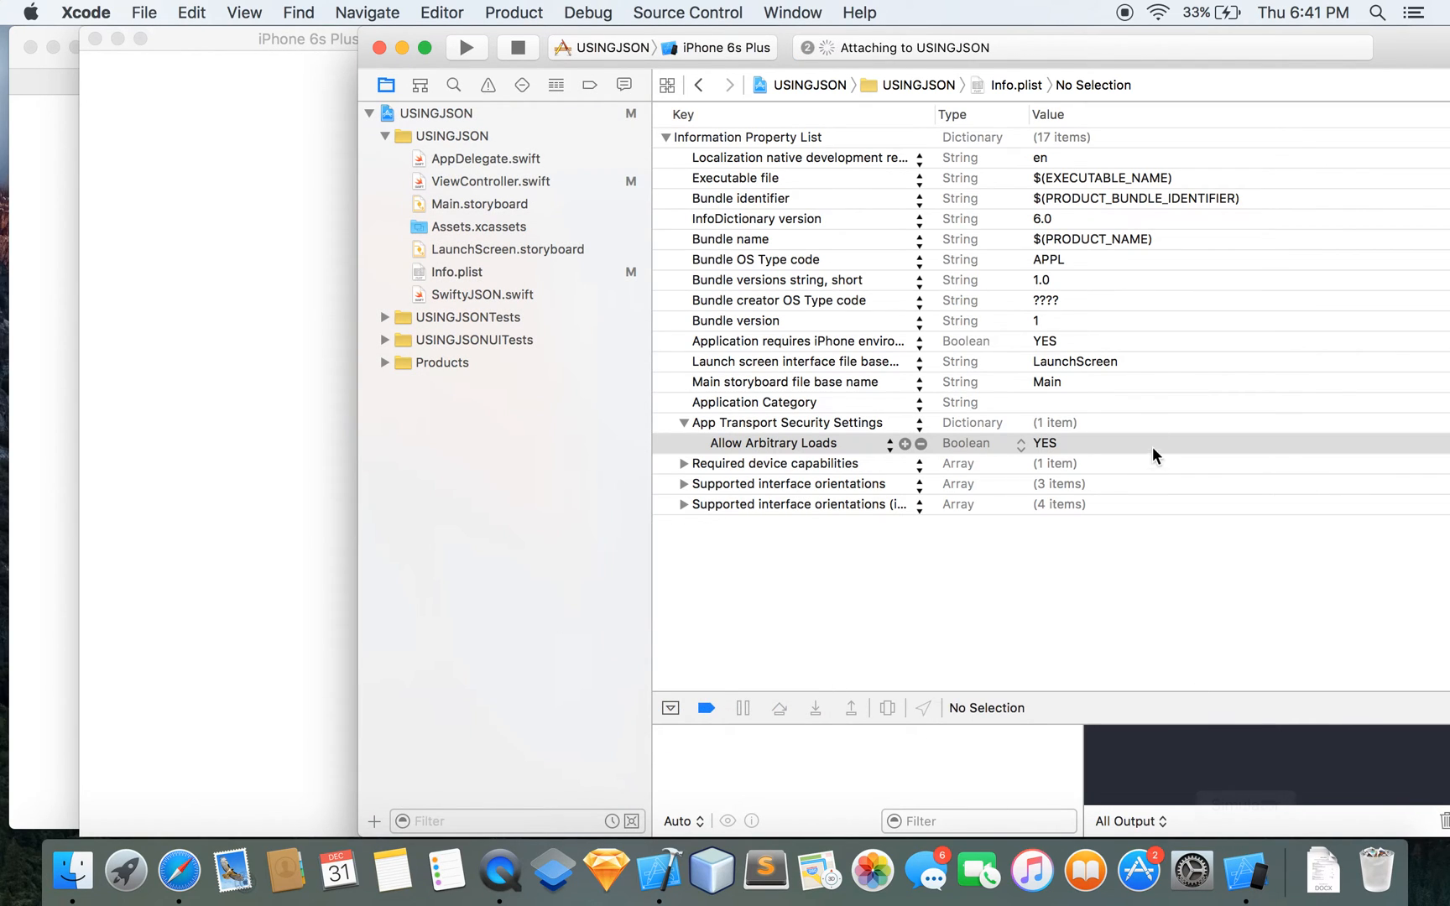
Maximize Xcode to view the printed article title, then reopen ViewController.swift
{"action": "left_click", "coordinate": [465, 47]}
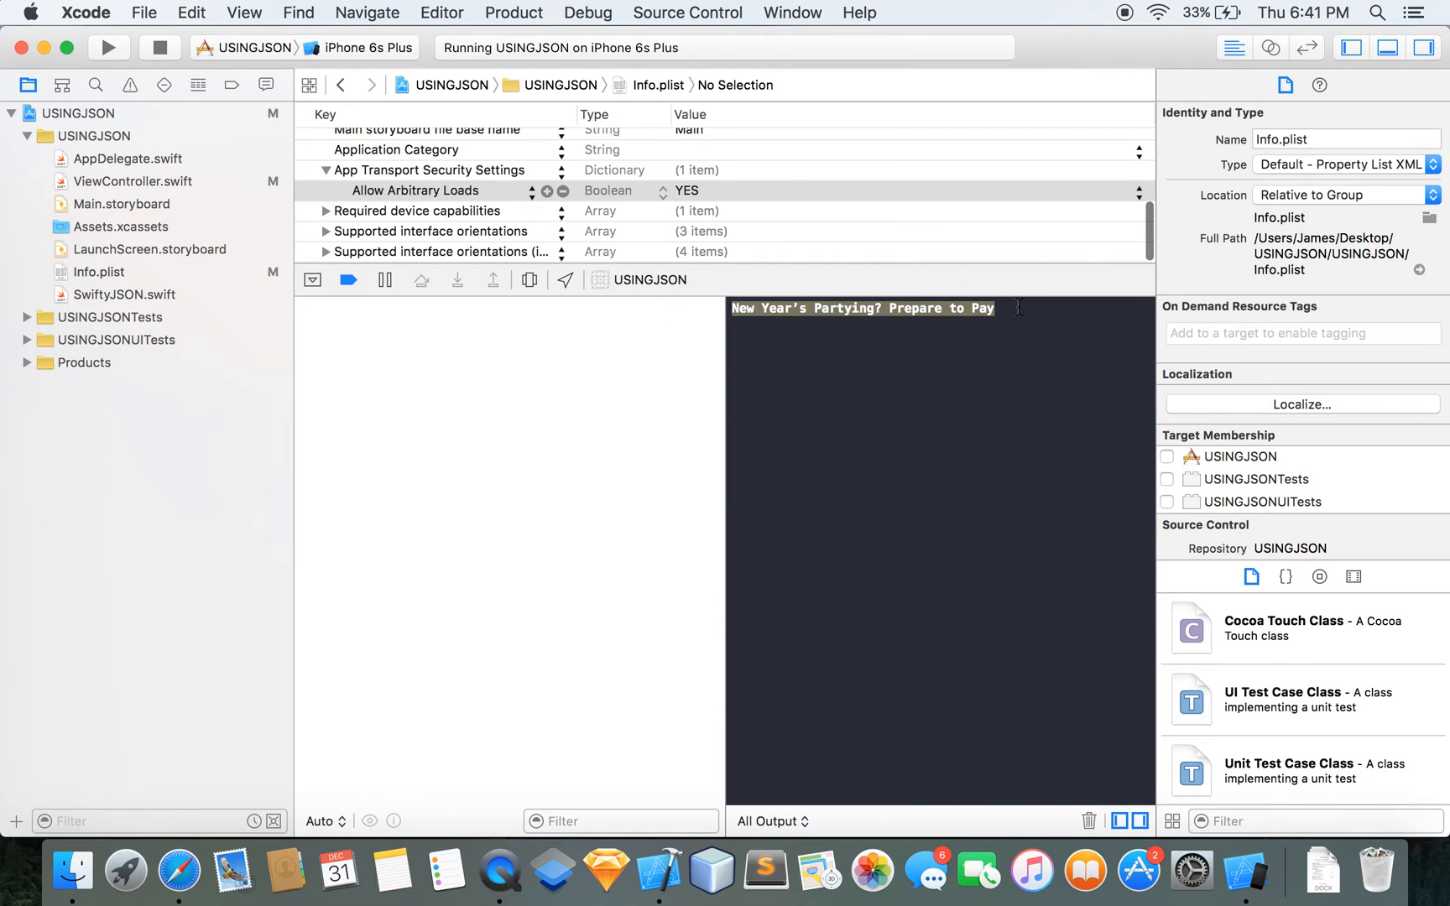
{"action": "mouse_move", "coordinate": [932, 339]}
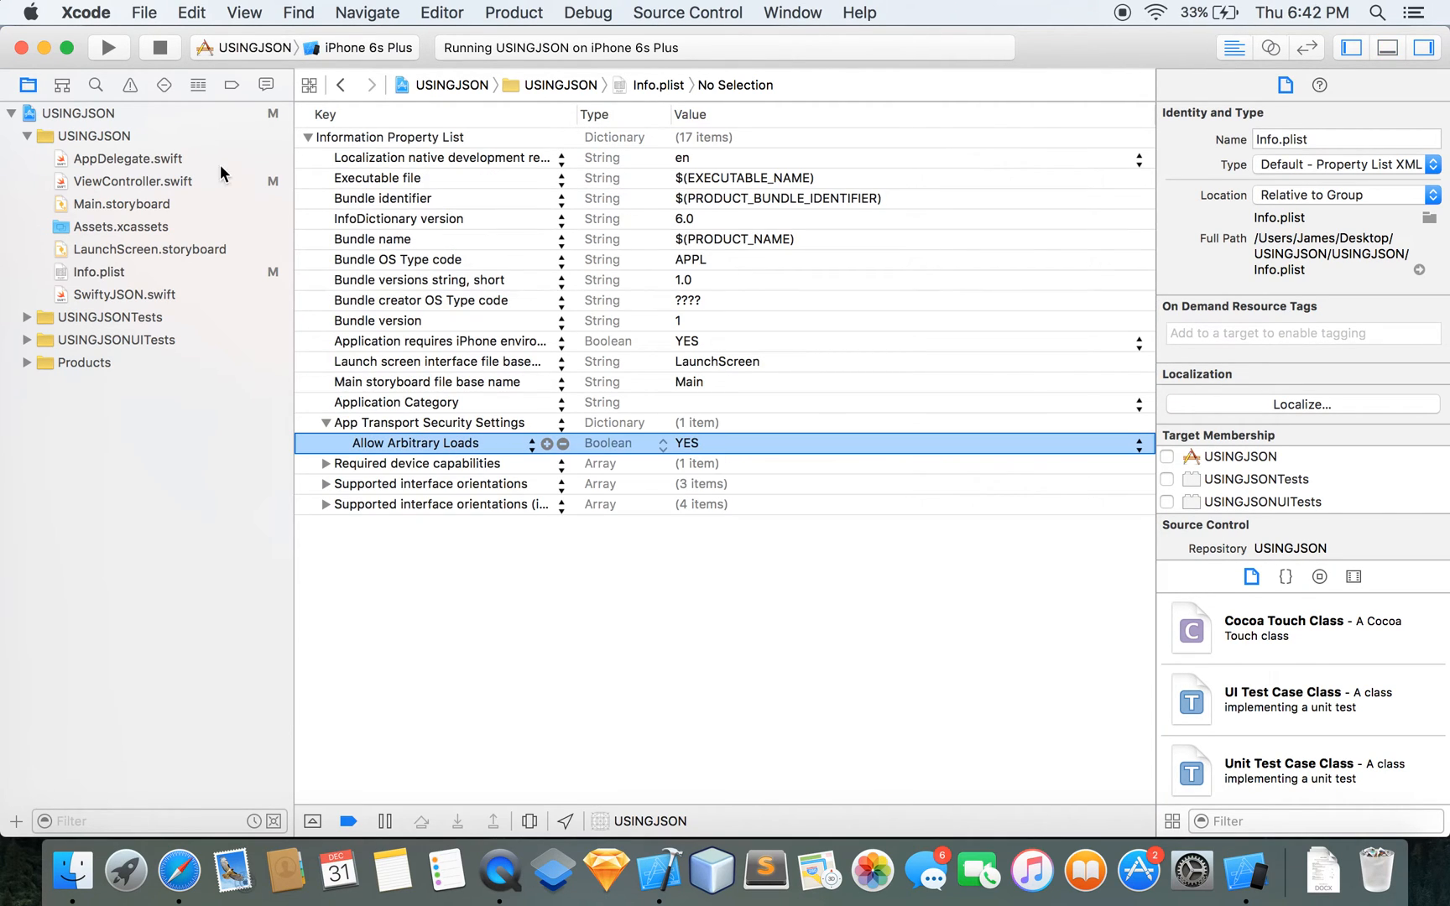
{"action": "left_click", "coordinate": [133, 181]}
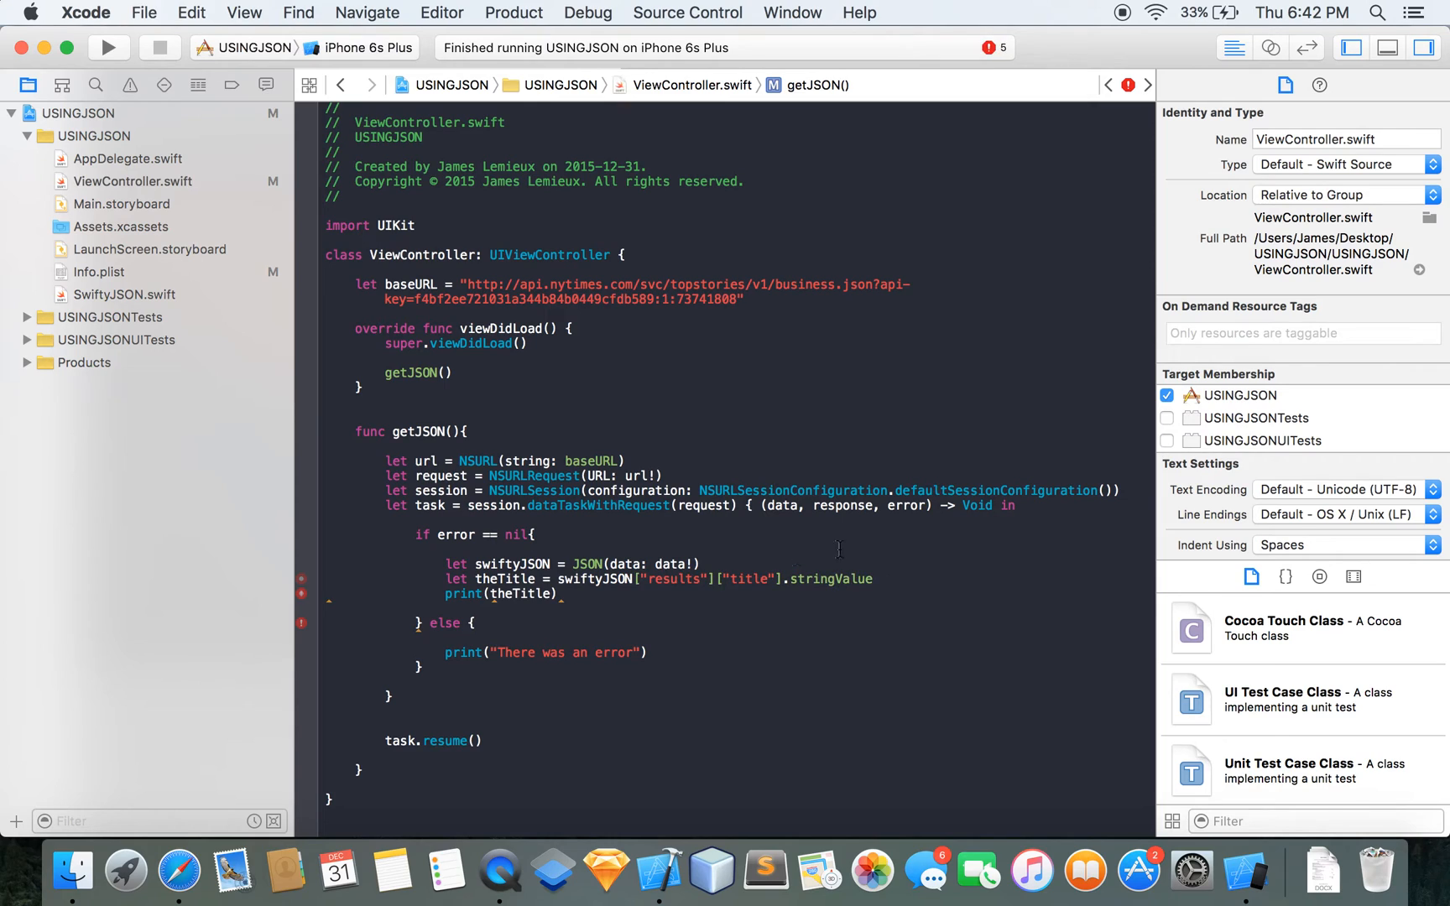
Switch theTitle to .arrayValue and add a for title in theTitle loop printing each title
{"action": "double_click", "coordinate": [838, 579]}
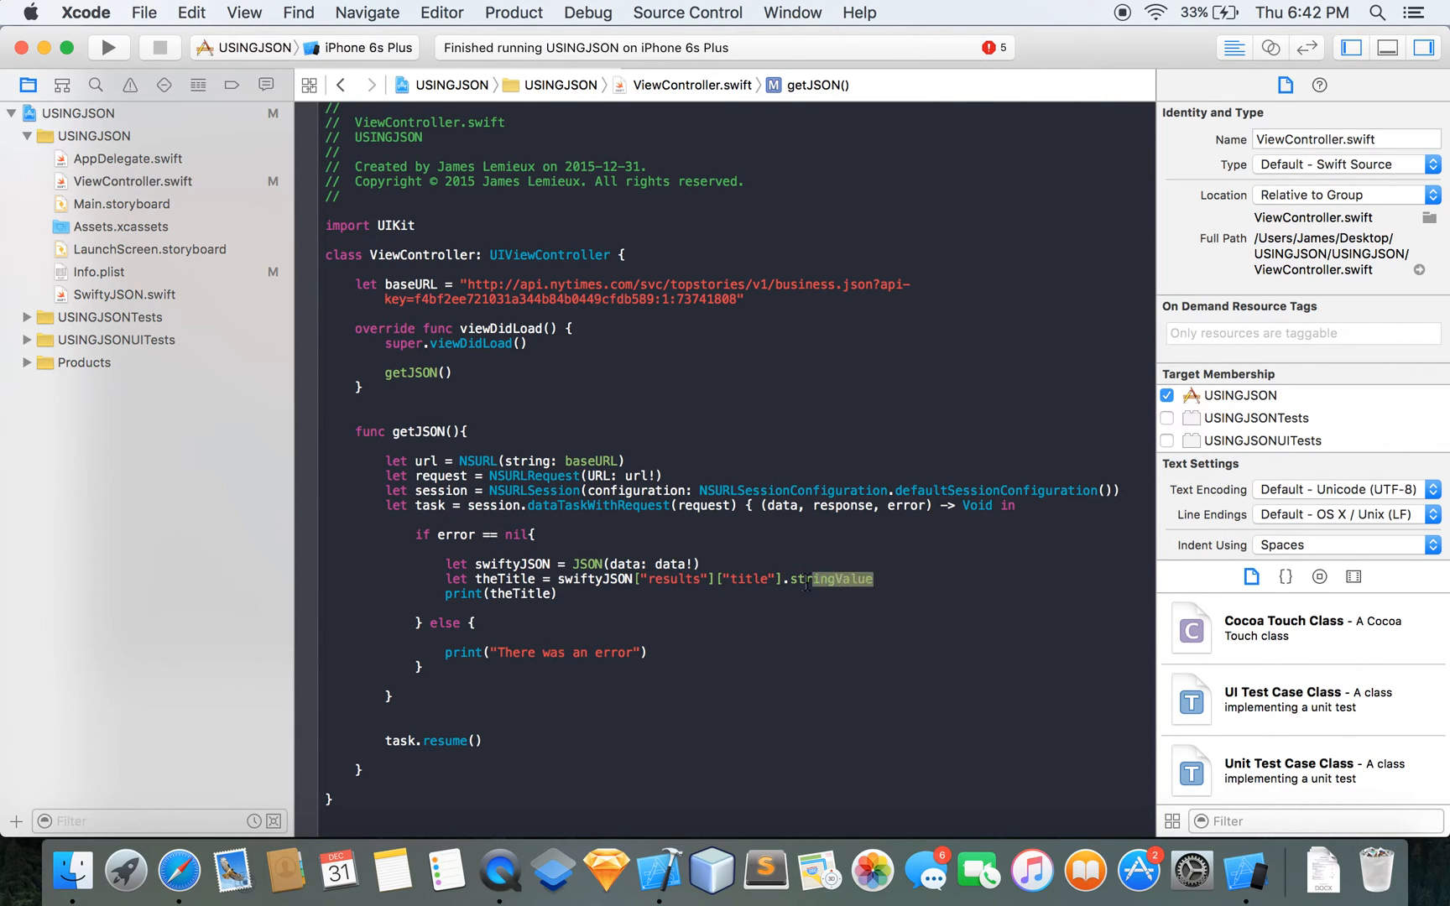
{"action": "type", "text": "arrayValue"}
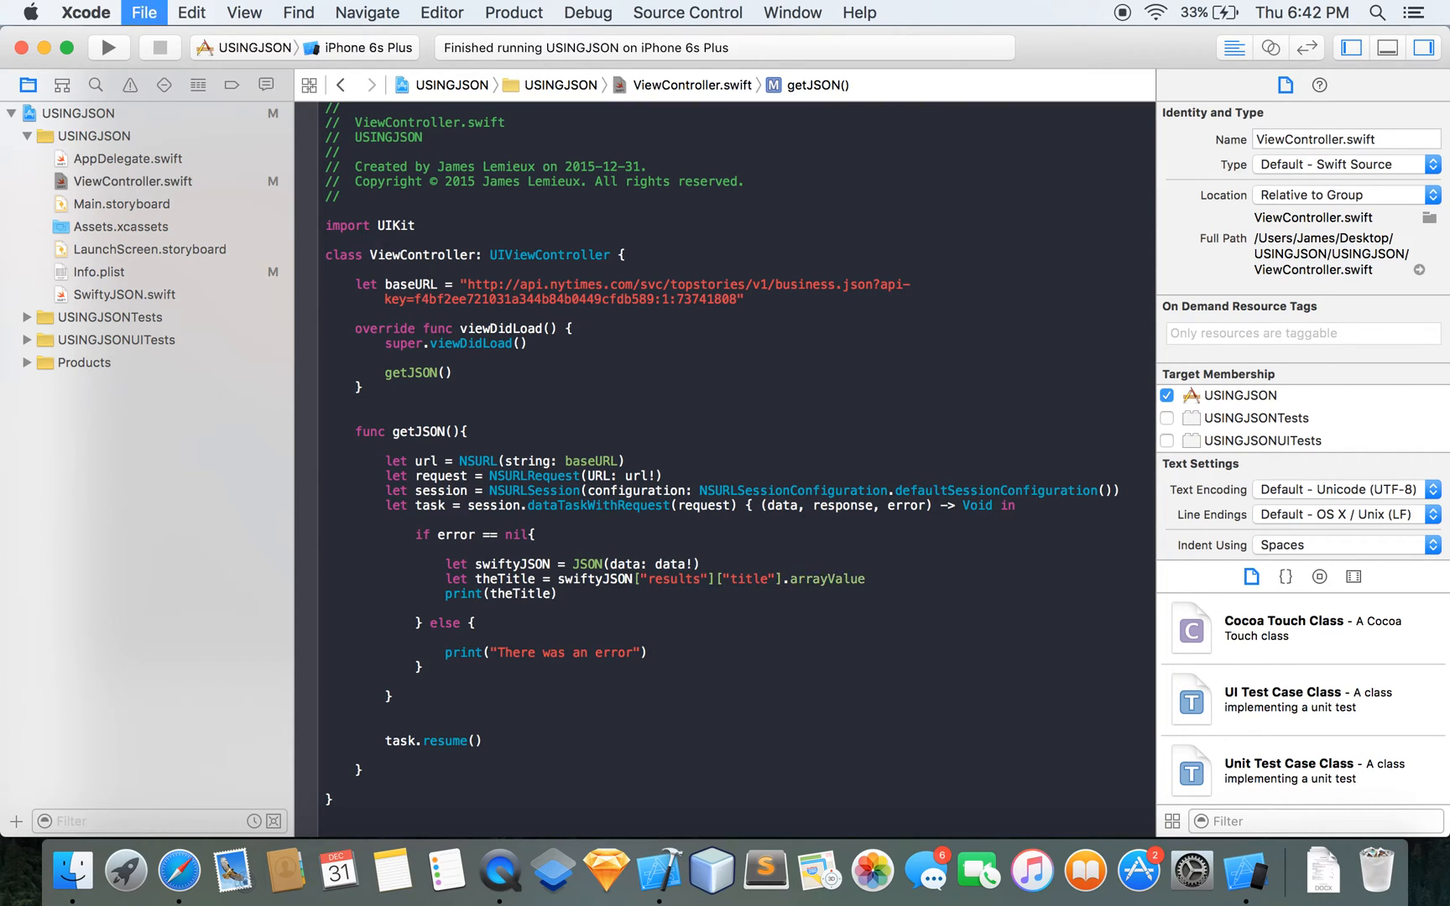
{"action": "key", "text": "return"}
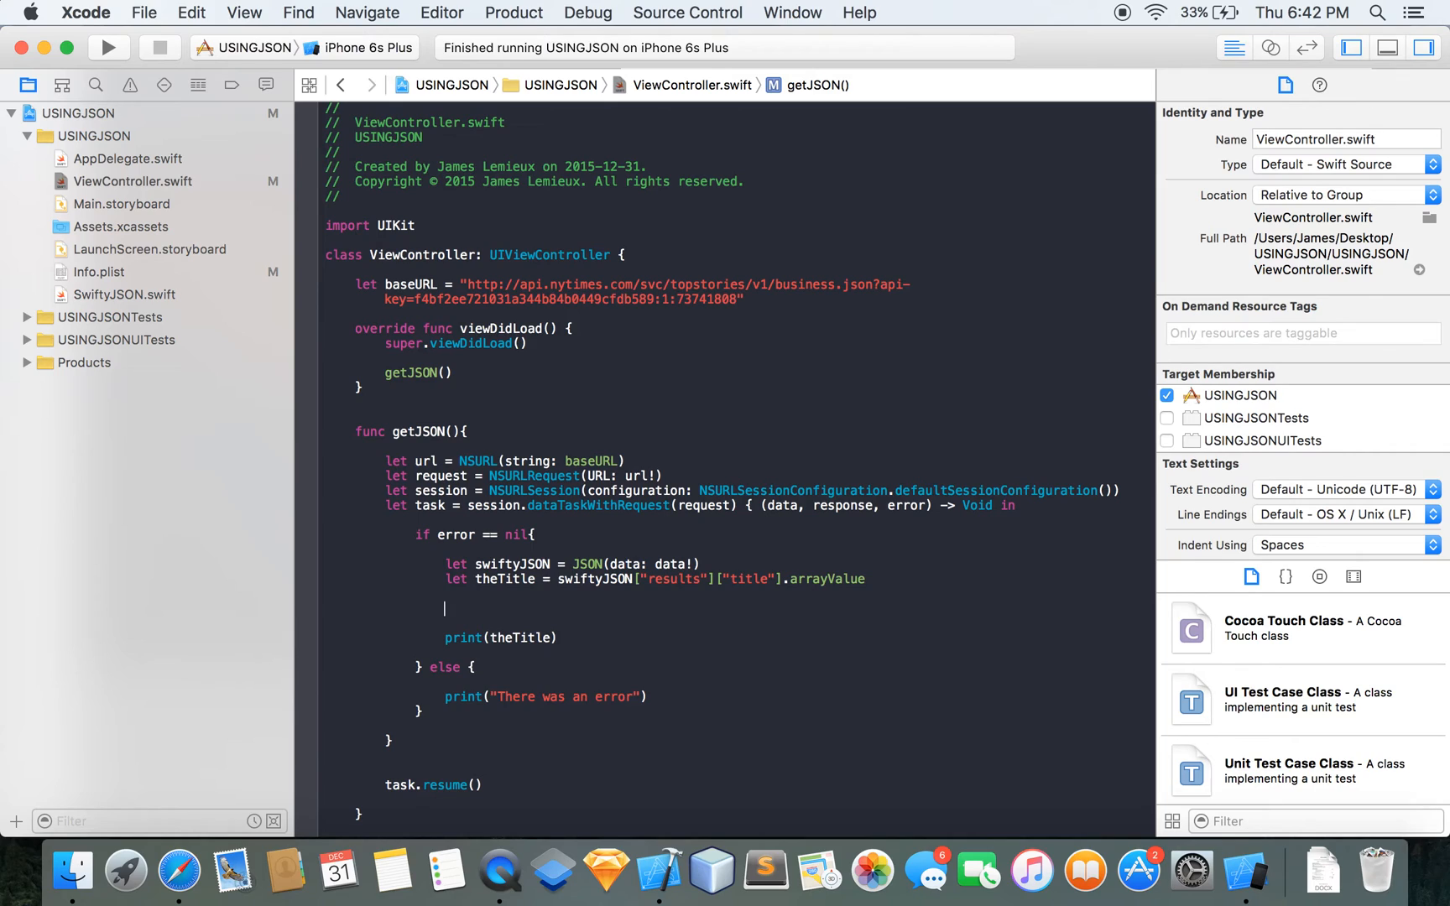
{"action": "type", "text": "for the"}
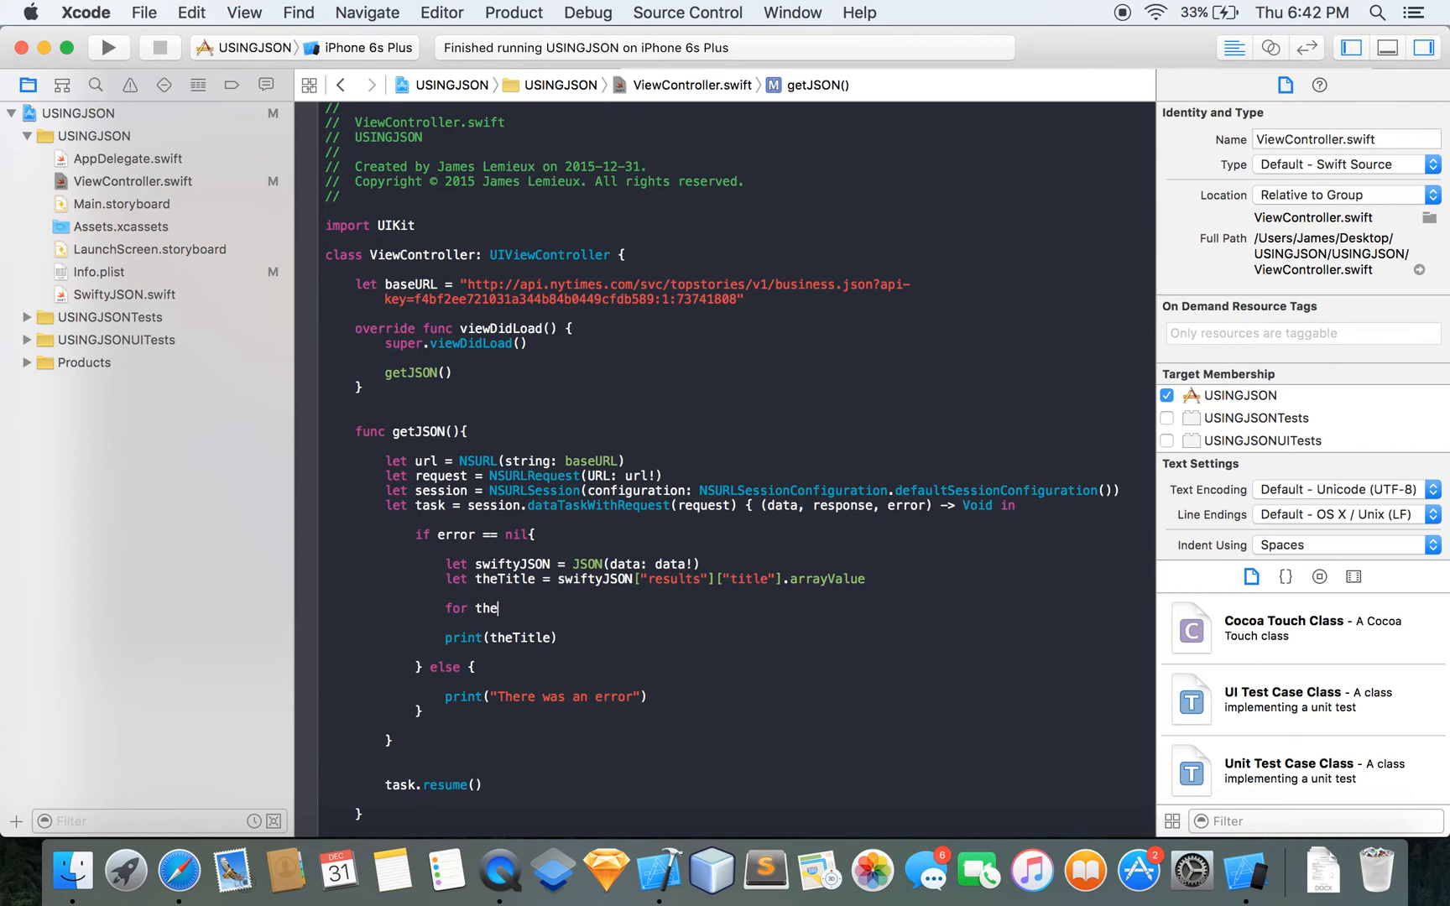
{"action": "type", "text": "ask"}
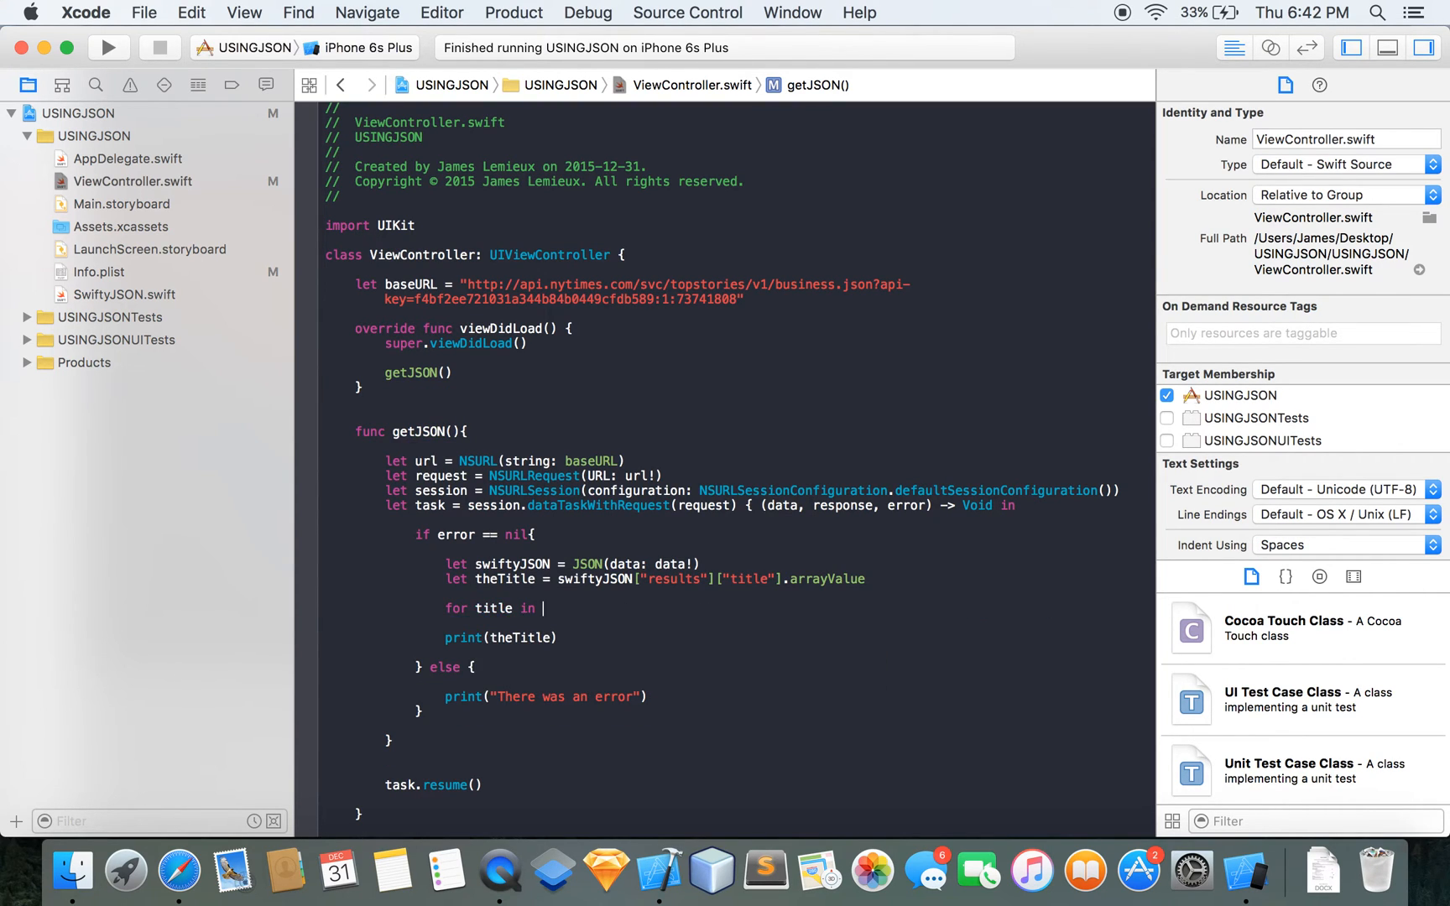
{"action": "type", "text": "theTitle {"}
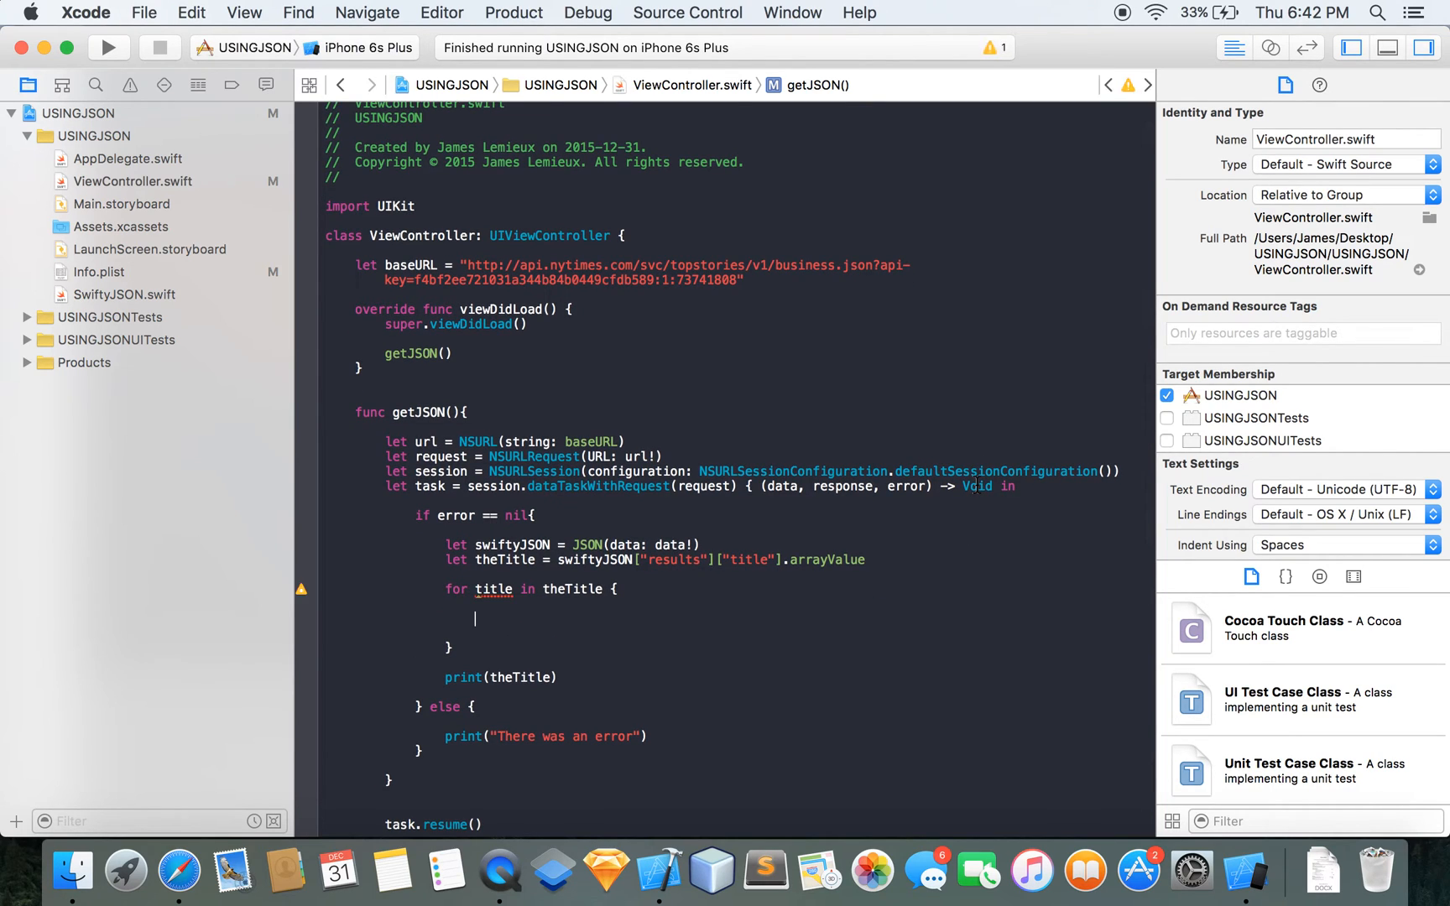
{"action": "type", "text": "print(titl"}
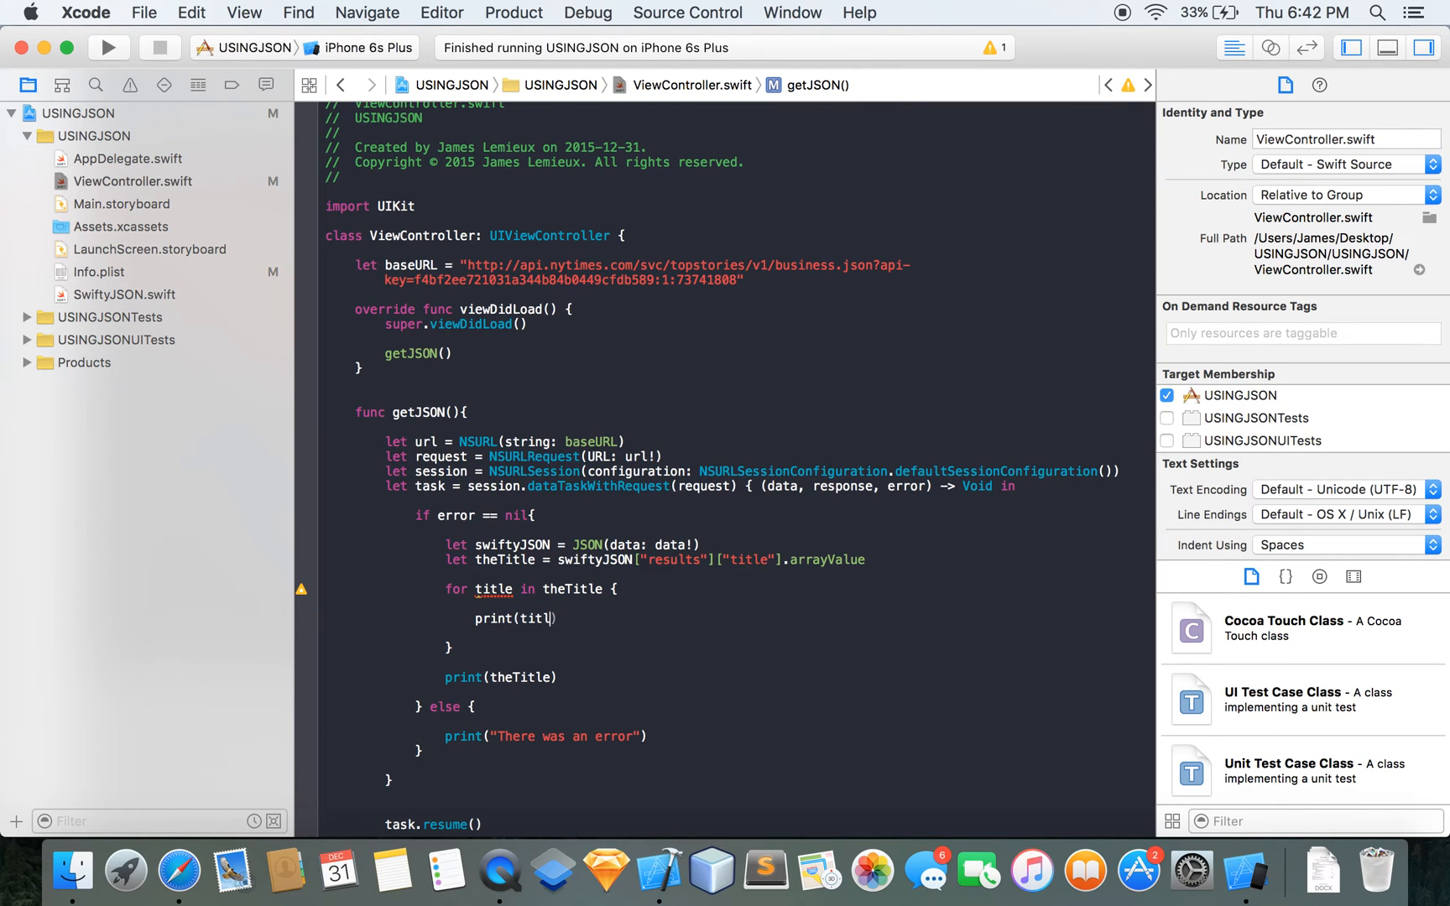
{"action": "type", "text": "e.stringValue"}
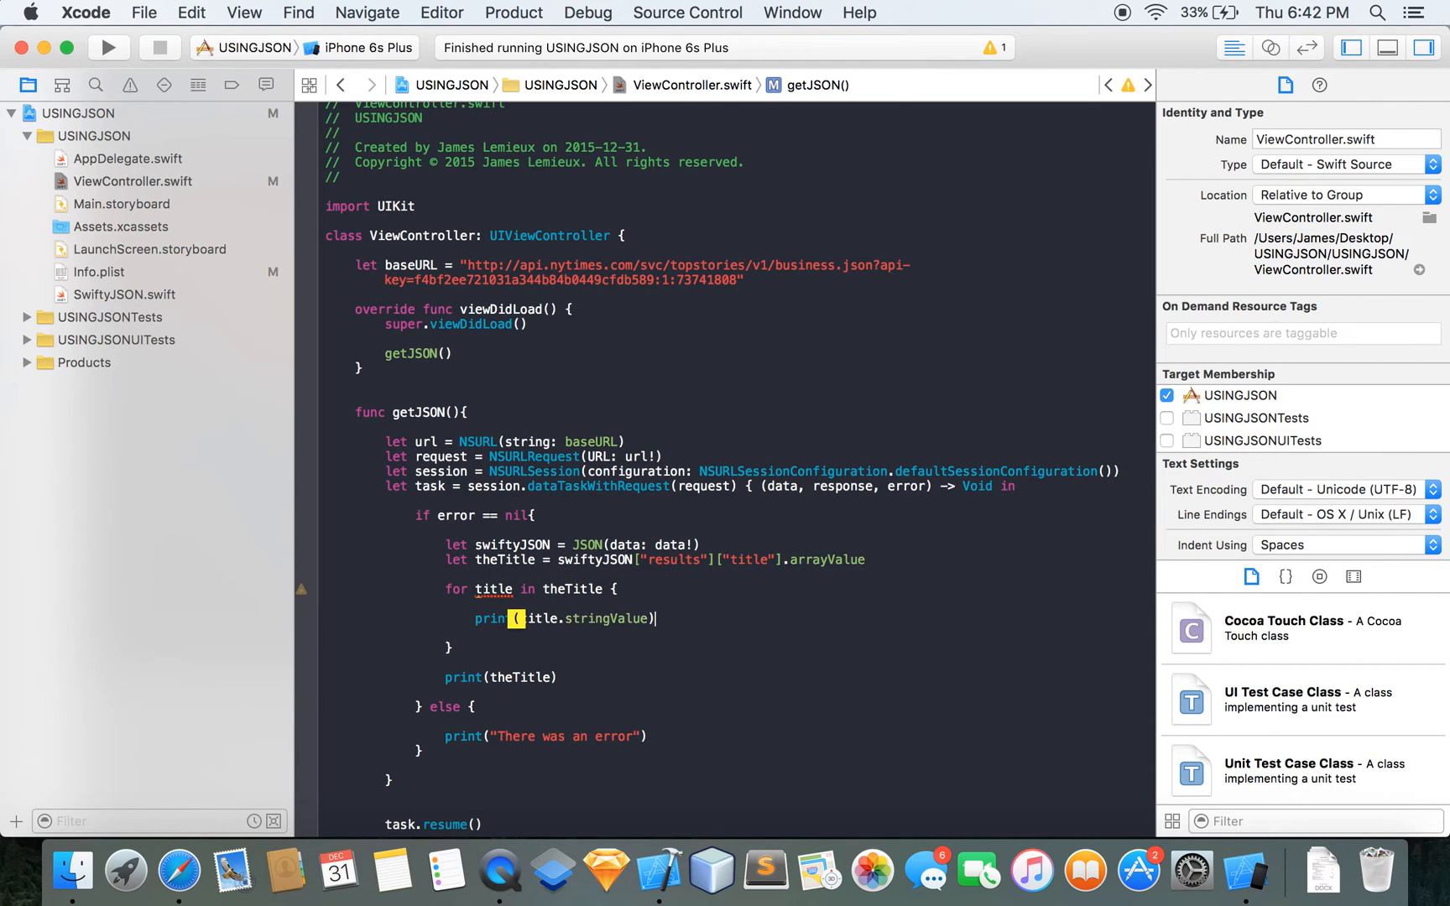
Build and run the app, stop it, and run it again in the simulator
{"action": "left_click", "coordinate": [109, 47]}
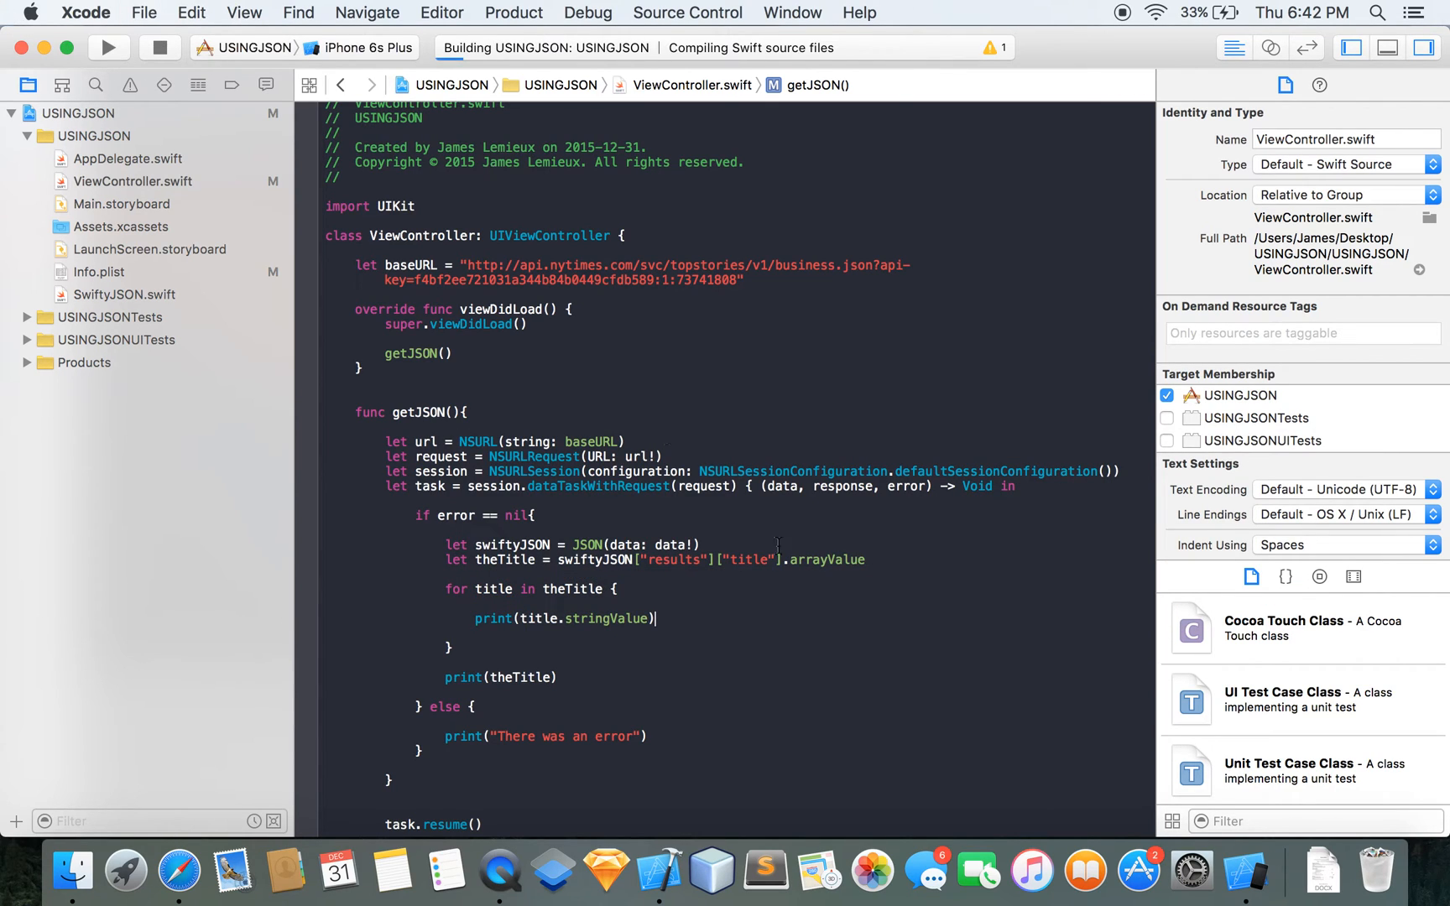
{"action": "left_click", "coordinate": [108, 47]}
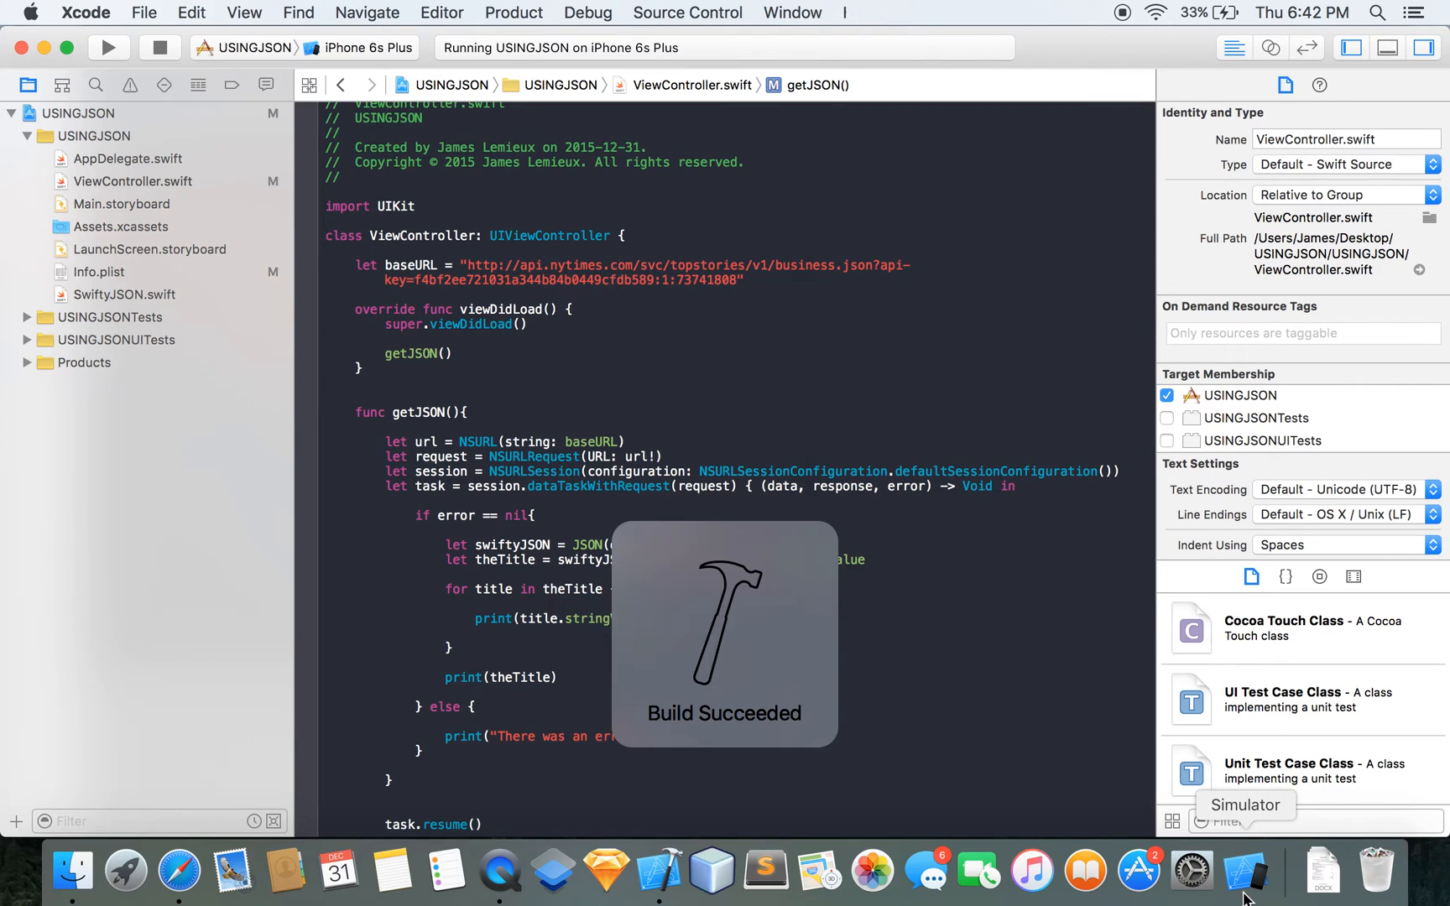
{"action": "left_click", "coordinate": [1245, 870]}
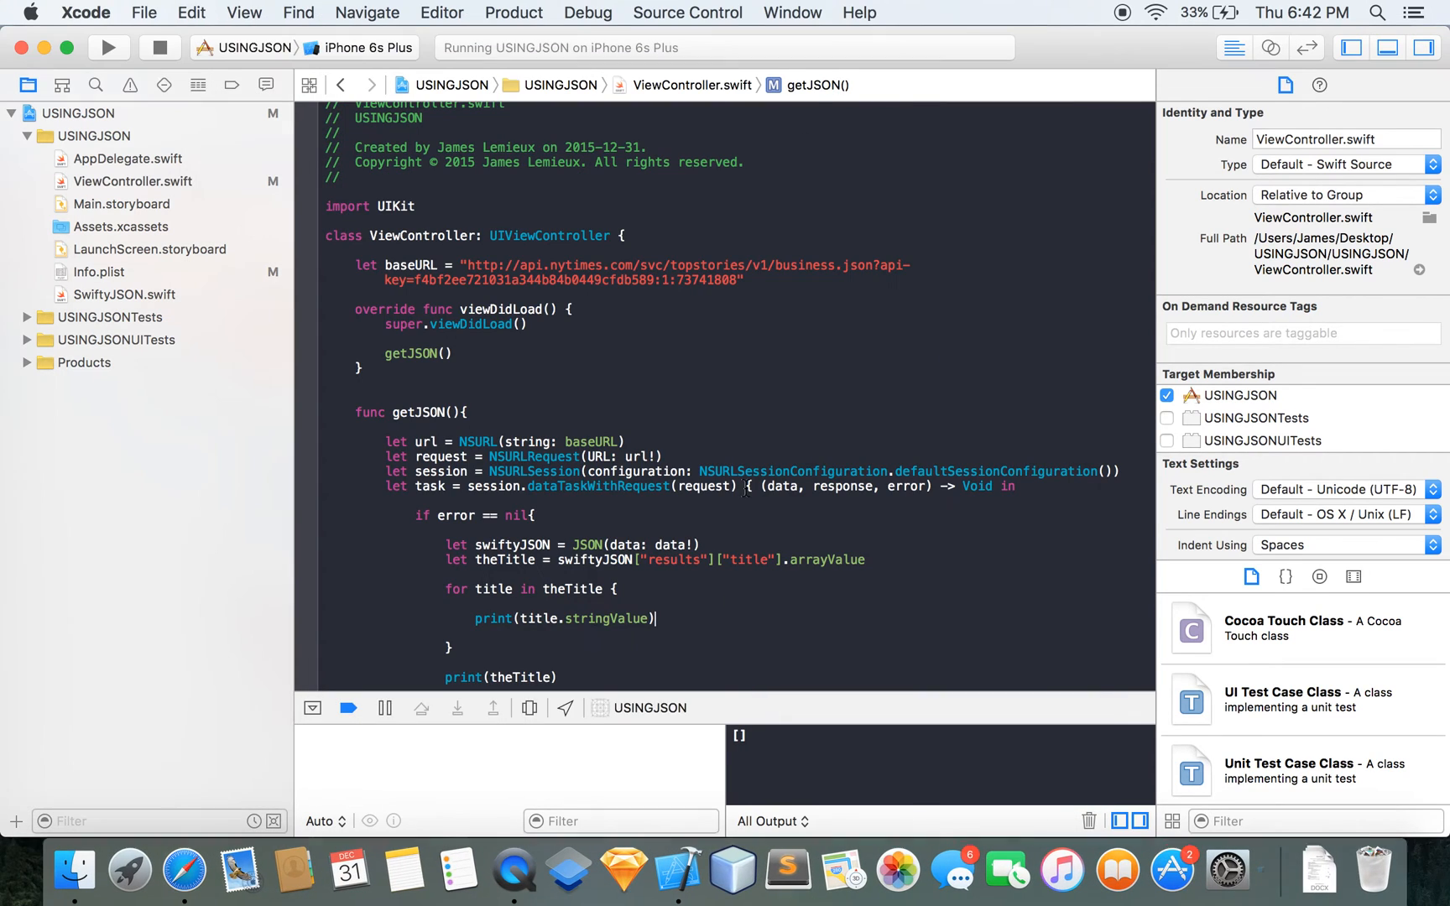
{"action": "left_click", "coordinate": [160, 47]}
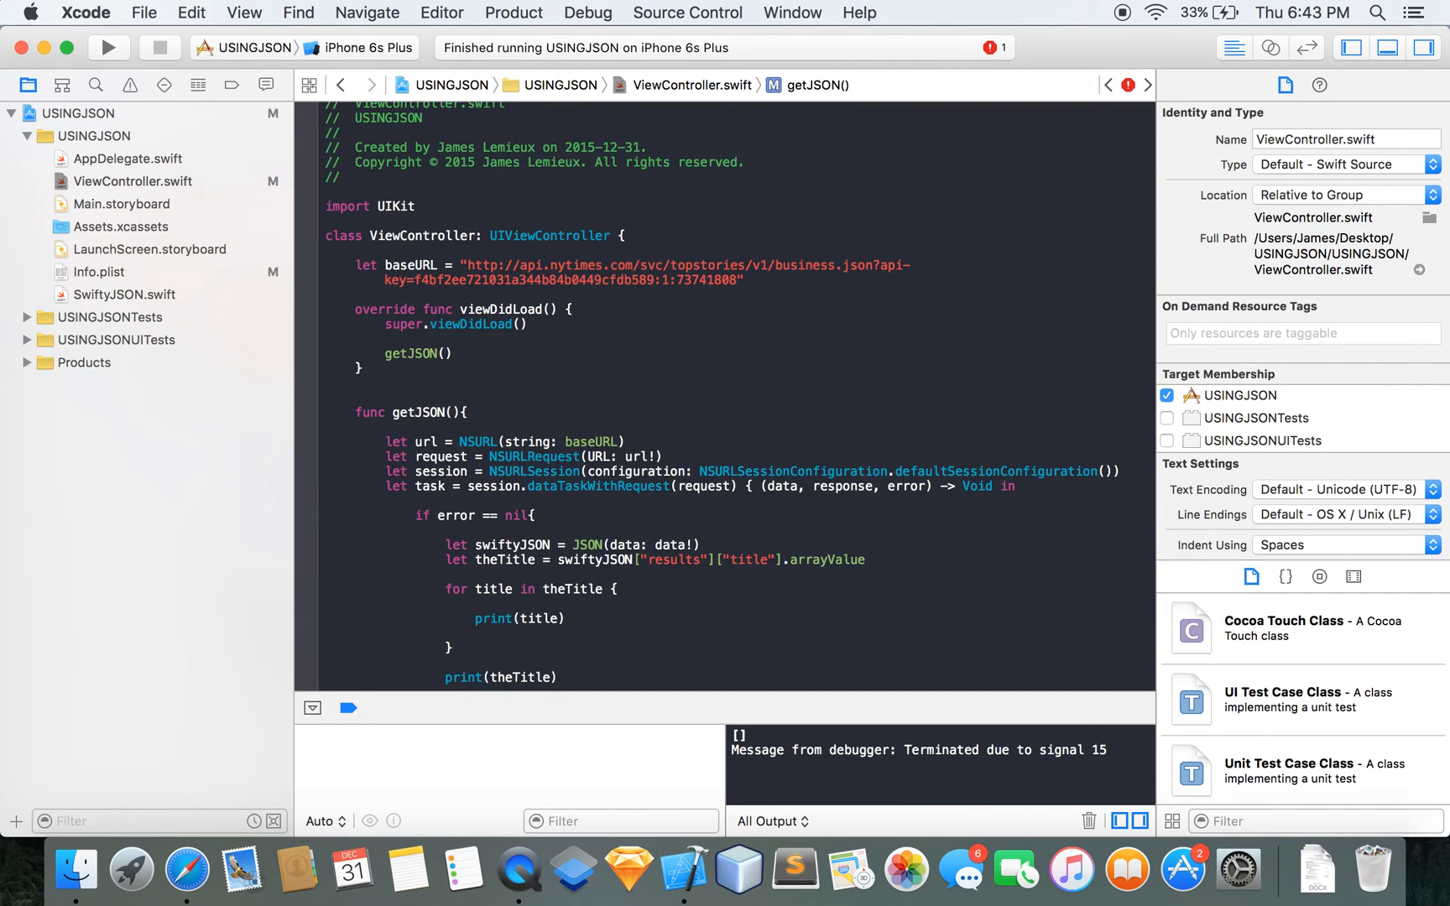
{"action": "left_click", "coordinate": [109, 47]}
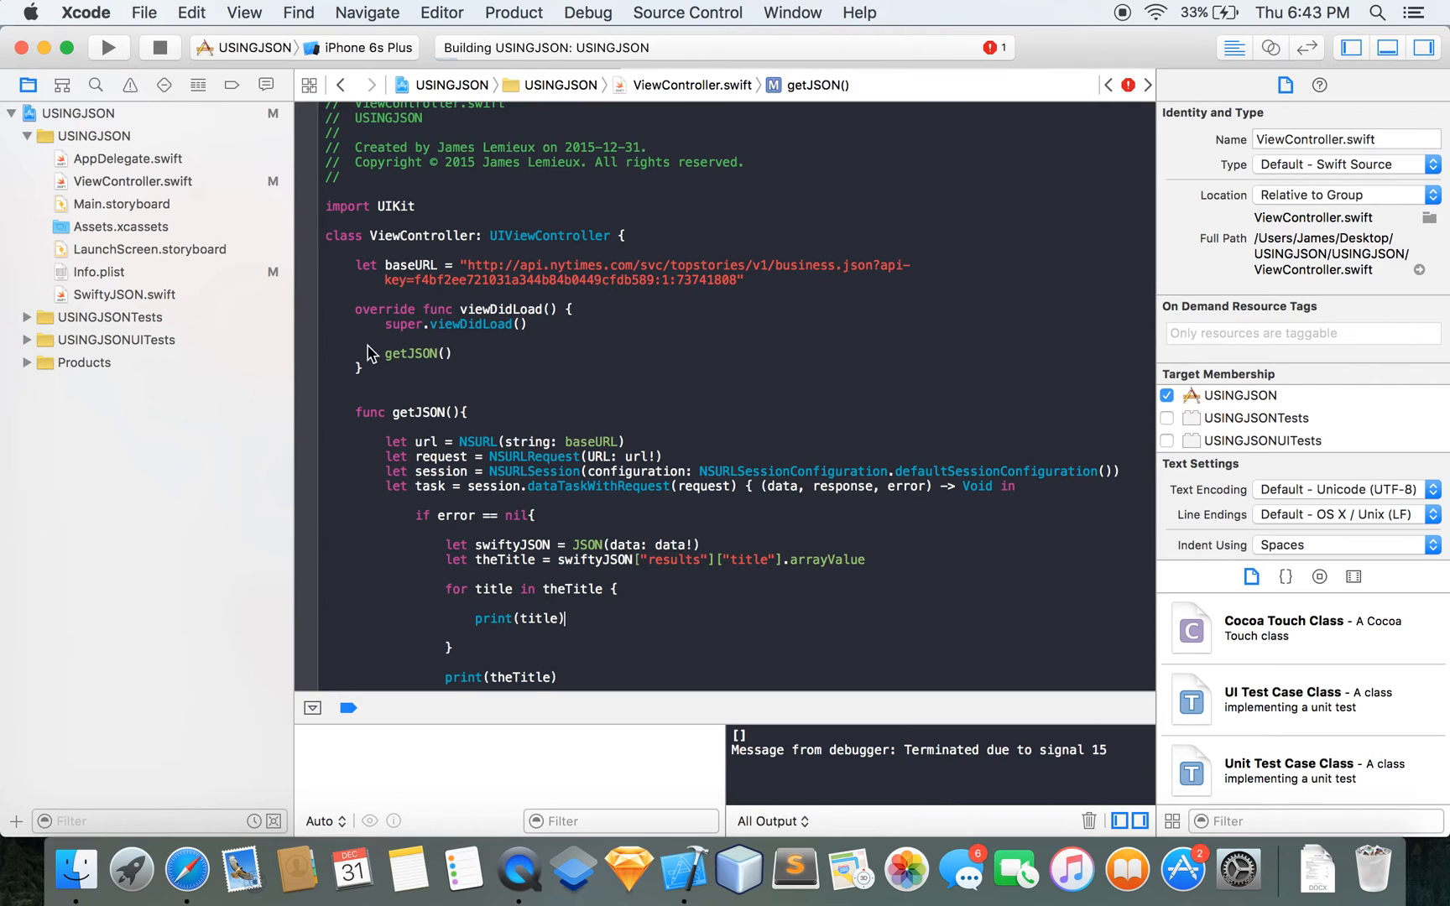
{"action": "left_click", "coordinate": [108, 47]}
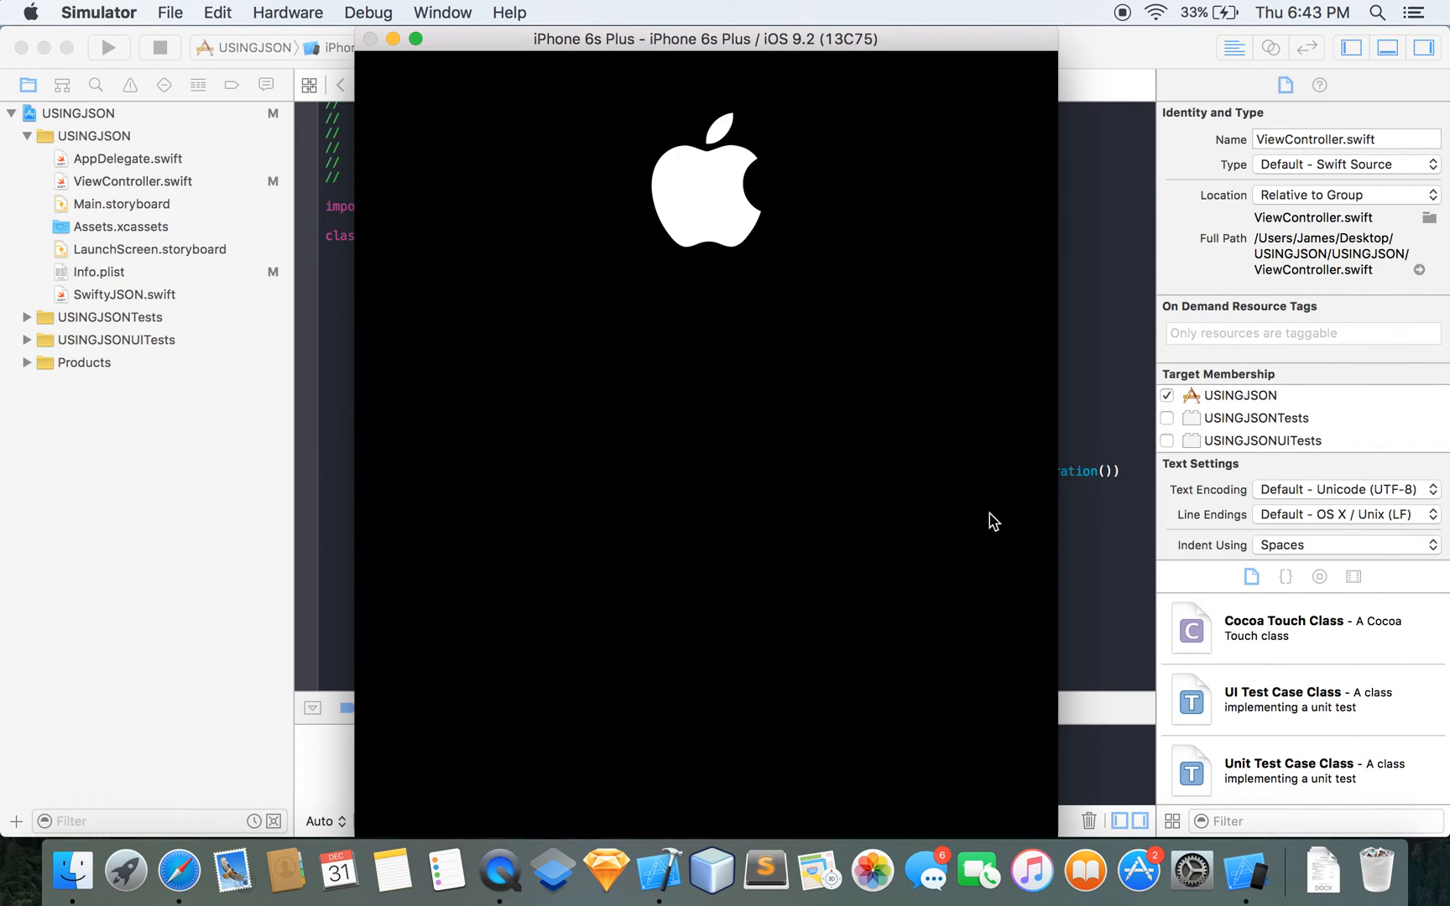
{"action": "mouse_move", "coordinate": [923, 468]}
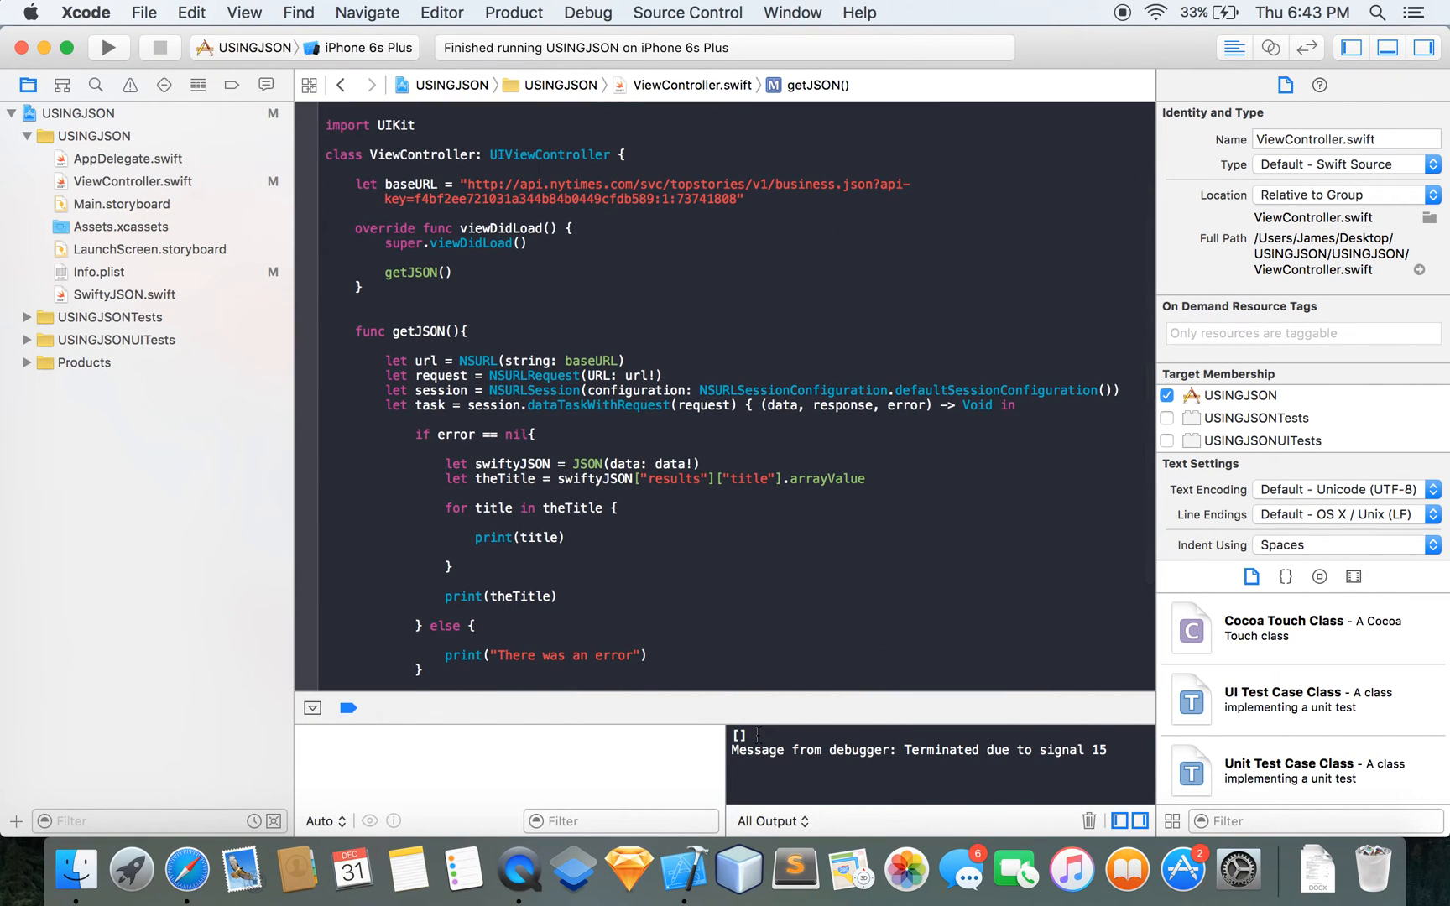
{"action": "mouse_move", "coordinate": [772, 480]}
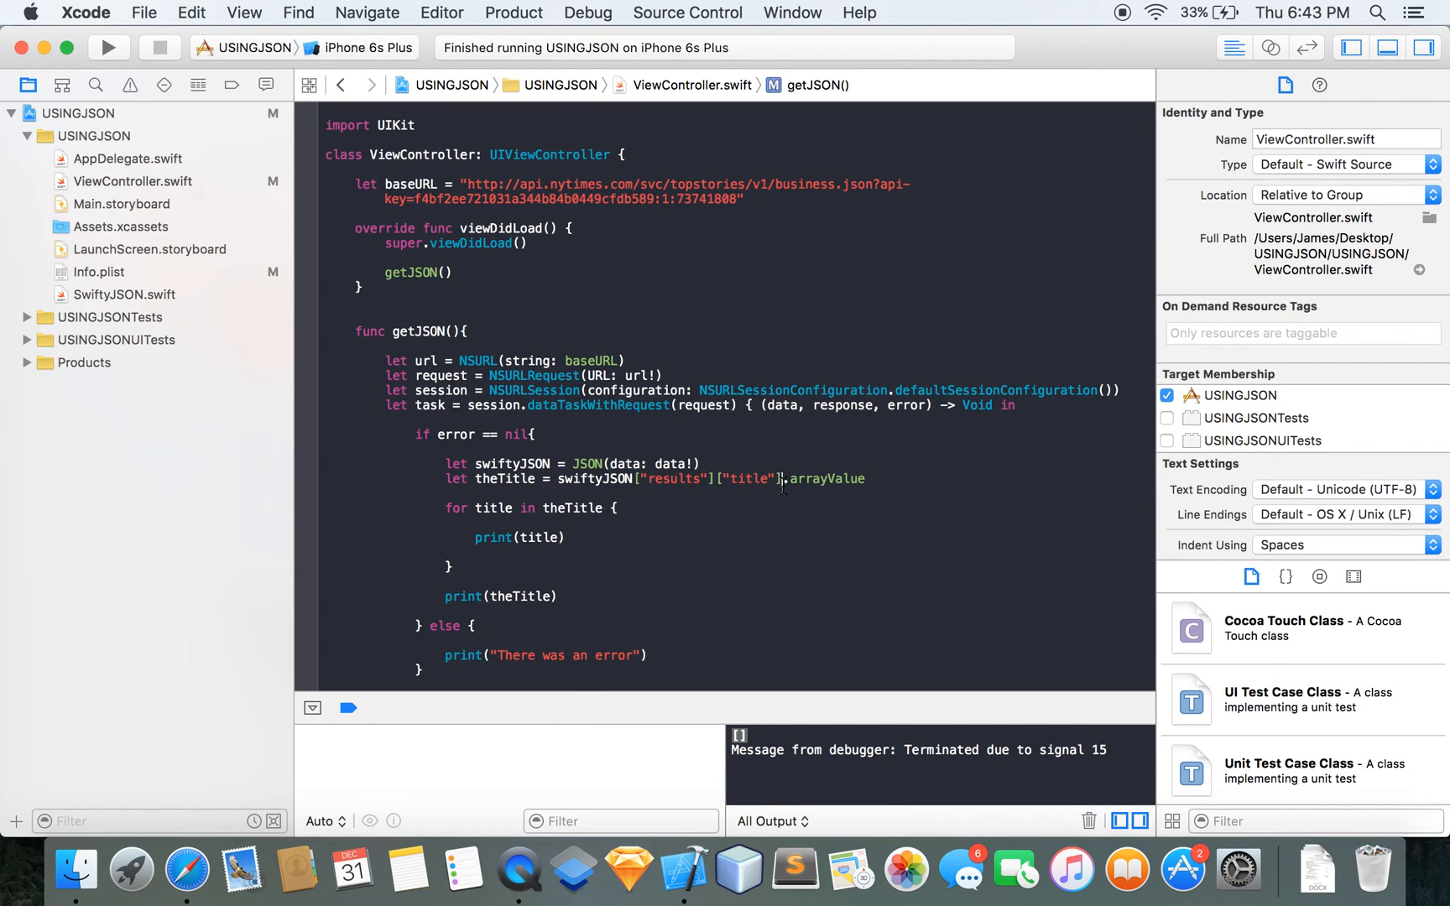
Delete the selected title key text and select print(title) in the for loop for removal
{"action": "double_click", "coordinate": [745, 479]}
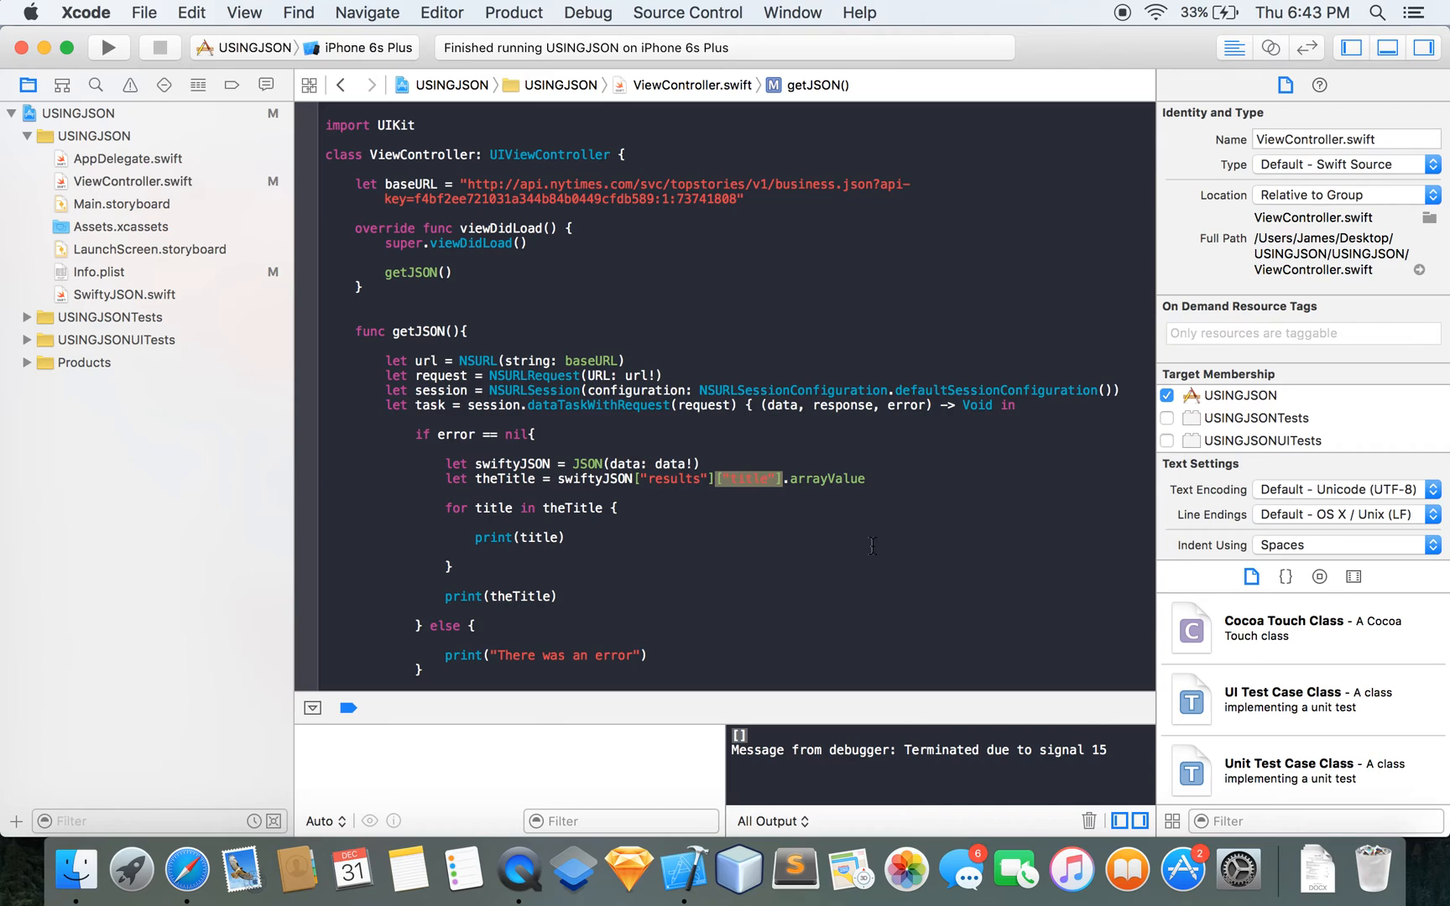
{"action": "mouse_move", "coordinate": [879, 459]}
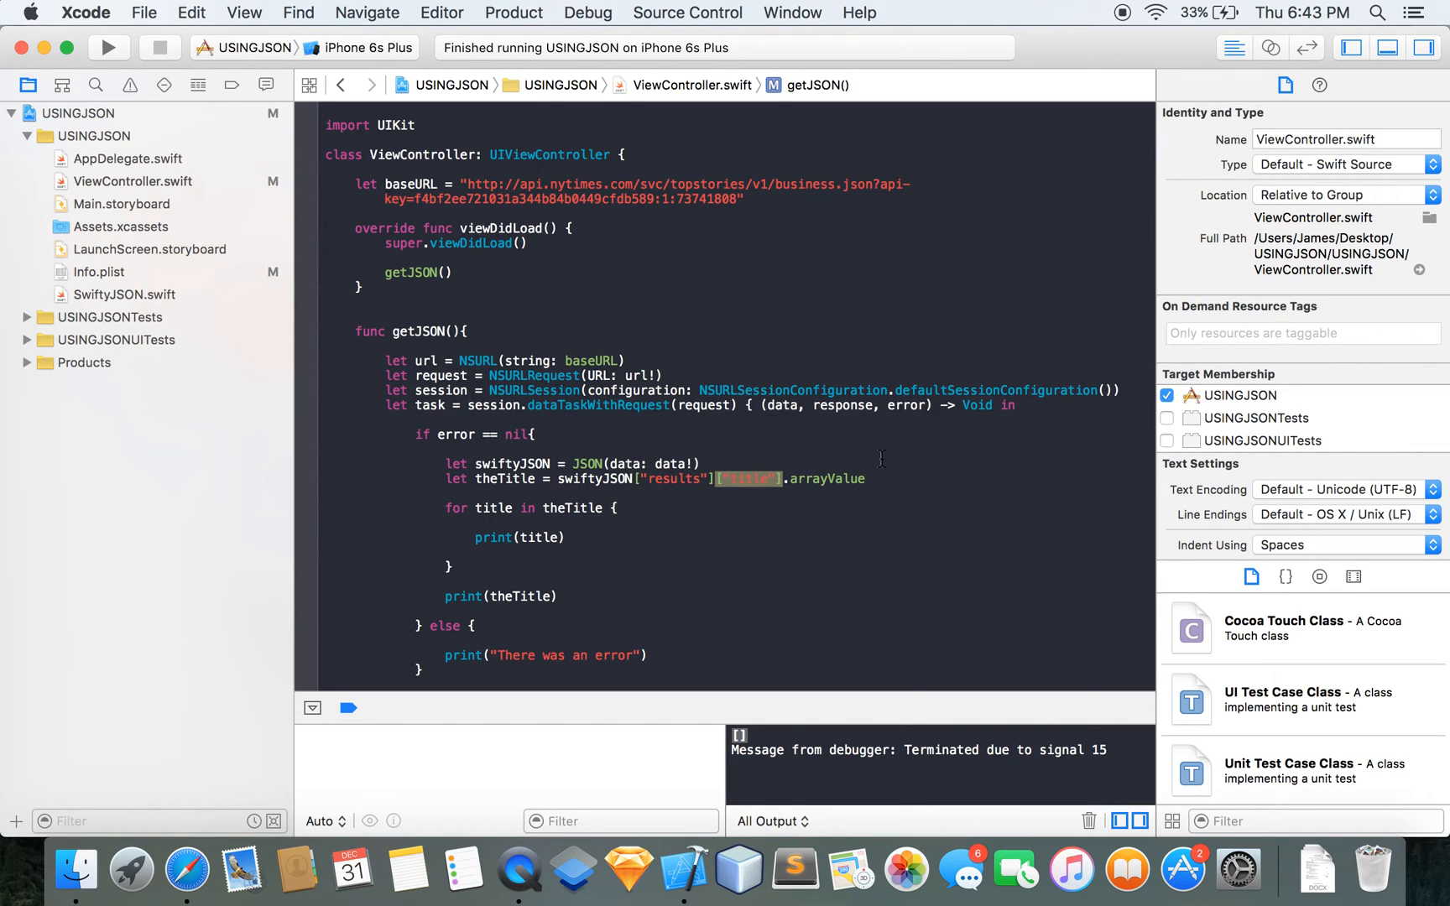
{"action": "key", "text": "delete"}
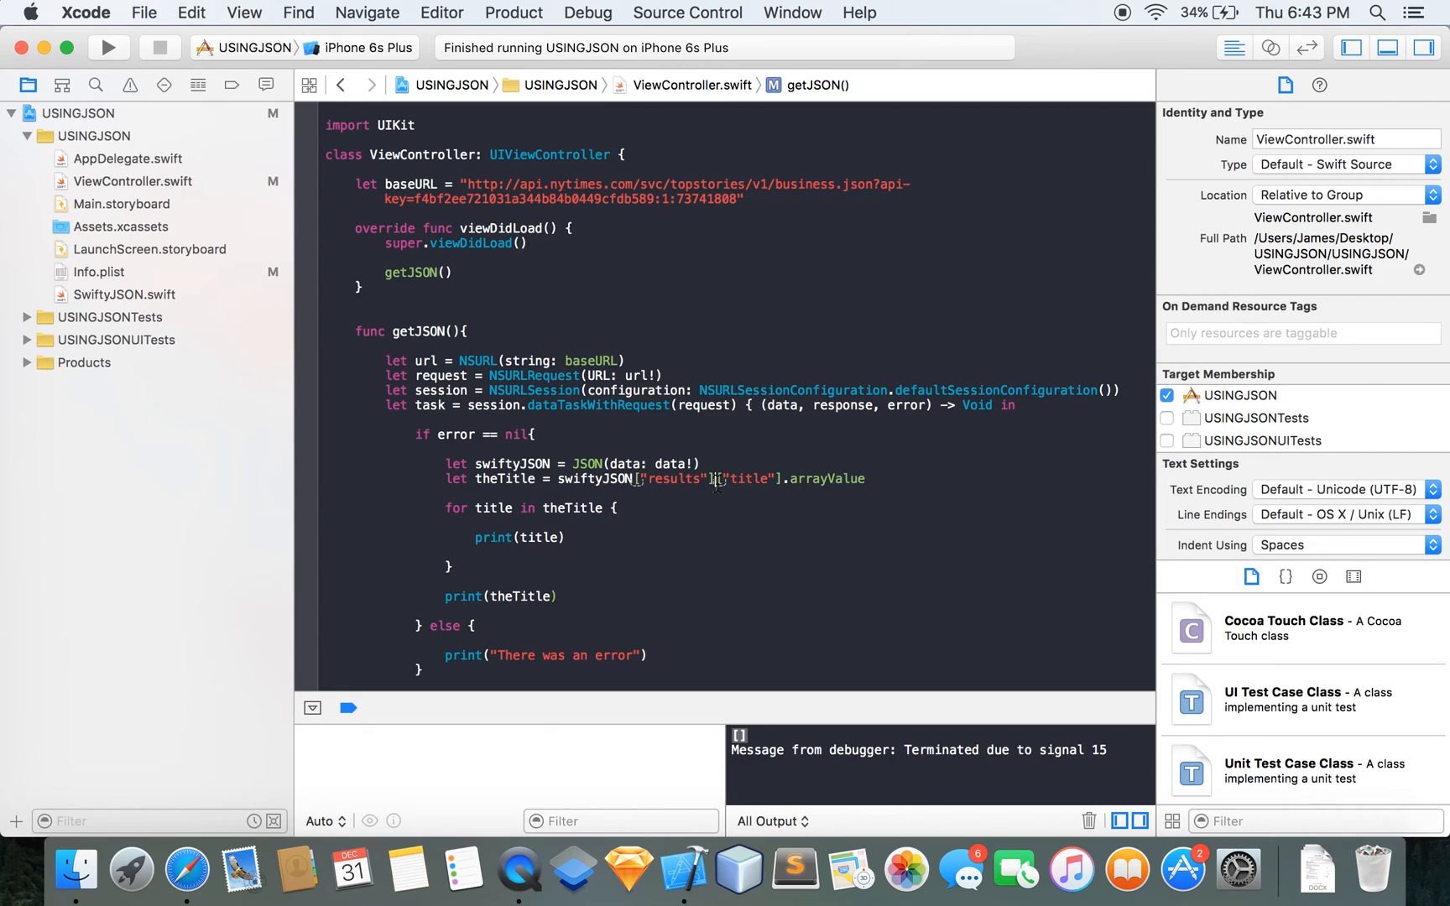
{"action": "mouse_move", "coordinate": [603, 528]}
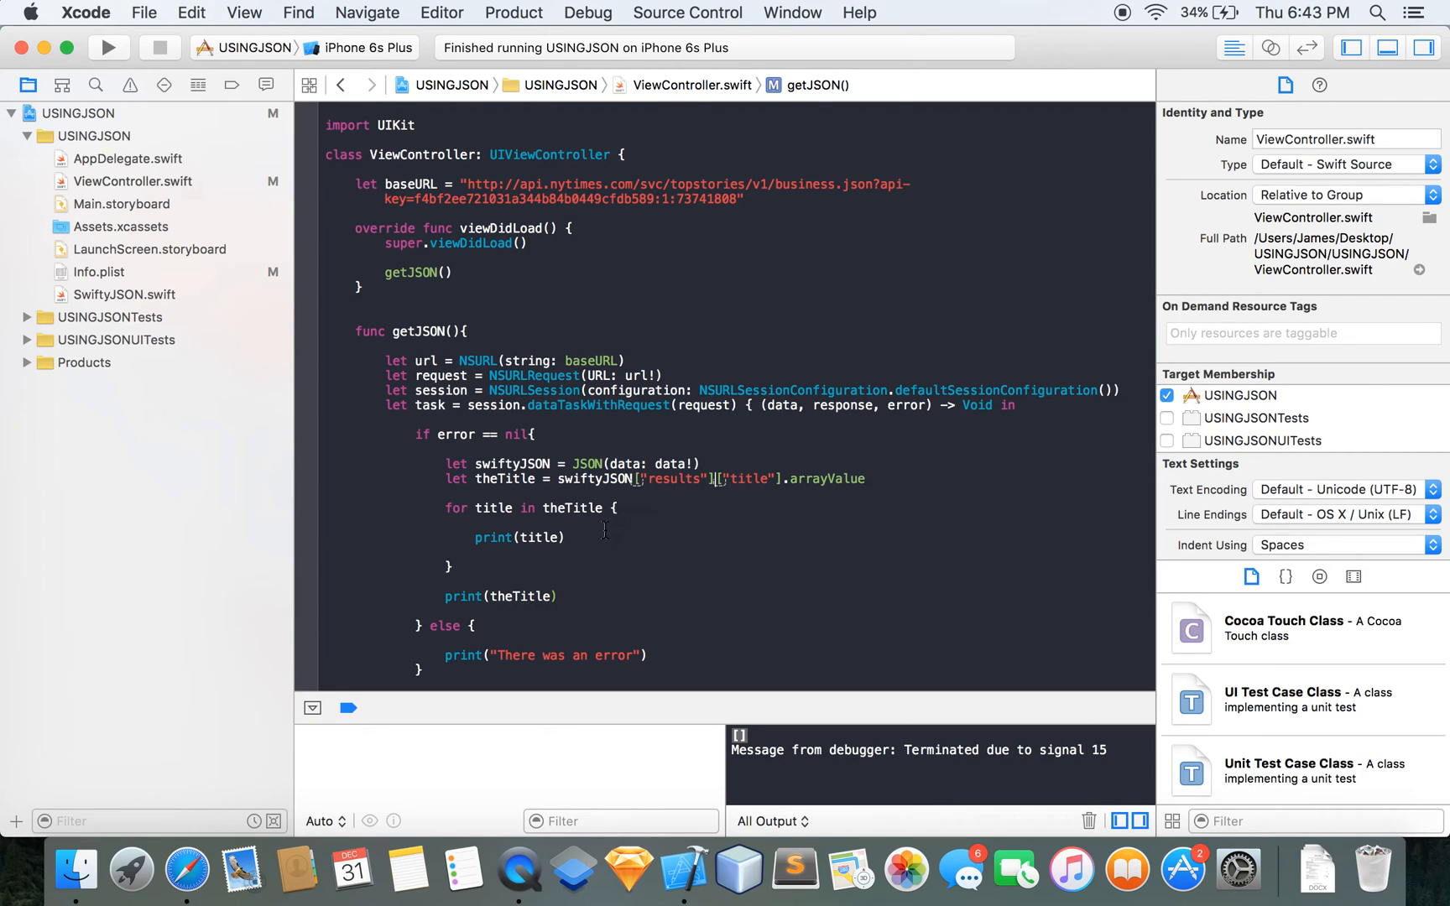
{"action": "double_click", "coordinate": [542, 537]}
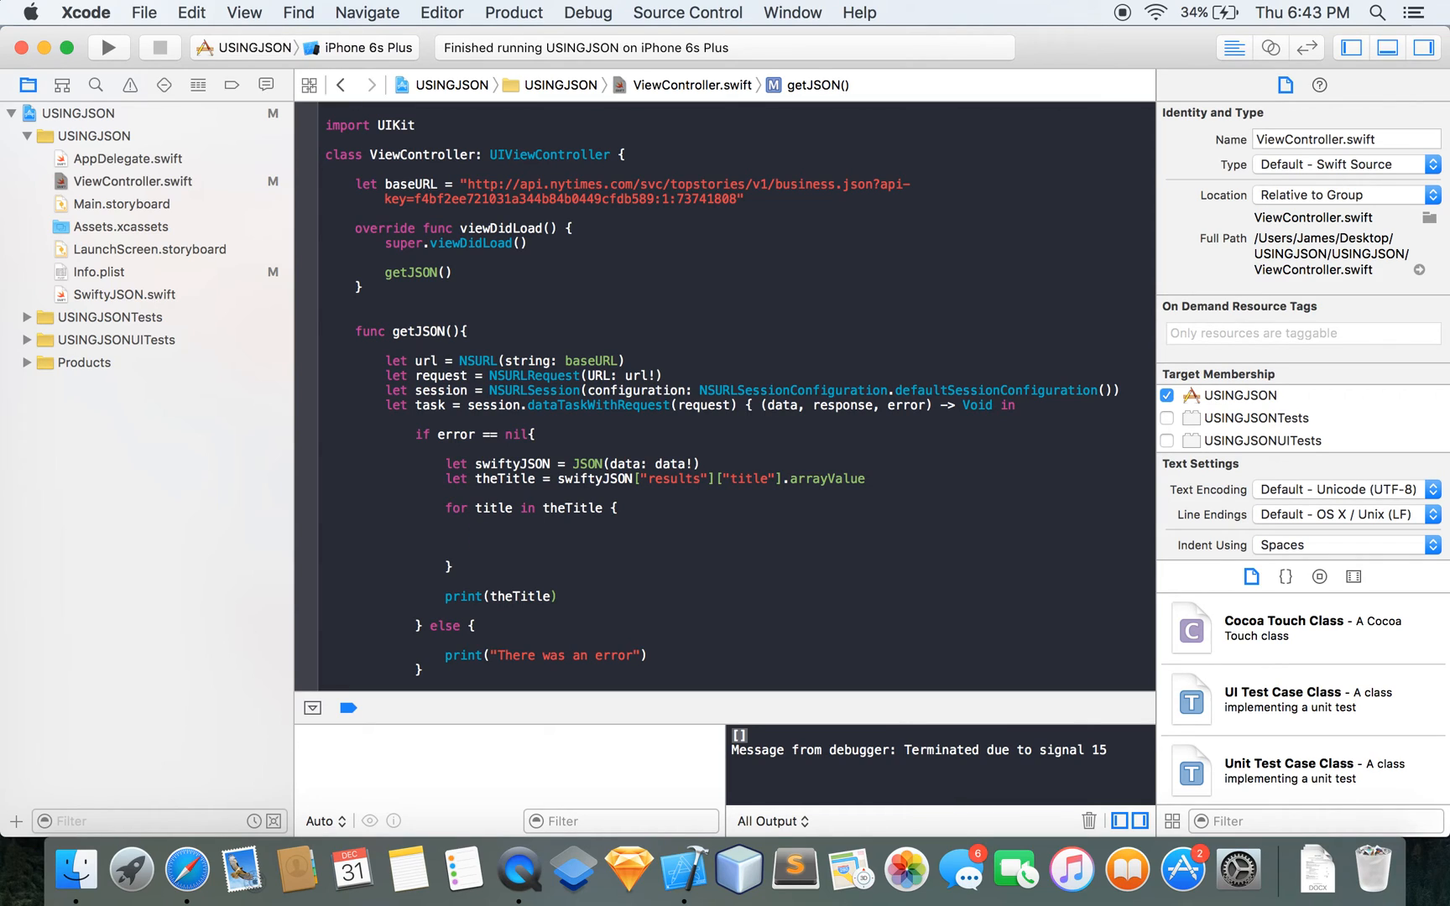
In the for-title loop, add let titles = title["title"].stringValue and a print call
{"action": "type", "text": "ц"}
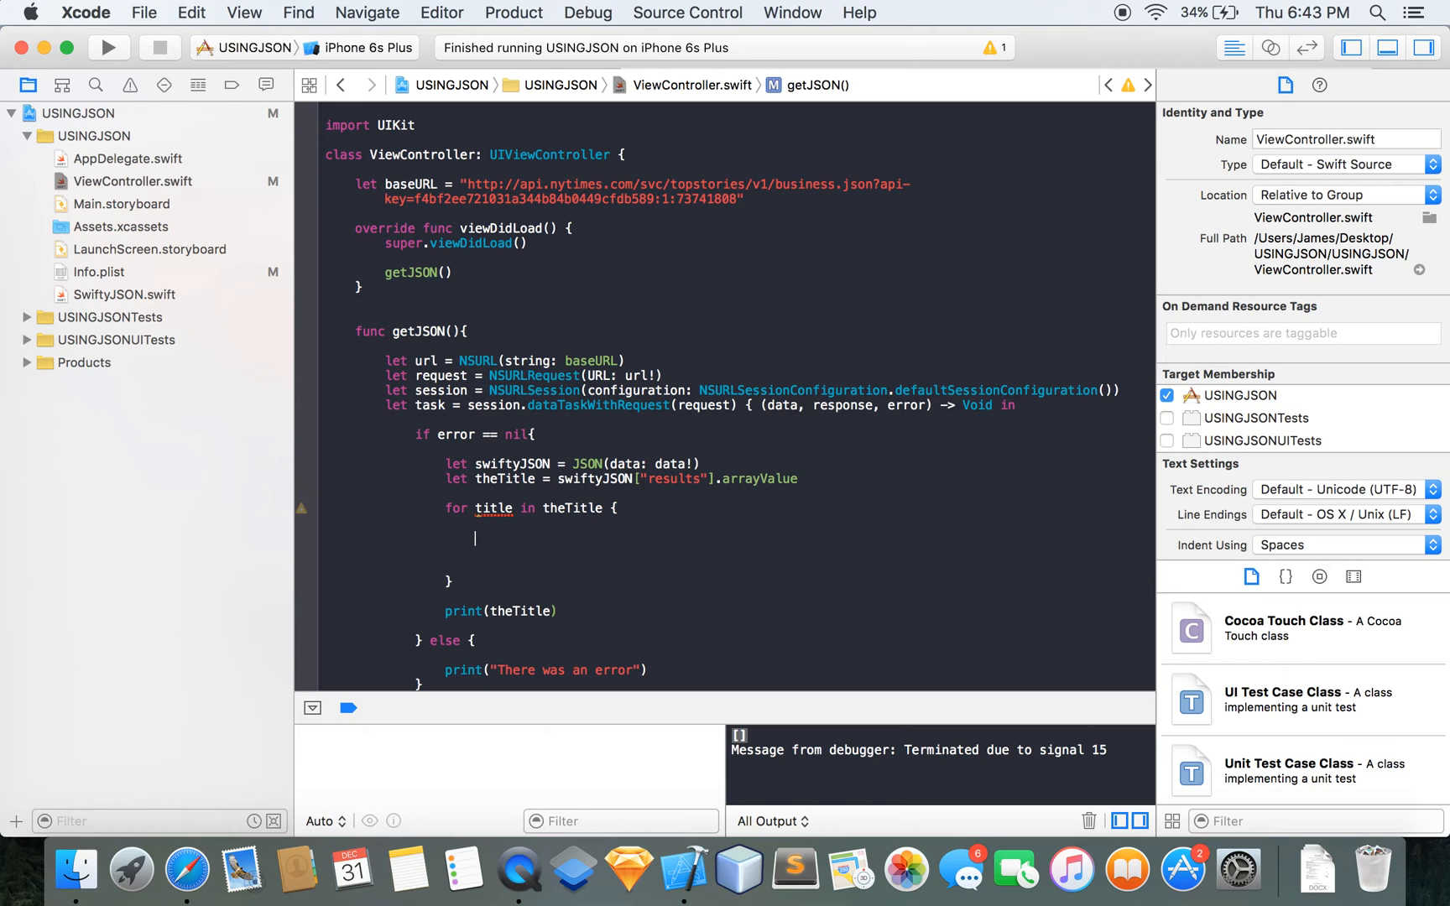
{"action": "type", "text": "let theTi"}
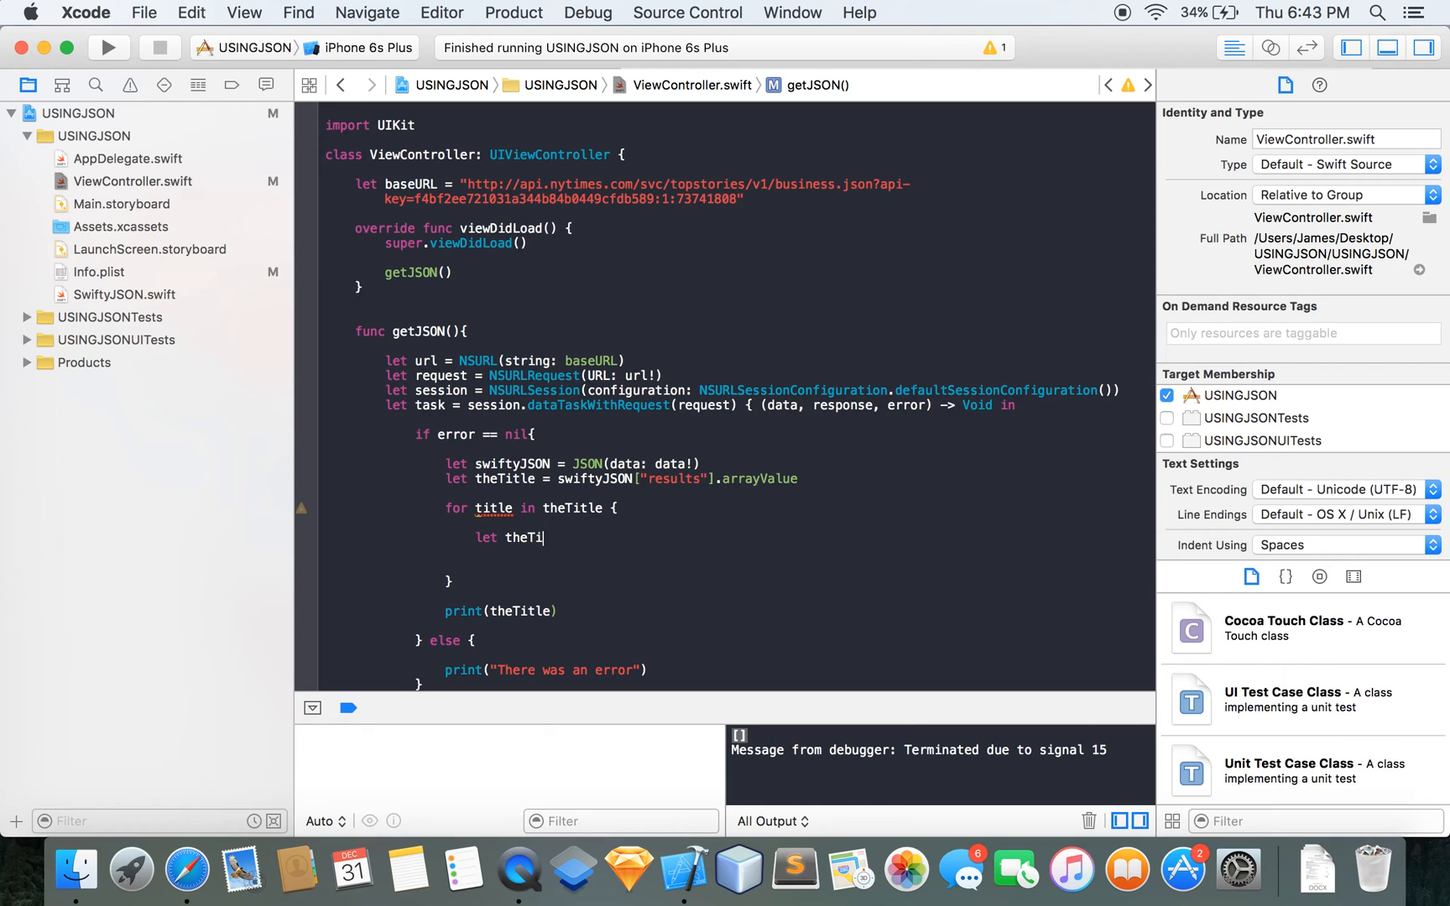
{"action": "key", "text": "backspace"}
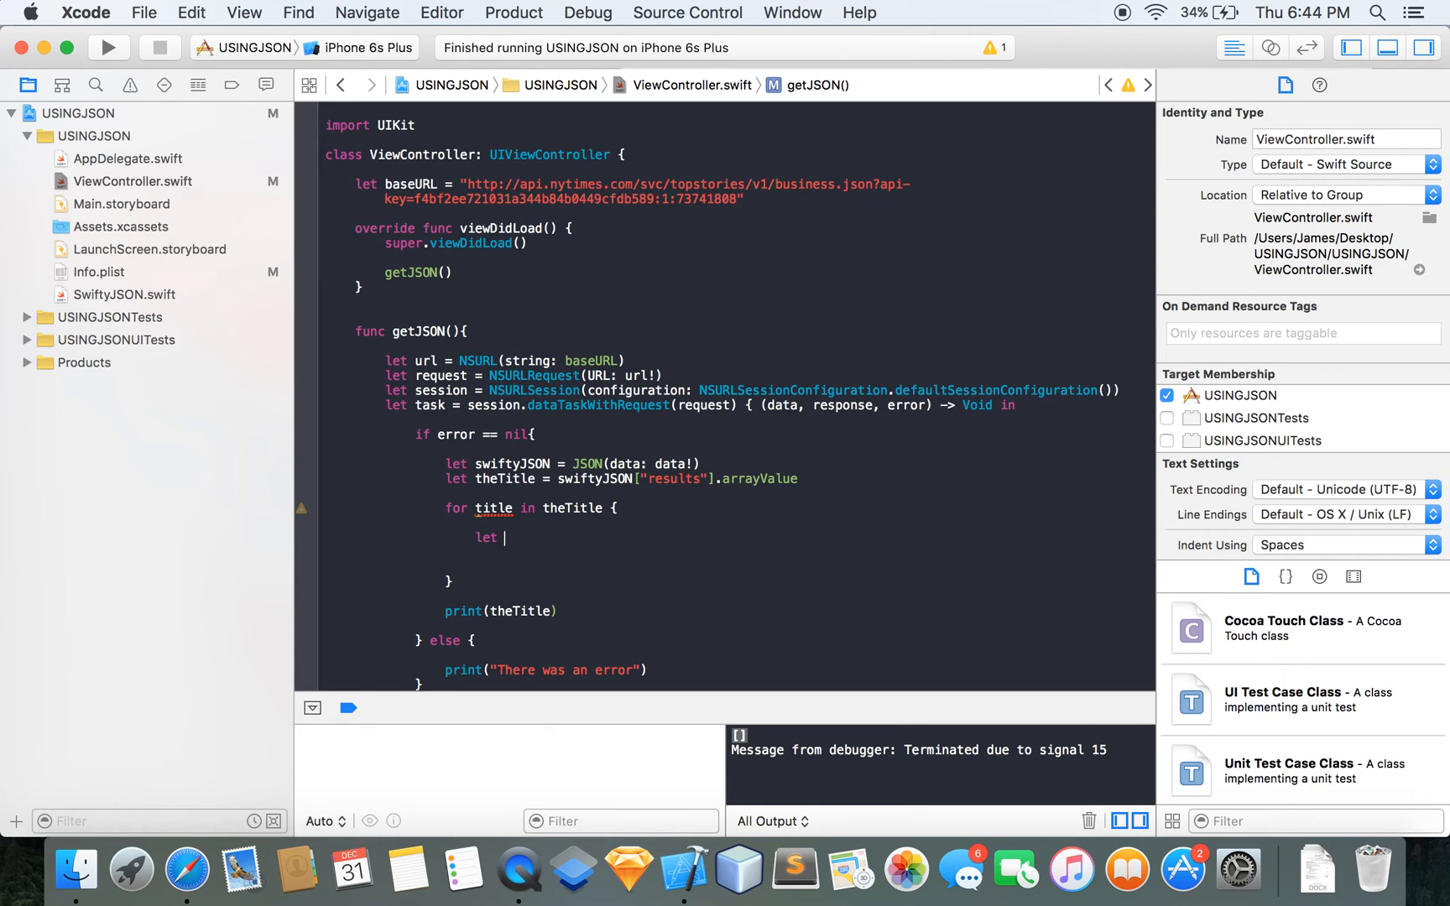
{"action": "type", "text": "titles = title"}
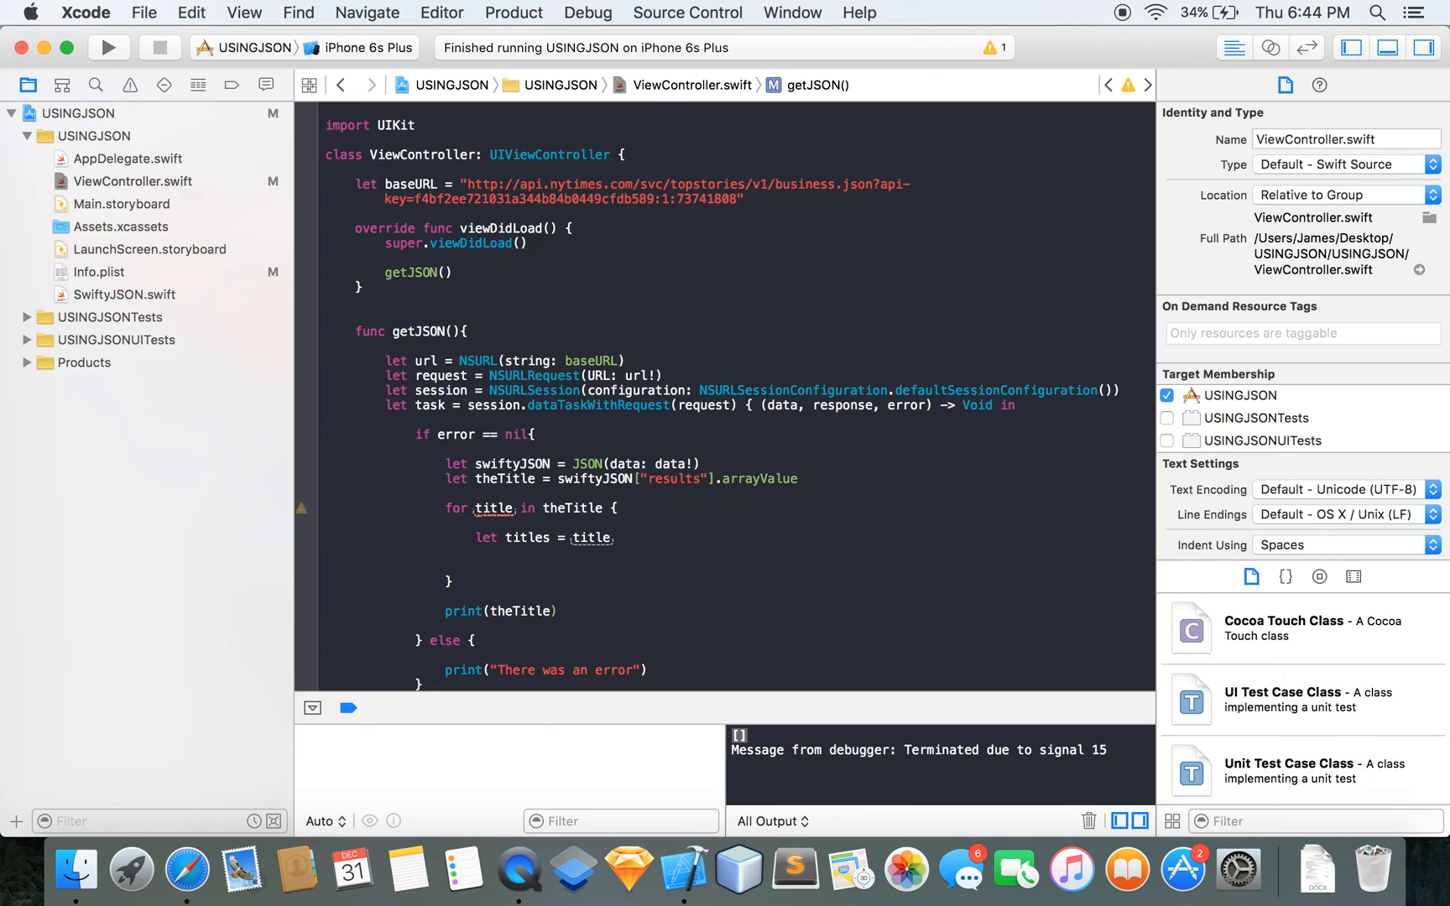
{"action": "type", "text": "[]"}
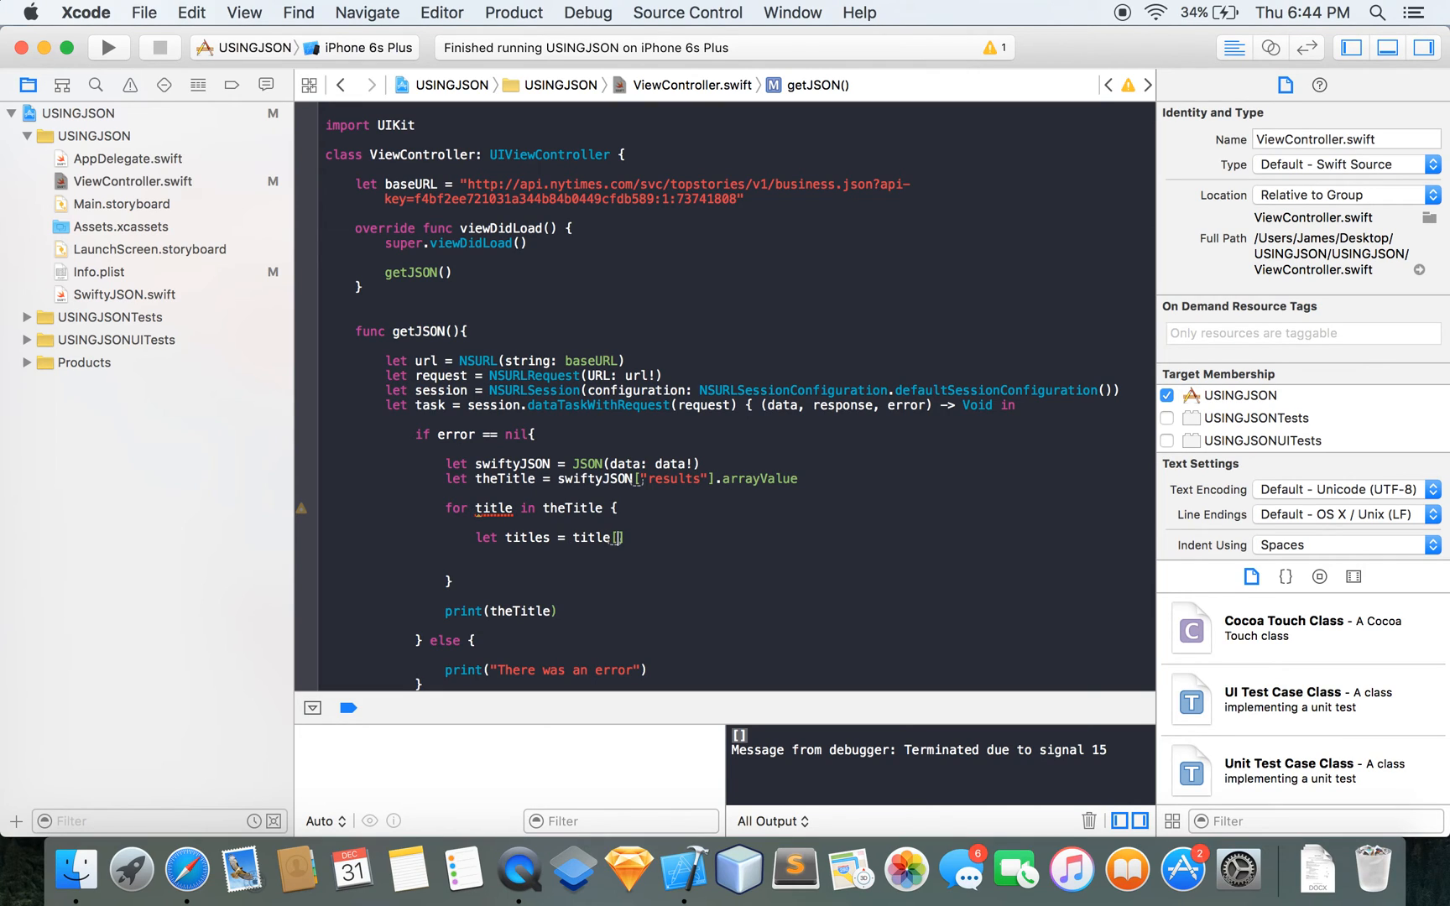
{"action": "type", "text": "\"title\""}
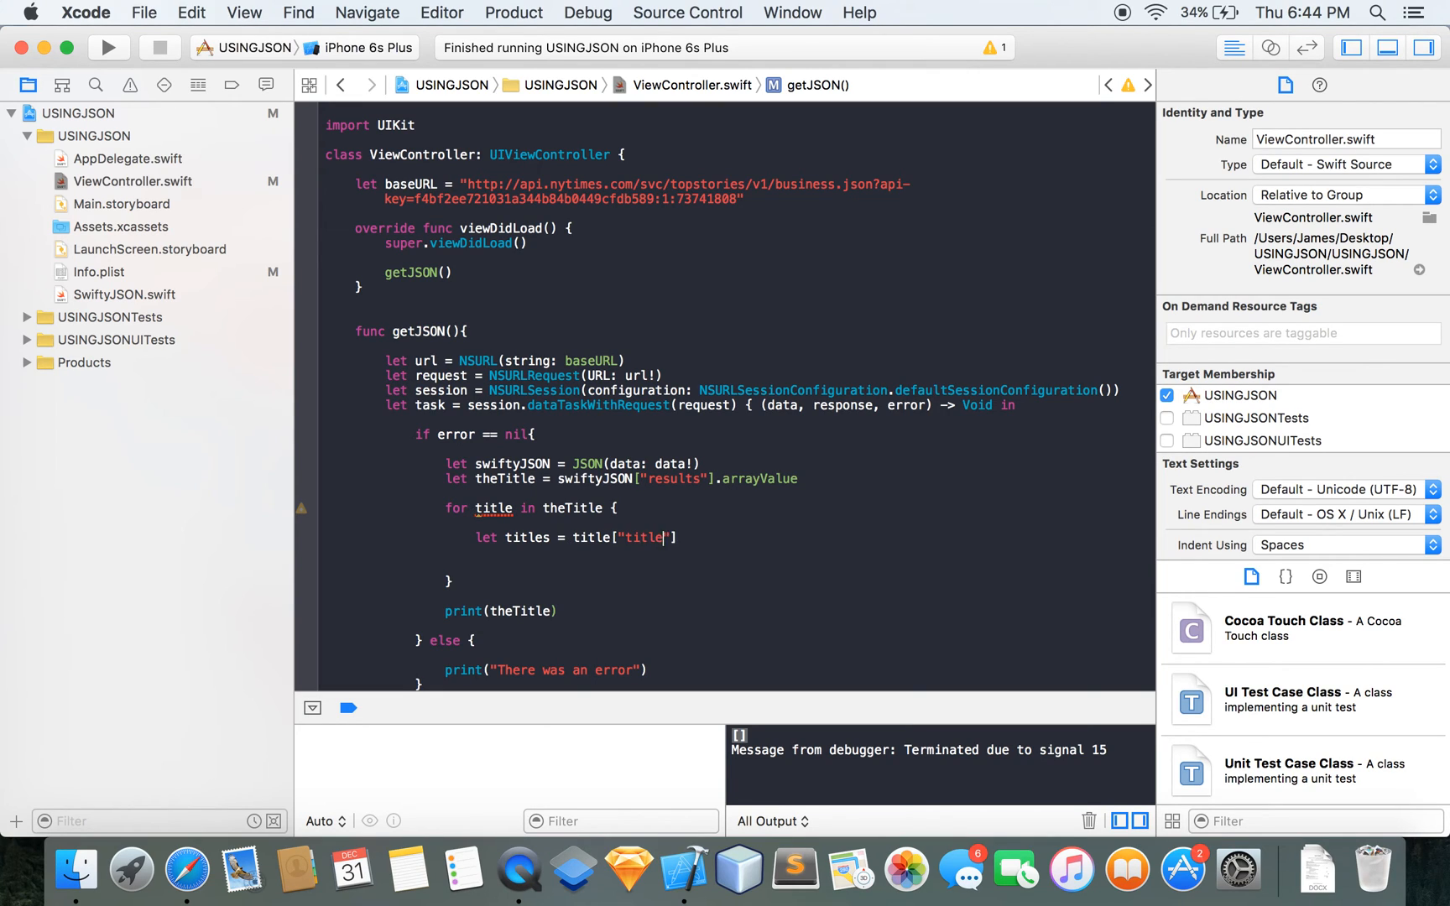
{"action": "type", "text": ".stringValue"}
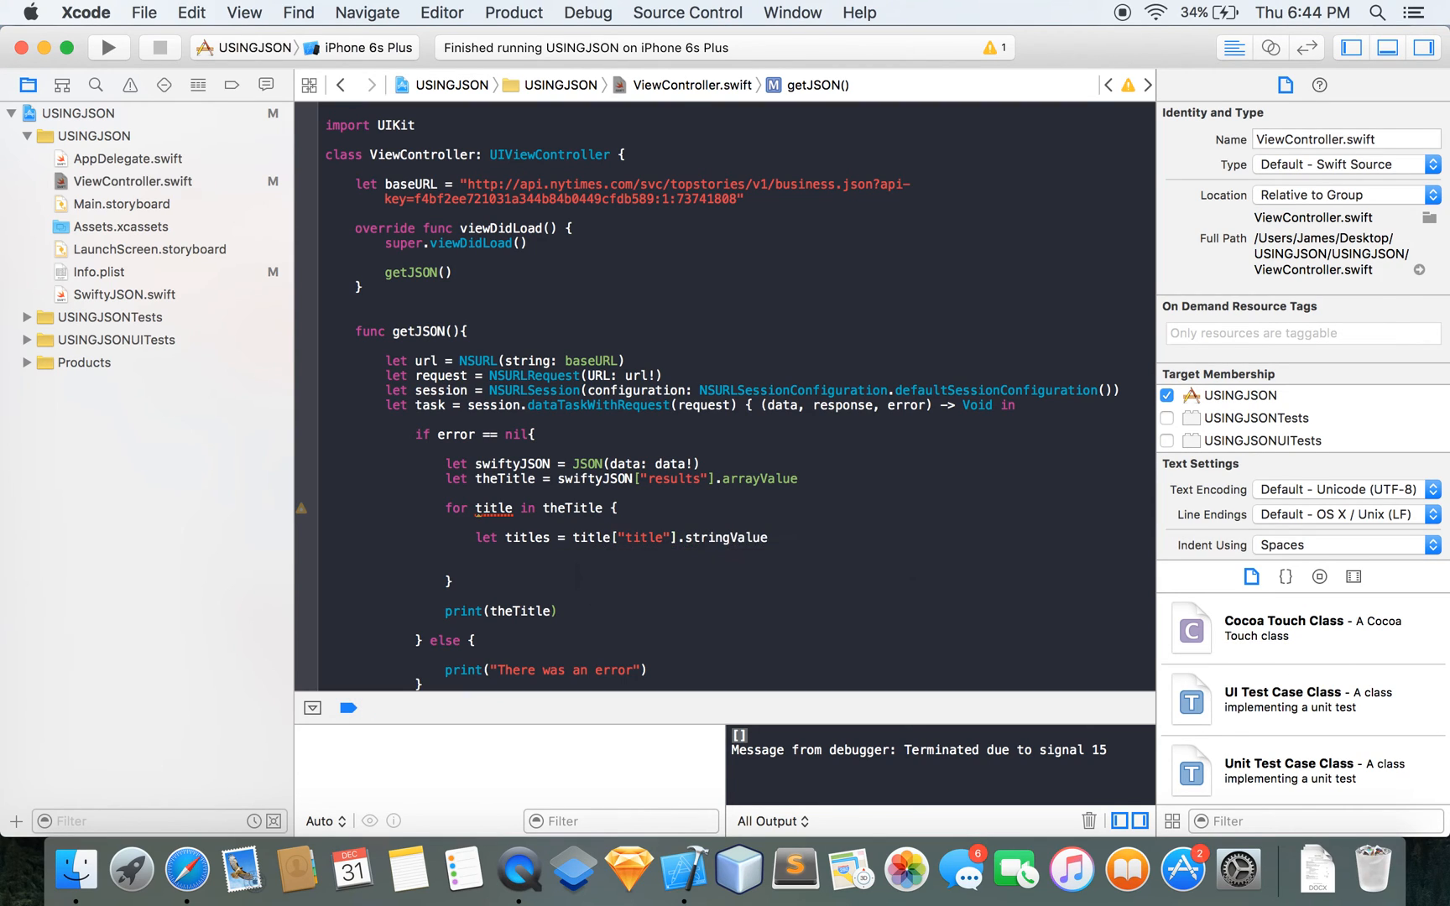
{"action": "type", "text": "p"}
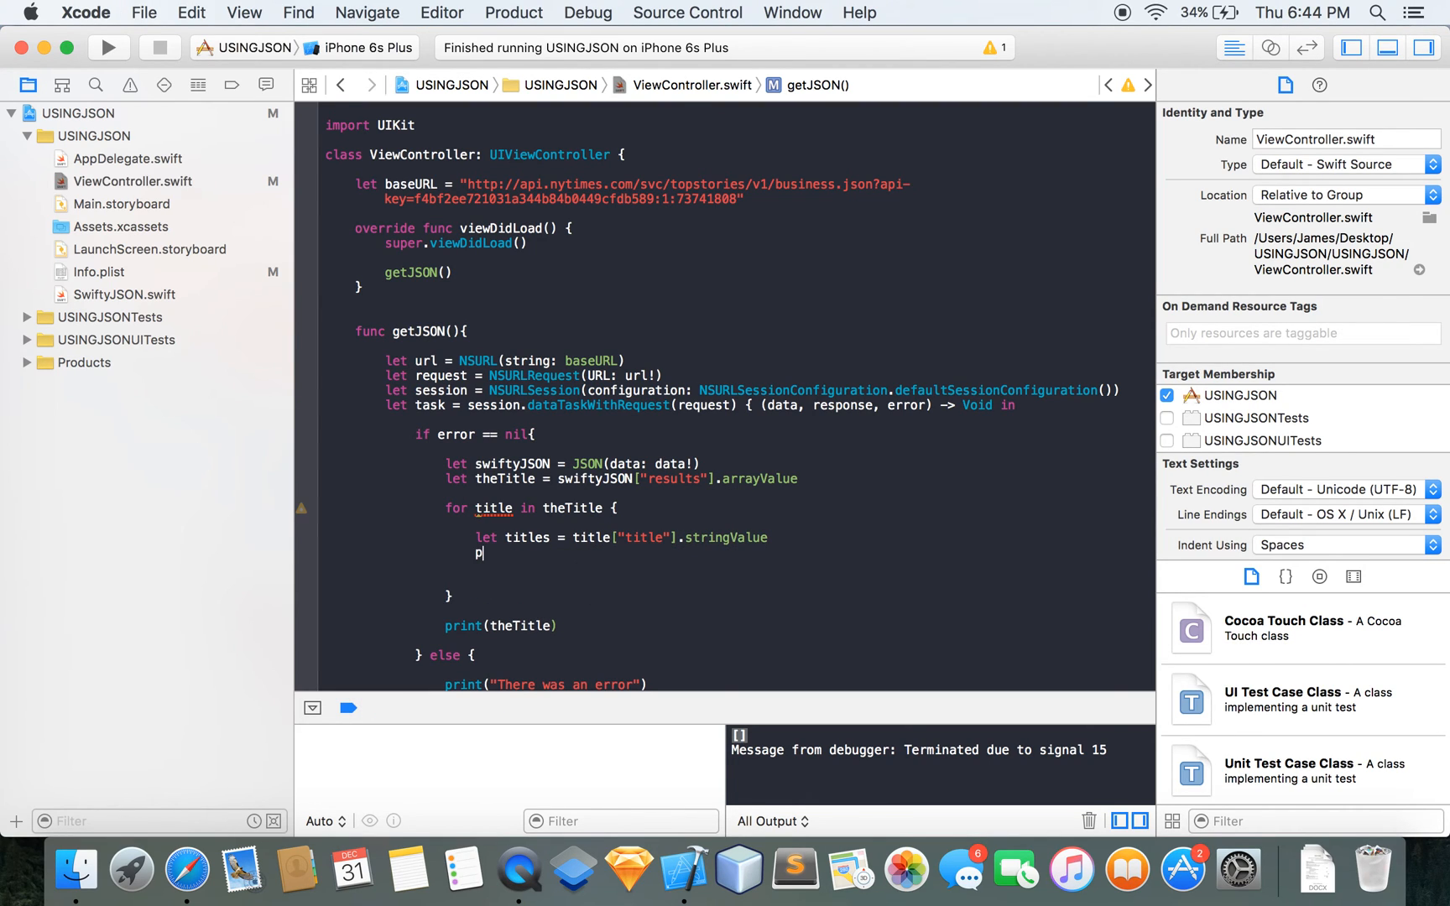
{"action": "type", "text": "rint(titles"}
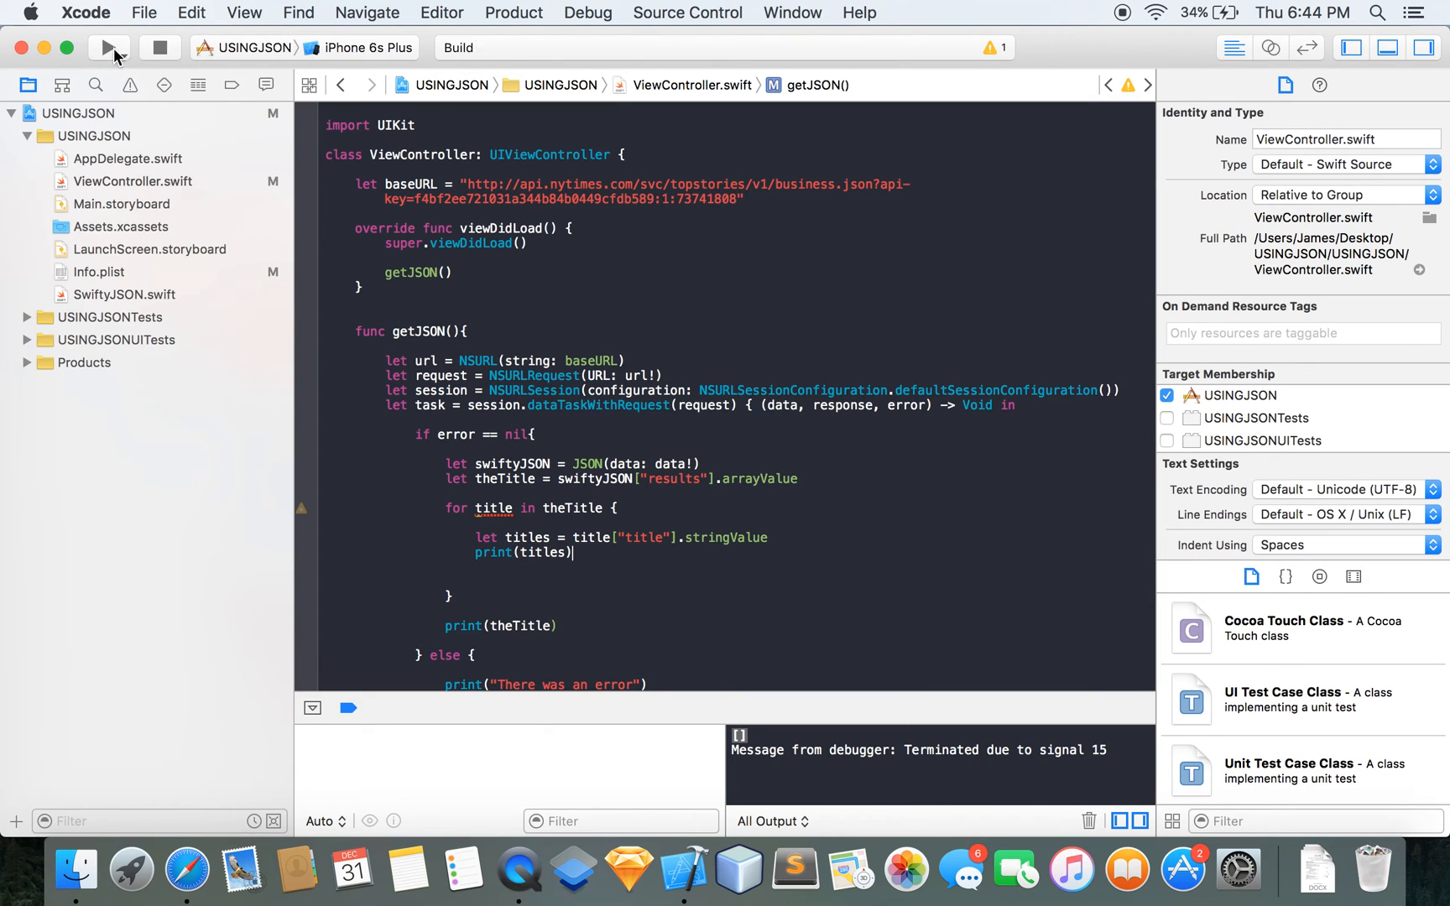
Run the app, review the Simulator and console, then rerun with print(theTitle) commented out
{"action": "left_click", "coordinate": [108, 47]}
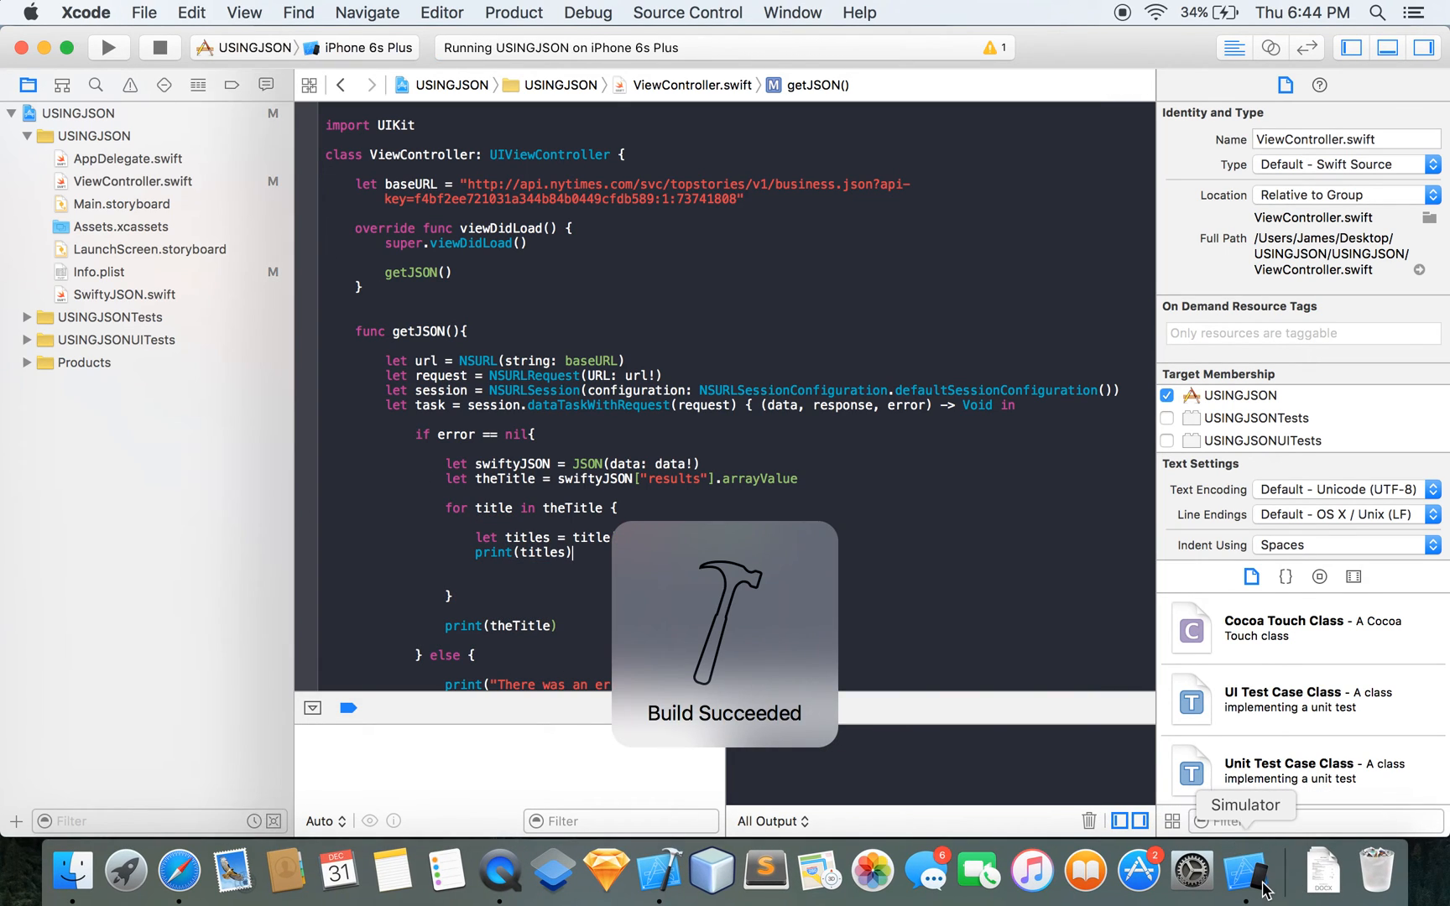
{"action": "left_click", "coordinate": [1248, 869]}
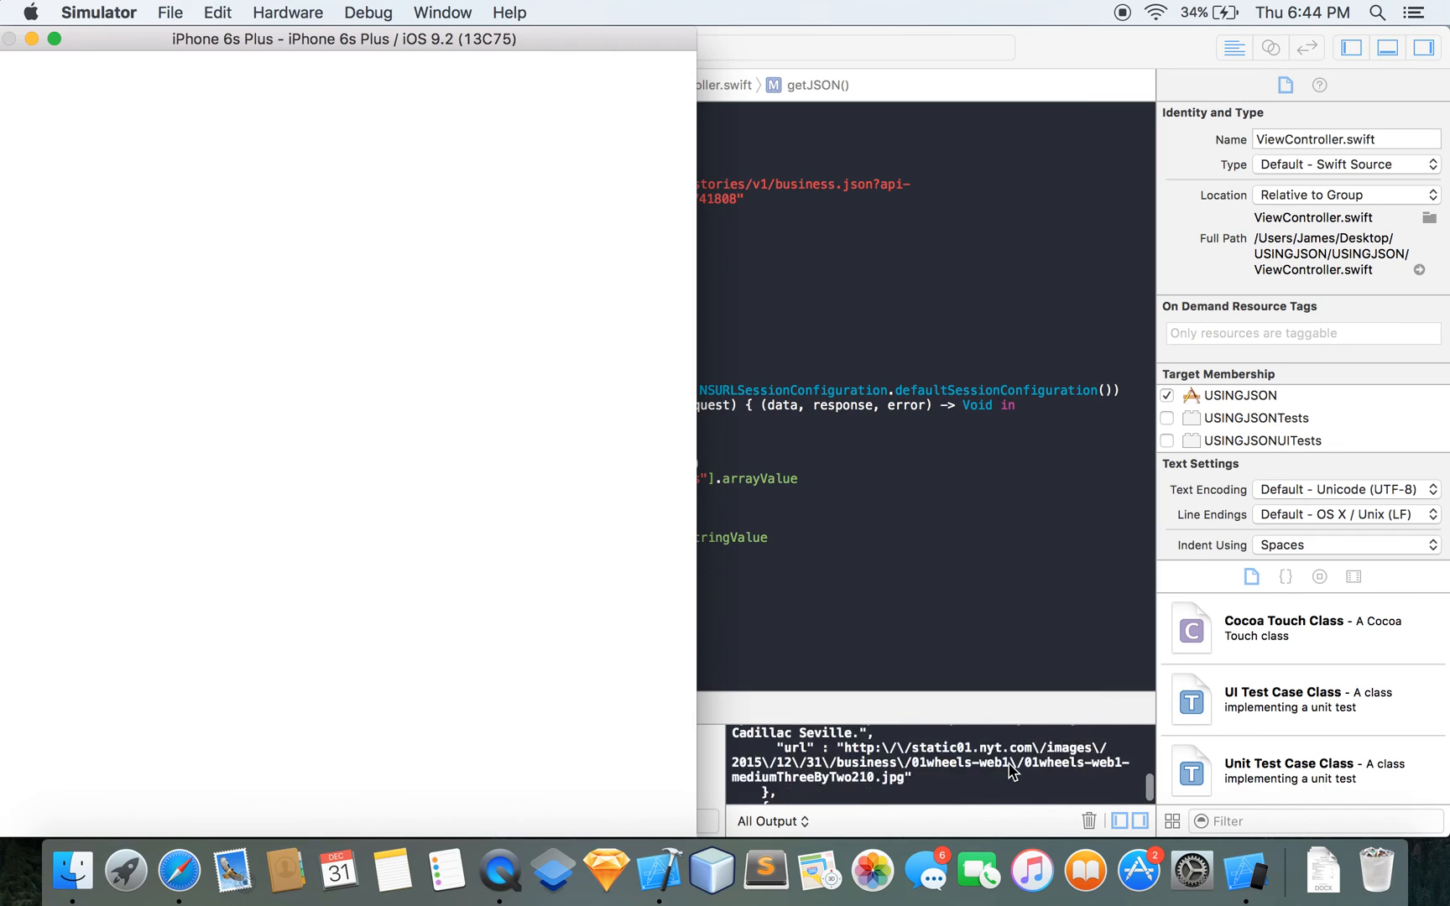
{"action": "scroll", "scroll_direction": "down", "scroll_amount": 3}
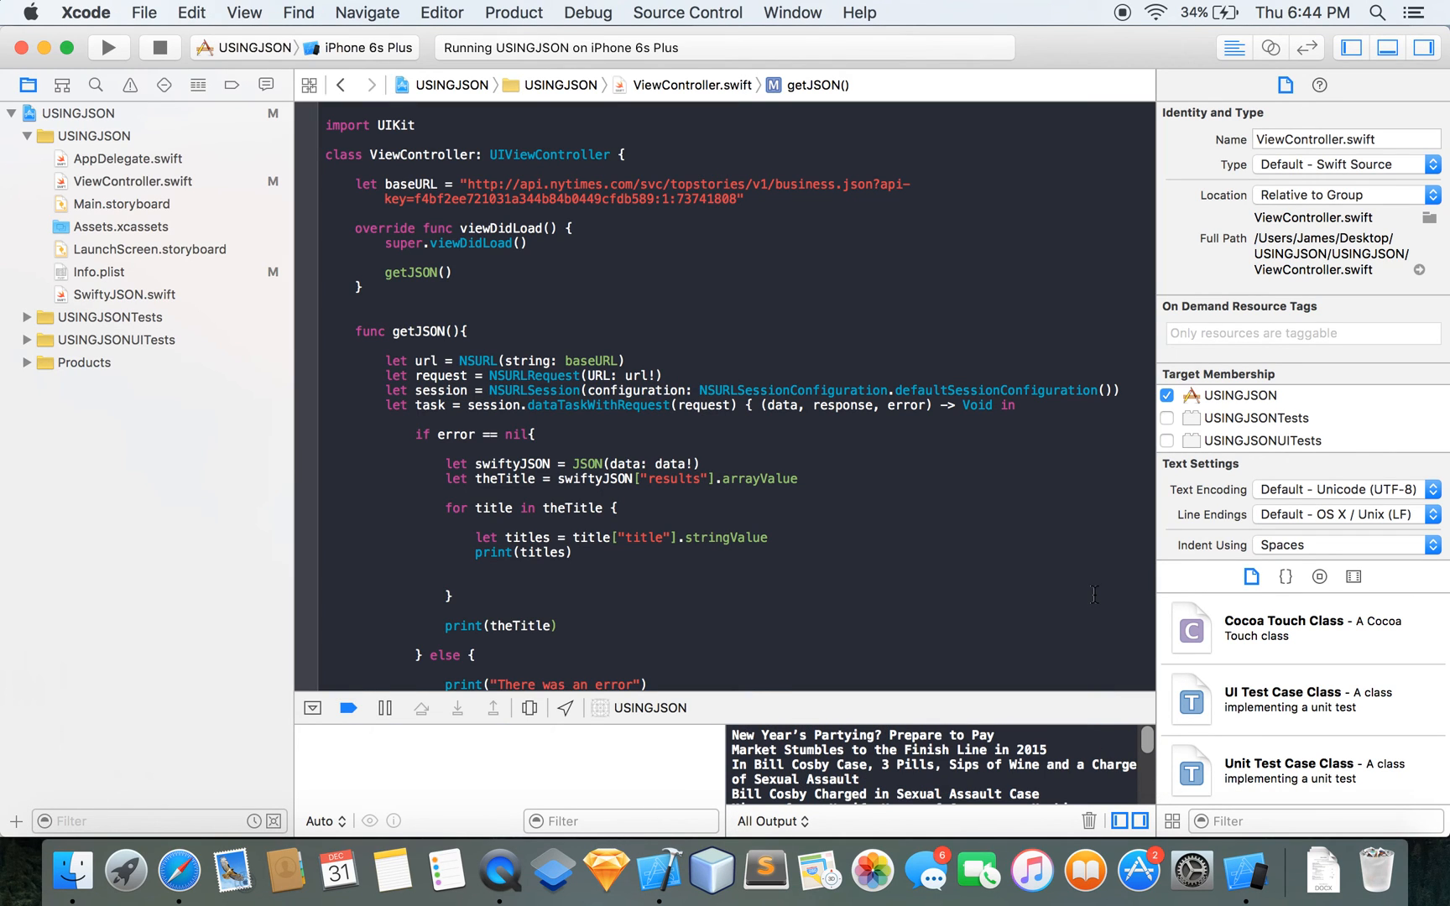
{"action": "scroll", "scroll_direction": "down", "scroll_amount": 3}
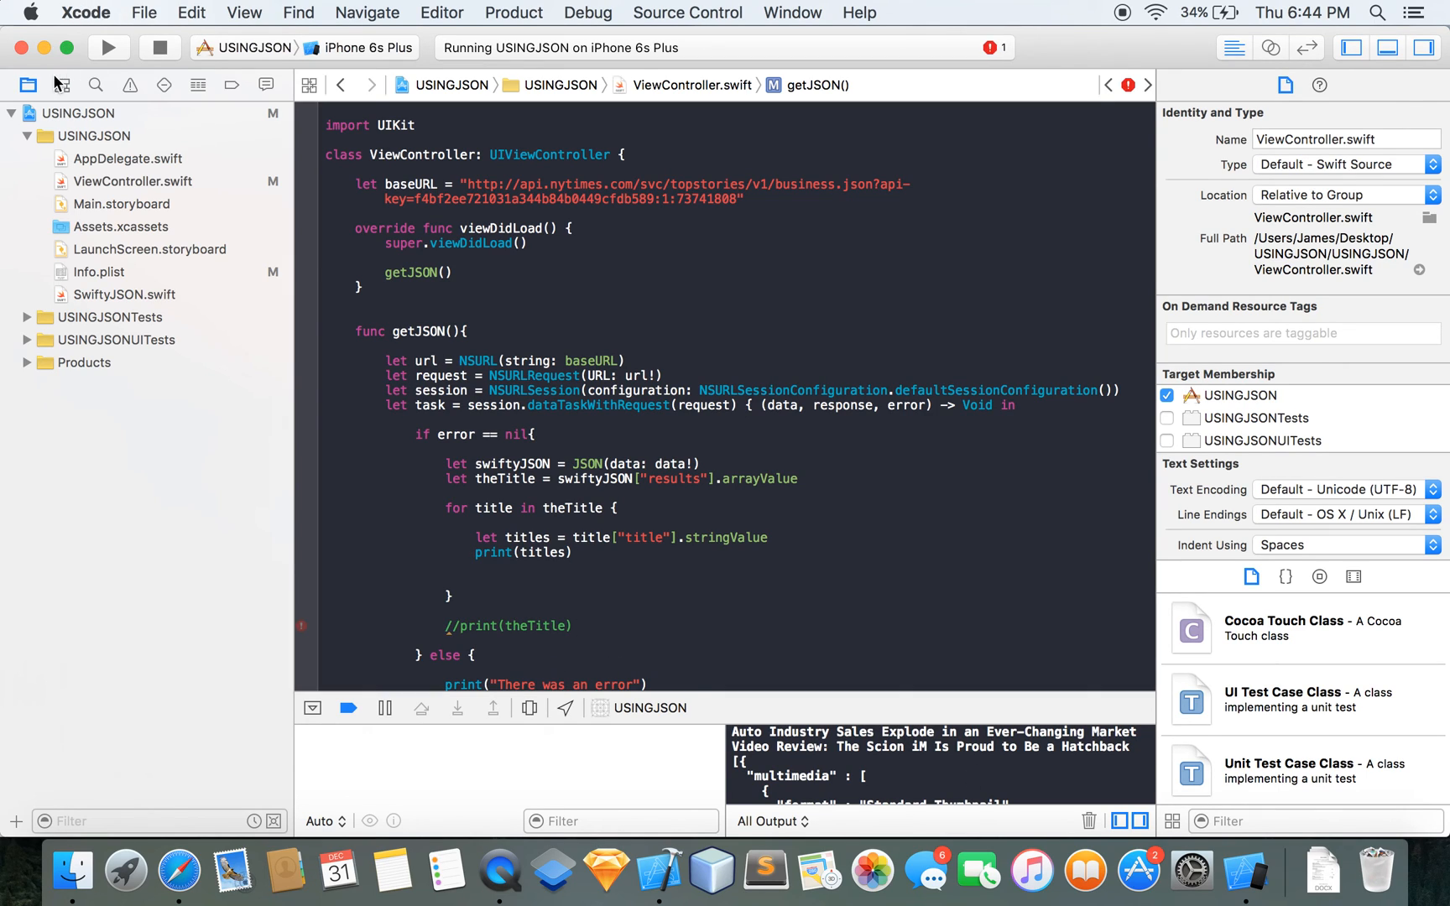
{"action": "left_click", "coordinate": [108, 47]}
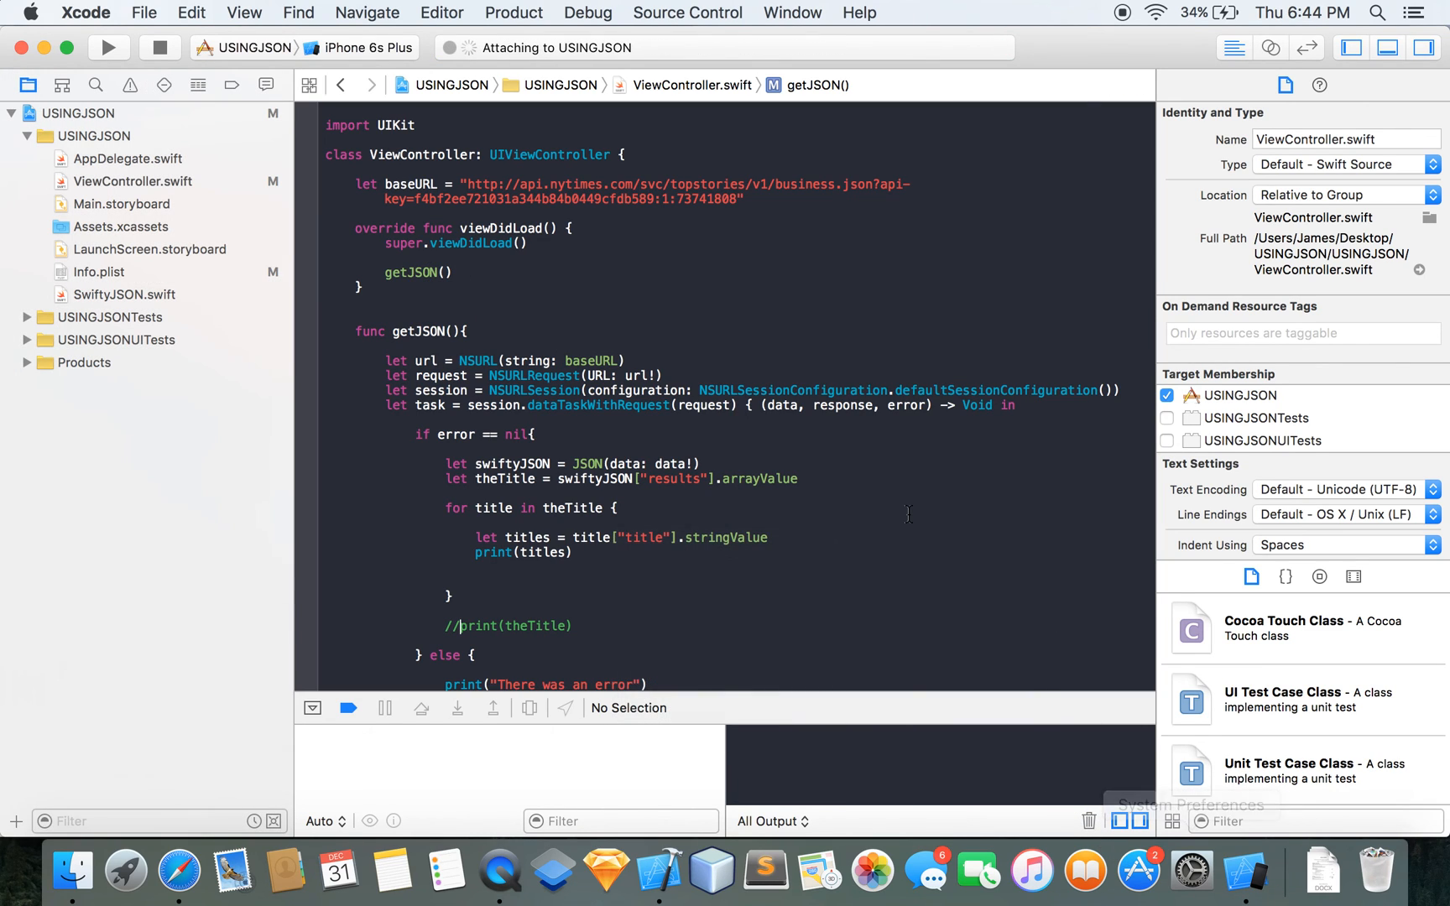
{"action": "left_click", "coordinate": [108, 47]}
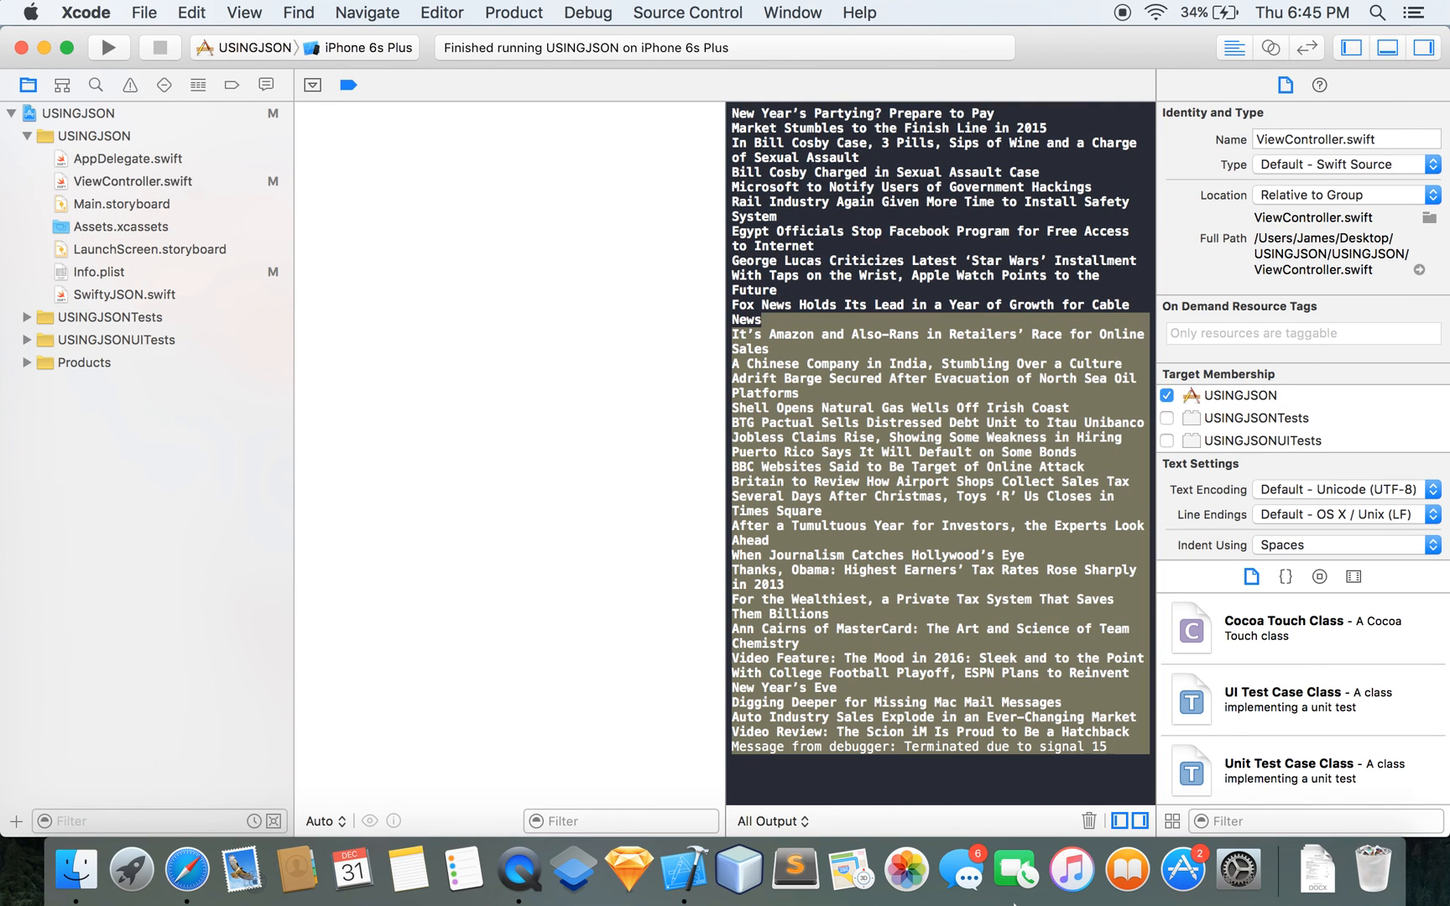
Clear the console output and bring the ViewController.swift getJSON code back on screen
{"action": "left_click", "coordinate": [1090, 821]}
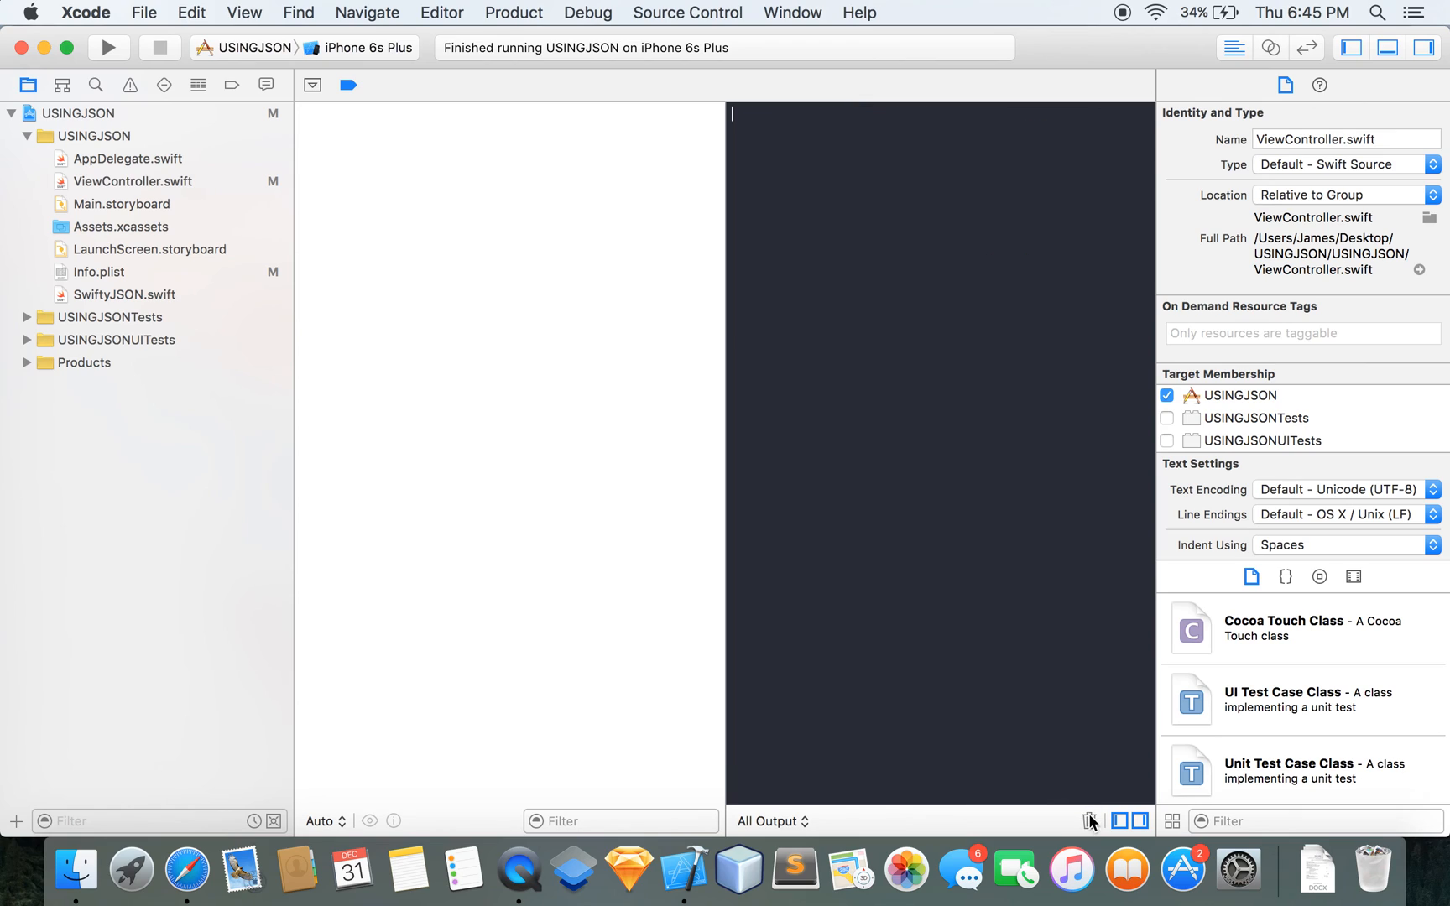
{"action": "left_click", "coordinate": [130, 182]}
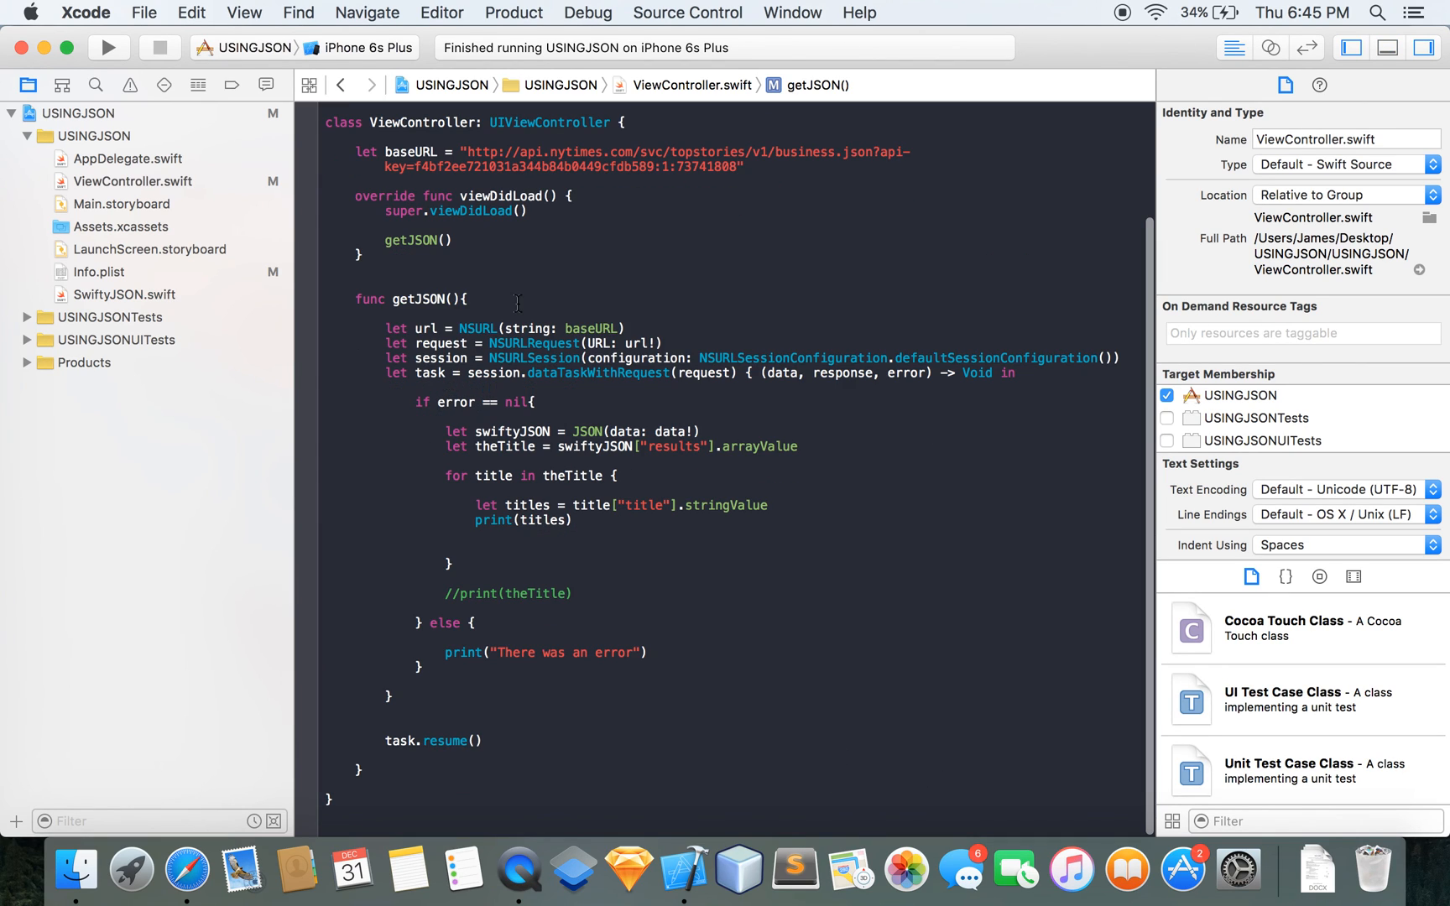
{"action": "left_click", "coordinate": [144, 12]}
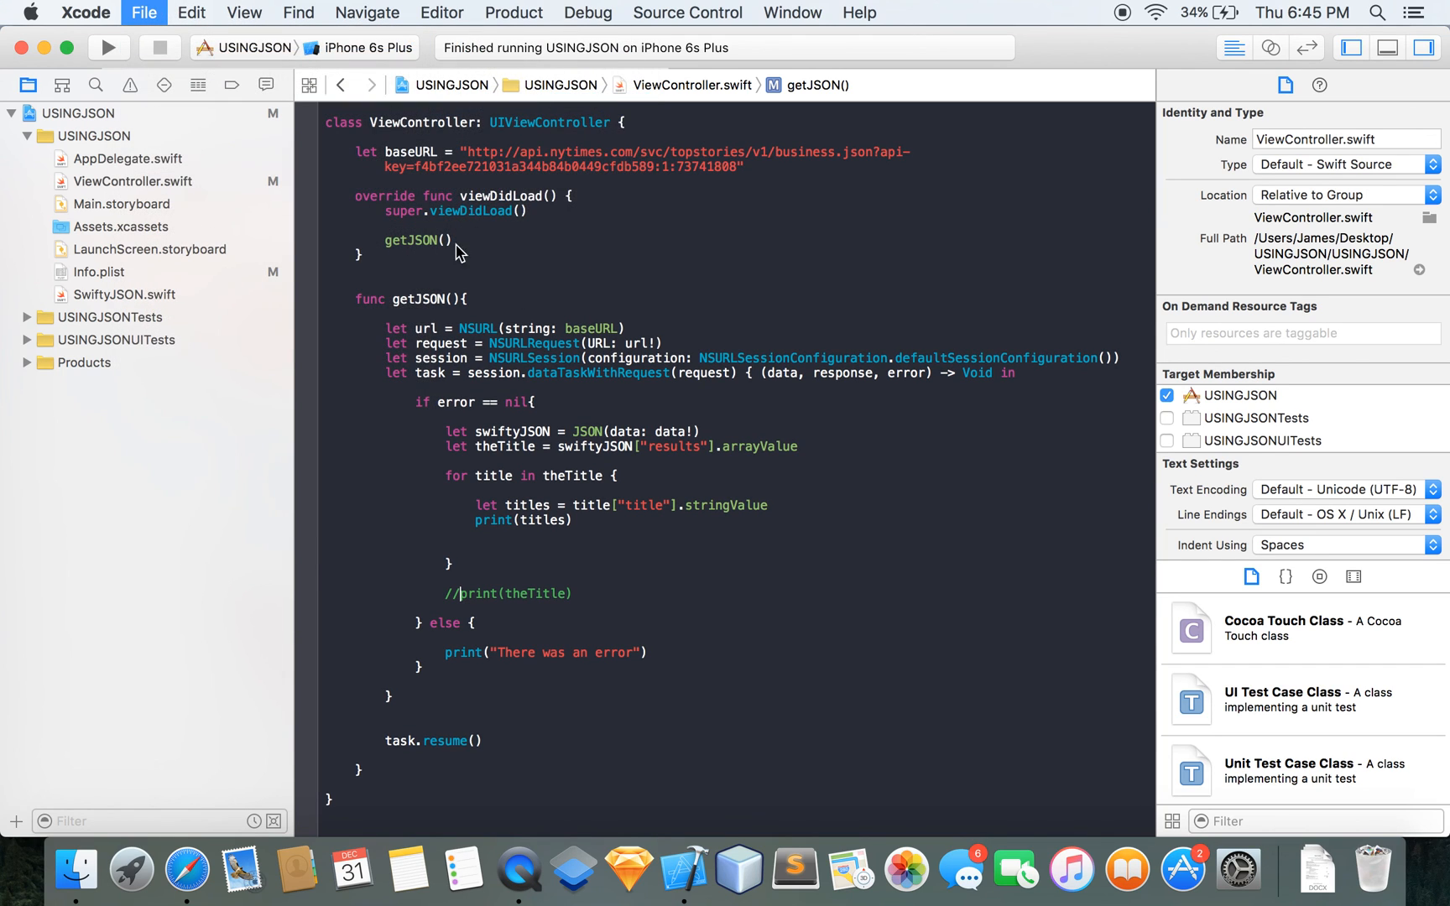
{"action": "left_click", "coordinate": [143, 12]}
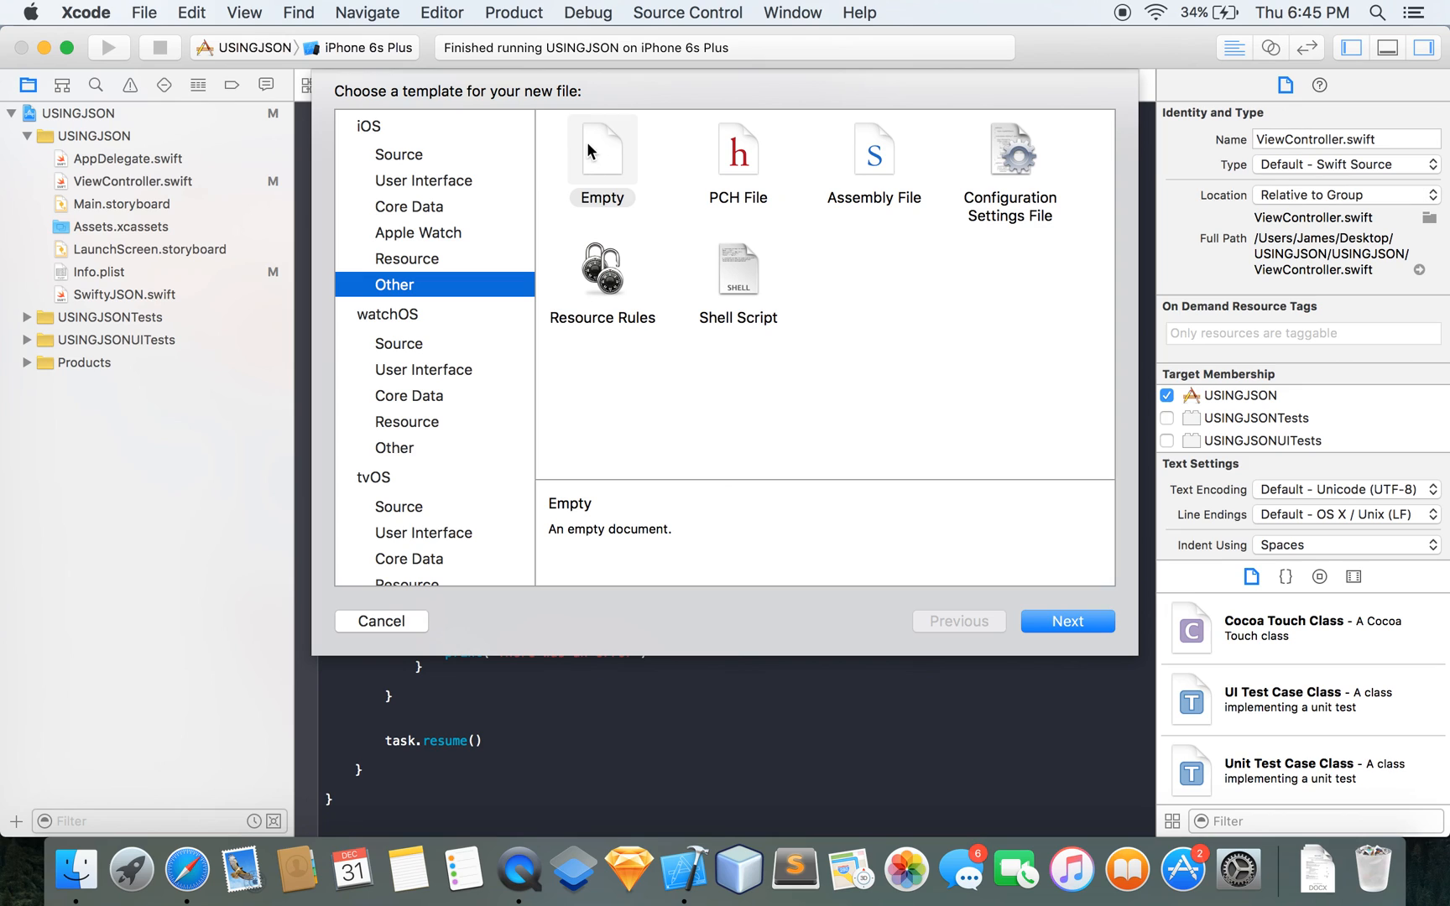
{"action": "left_click", "coordinate": [380, 620]}
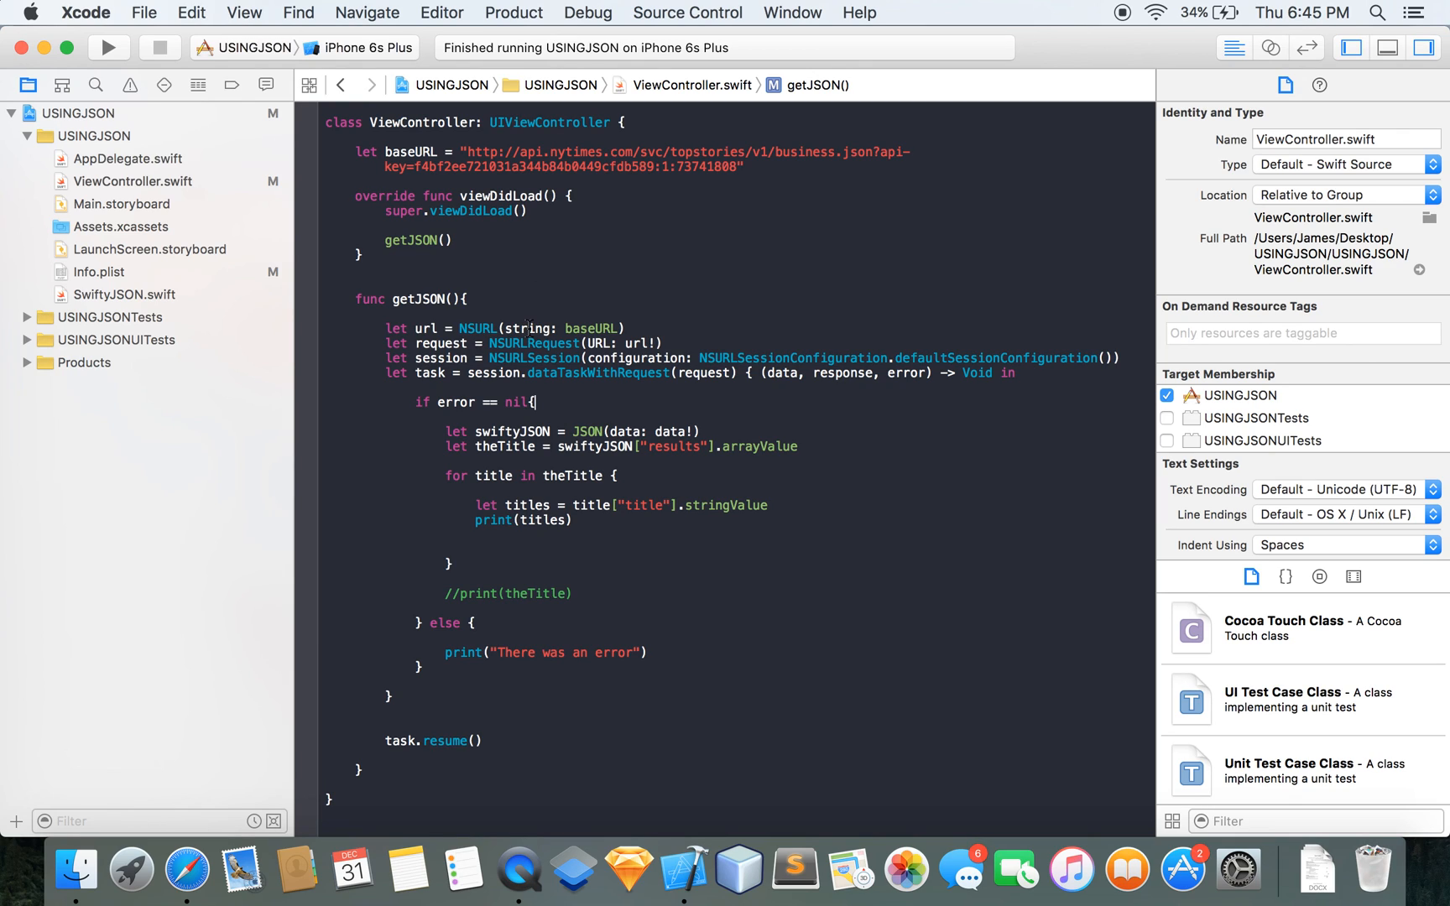
{"action": "scroll", "scroll_direction": "up", "scroll_amount": 3}
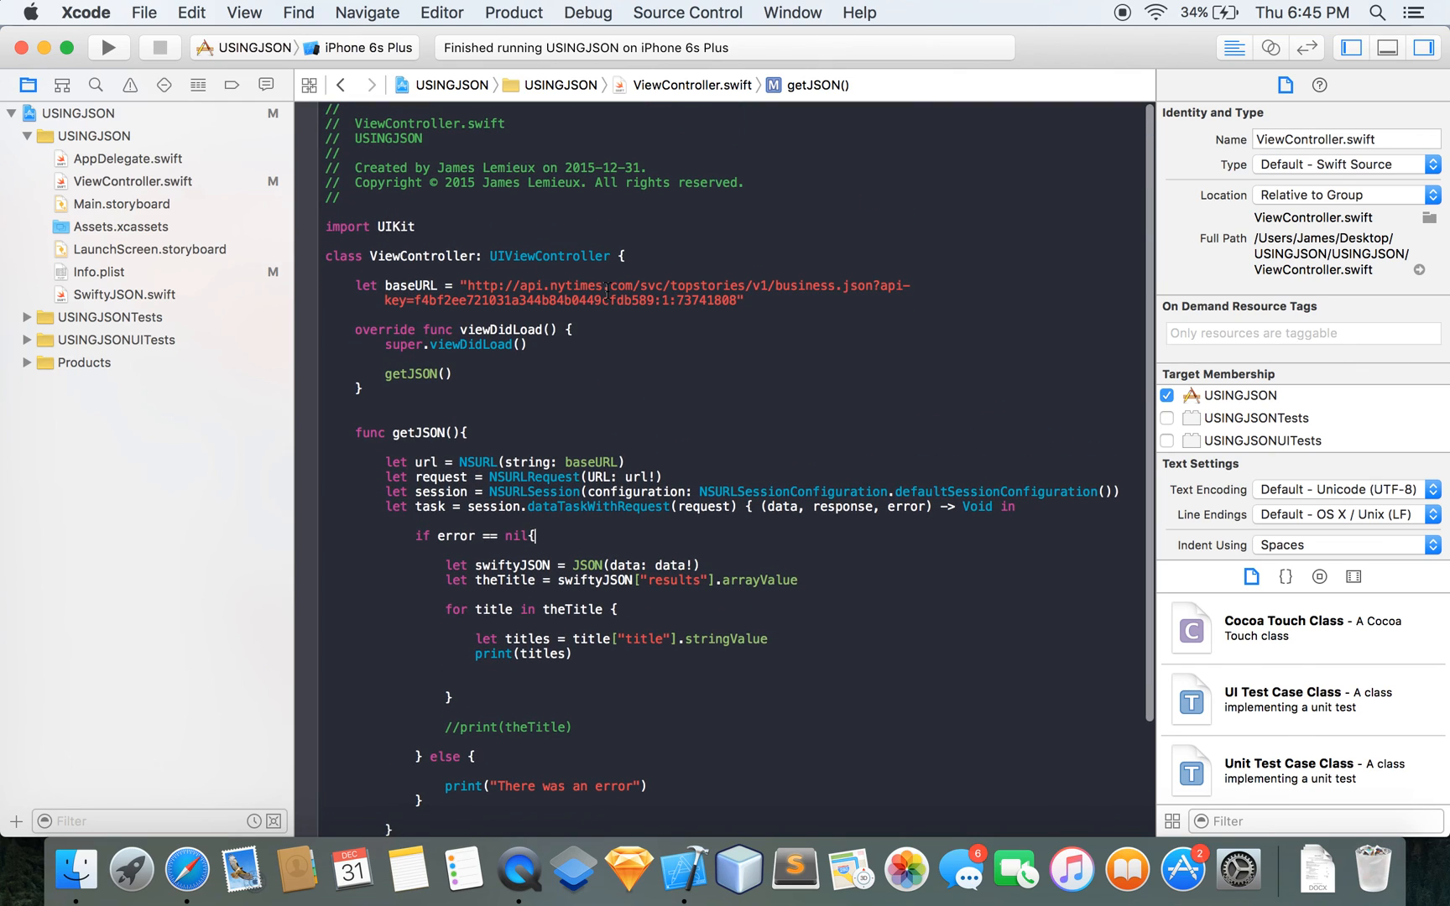